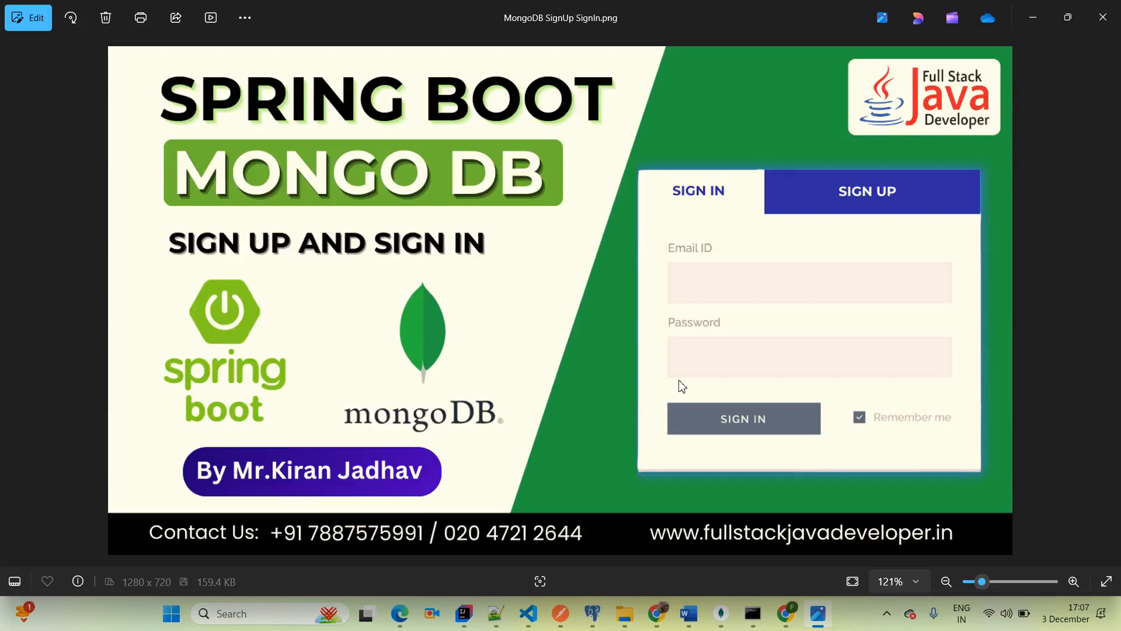
pyautogui.moveTo(688, 338)
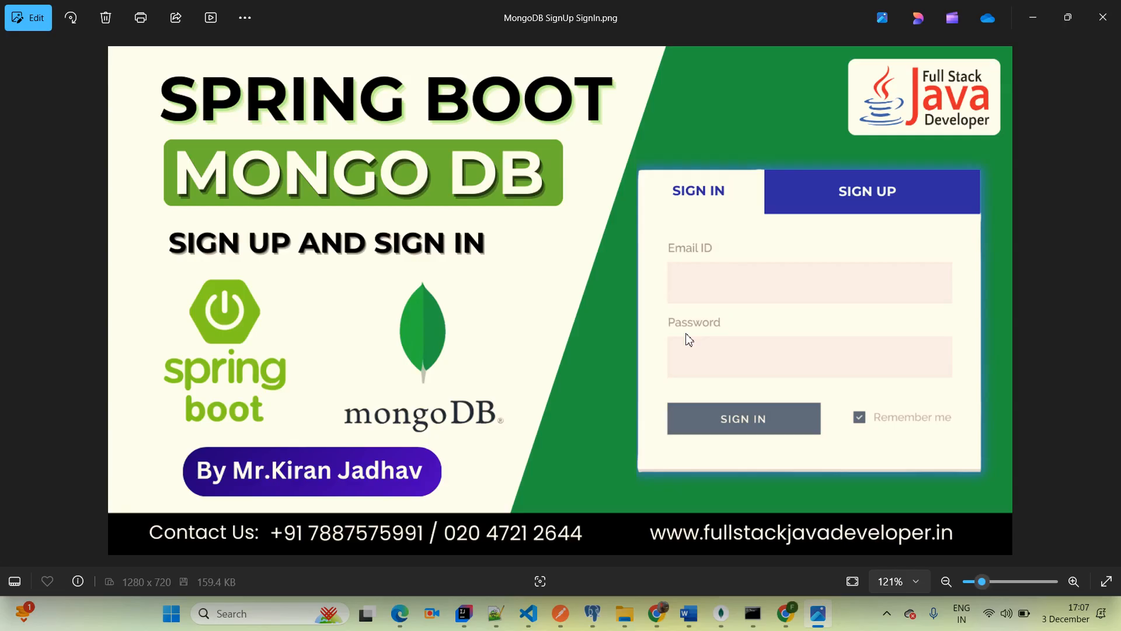
pyautogui.moveTo(557, 270)
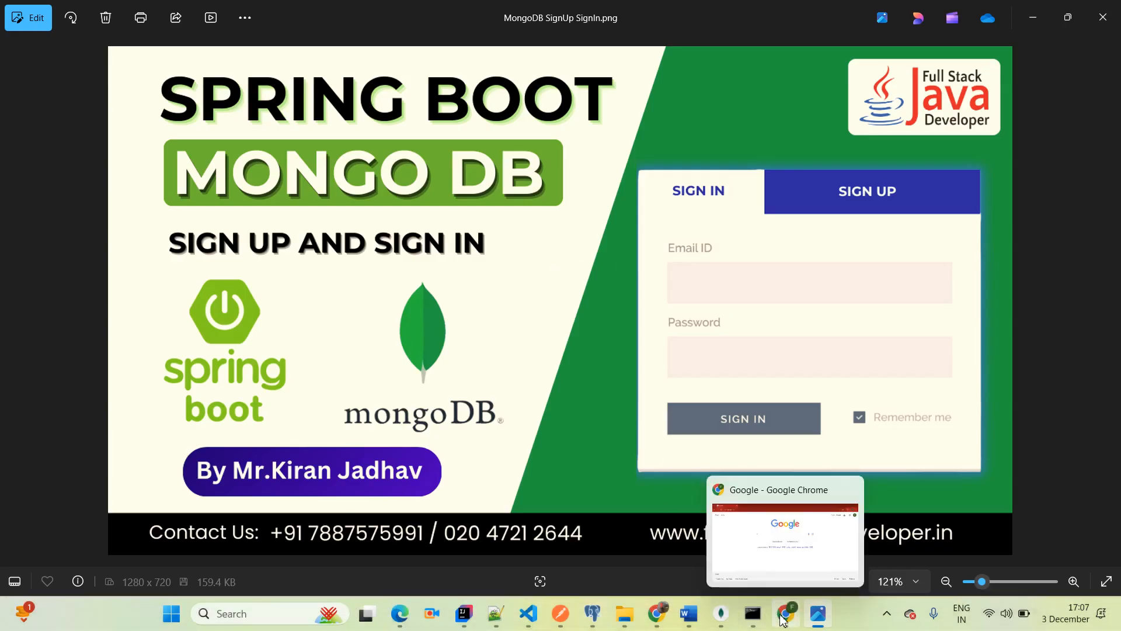
# - Search Google in Chrome for 'spring initializr' via the autocomplete suggestion
pyautogui.click(784, 532)
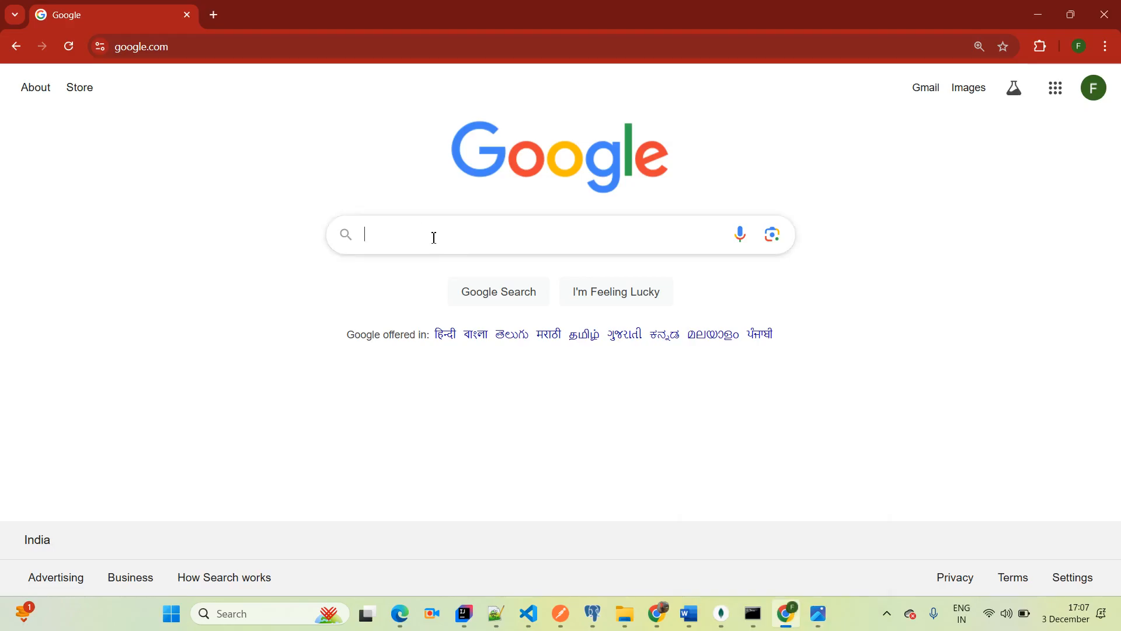
pyautogui.write('spri')
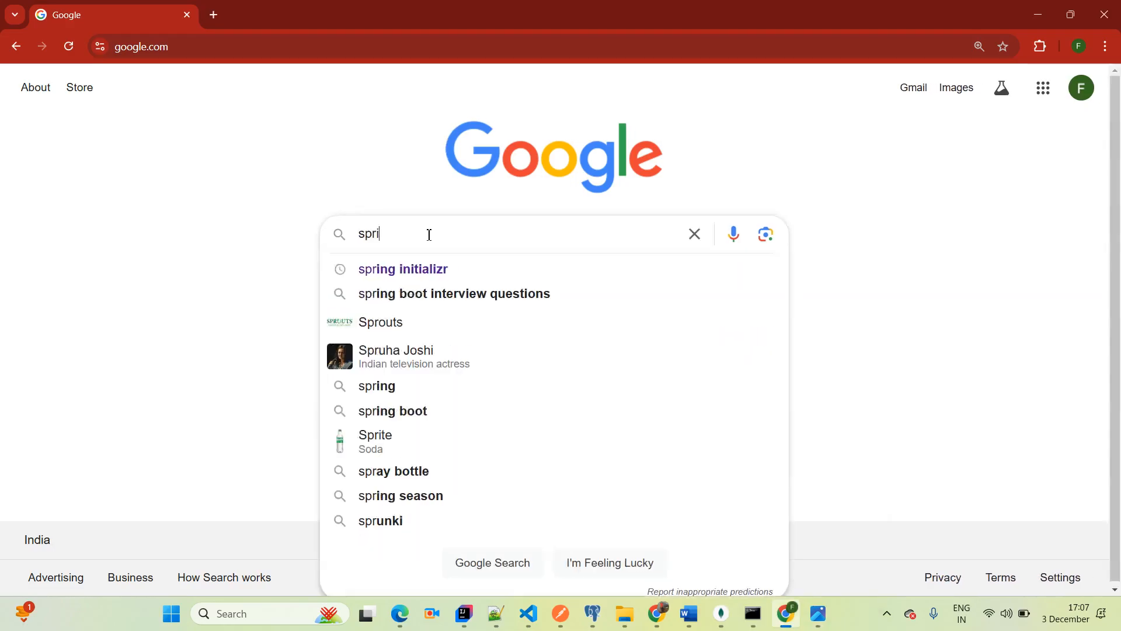
pyautogui.click(403, 269)
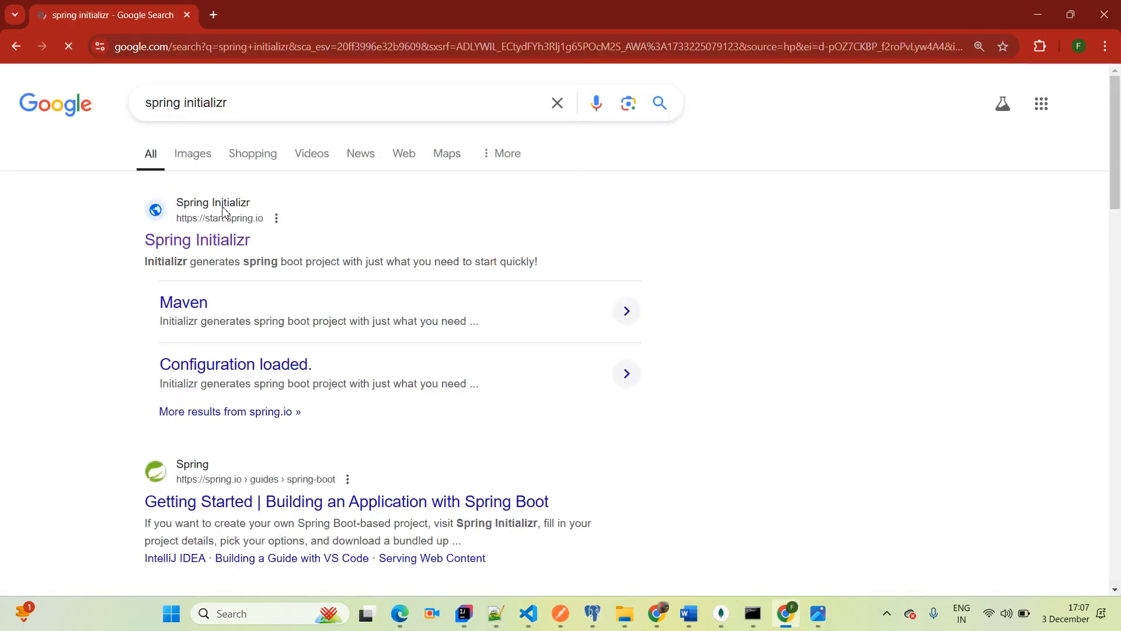
# - On start.spring.io set group com.fullstack and artifact springbootmongodbsignupsigninex, package name com.fullstack
pyautogui.click(196, 240)
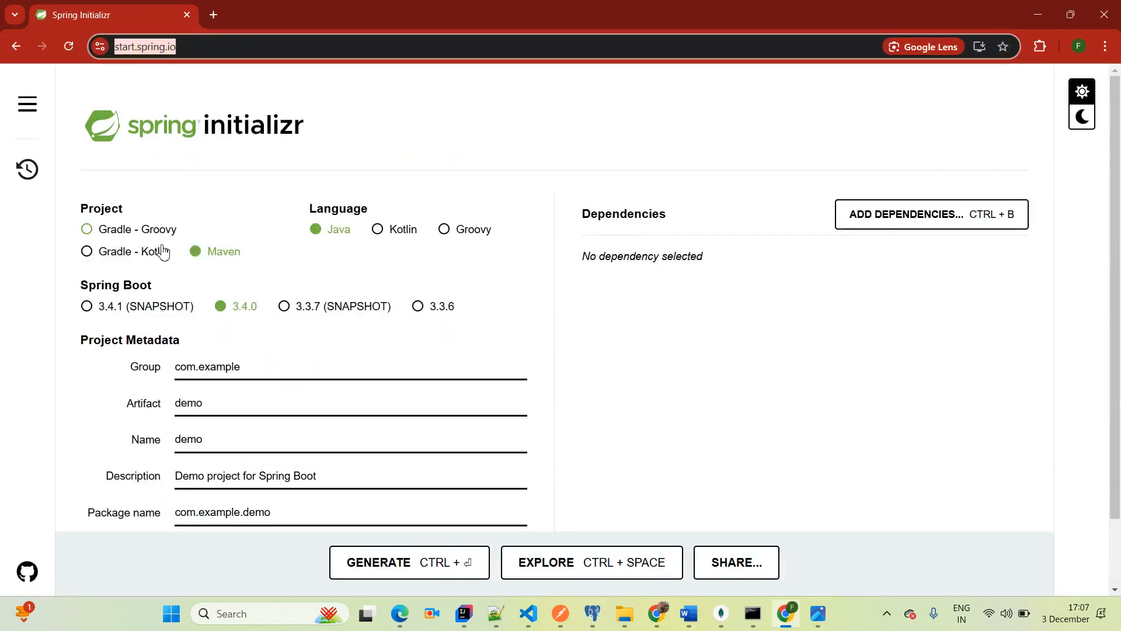
pyautogui.moveTo(109, 215)
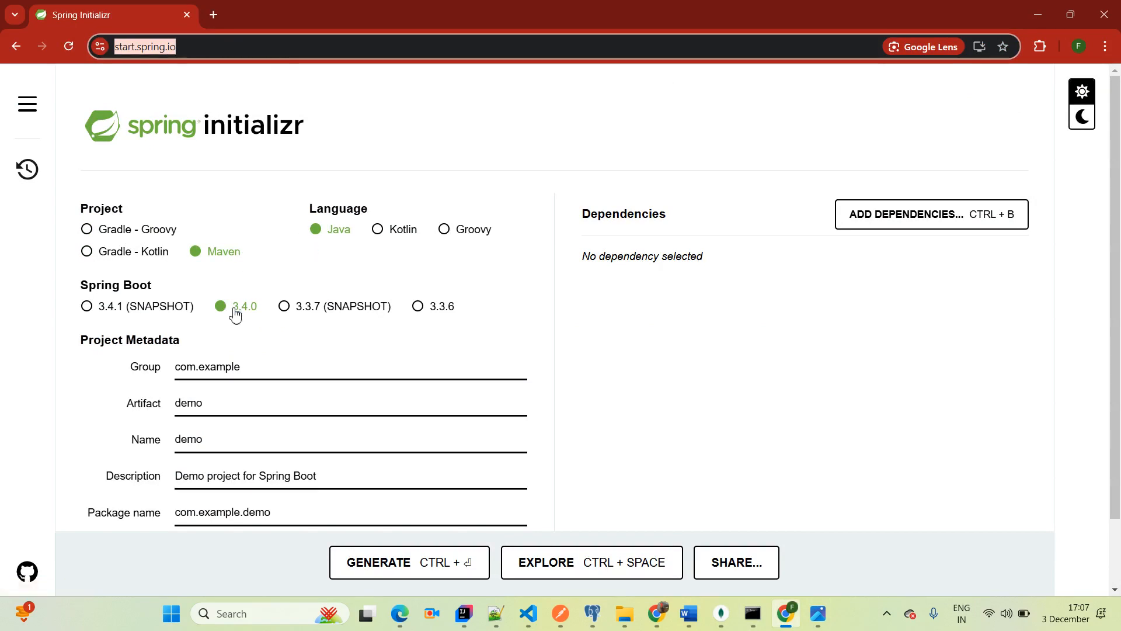
pyautogui.moveTo(286, 314)
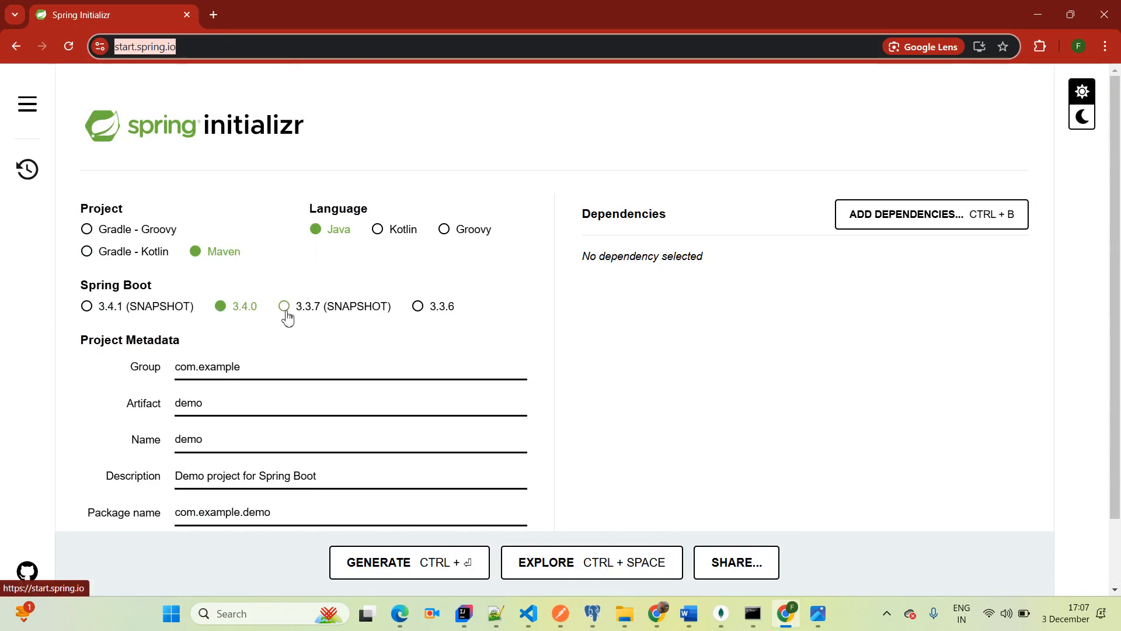
pyautogui.doubleClick(224, 365)
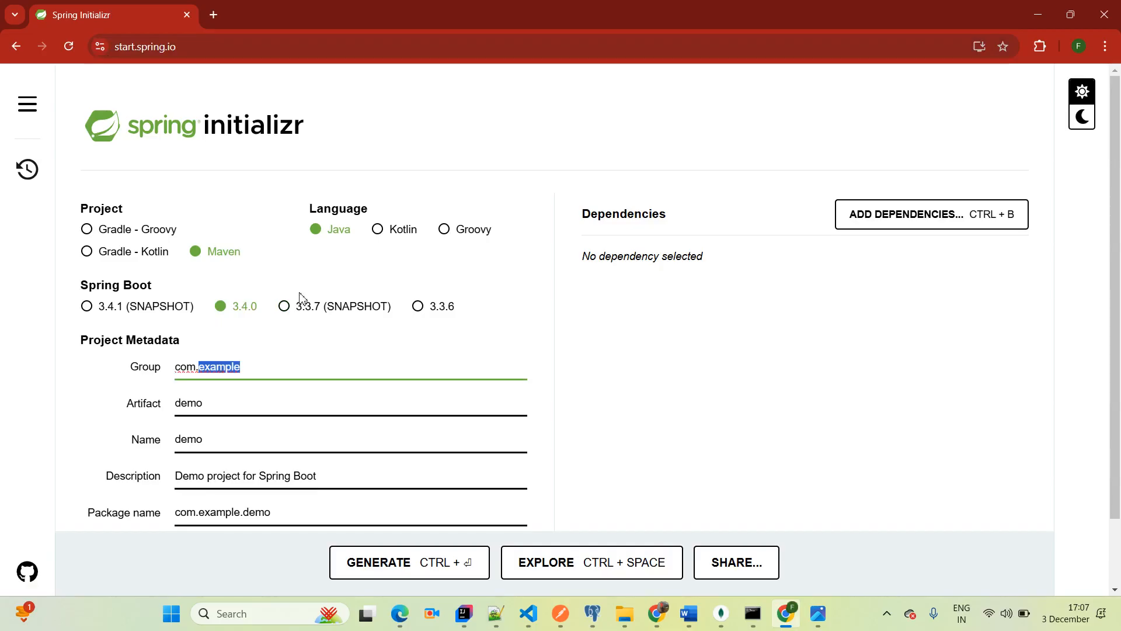
pyautogui.write('f')
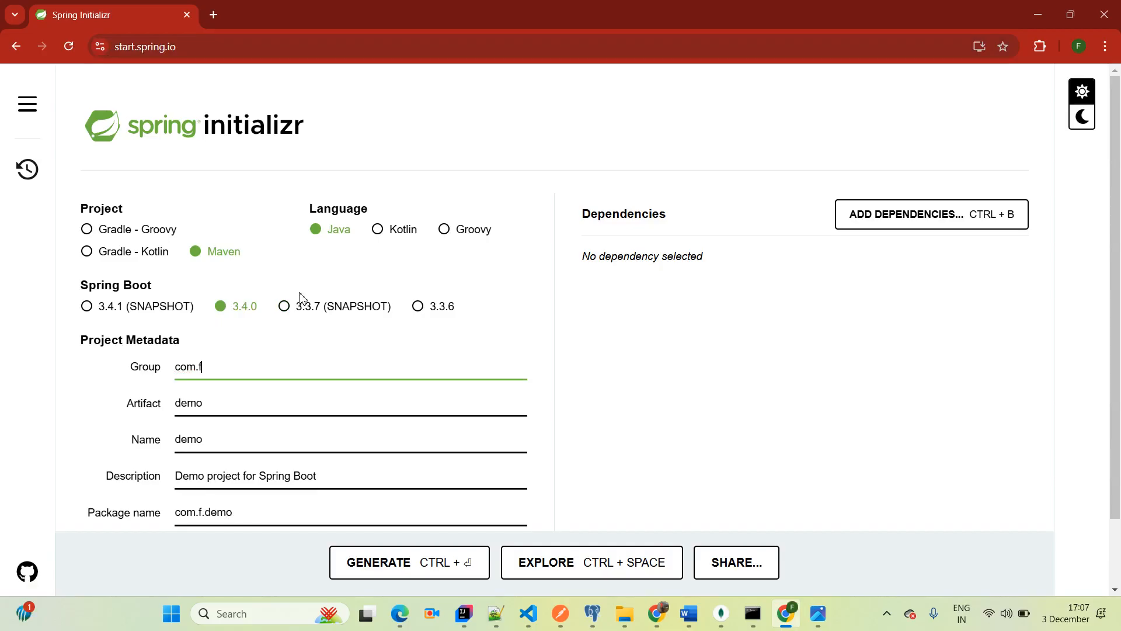
pyautogui.write('ullstack')
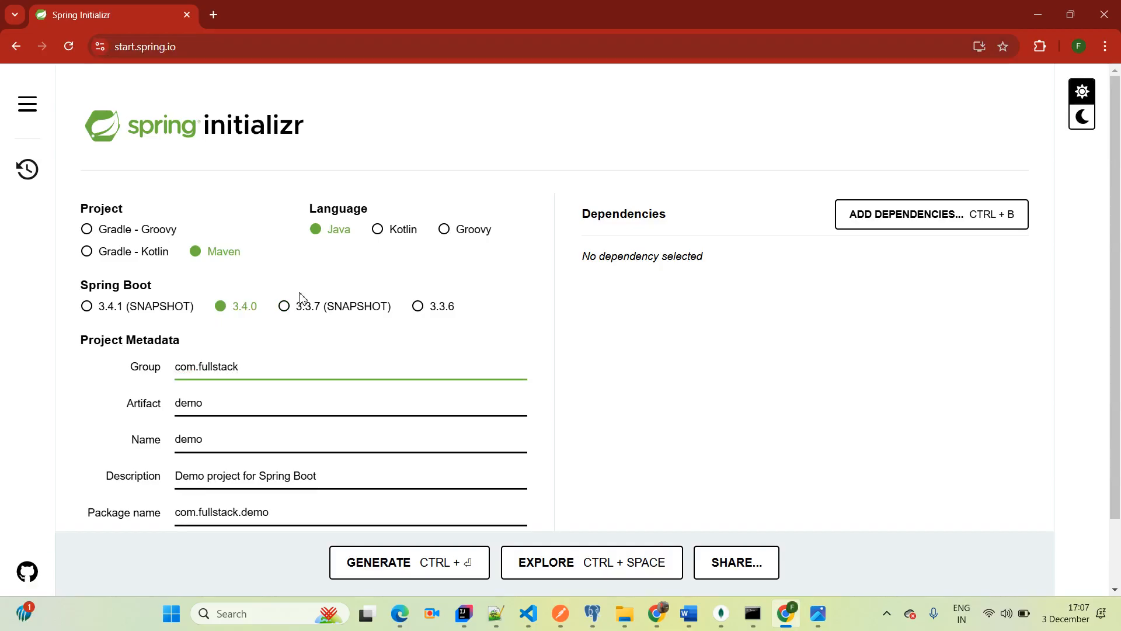
pyautogui.write('s')
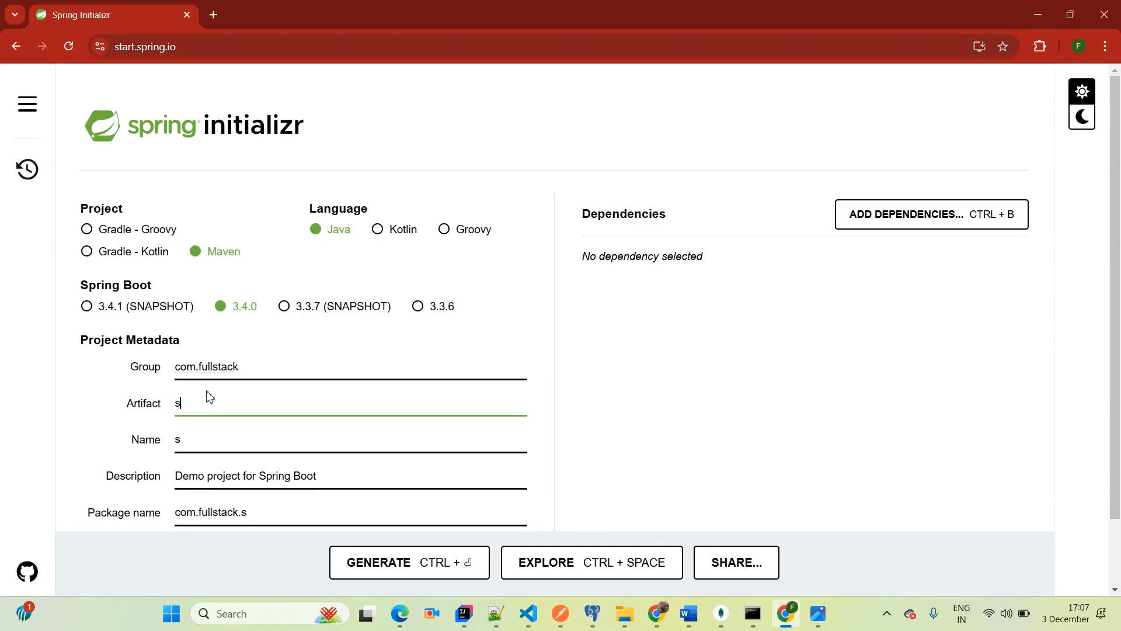
pyautogui.write('pringboot')
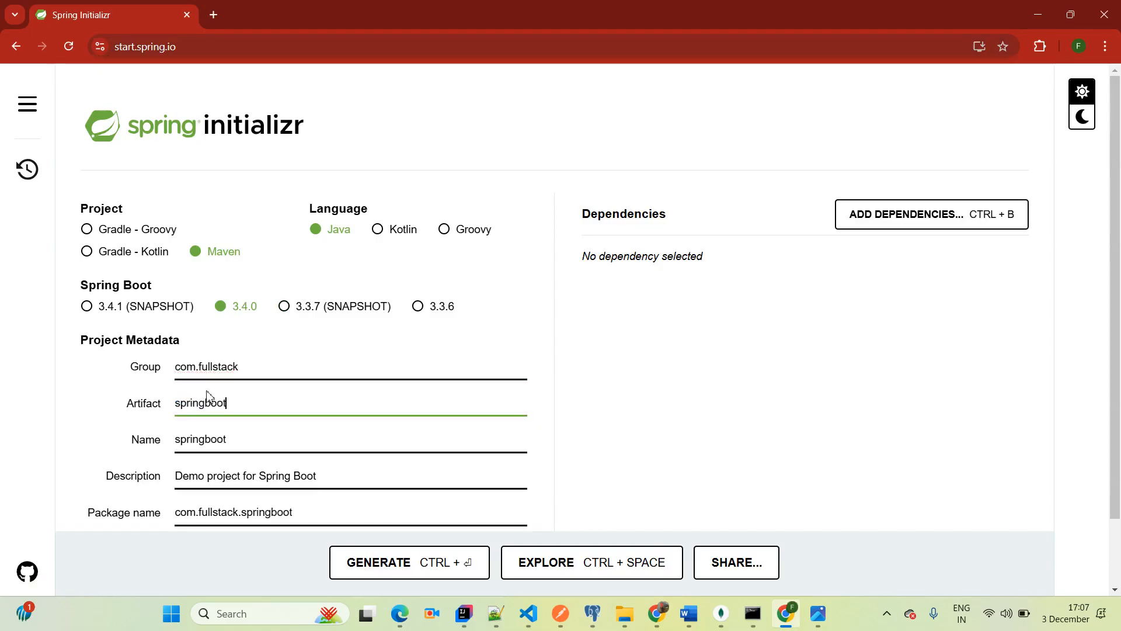
pyautogui.write('mongodbsignupsign')
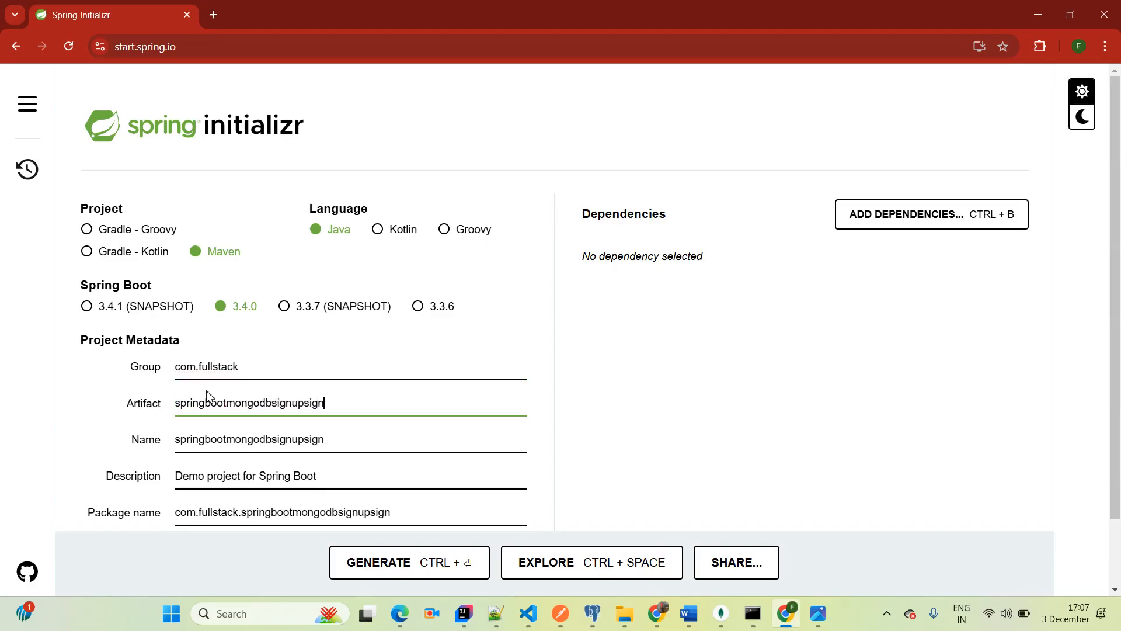
pyautogui.write('inex')
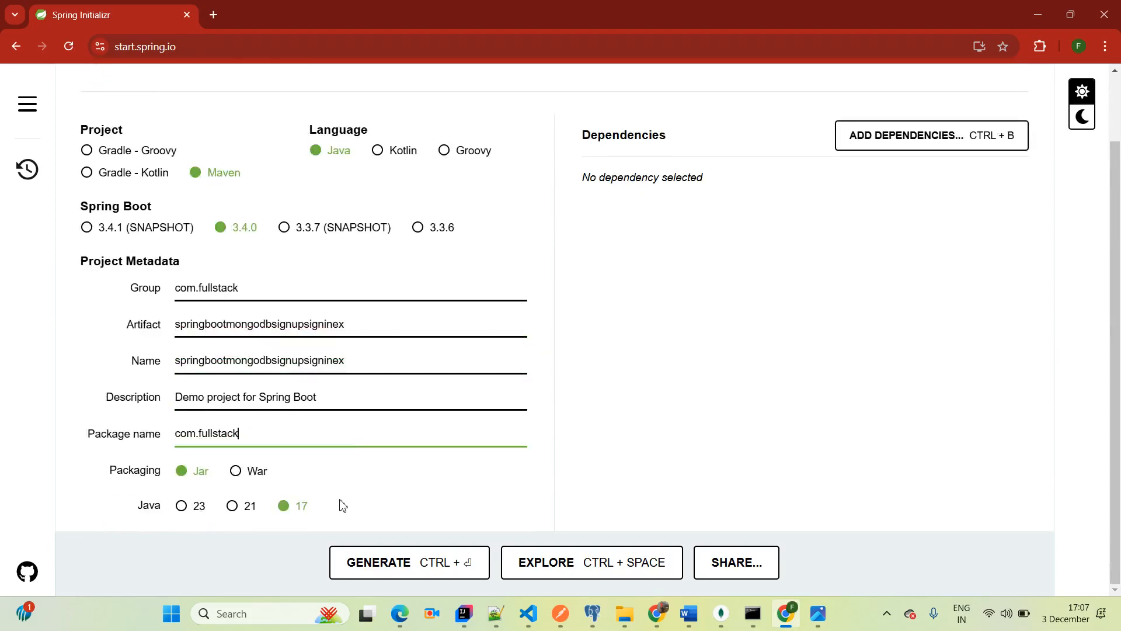
# - Add the Spring Data MongoDB dependency and generate the project zip
pyautogui.click(930, 136)
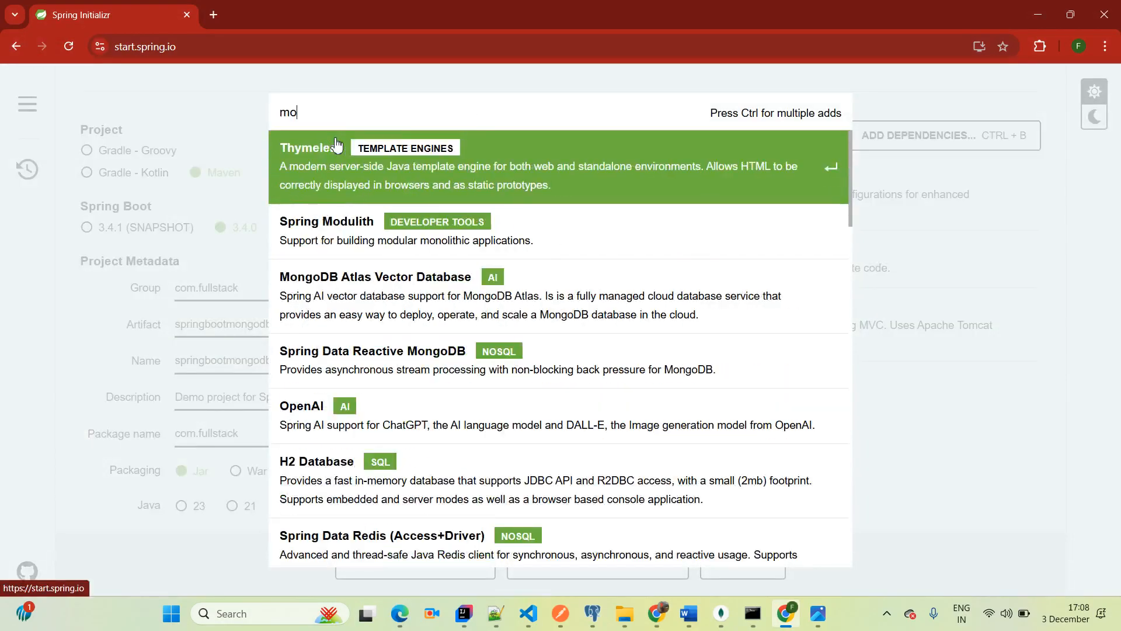
pyautogui.write('ngodb')
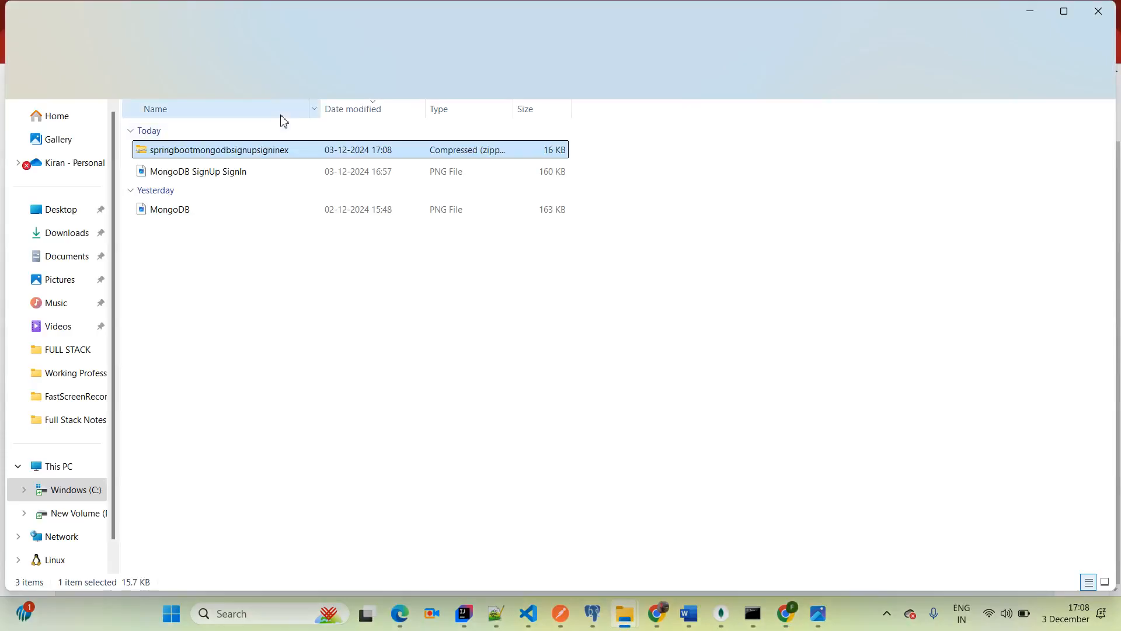
pyautogui.moveTo(625, 613)
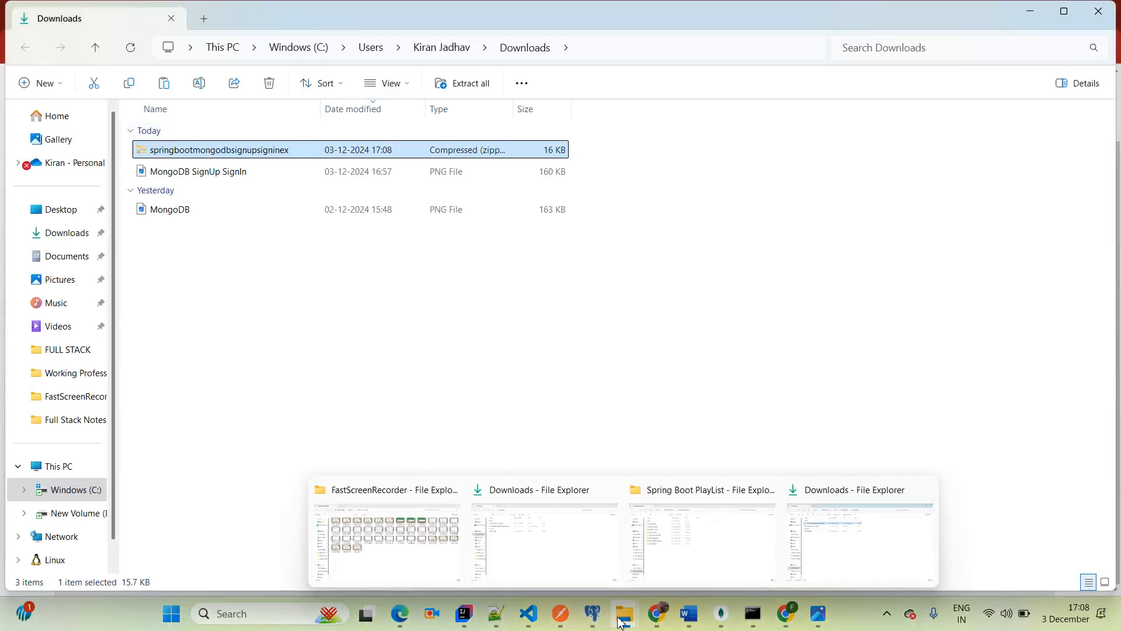
# - Extract the downloaded zip in D:\Spring Boot PlayList and enter the extracted project folder
pyautogui.click(701, 536)
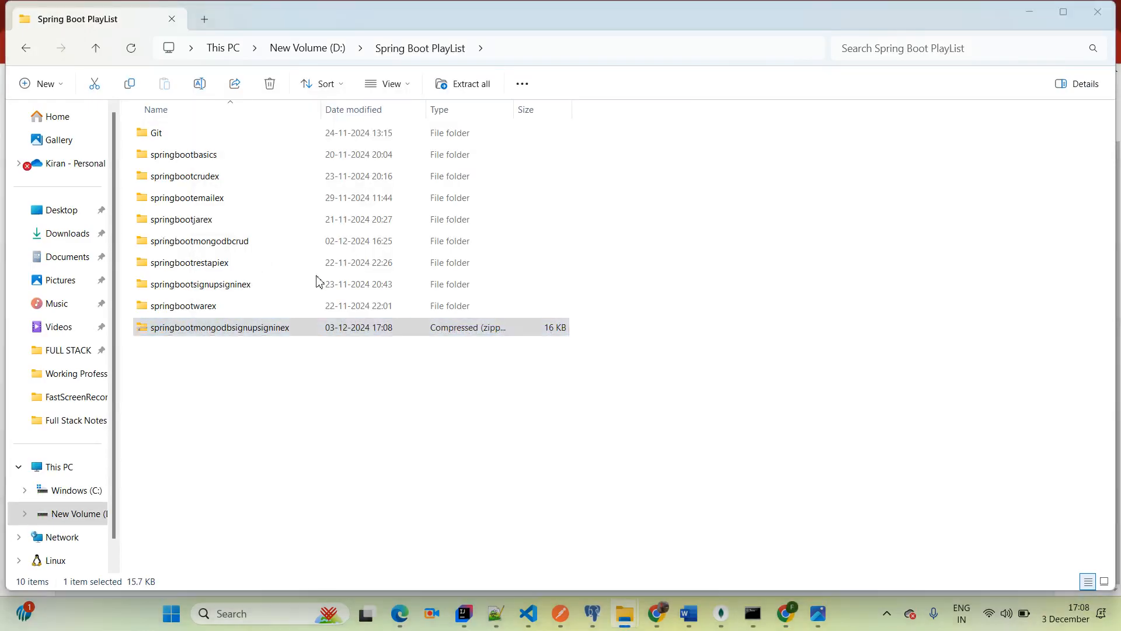
pyautogui.click(470, 84)
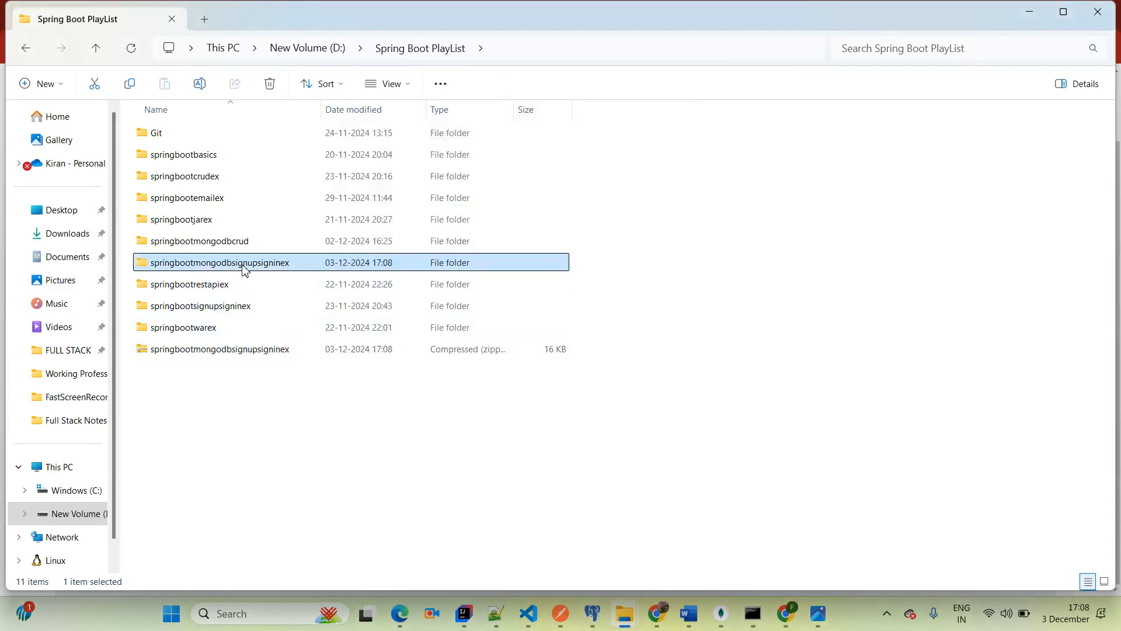
pyautogui.doubleClick(219, 262)
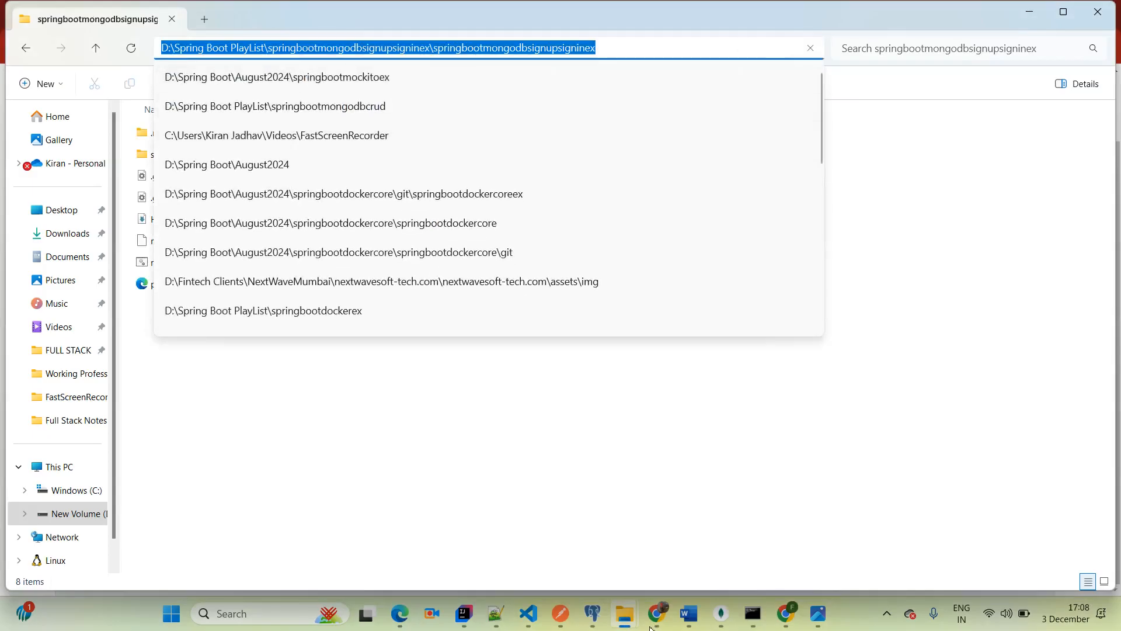
# - Import the extracted folder into IntelliJ as a Maven project from existing sources and trust it
pyautogui.click(463, 613)
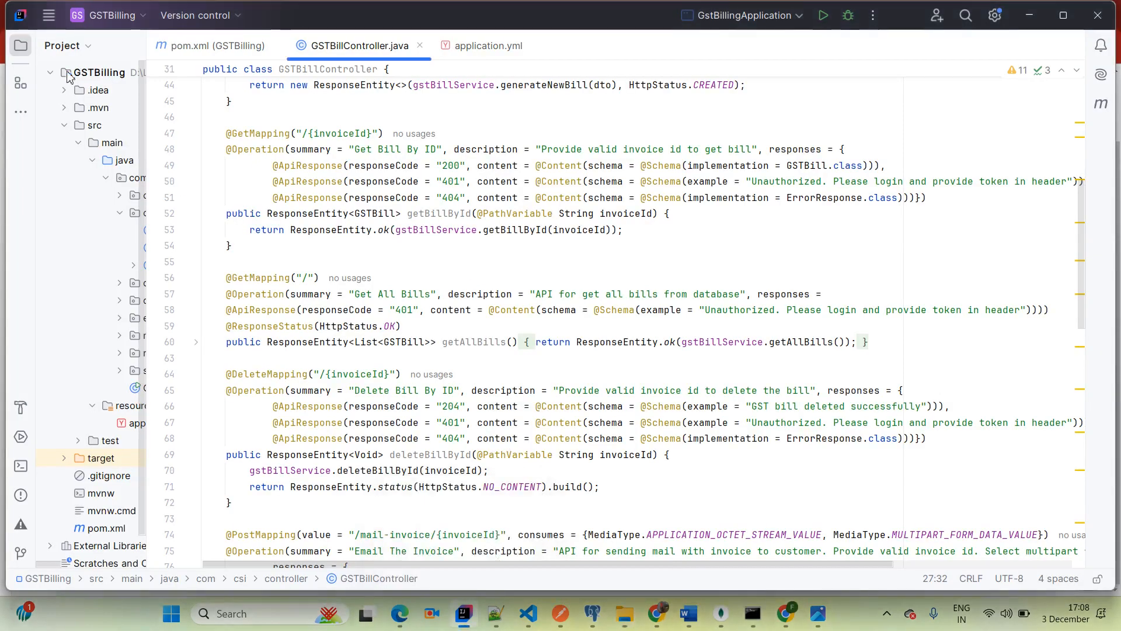
pyautogui.click(50, 15)
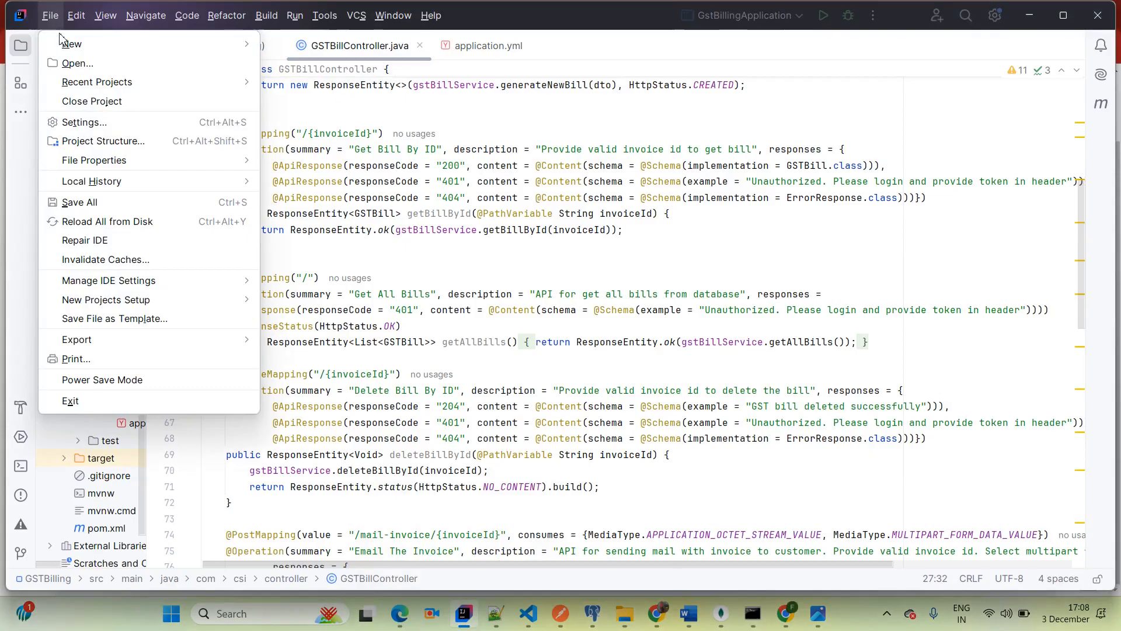
pyautogui.click(71, 43)
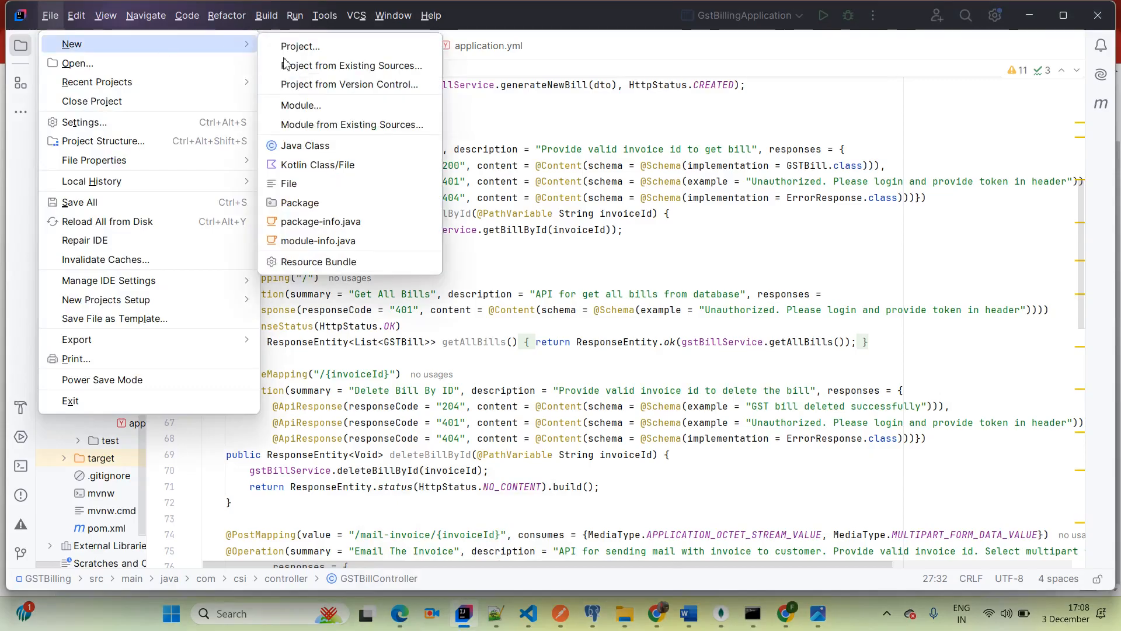
pyautogui.click(352, 65)
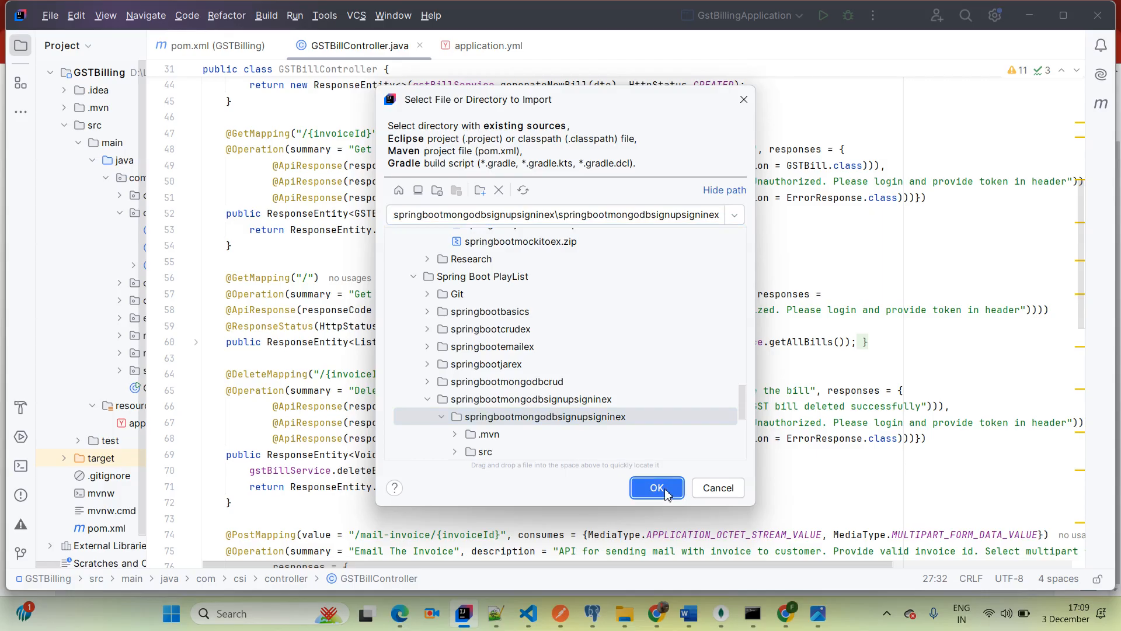
pyautogui.click(655, 487)
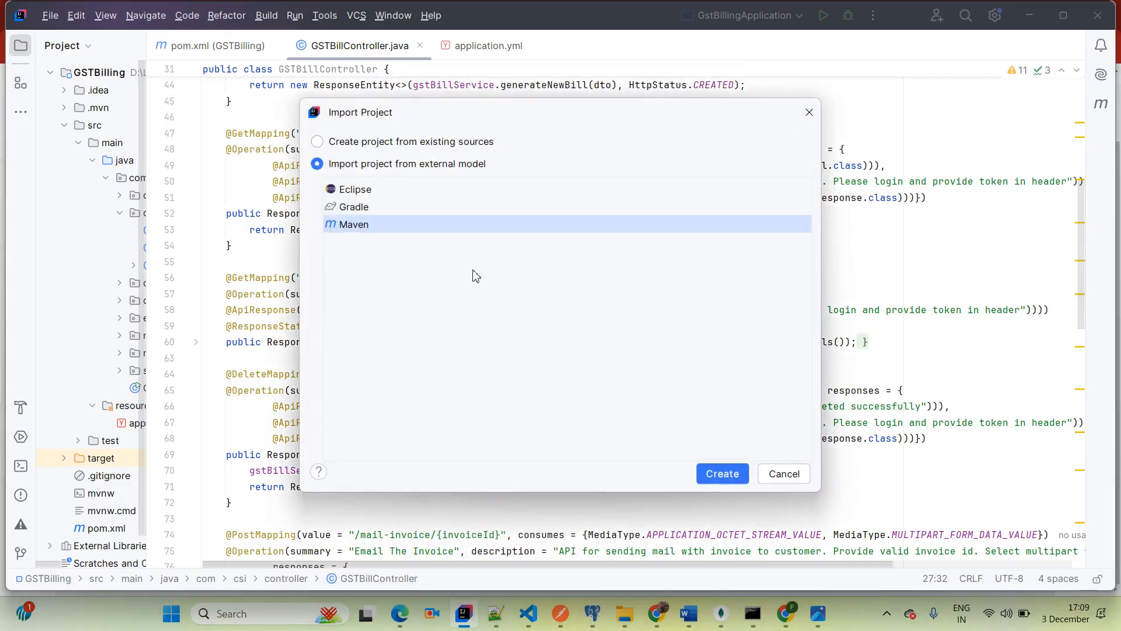
pyautogui.click(722, 473)
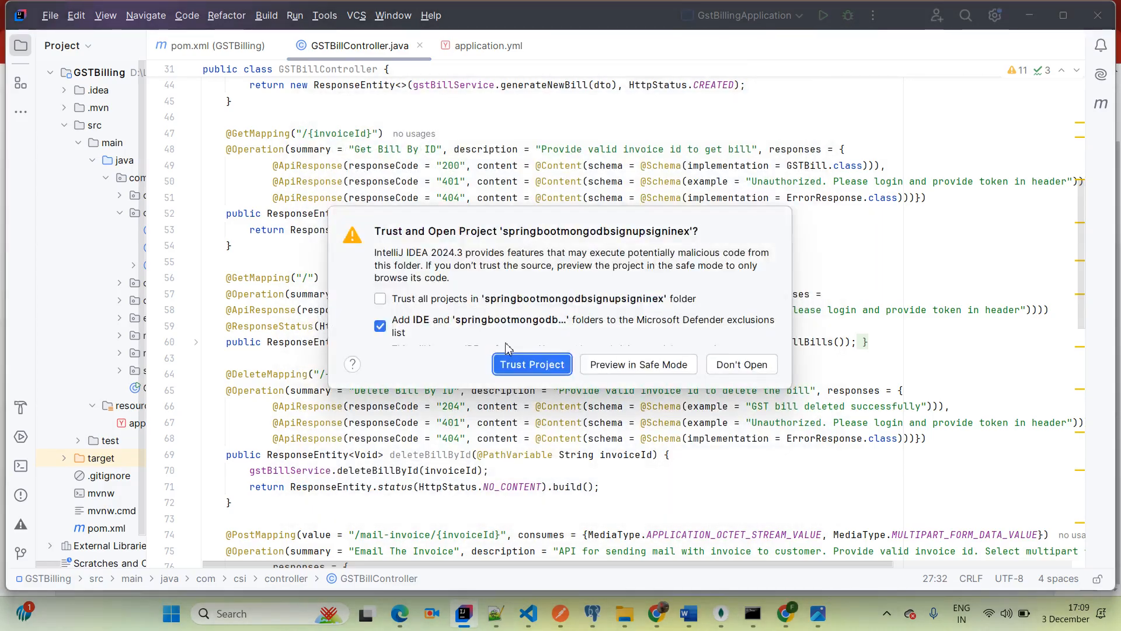
pyautogui.click(531, 365)
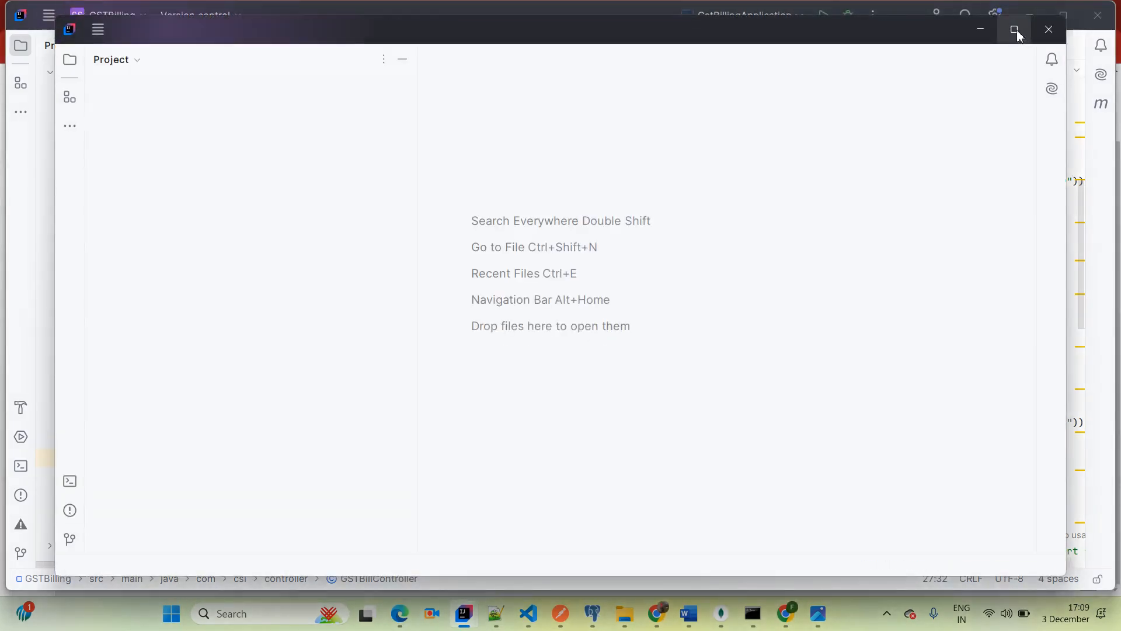
# - Maximize the project window and add blank lines in application.properties below the name entry
pyautogui.click(1015, 30)
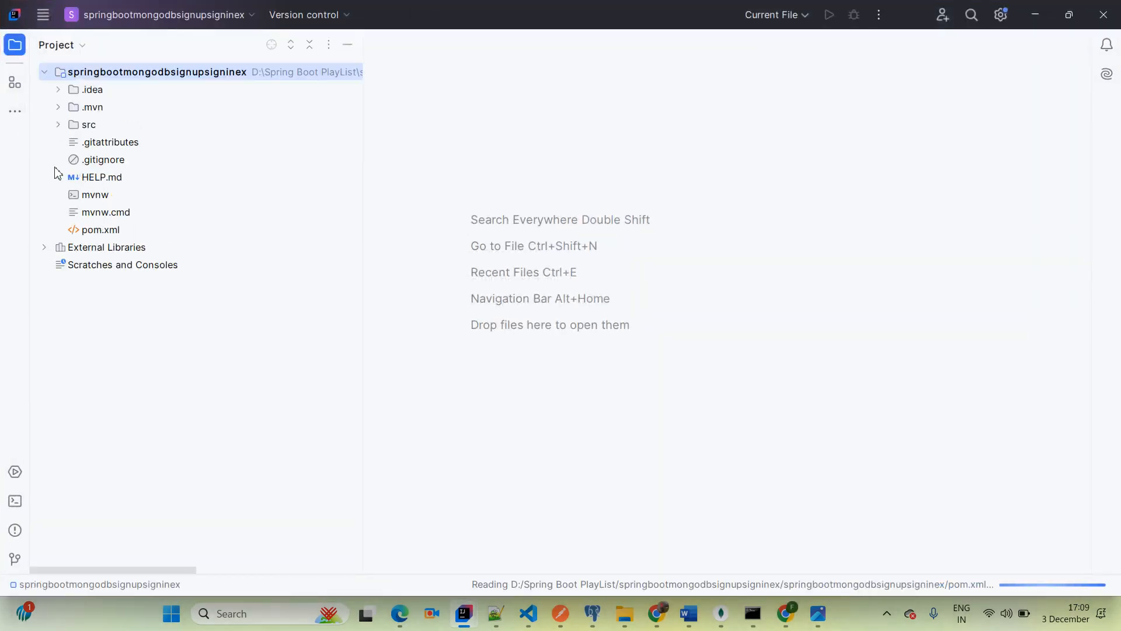
pyautogui.click(88, 125)
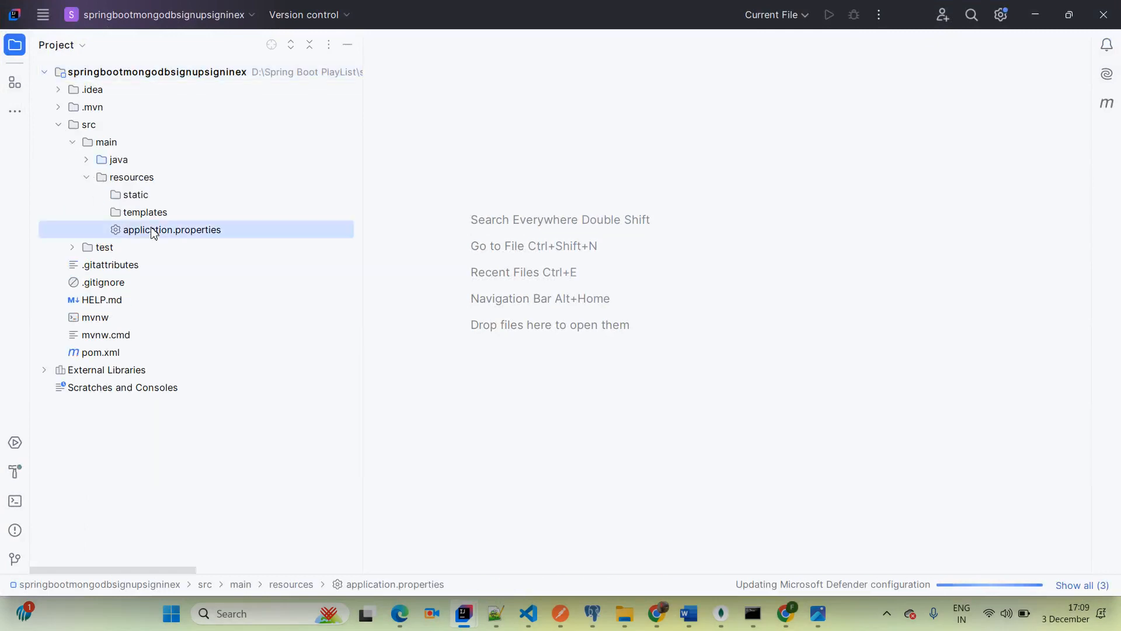
pyautogui.doubleClick(170, 230)
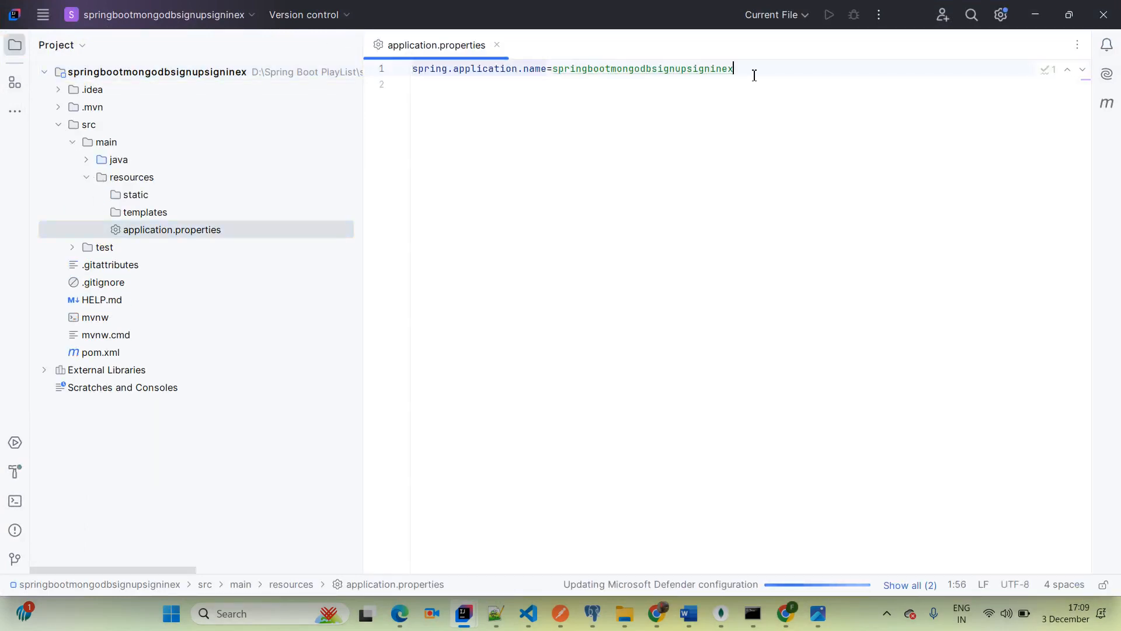
pyautogui.press('Enter')
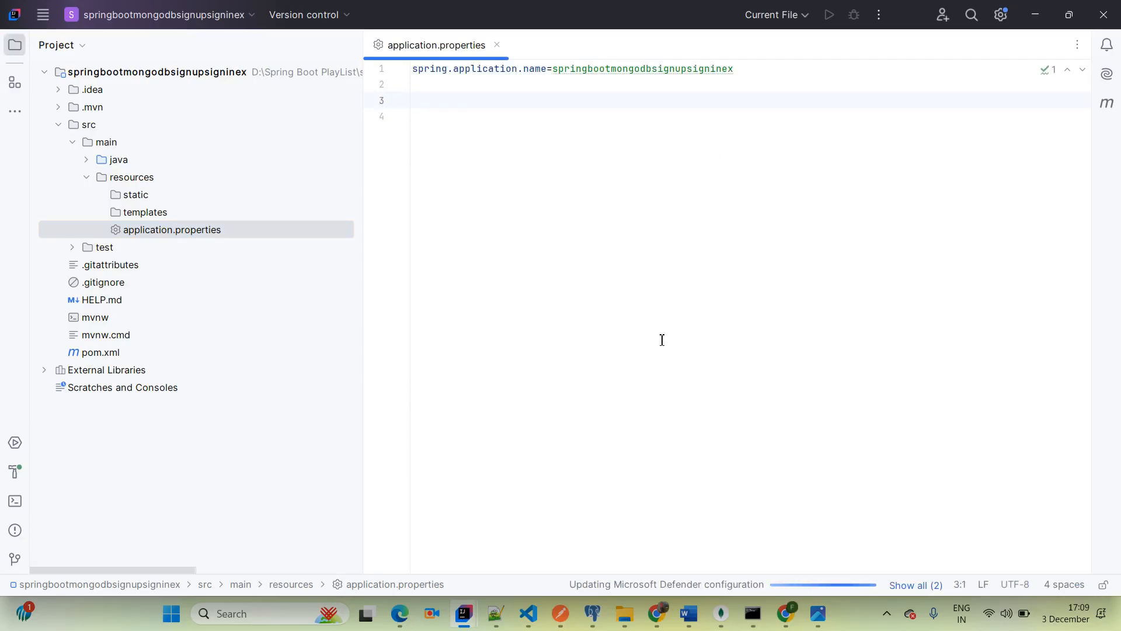
pyautogui.moveTo(495, 613)
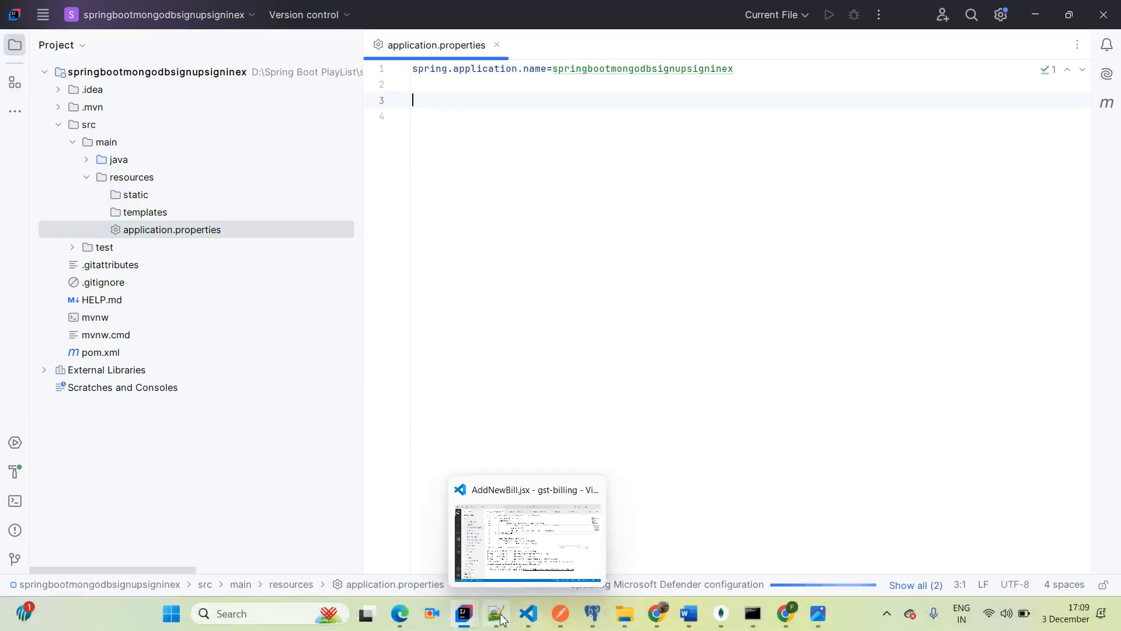
# - Copy the spring.data.mongodb localhost, 27017 and hrm lines from the Notepad++ notes
pyautogui.click(493, 613)
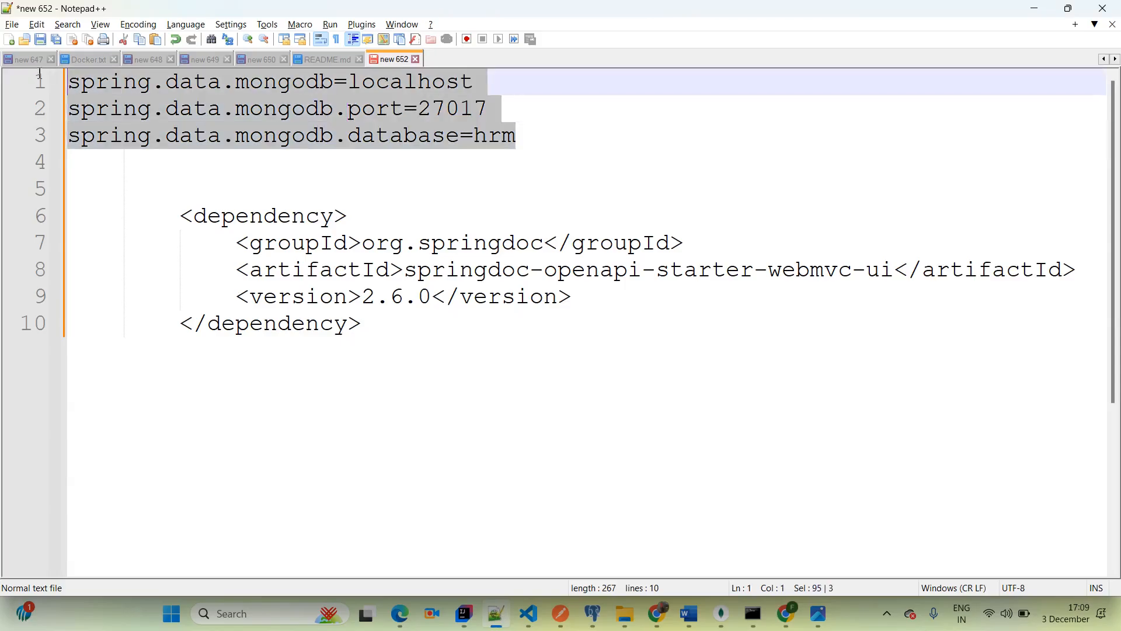
pyautogui.press('alt+tab')
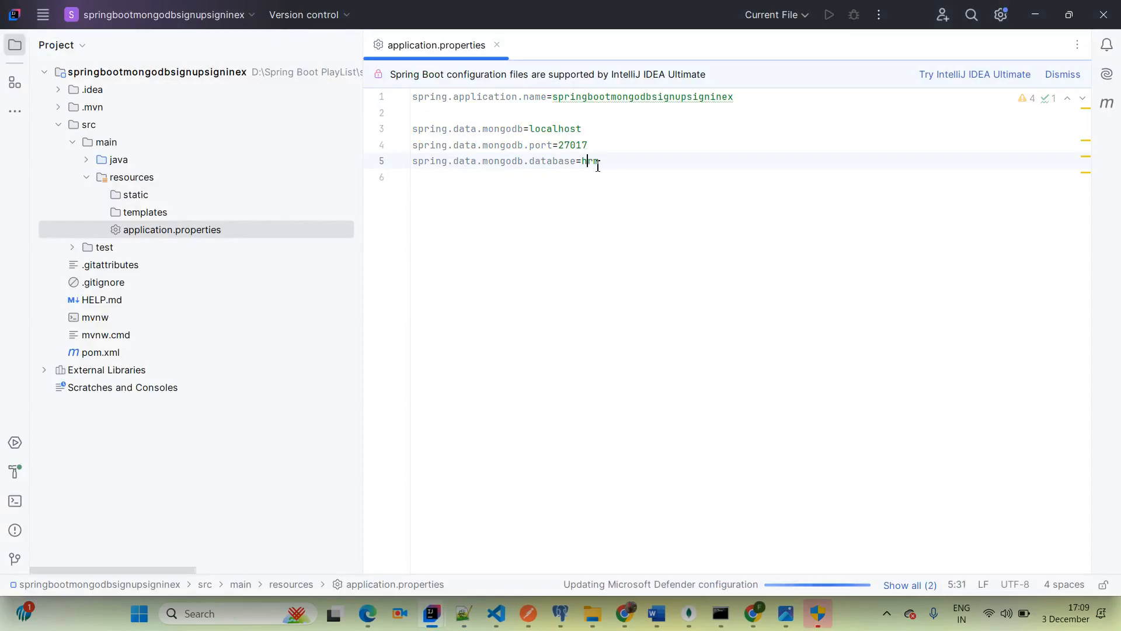
pyautogui.moveTo(98, 359)
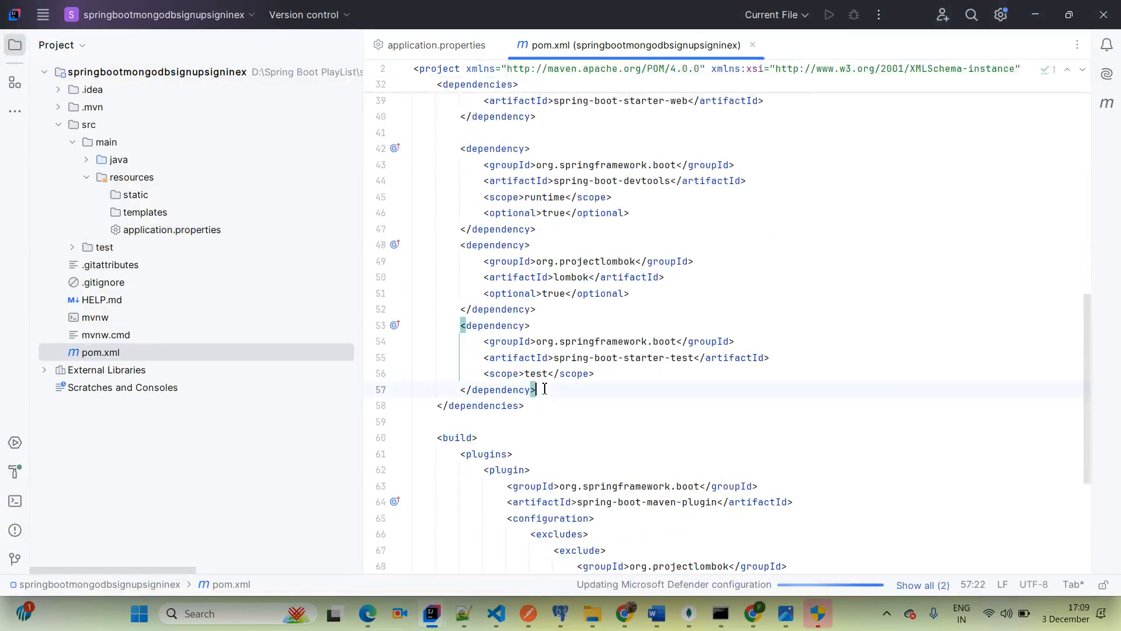
# - Add the springdoc-openapi-starter-webmvc-ui 2.6.0 dependency to pom.xml and run mvn clean install
pyautogui.press('Enter')
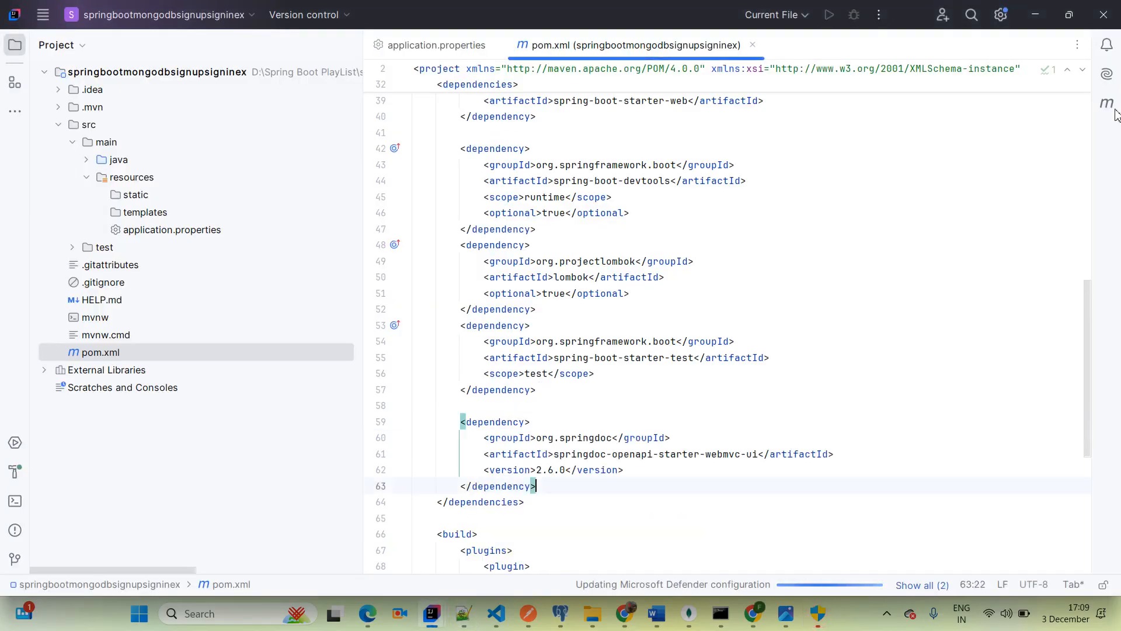
pyautogui.click(1106, 103)
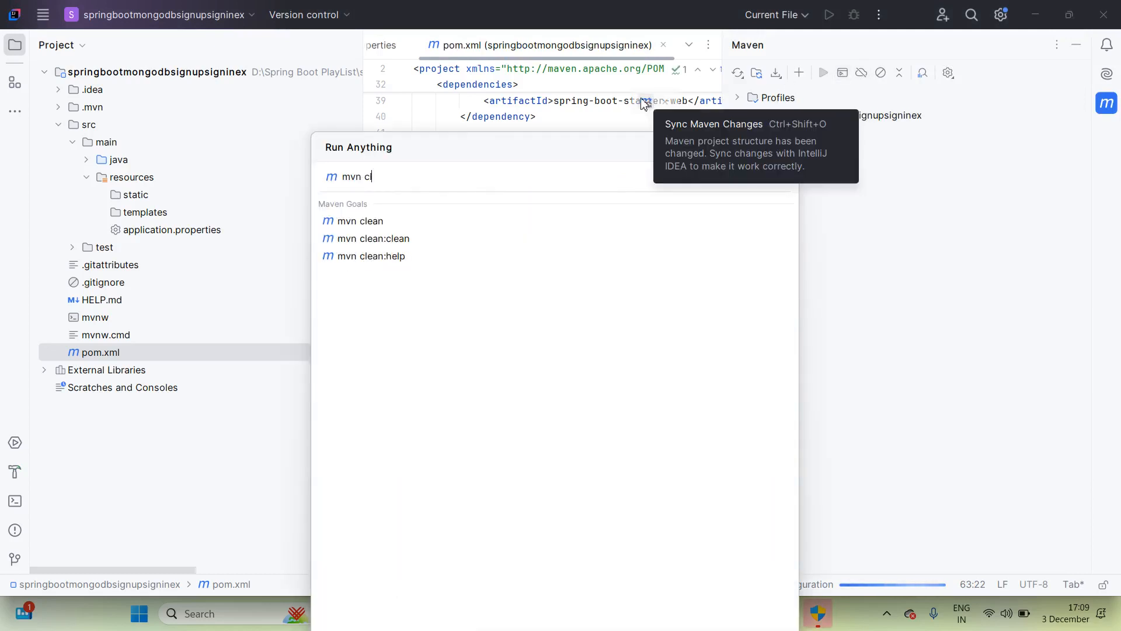
pyautogui.write('ean install')
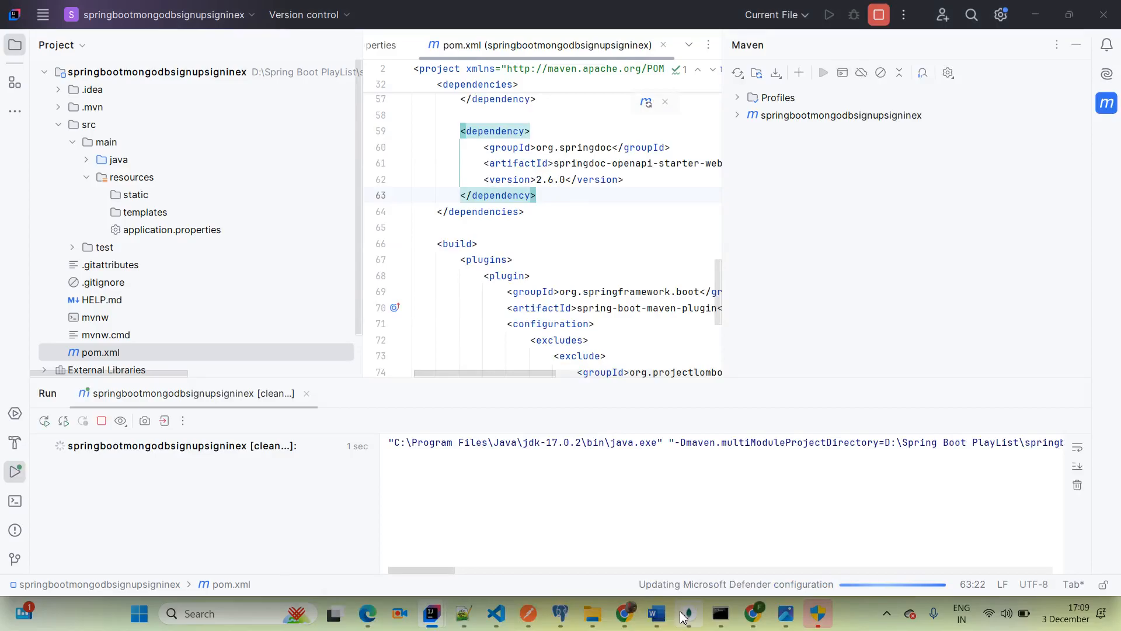
# - Create the hrm database with an employee collection in MongoDB Compass and view its empty collection
pyautogui.click(687, 613)
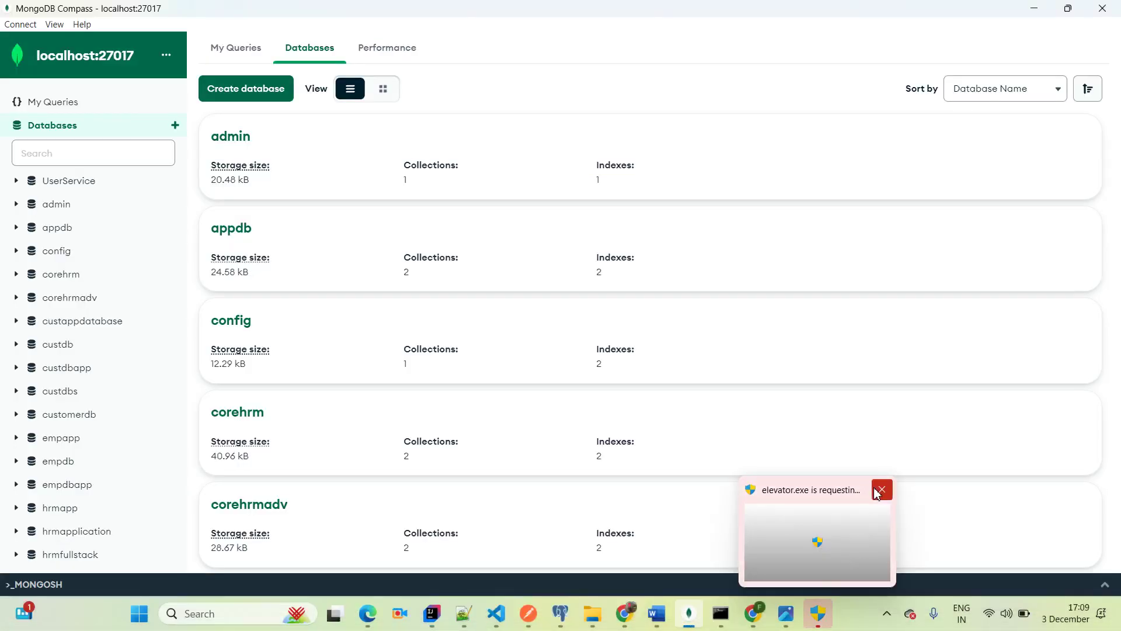
pyautogui.click(882, 489)
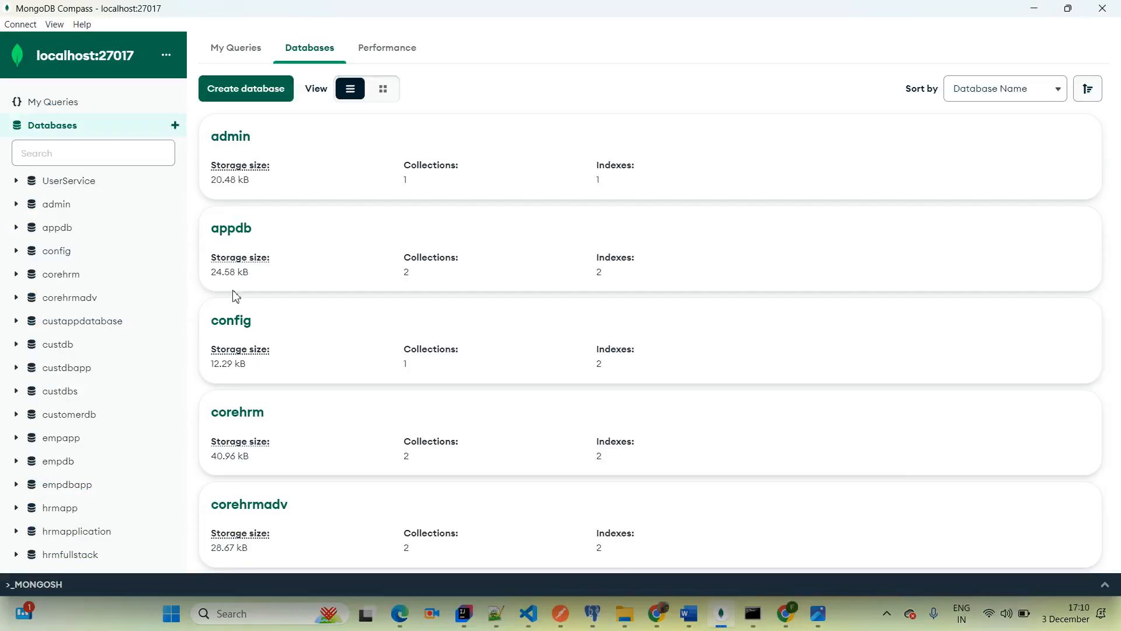
pyautogui.click(245, 87)
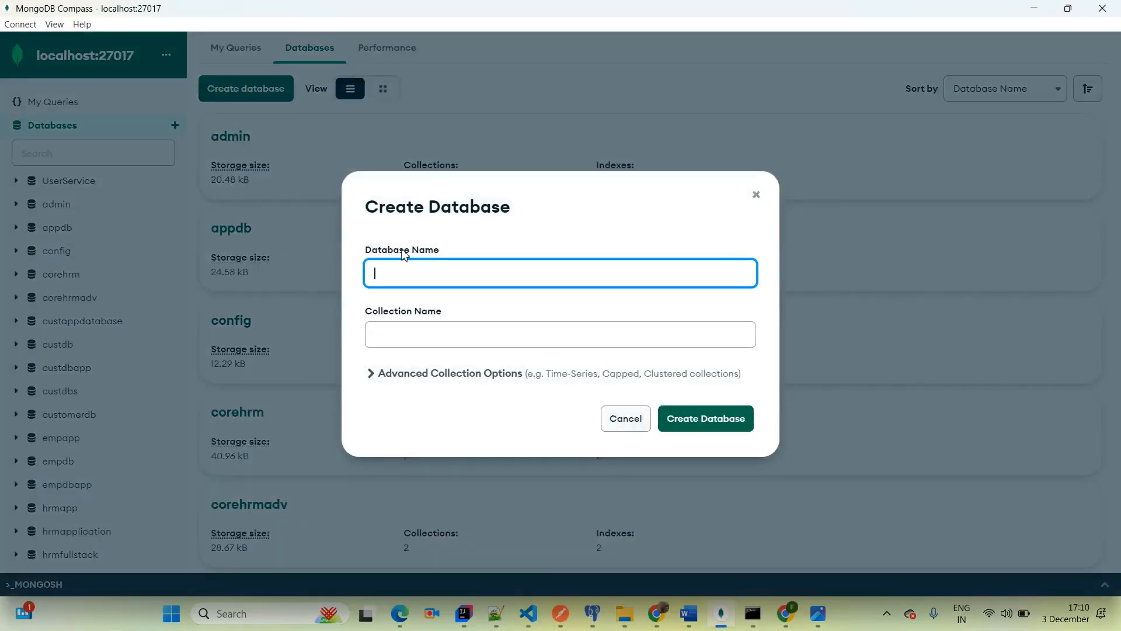
pyautogui.write('hrm')
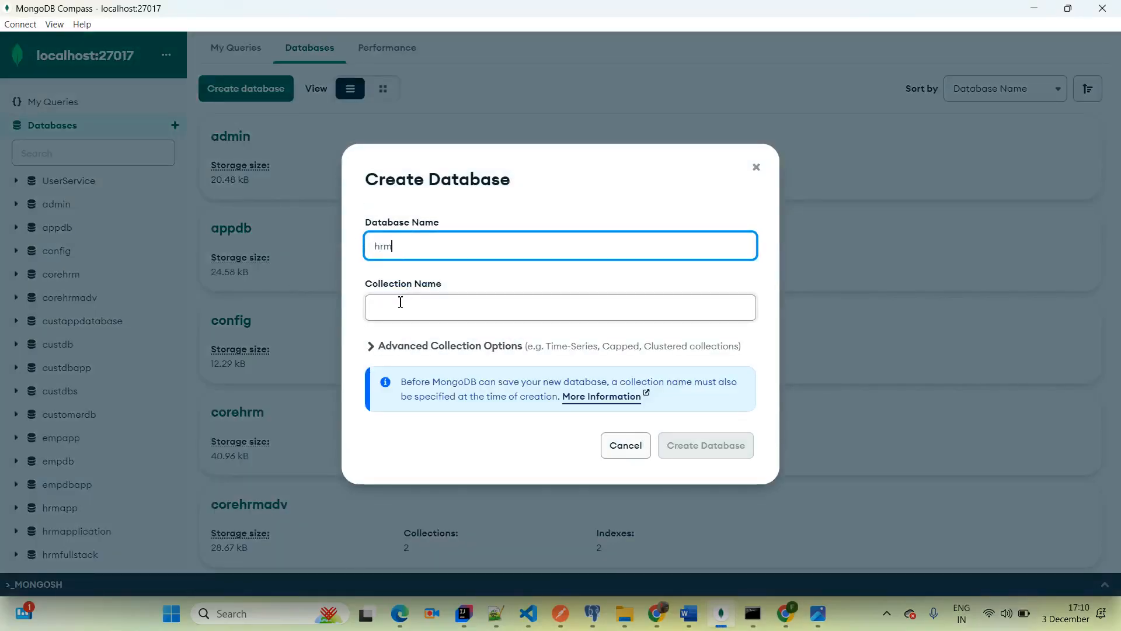
pyautogui.write('emp')
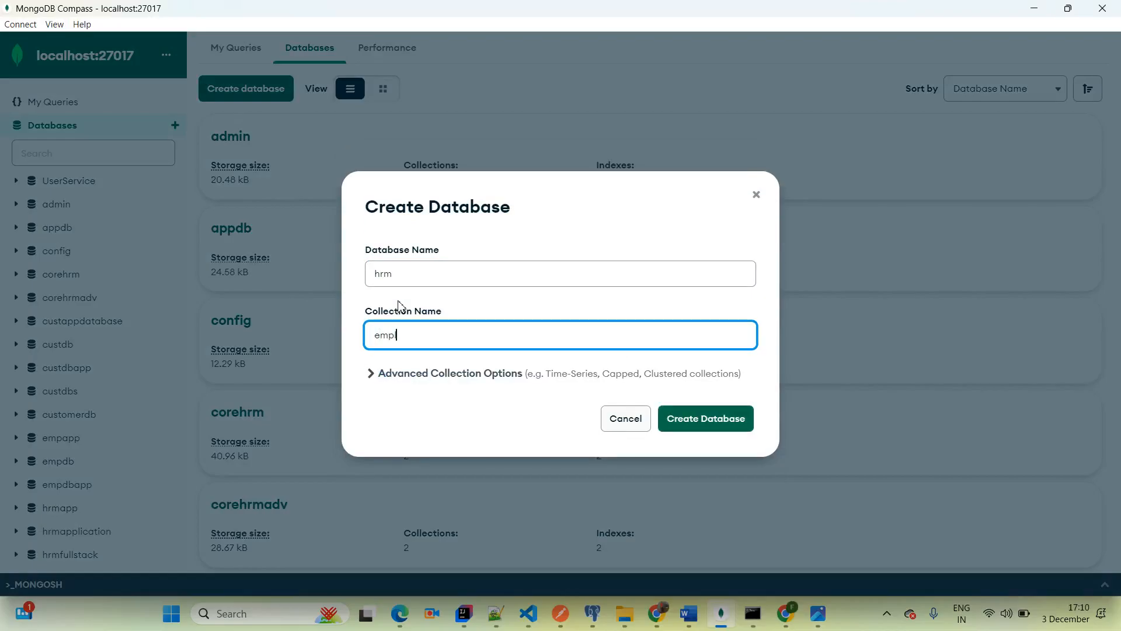
pyautogui.write('loyee')
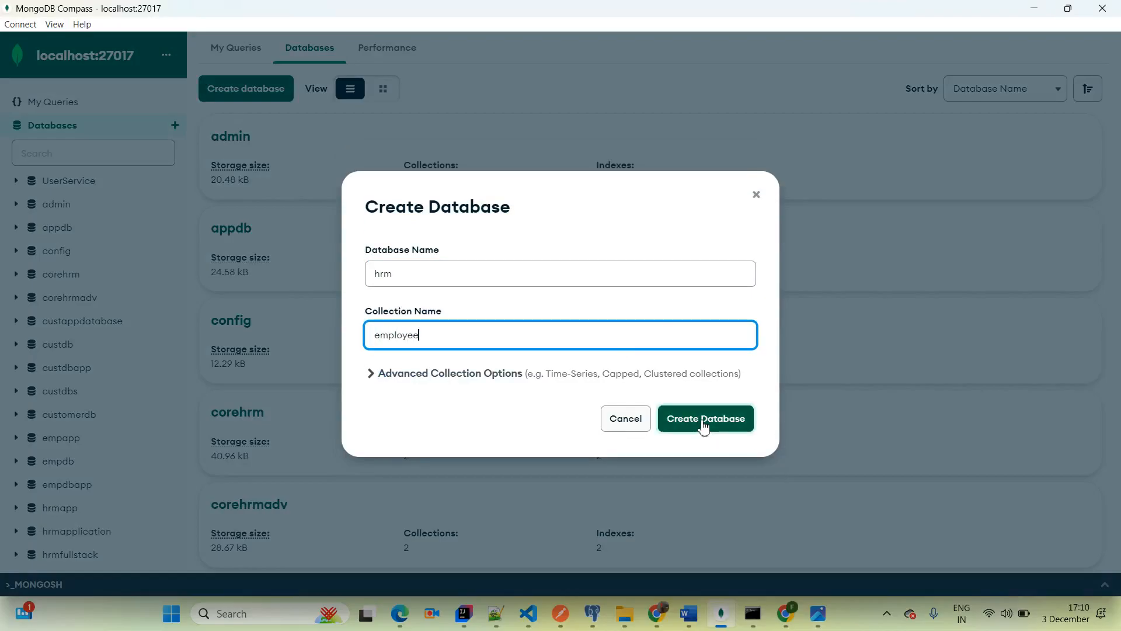
pyautogui.click(705, 418)
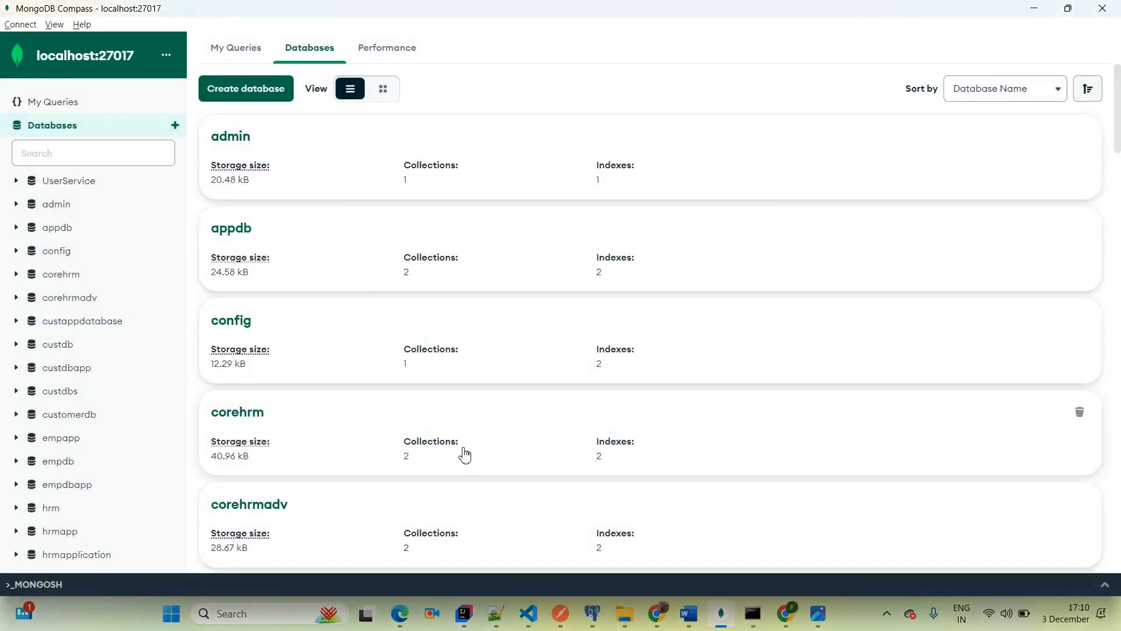
pyautogui.scroll(-3)
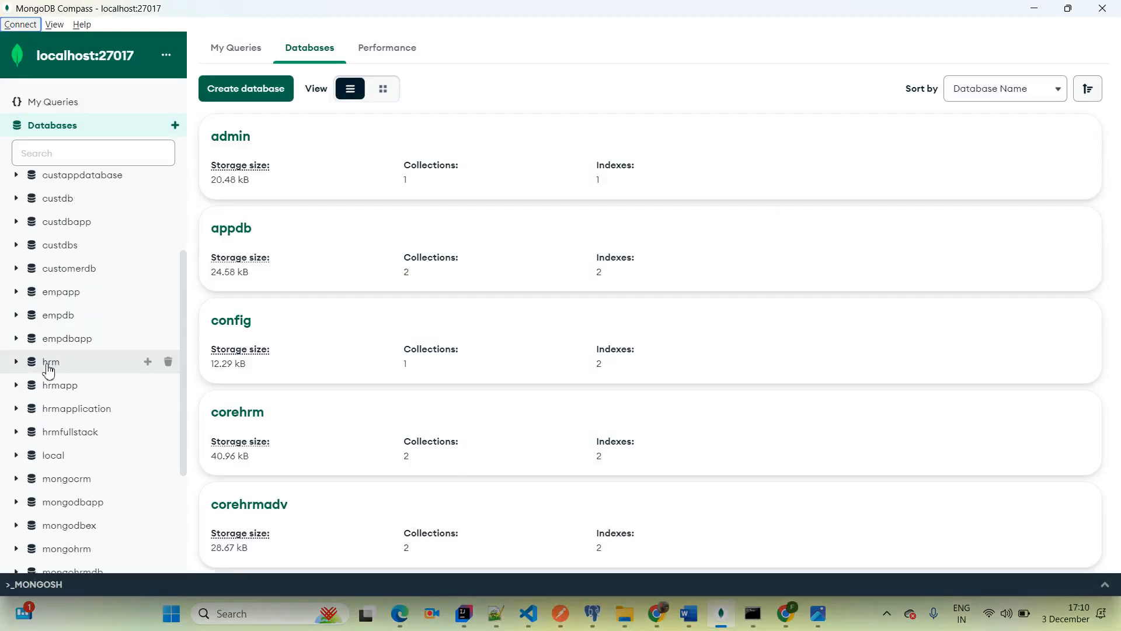
pyautogui.click(50, 361)
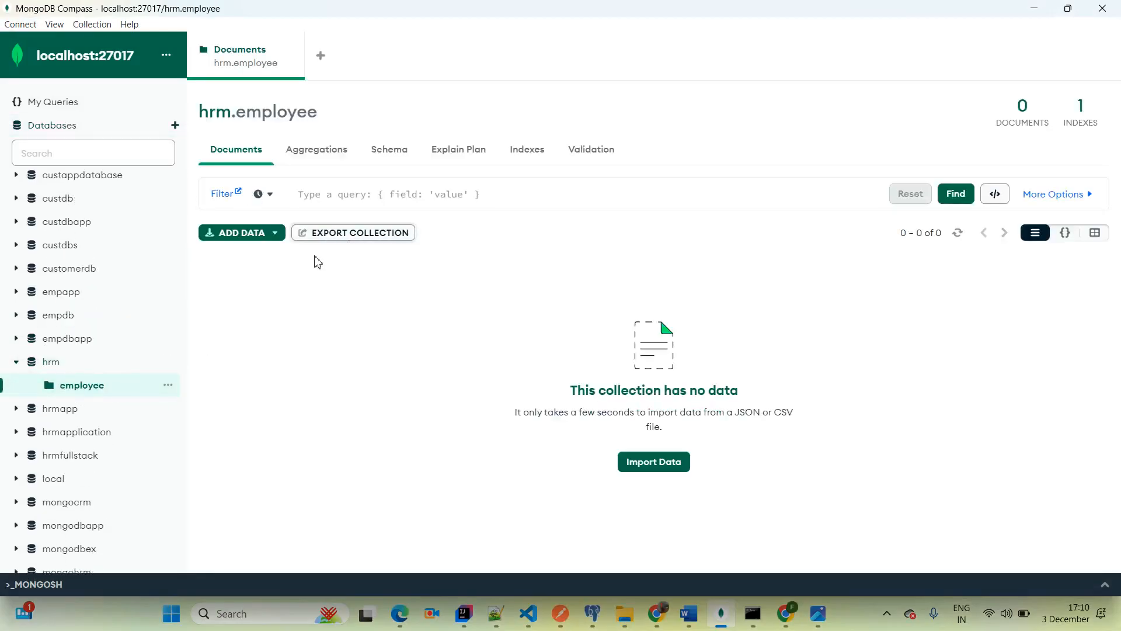
pyautogui.moveTo(720, 613)
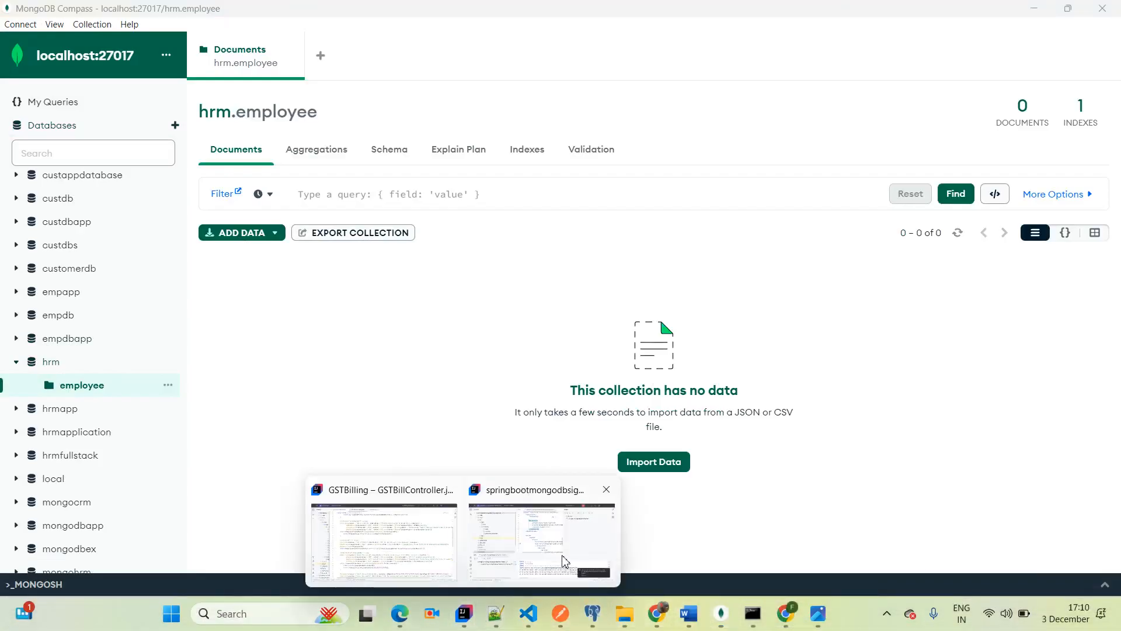
# - Back in IntelliJ, create the model and service packages under com.fullstack
pyautogui.click(541, 540)
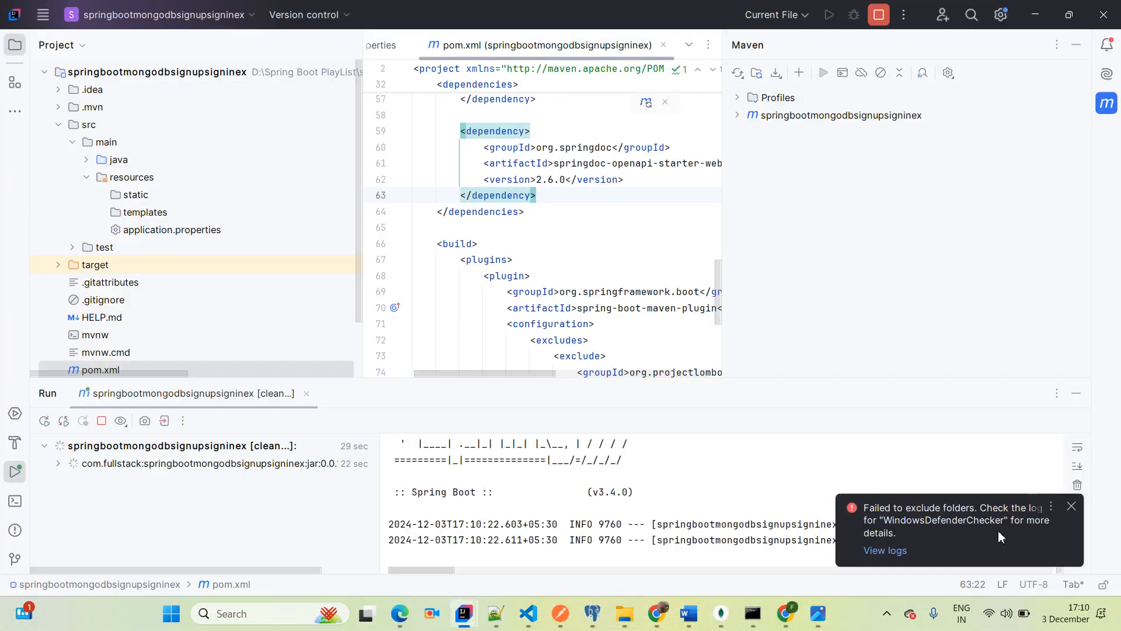
pyautogui.click(1071, 505)
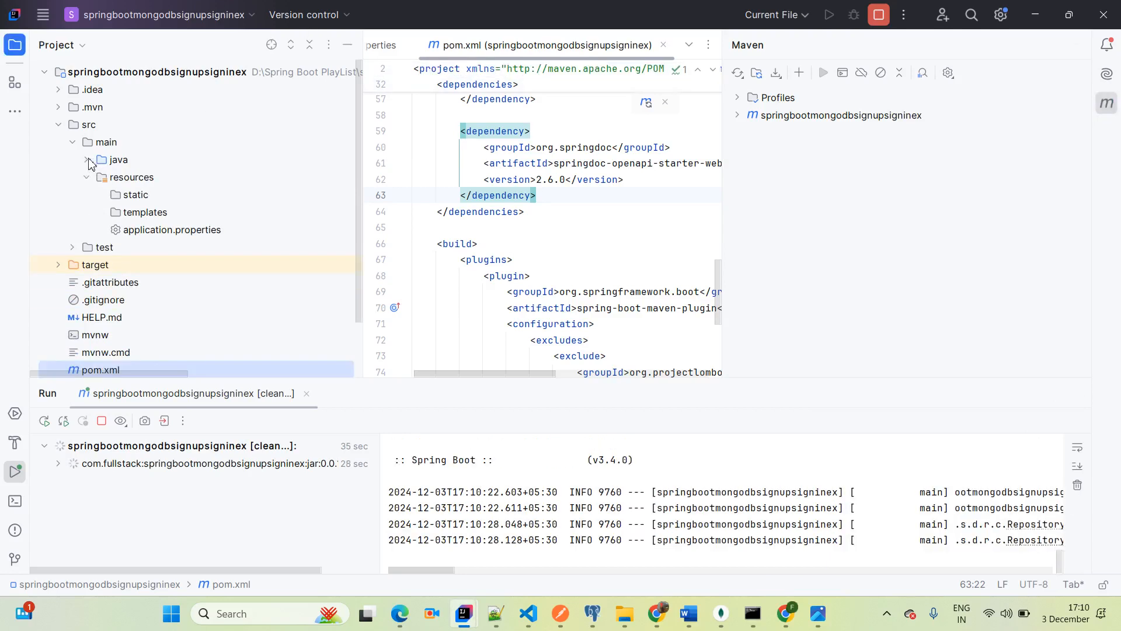
pyautogui.click(116, 160)
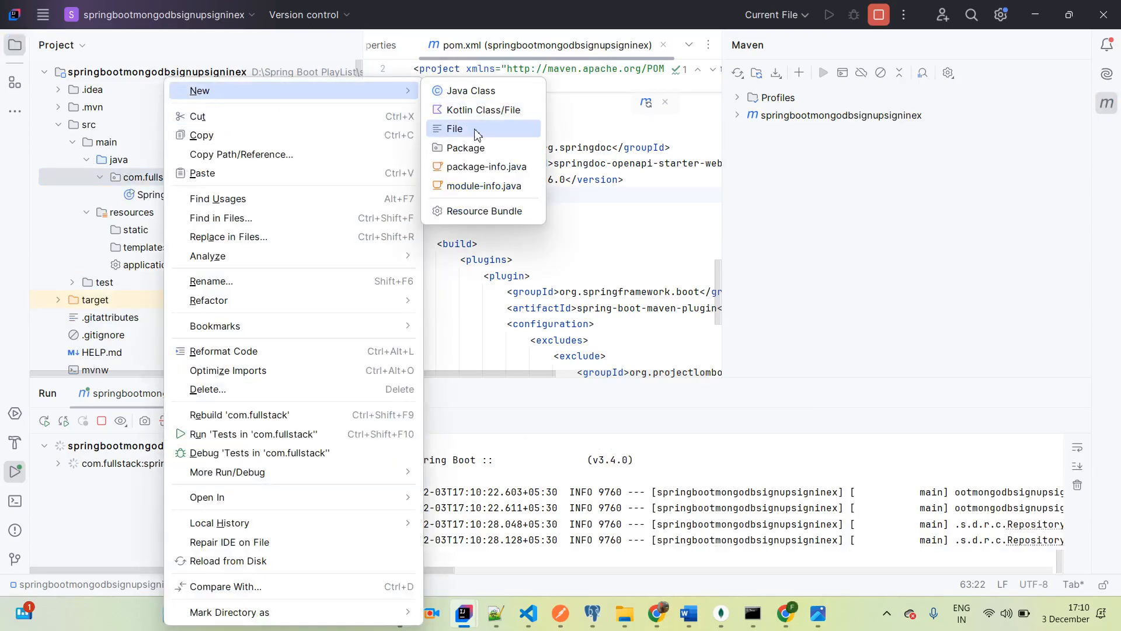
pyautogui.click(470, 147)
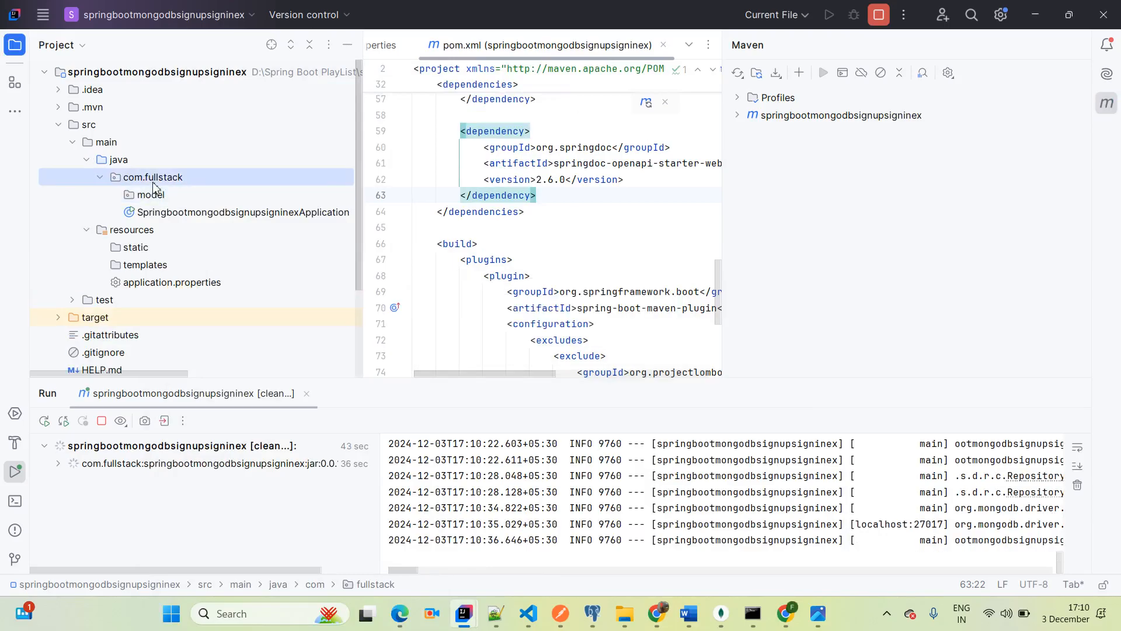
pyautogui.rightClick(150, 177)
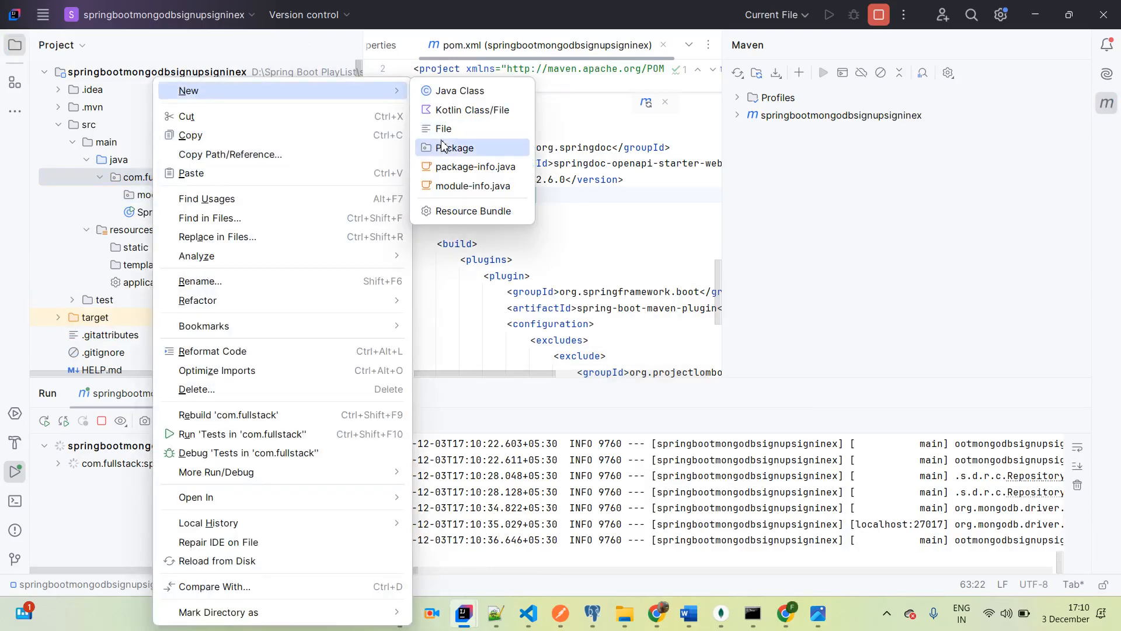
pyautogui.click(456, 147)
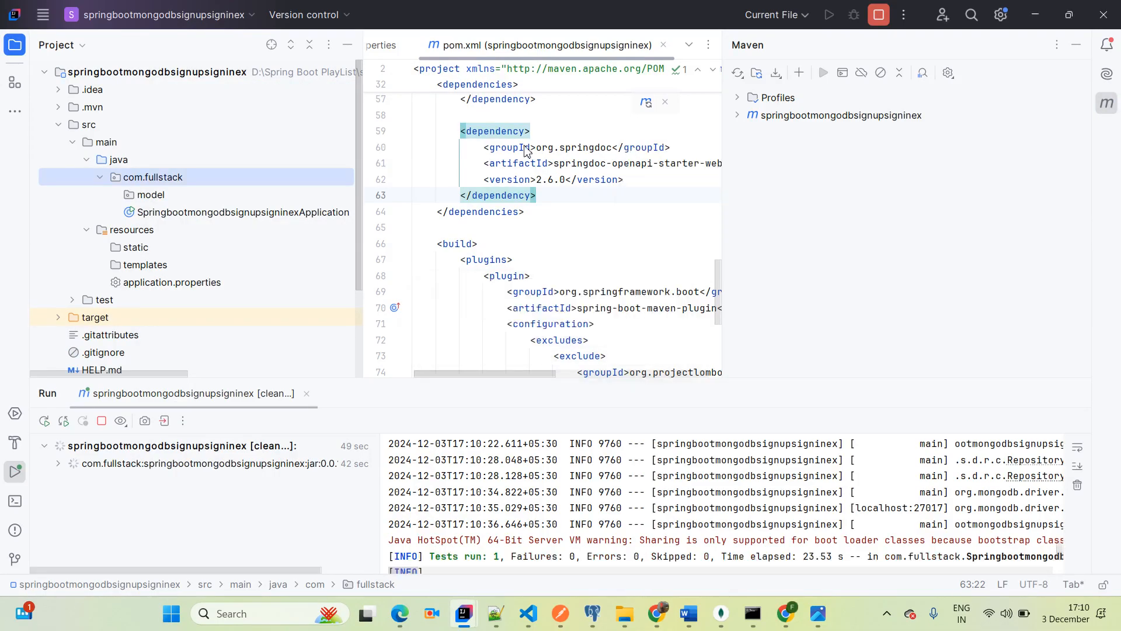
# - Create the repository and controller packages under com.fullstack
pyautogui.rightClick(150, 177)
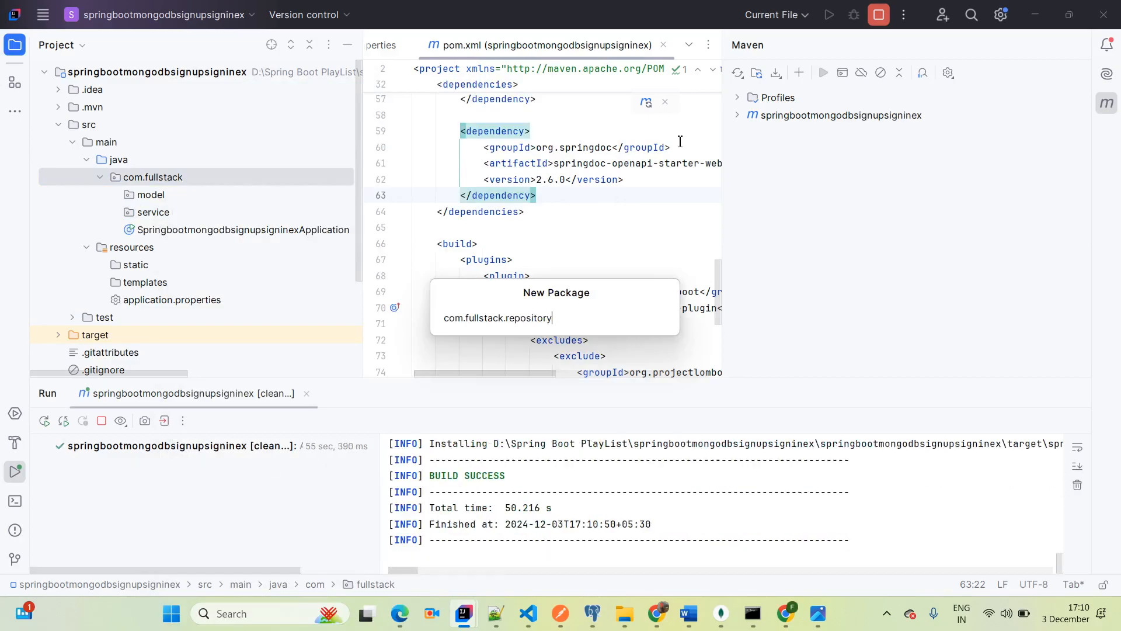
pyautogui.press('Enter')
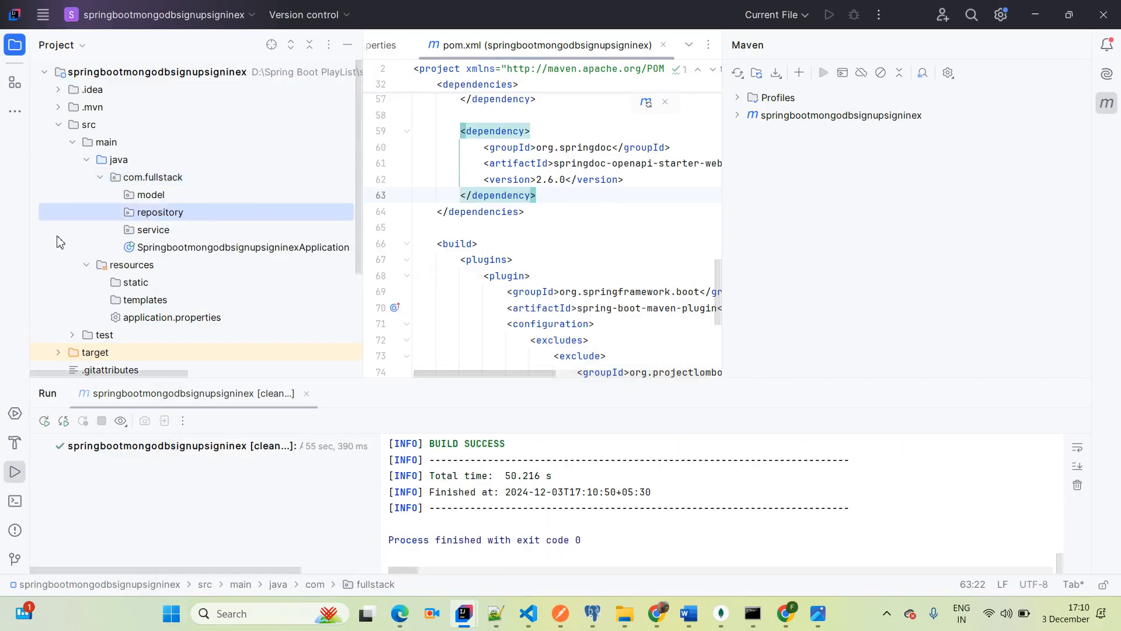
pyautogui.rightClick(150, 176)
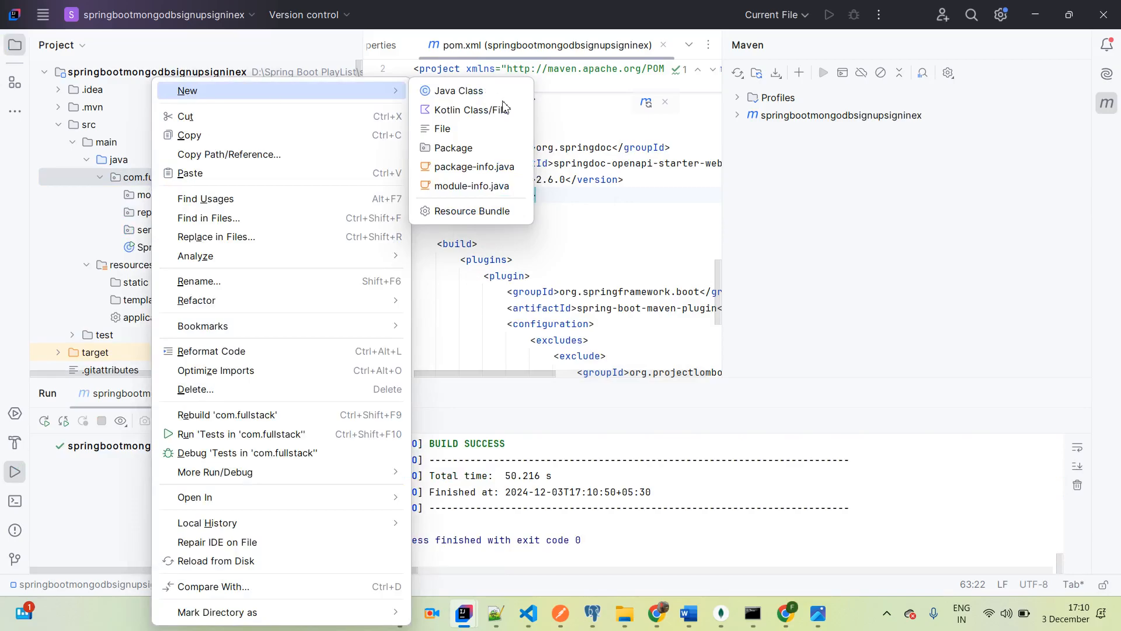
pyautogui.click(458, 149)
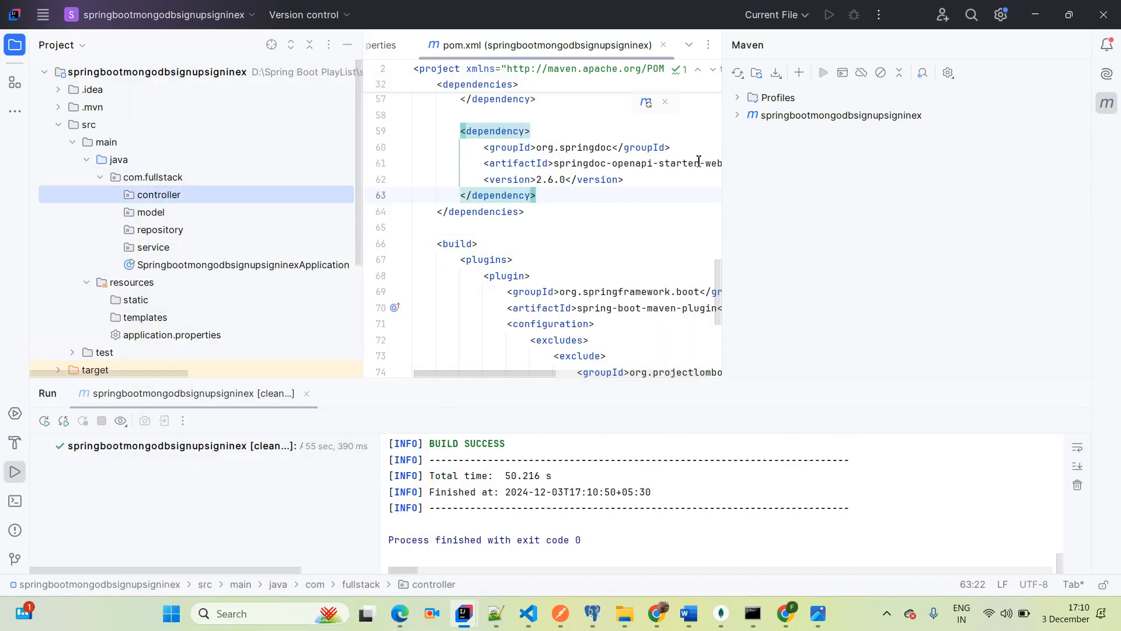
# - Create the Employee class in the model package
pyautogui.rightClick(152, 211)
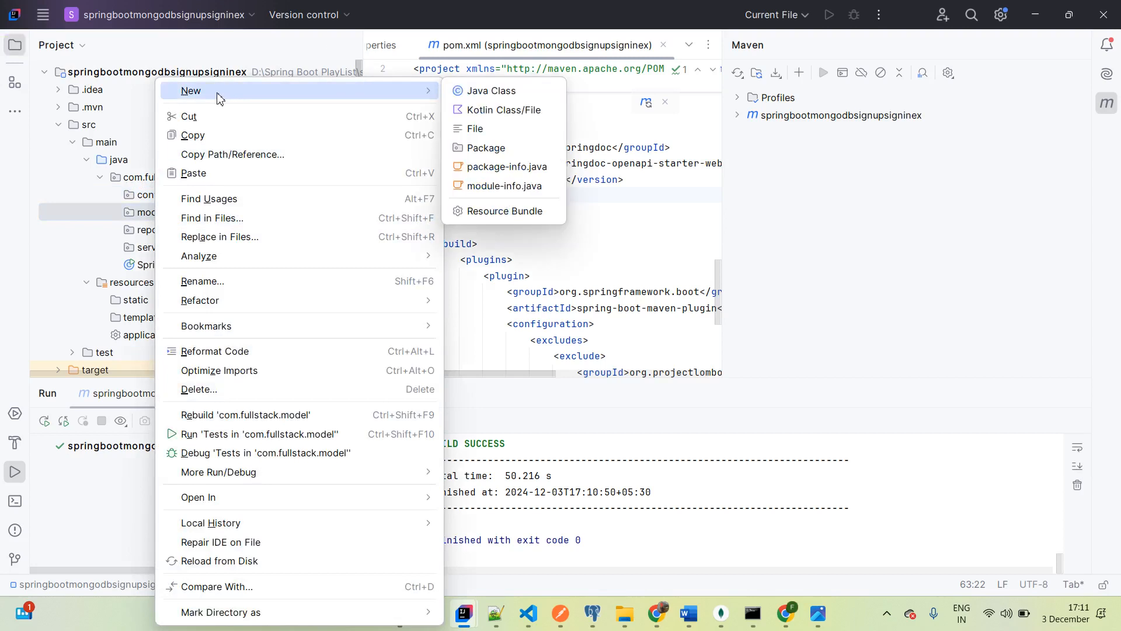
pyautogui.click(491, 90)
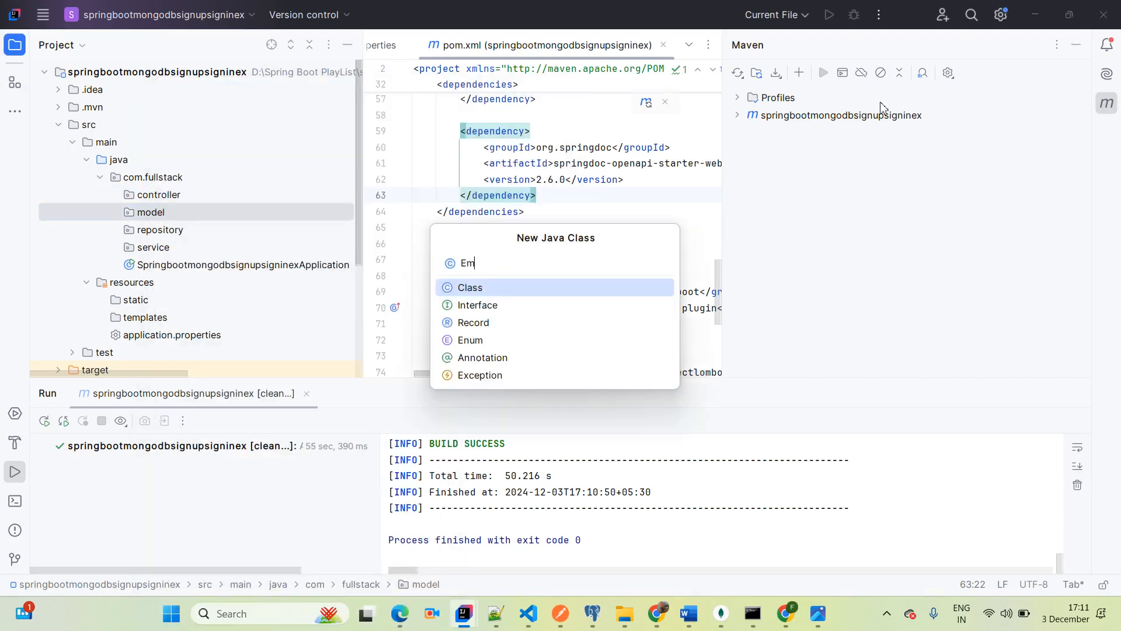
pyautogui.write('ployee')
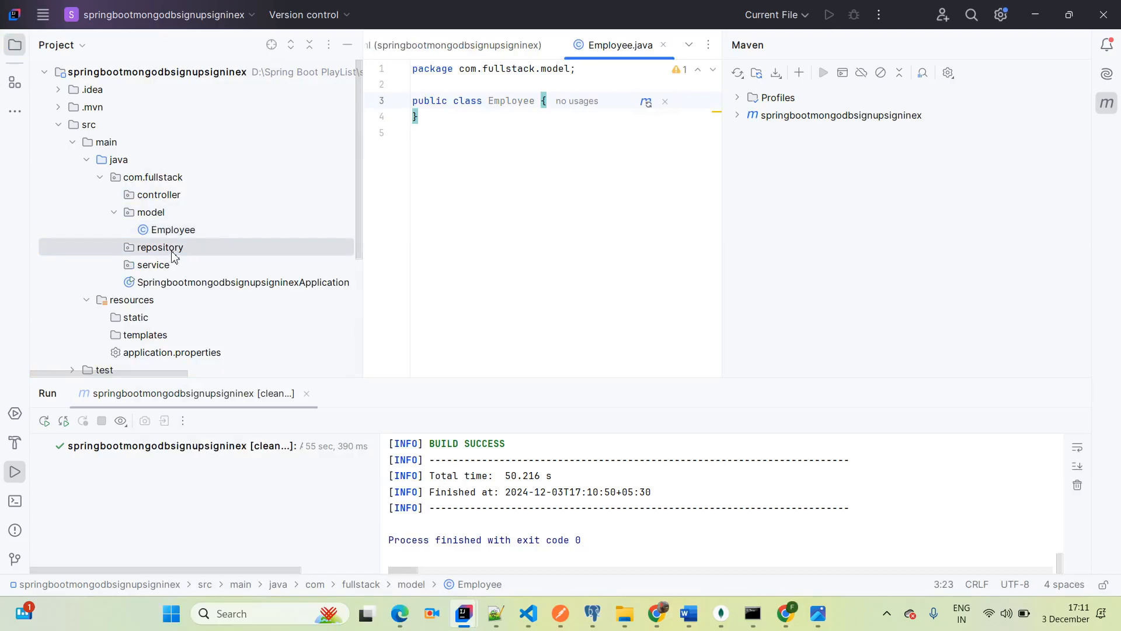
# - Create the EmployeeRepository interface in the repository package
pyautogui.rightClick(159, 246)
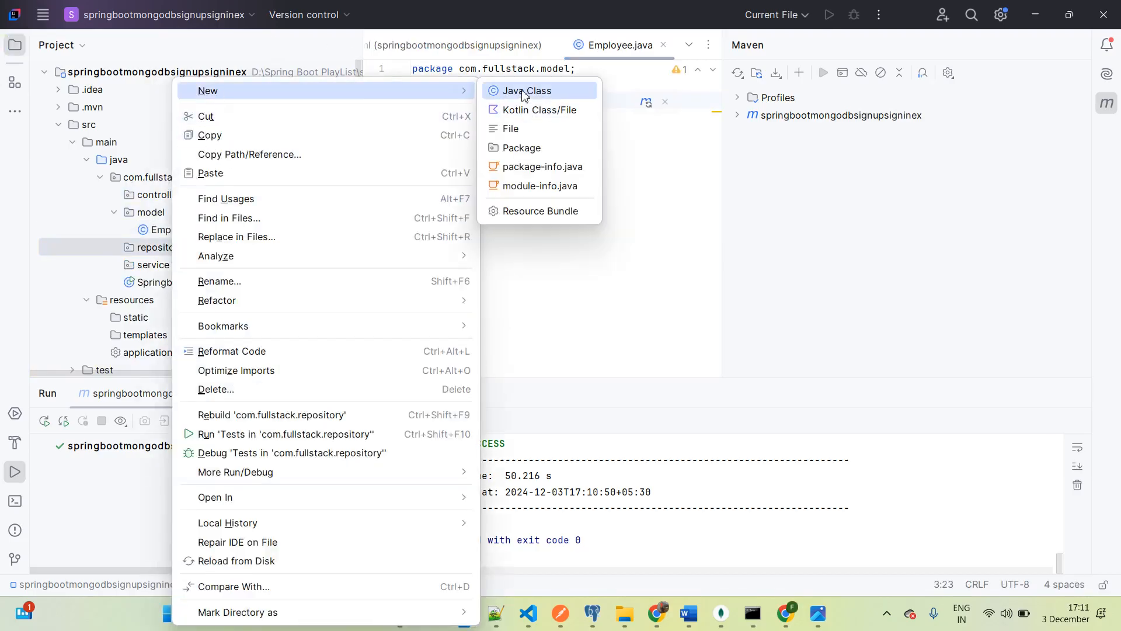
pyautogui.click(526, 90)
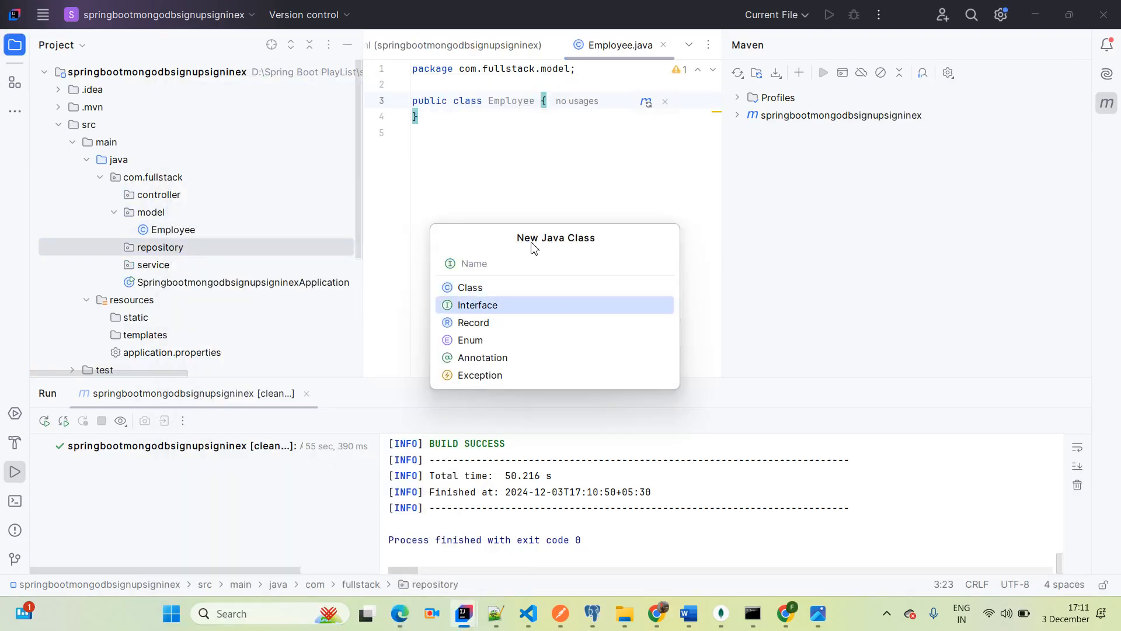
pyautogui.write('EmployeeReposi')
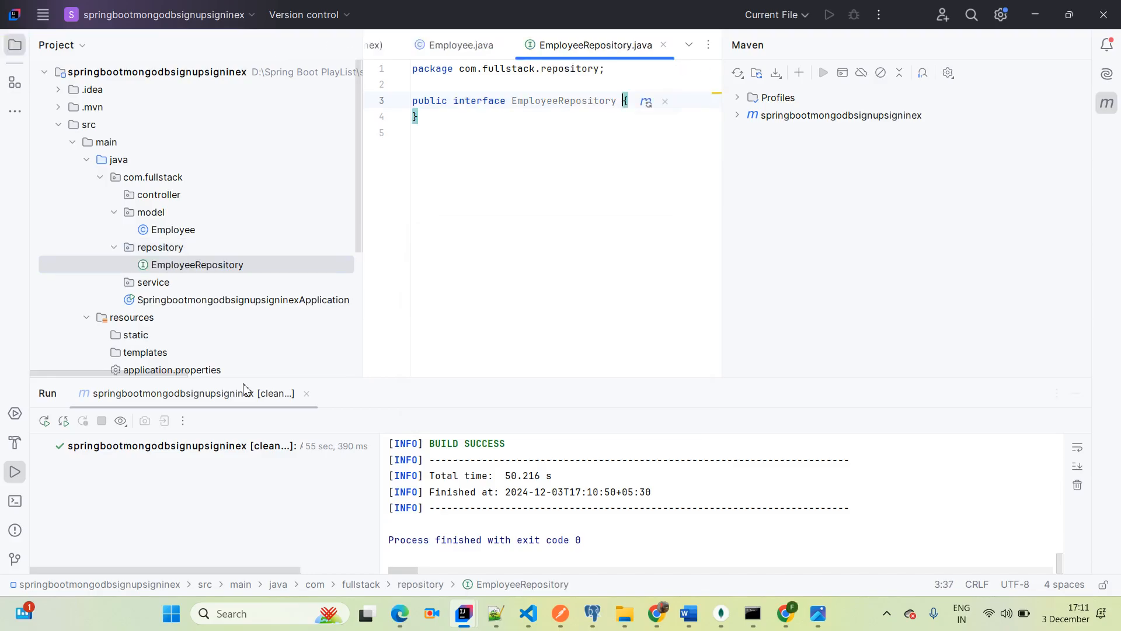
# - Create the EmployeeServiceImpl and EmployeeController classes in the service and controller packages
pyautogui.rightClick(151, 282)
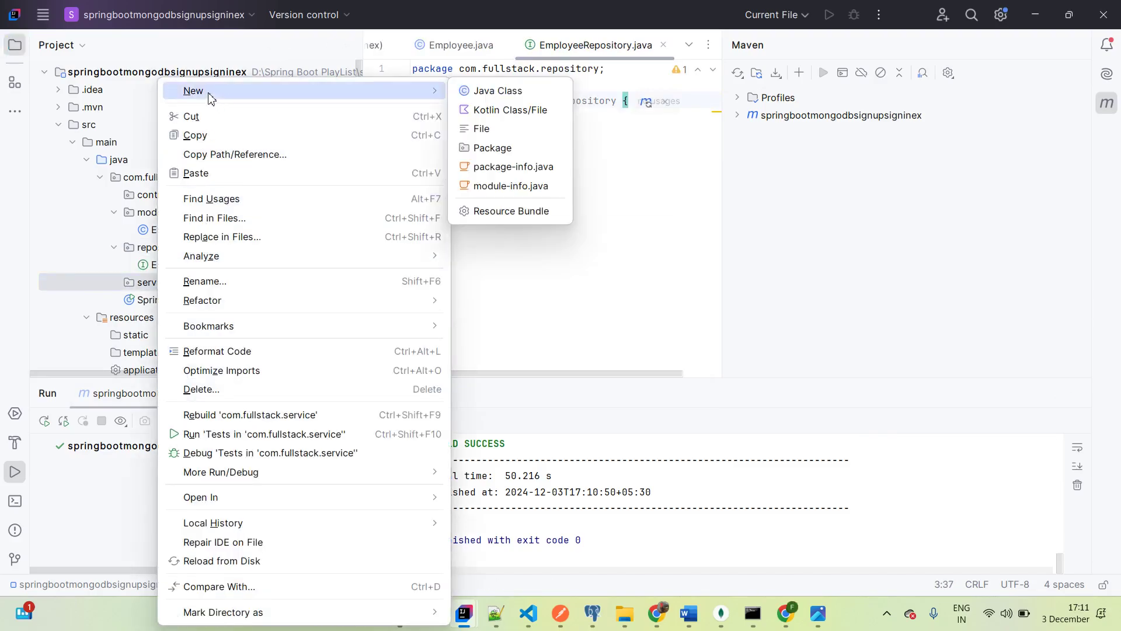
pyautogui.click(498, 90)
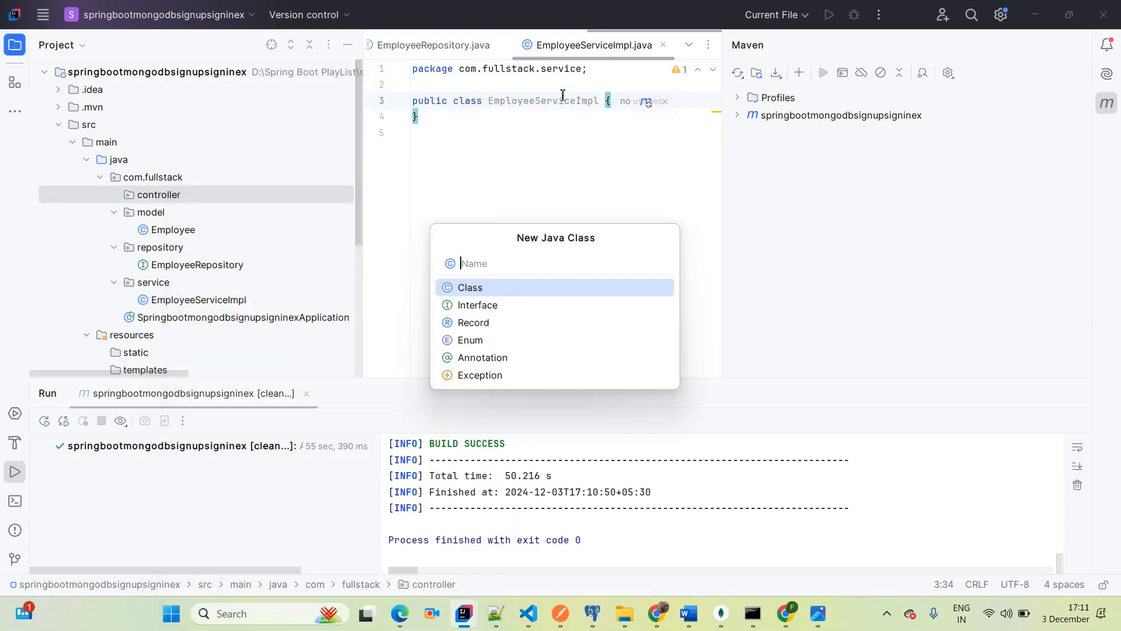
pyautogui.write('EmployeeCont')
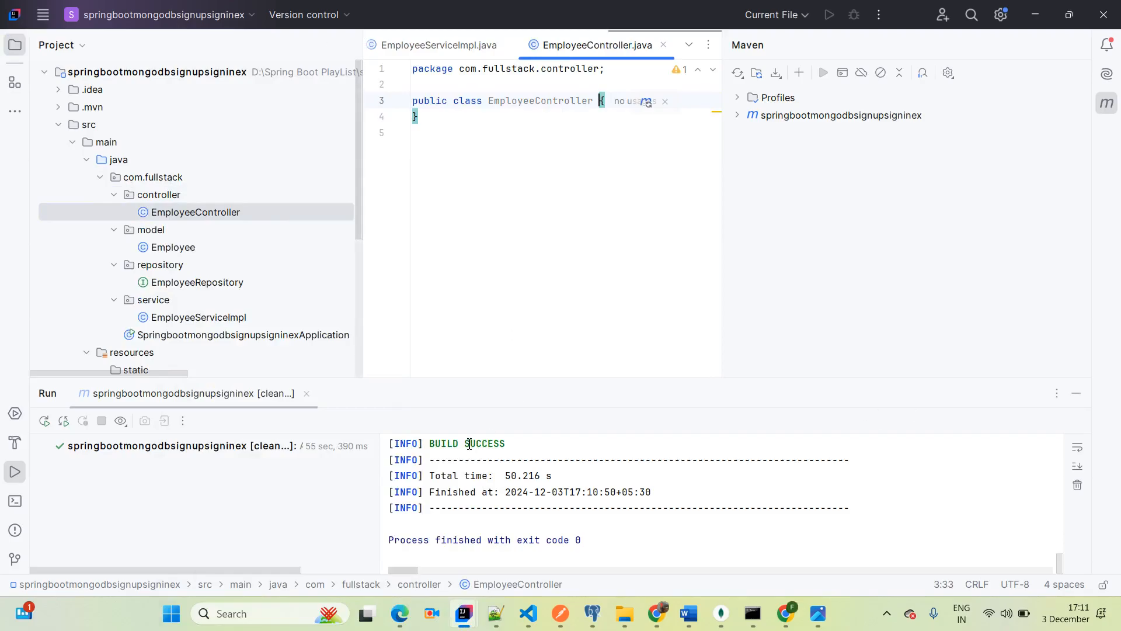
# - Sync all Maven projects, then hide the Maven and Project panels to edit Employee.java full-width
pyautogui.click(737, 72)
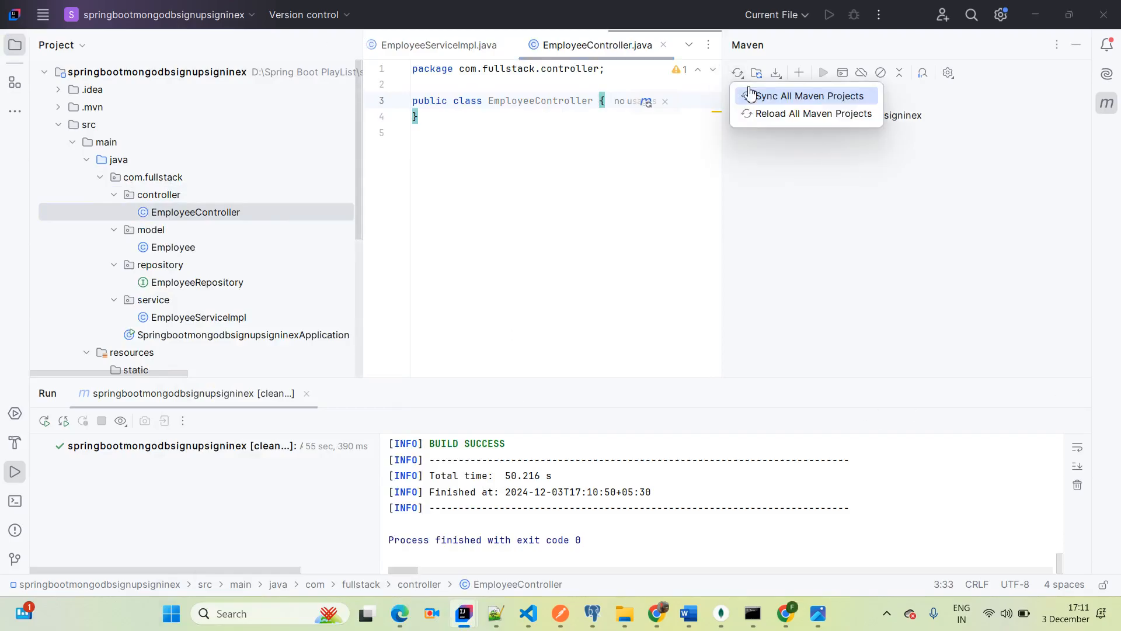
pyautogui.click(810, 95)
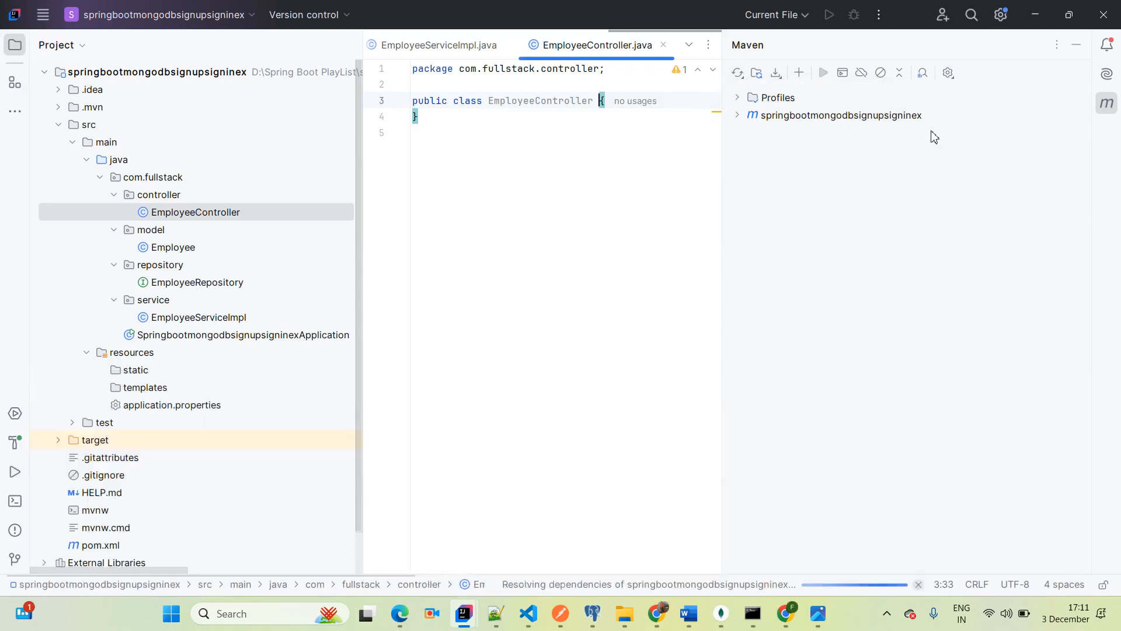
pyautogui.click(1078, 45)
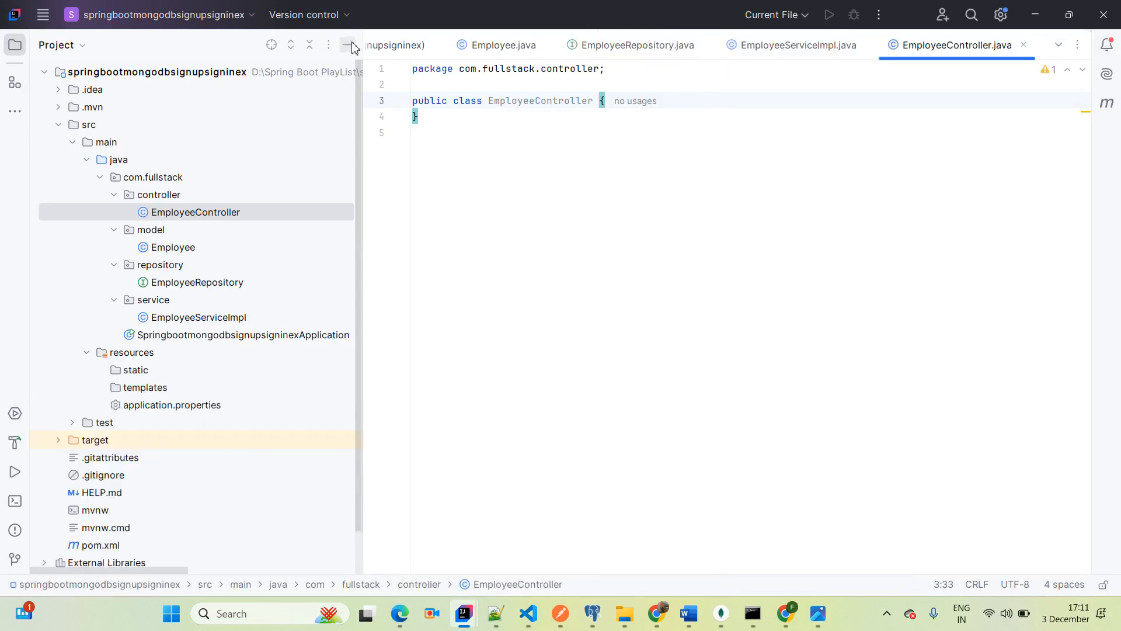
pyautogui.click(495, 45)
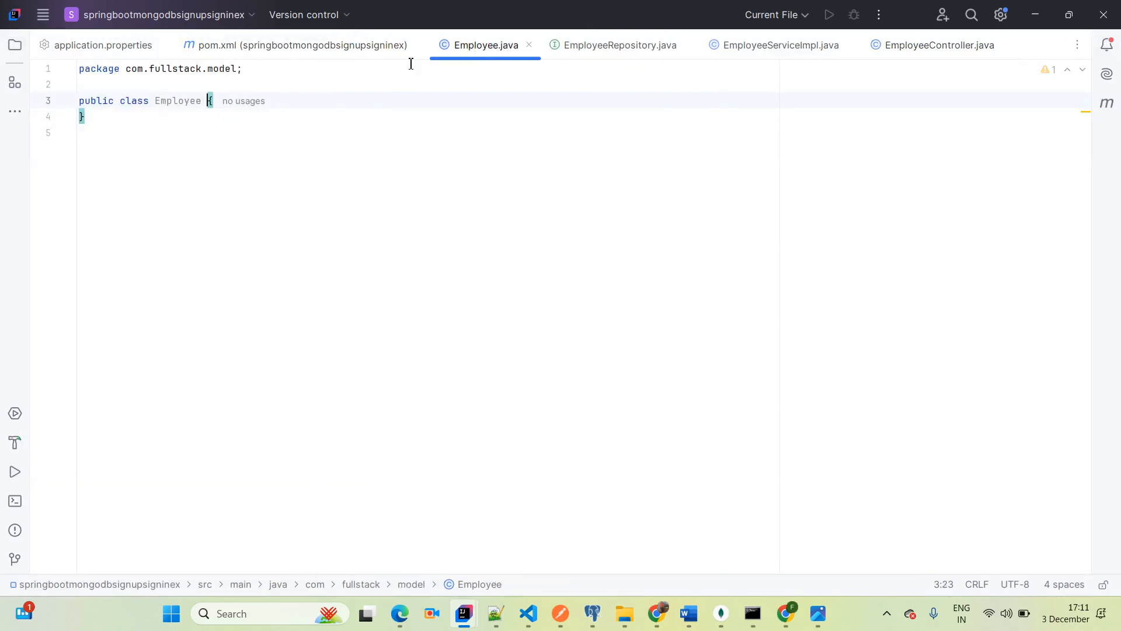
pyautogui.press('Enter')
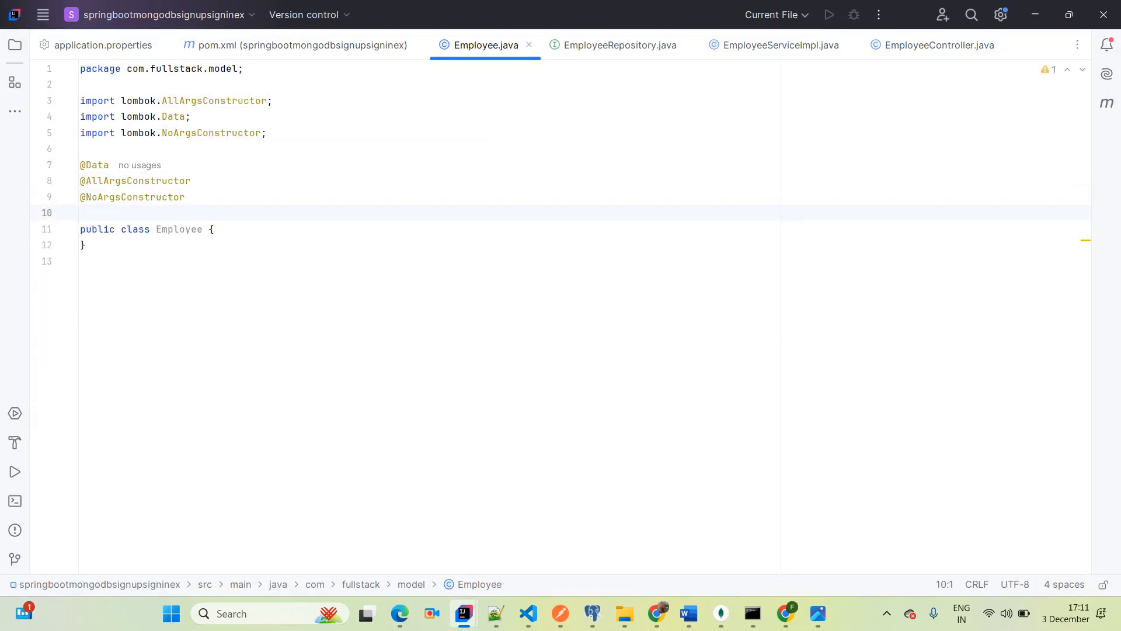
pyautogui.write('@')
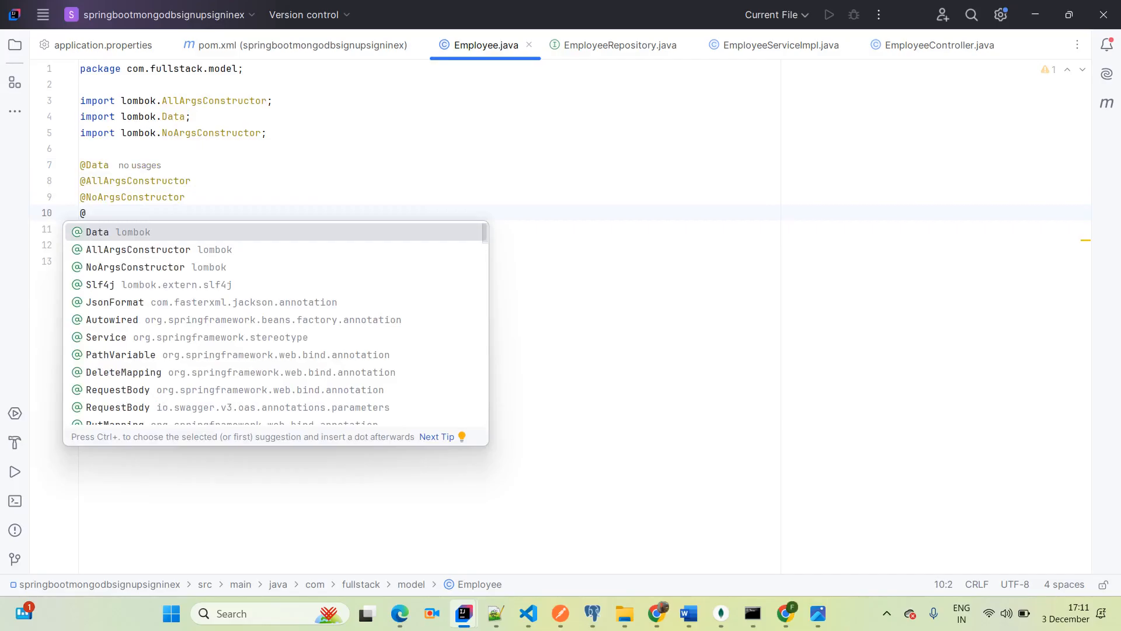
pyautogui.write('Document')
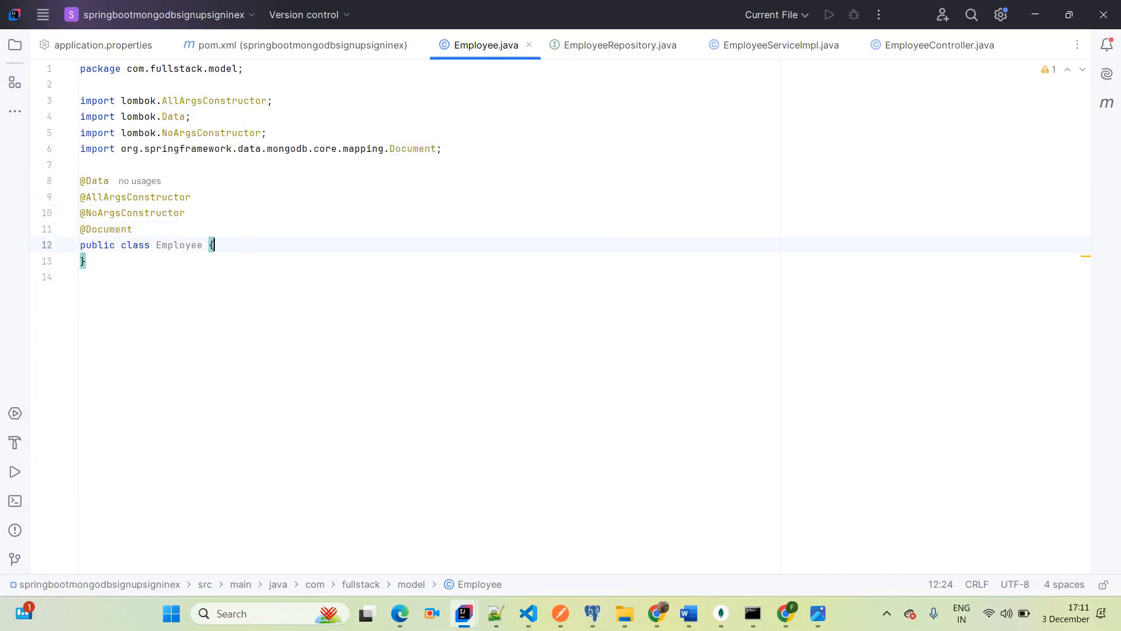
pyautogui.write('@IUd')
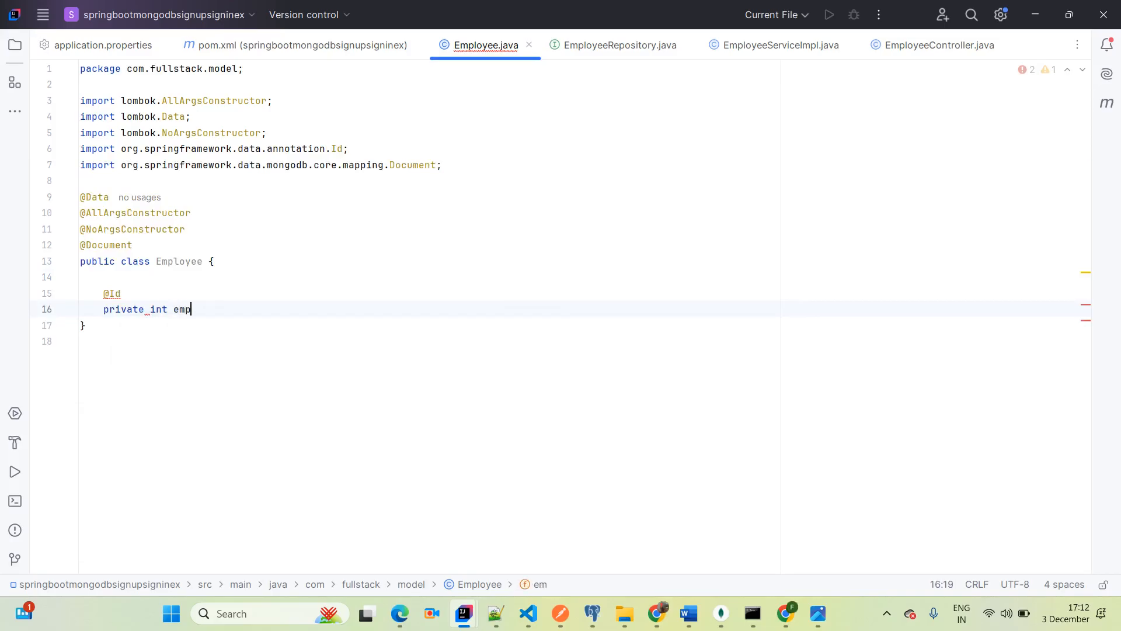
pyautogui.write('Id;')
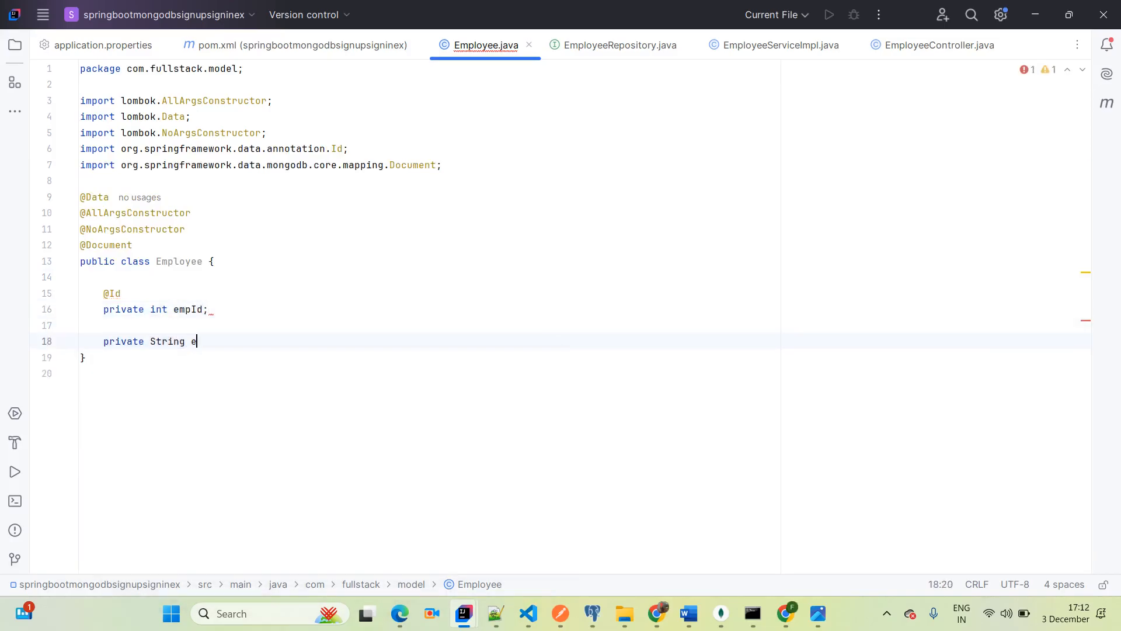
pyautogui.write('mpName;')
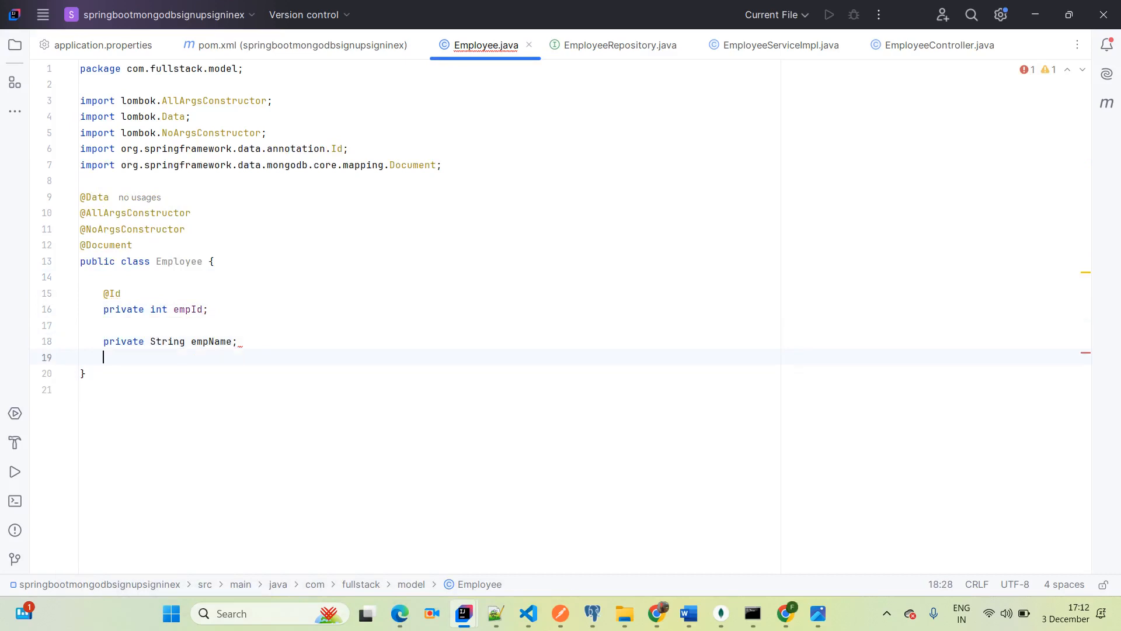
pyautogui.write('private')
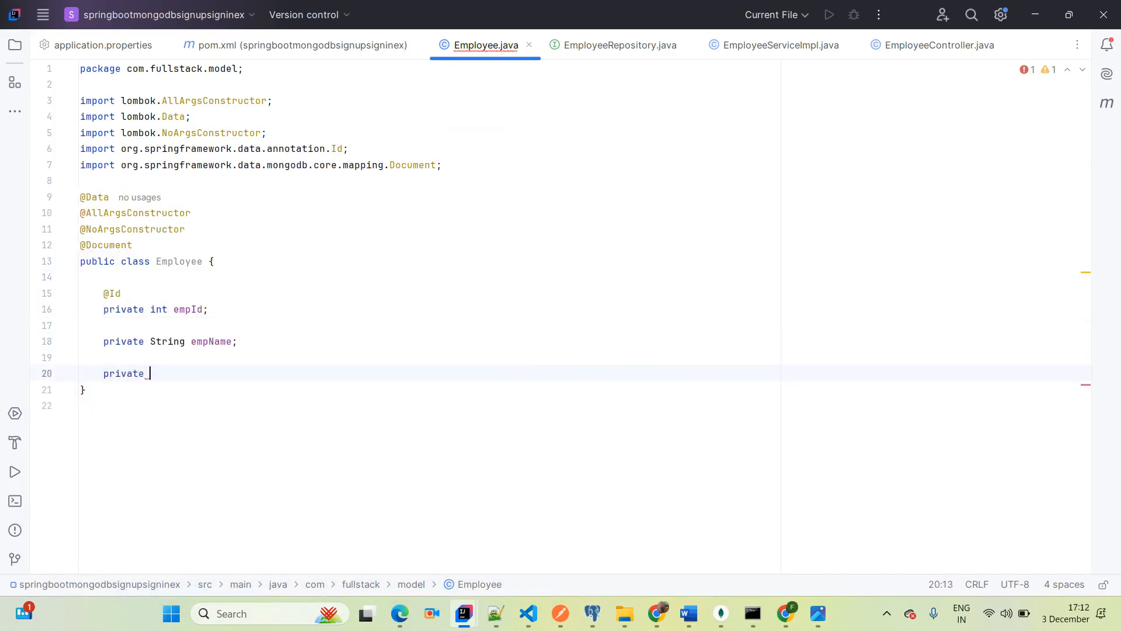
pyautogui.write('double empS')
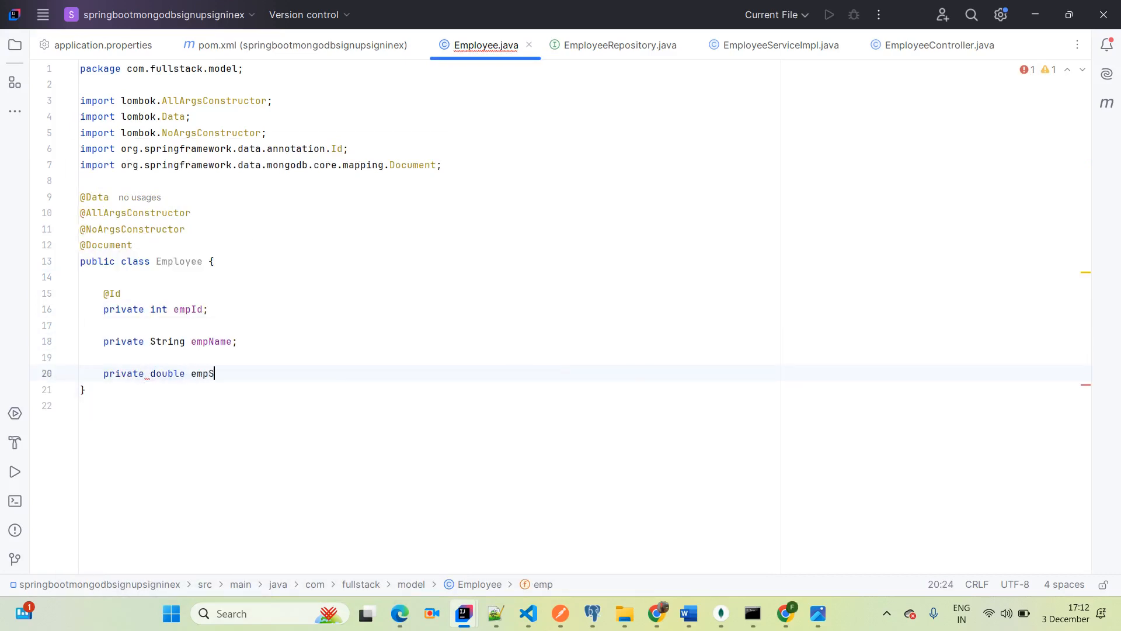
pyautogui.write('alary;')
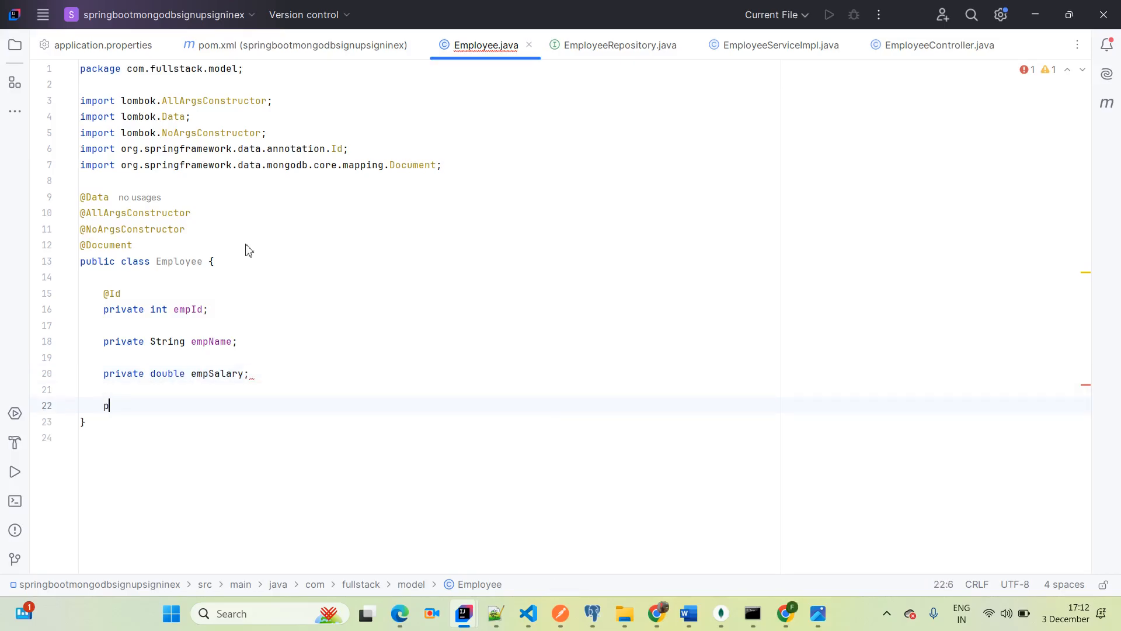
# - Declare String empEmailId and String empPassword fields
pyautogui.write('rivate S')
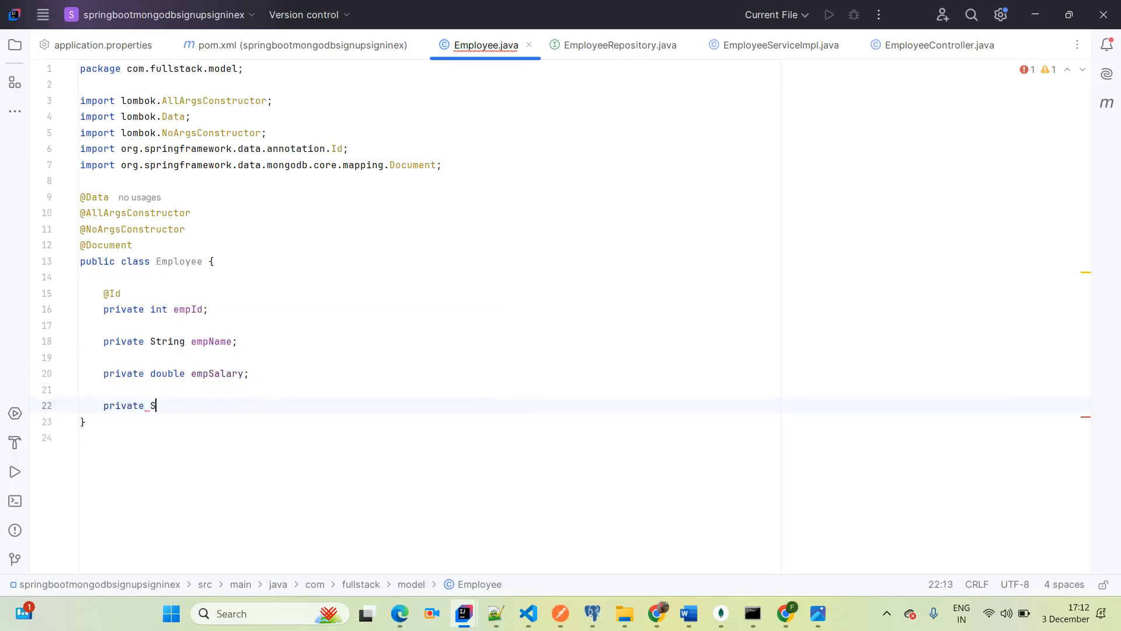
pyautogui.write('tring')
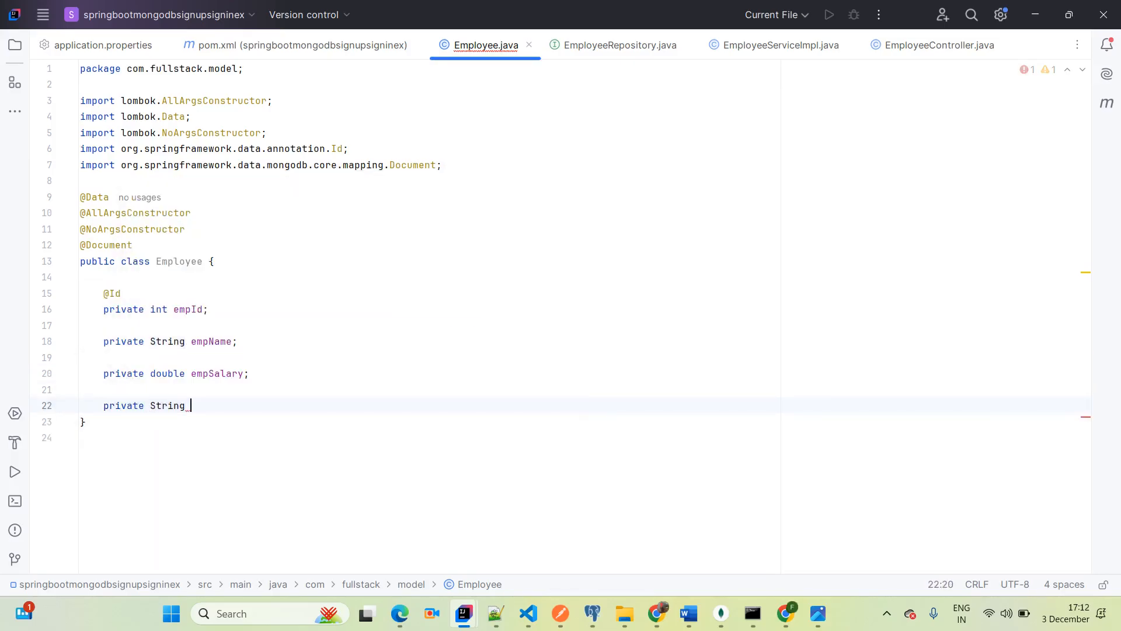
pyautogui.write('empEma')
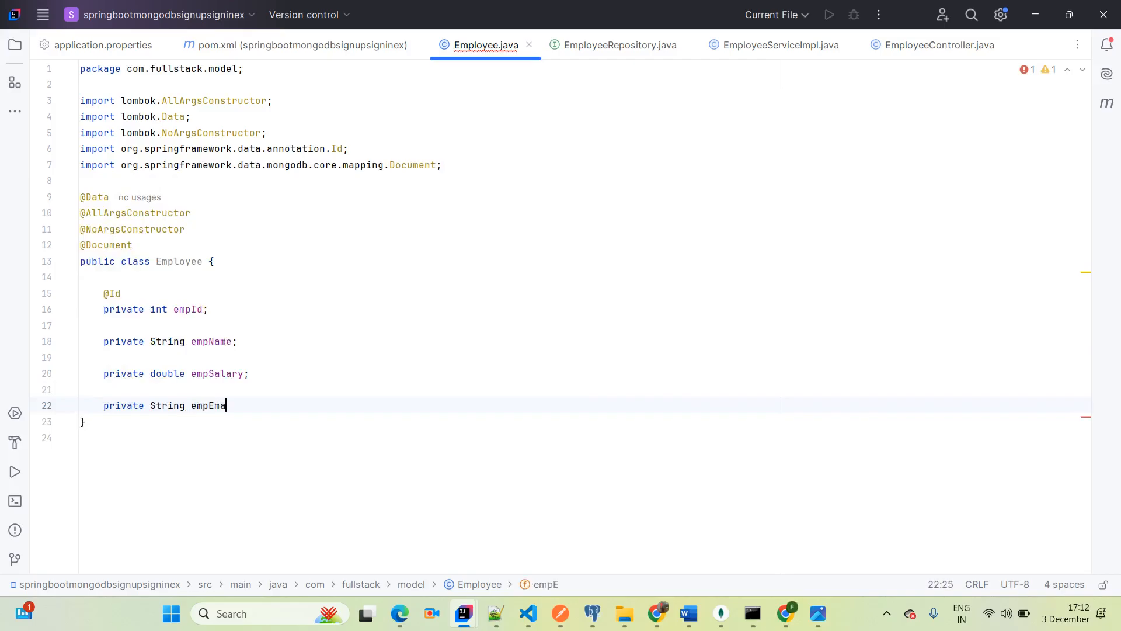
pyautogui.write('ilId;')
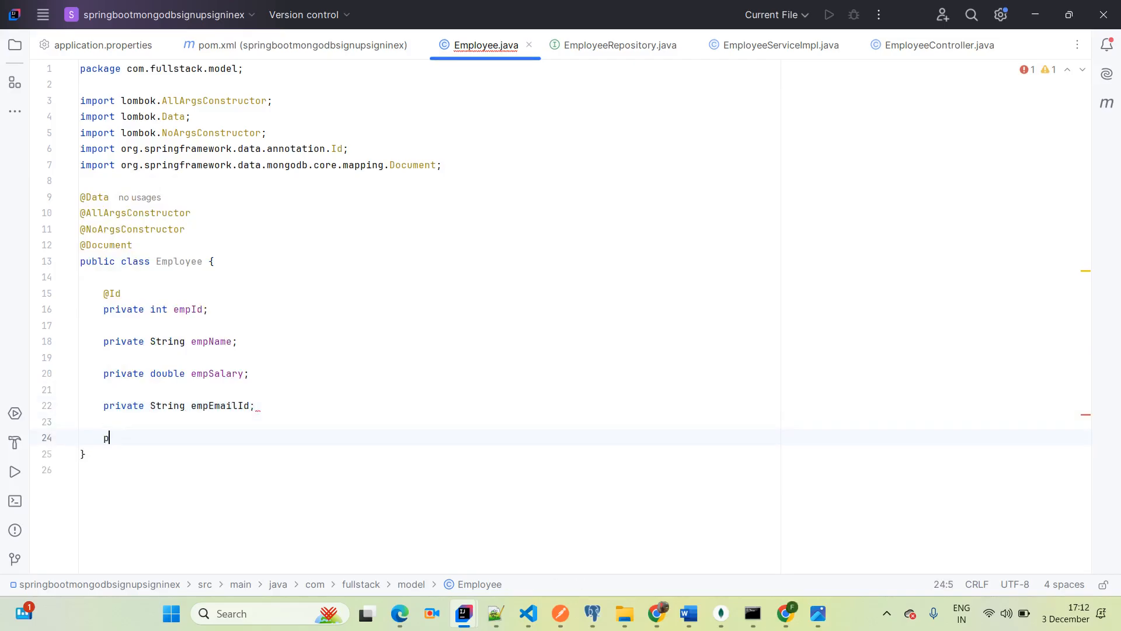
pyautogui.write('rivate String')
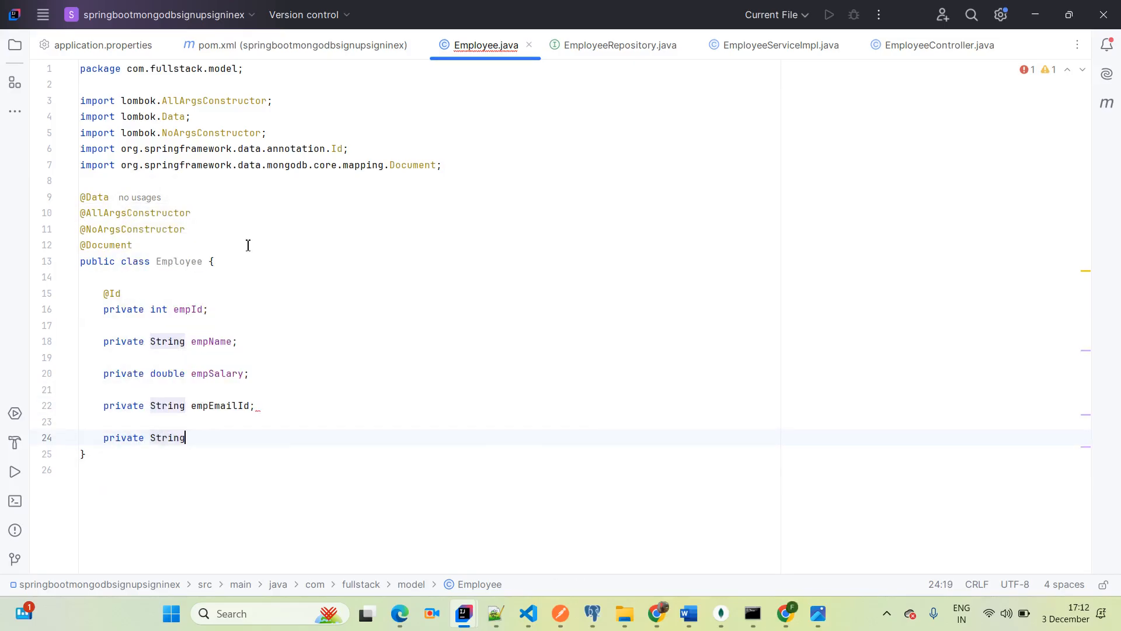
pyautogui.write('empPasswo')
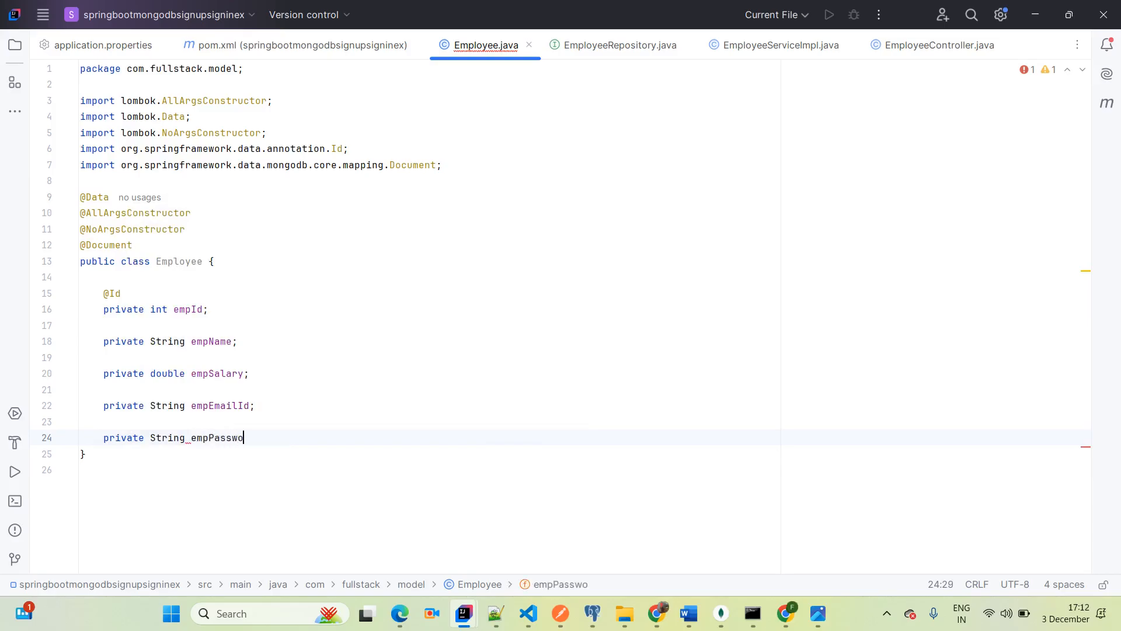
pyautogui.write('rd;')
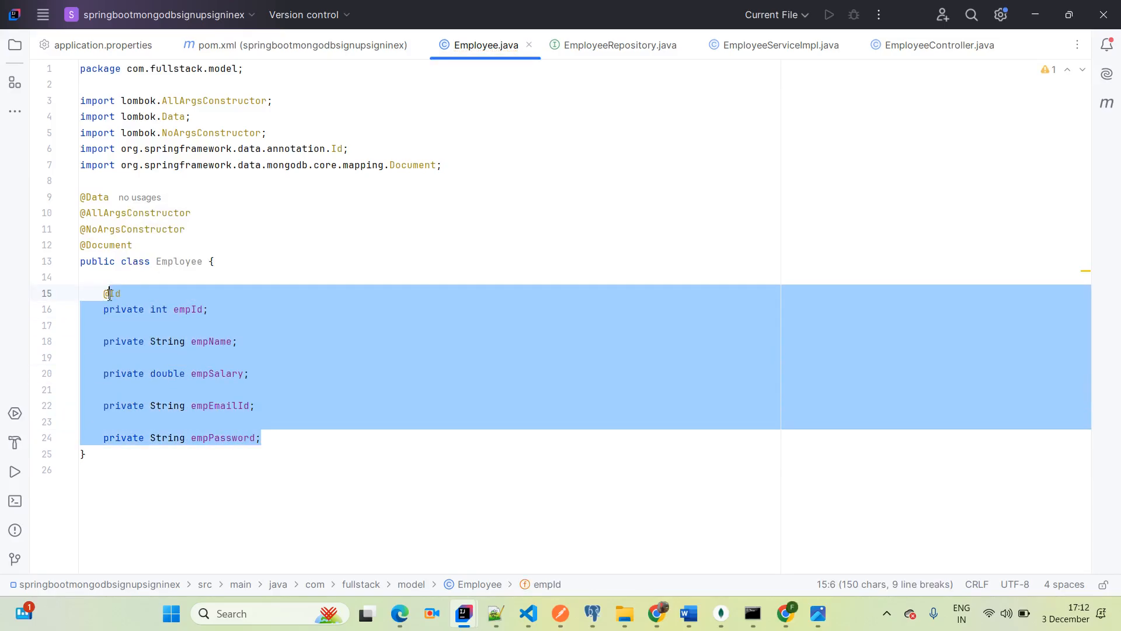
pyautogui.click(438, 229)
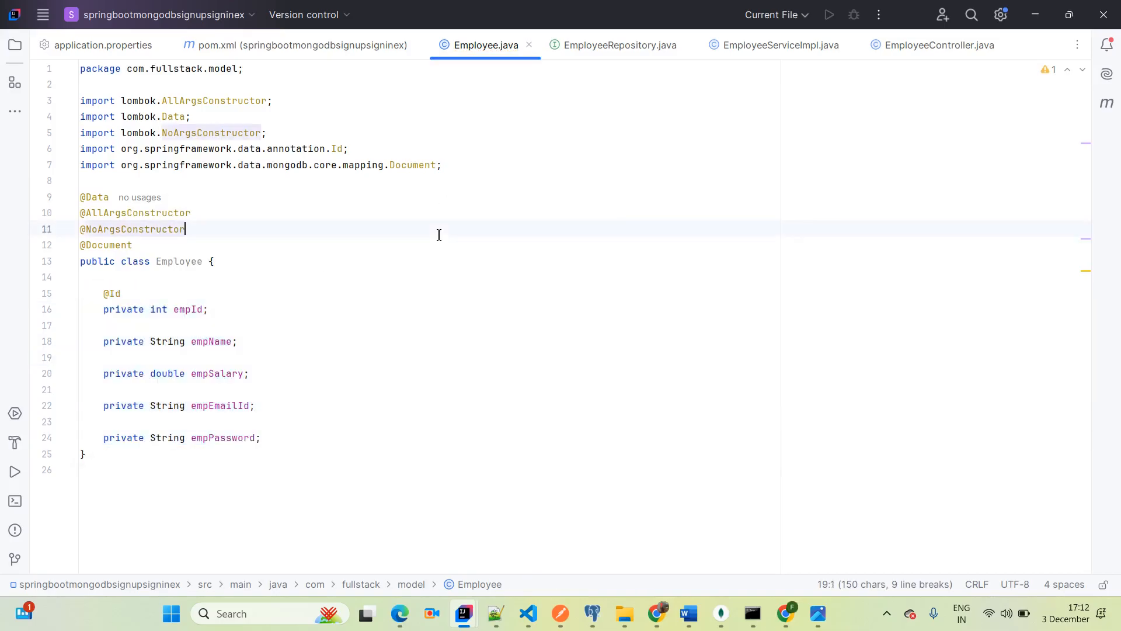
pyautogui.click(619, 45)
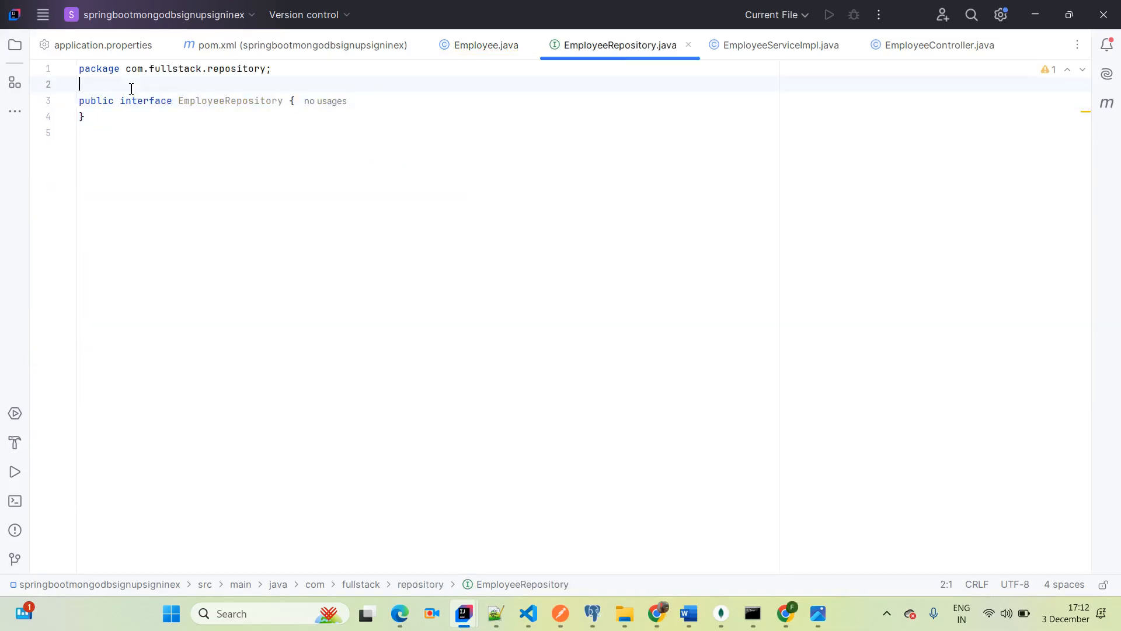
pyautogui.write('@Re')
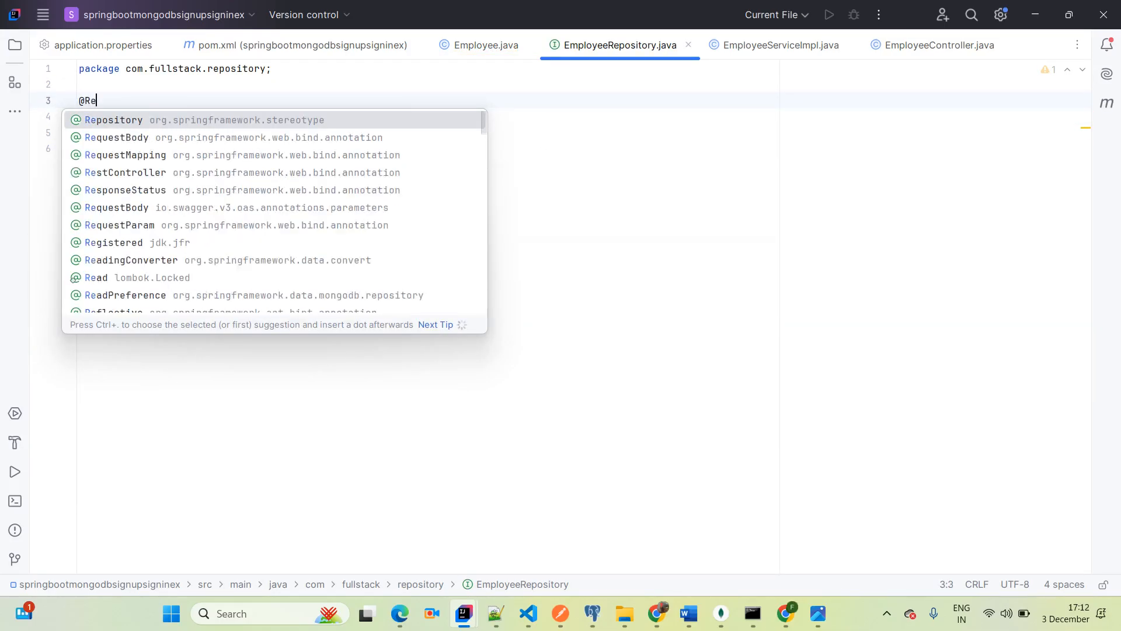
pyautogui.click(114, 119)
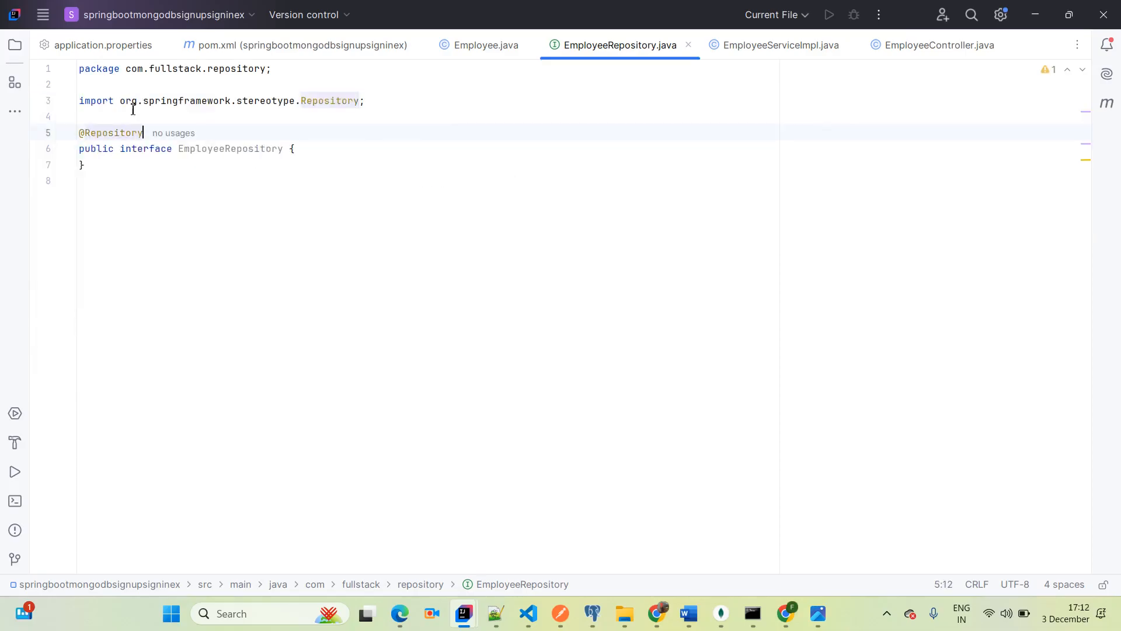
pyautogui.write('extends MongoRepository')
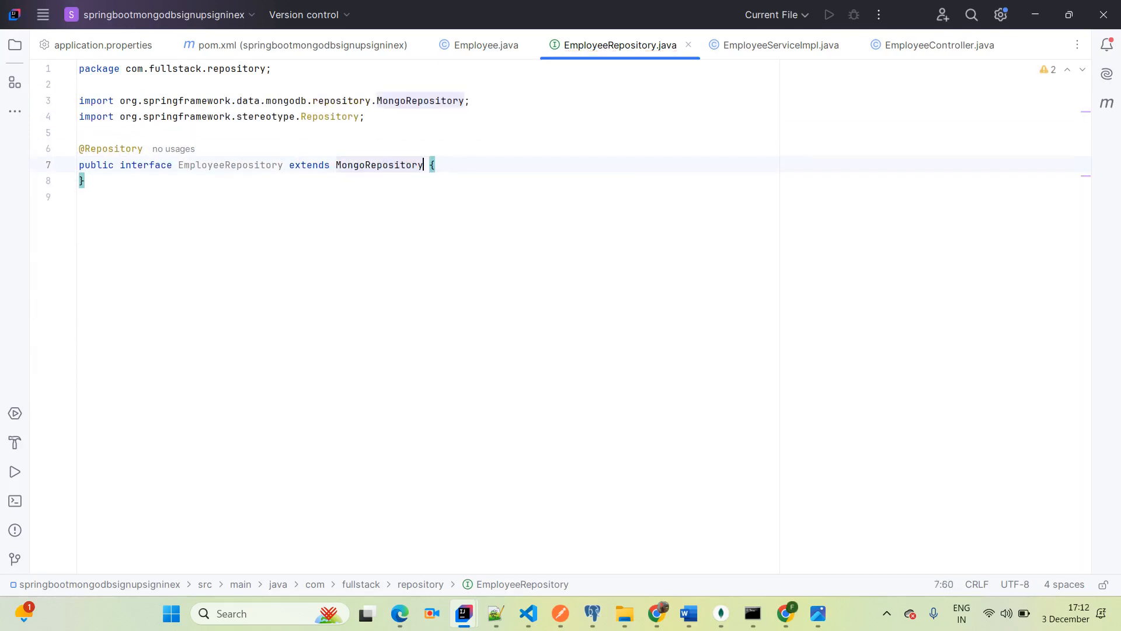
pyautogui.write('<Employee, Integer>')
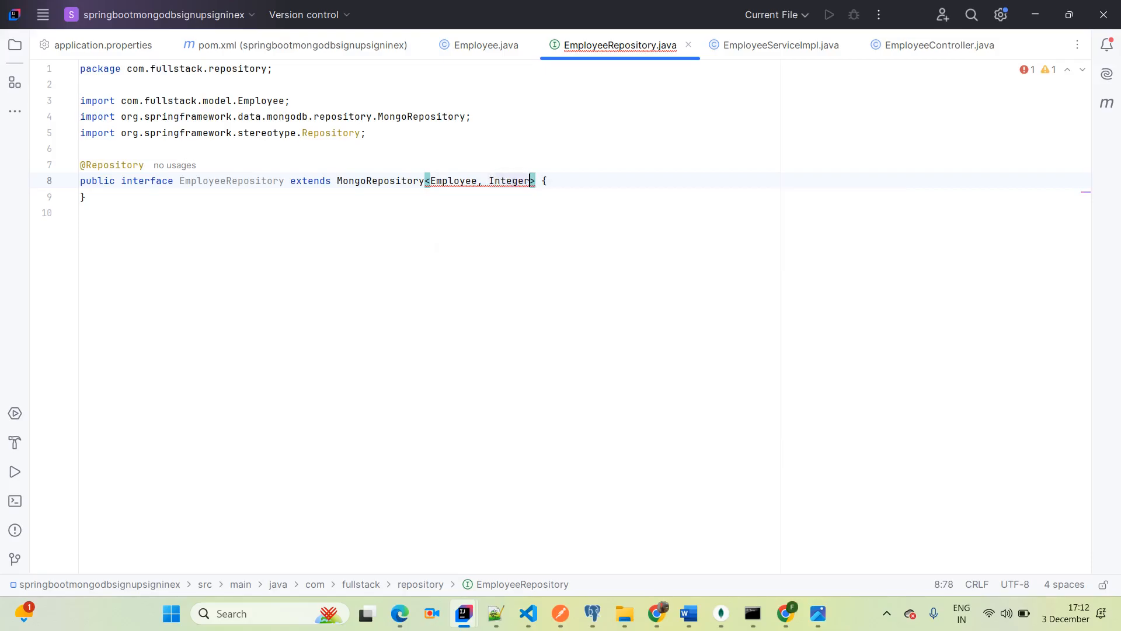
# - Add a // Custom Method comment inside the EmployeeRepository body
pyautogui.click(543, 180)
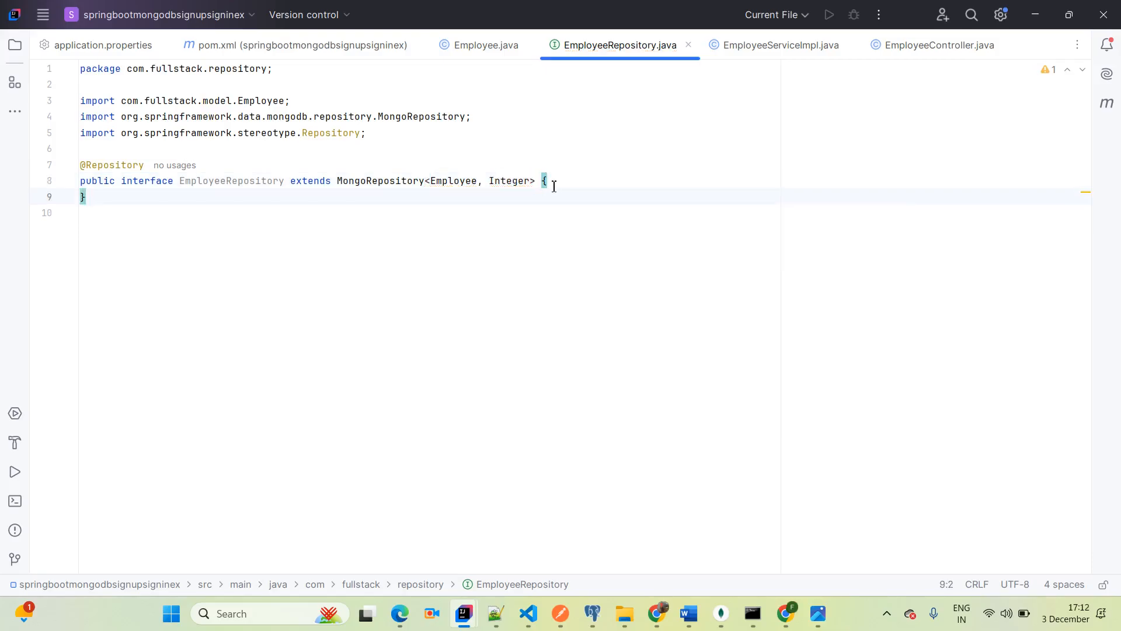
pyautogui.press('enter')
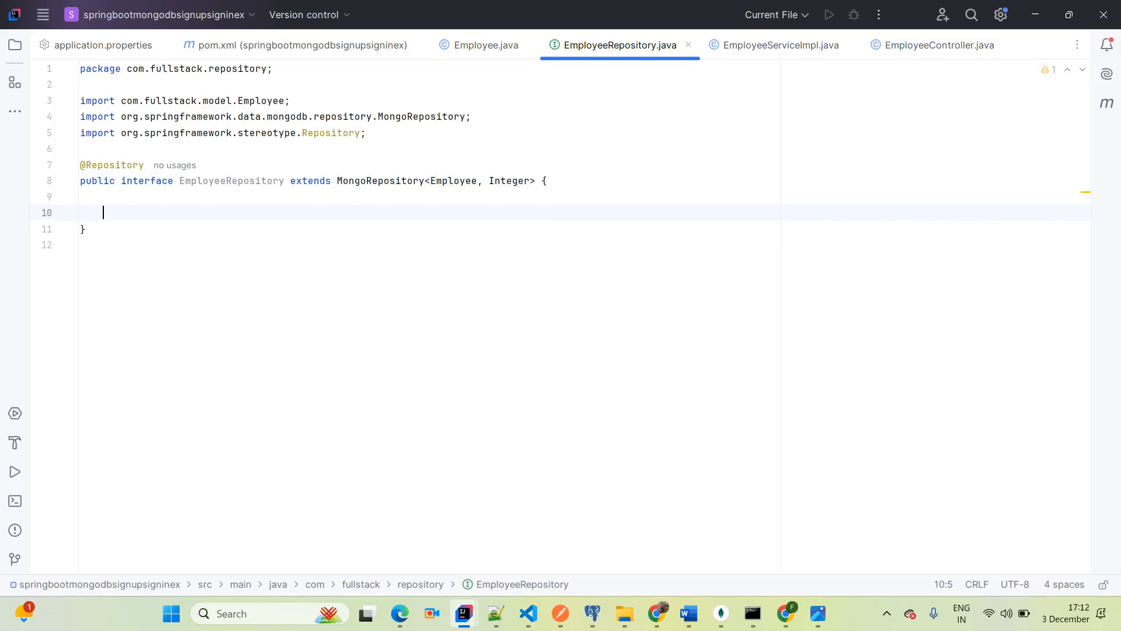
pyautogui.write('// Custo')
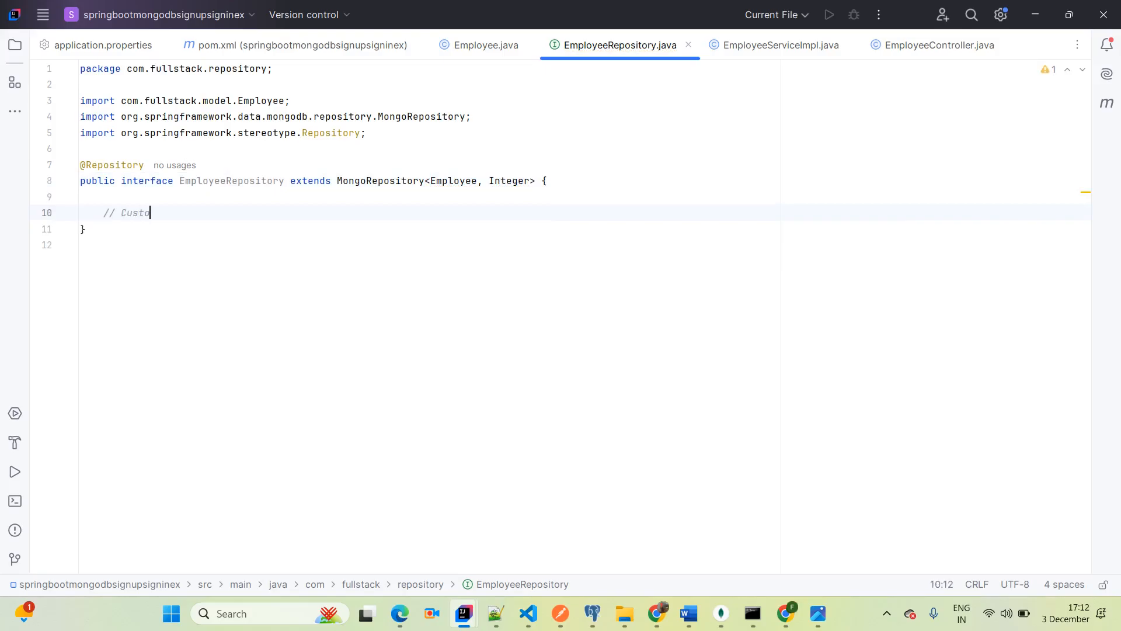
pyautogui.write('m Method')
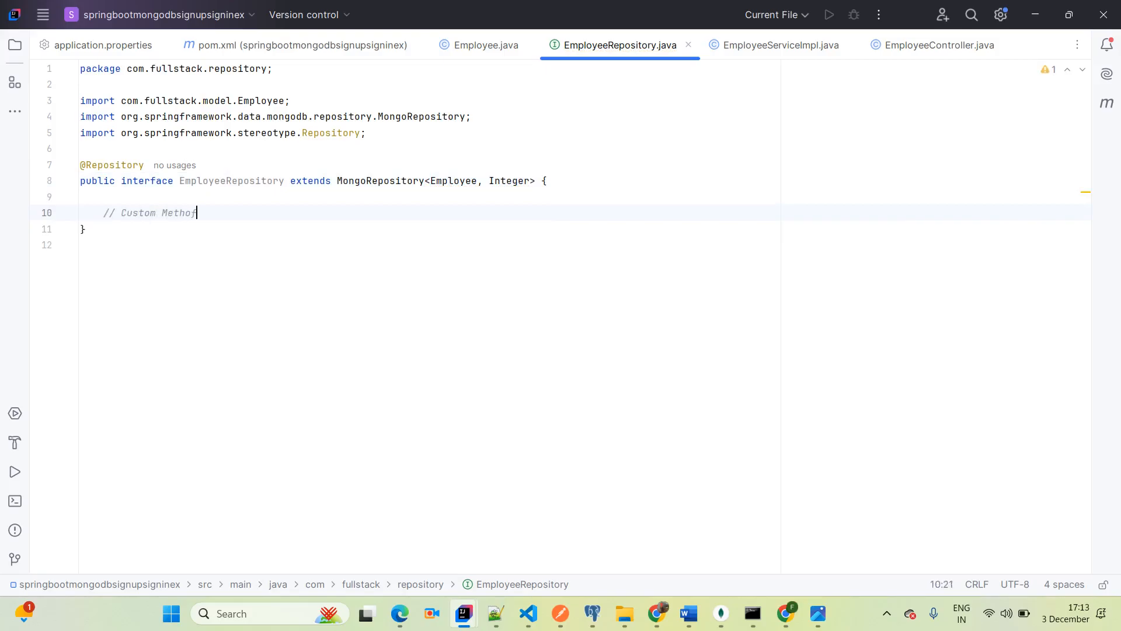
pyautogui.press('Enter')
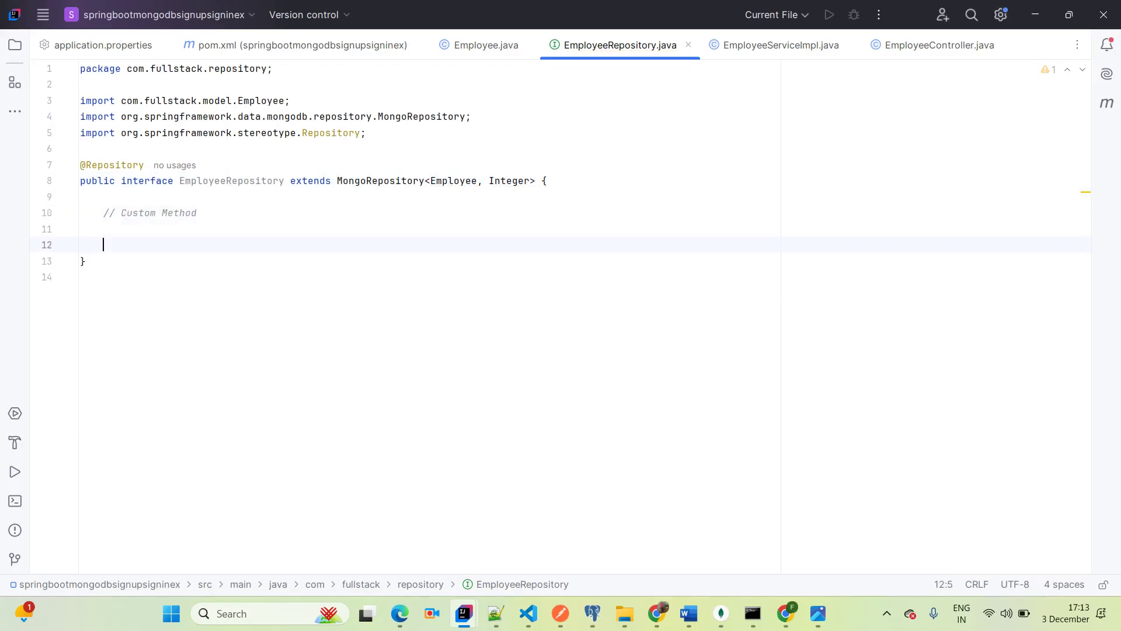
# - Declare Employee findByEmpEmailIdAndEmpPassword(String empEmailId, String empPassword)
pyautogui.write('Employee')
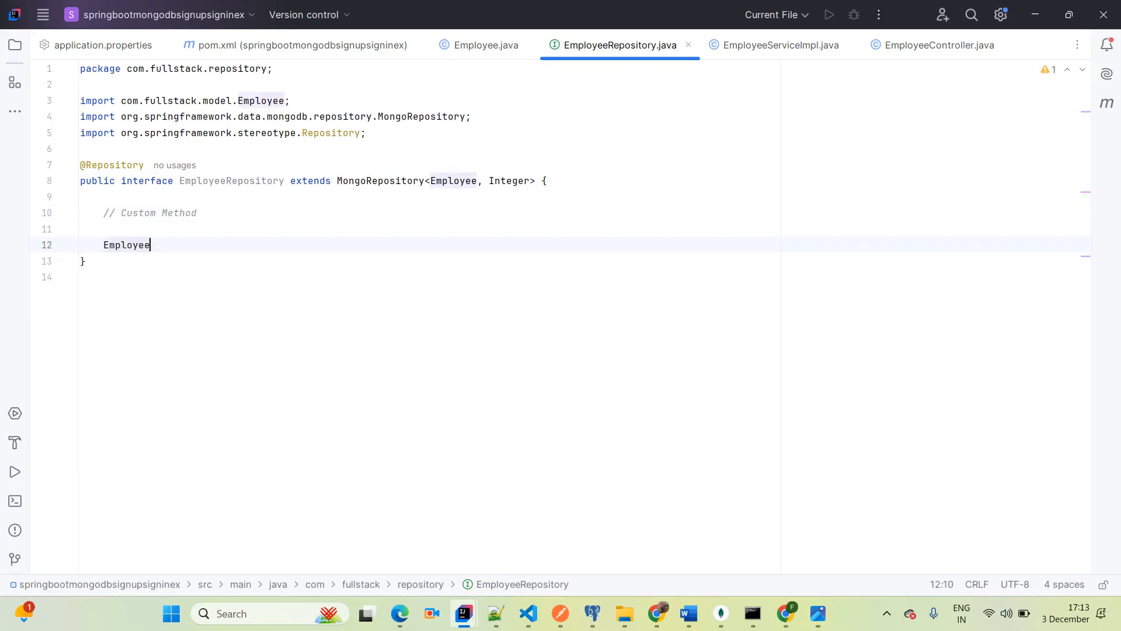
pyautogui.write('E')
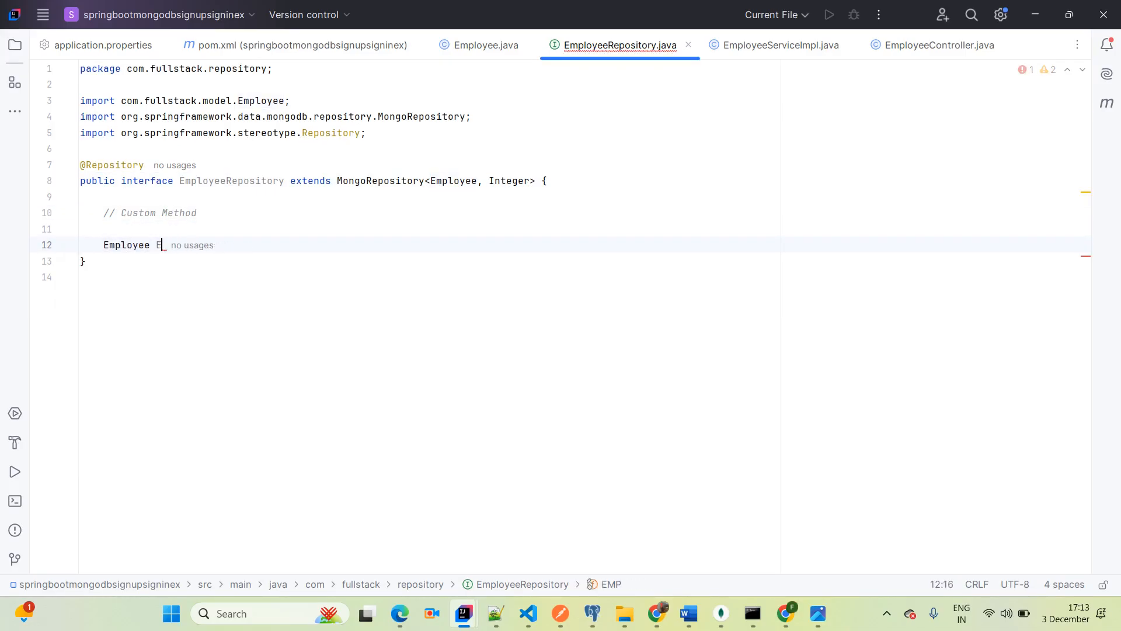
pyautogui.write('ind')
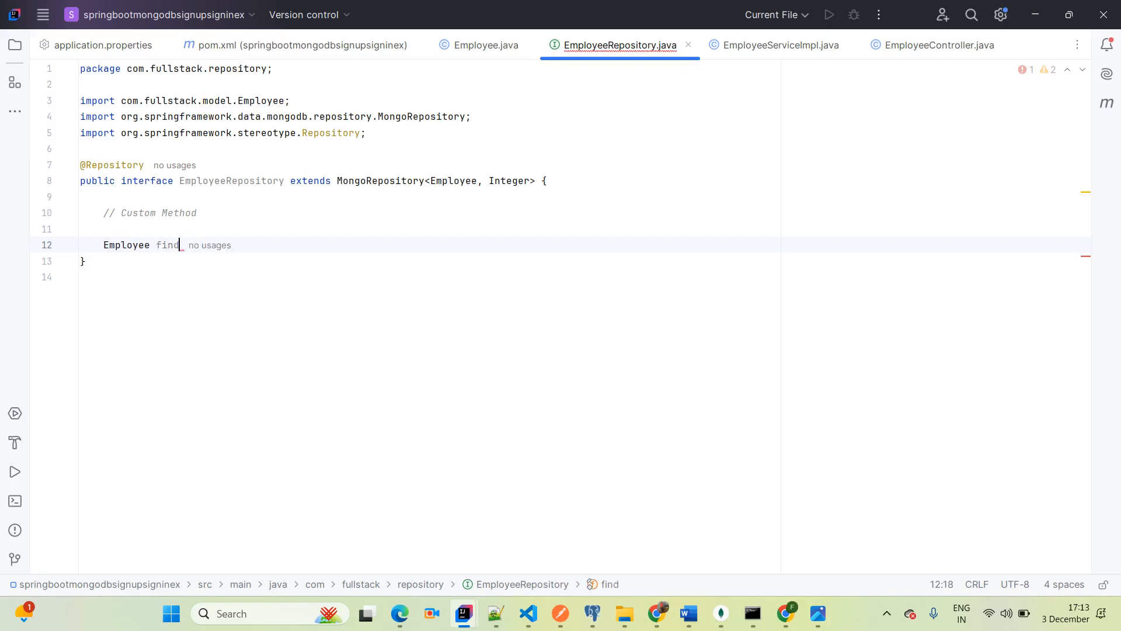
pyautogui.write('ByEmpE')
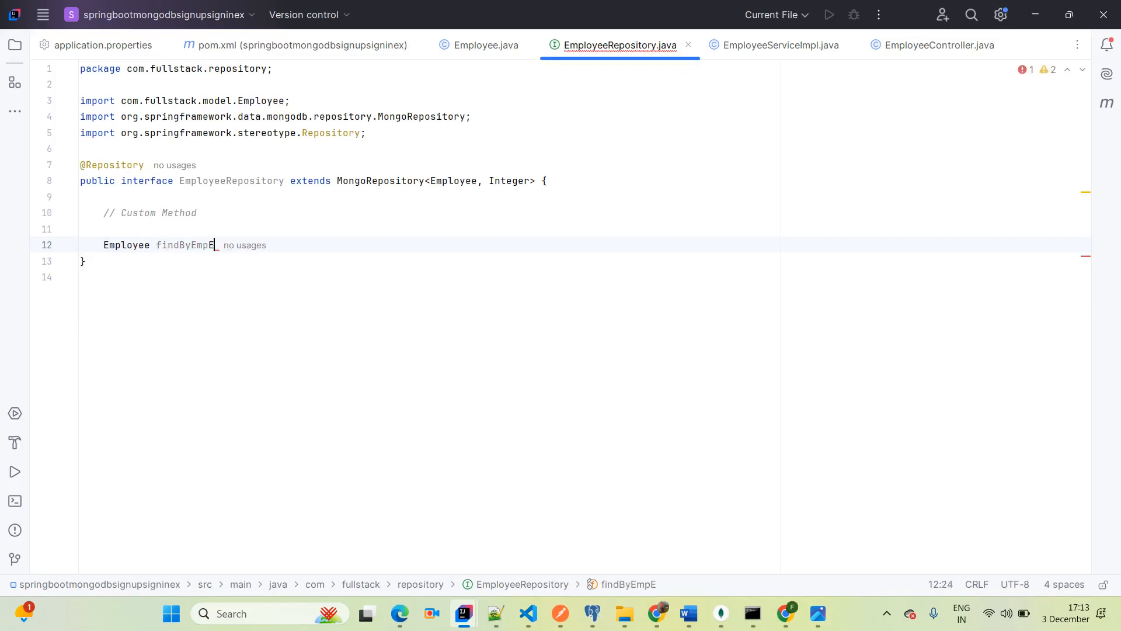
pyautogui.write('mailIdA')
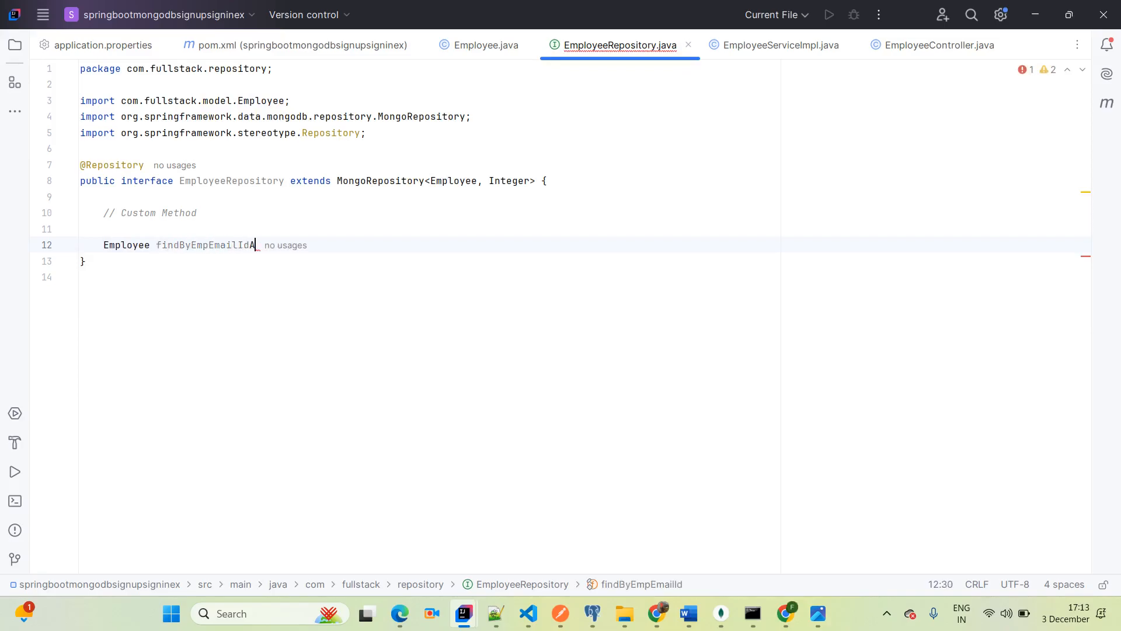
pyautogui.write('ndEmpPa')
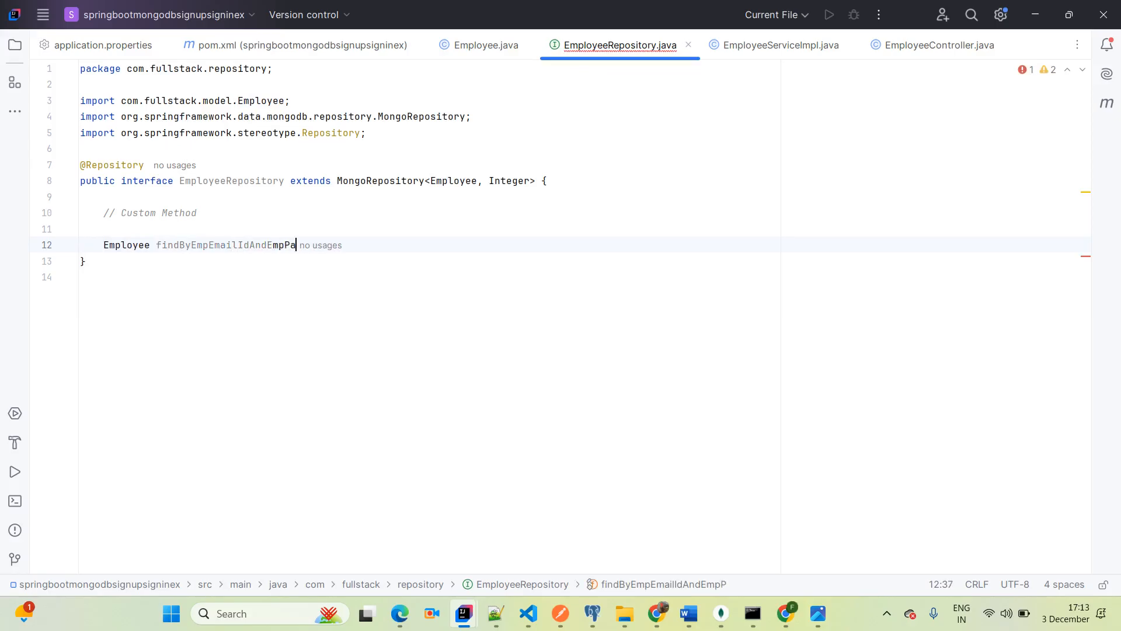
pyautogui.write('ssword()')
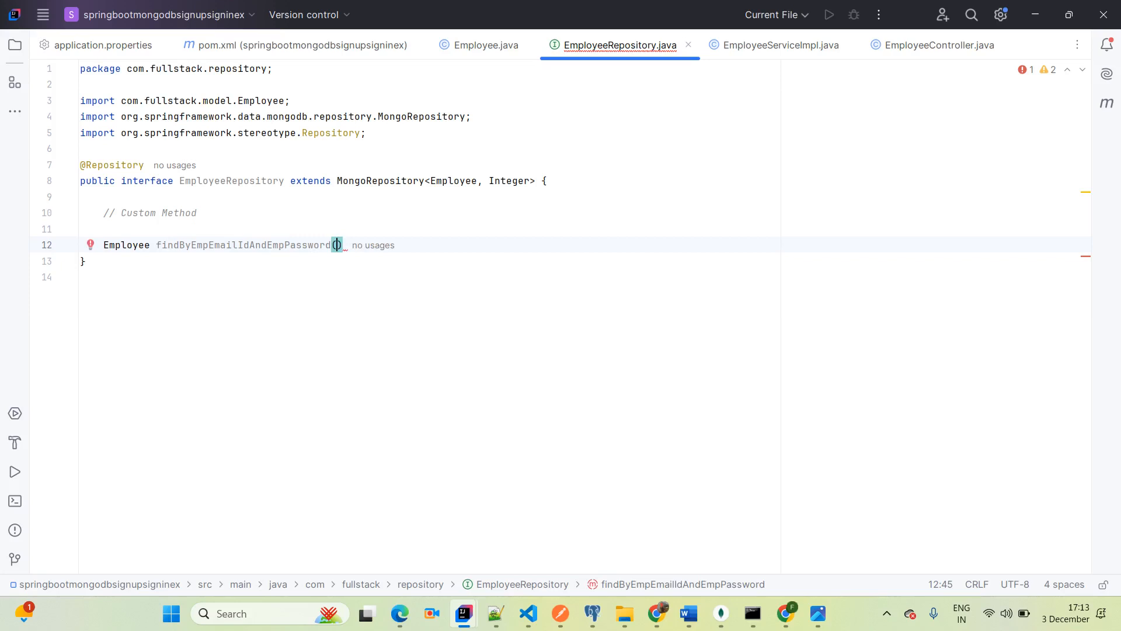
pyautogui.write('String empEma')
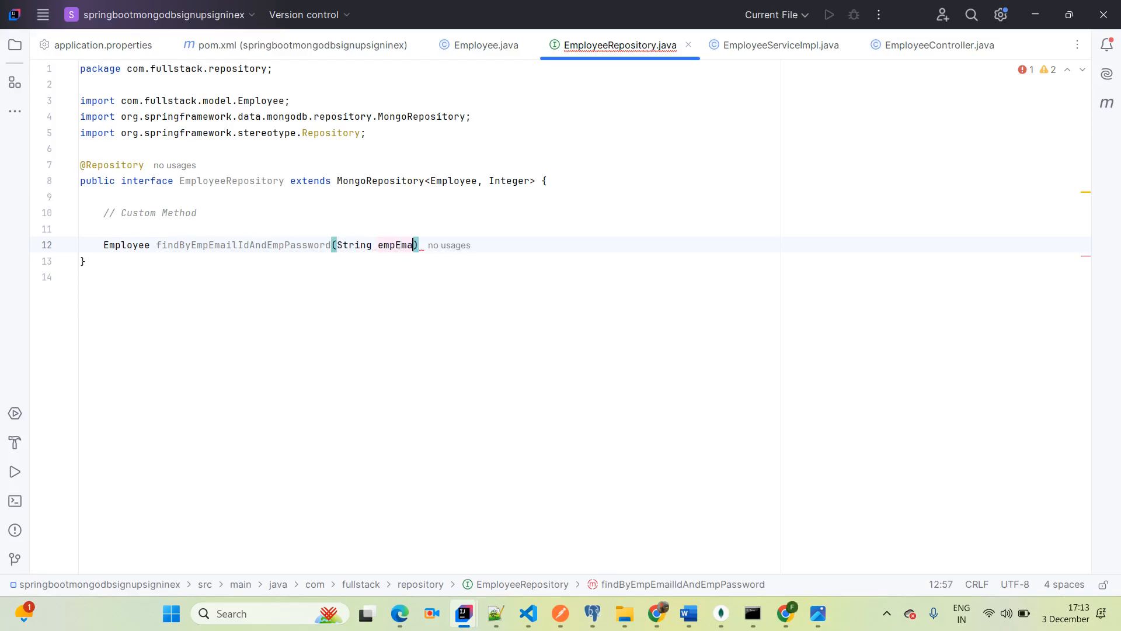
pyautogui.write(', String empPassword')
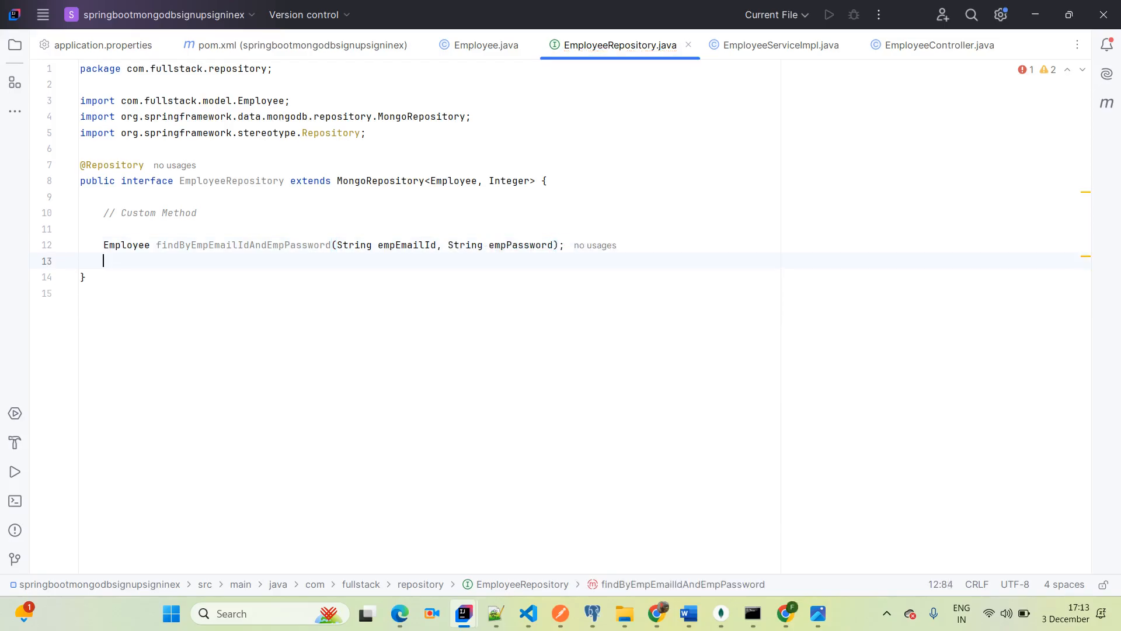
pyautogui.click(160, 189)
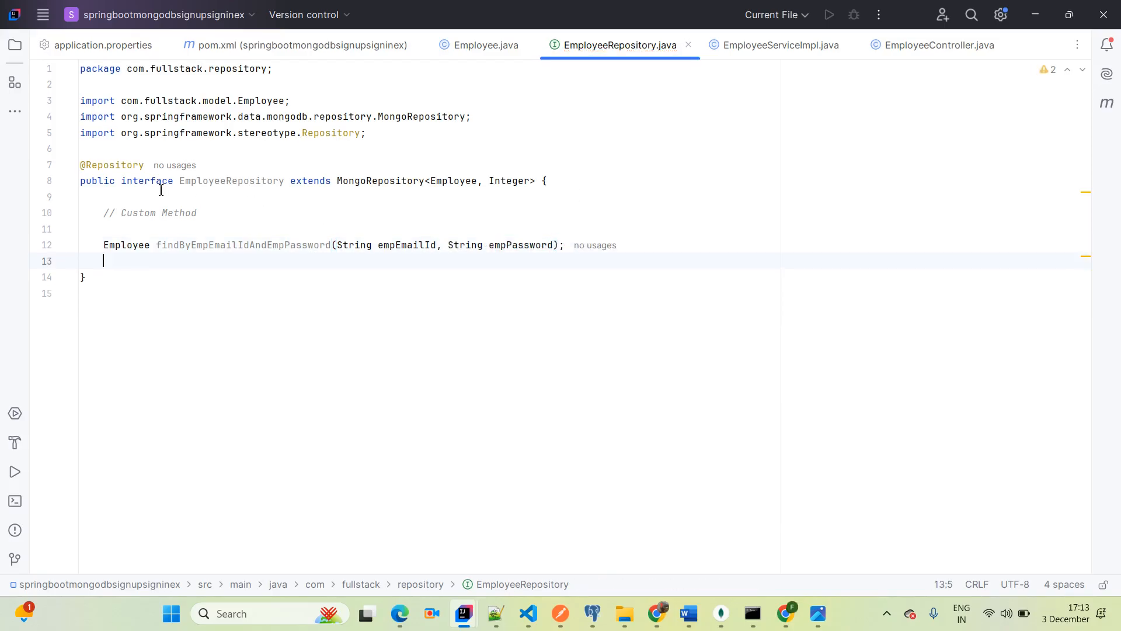
pyautogui.doubleClick(148, 180)
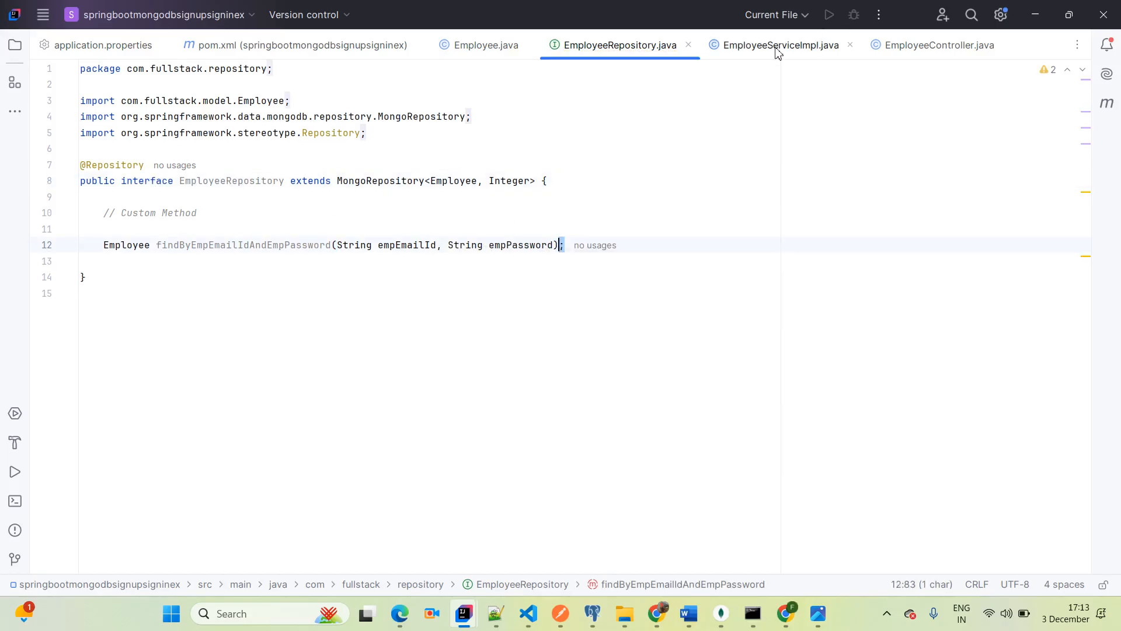
pyautogui.click(779, 46)
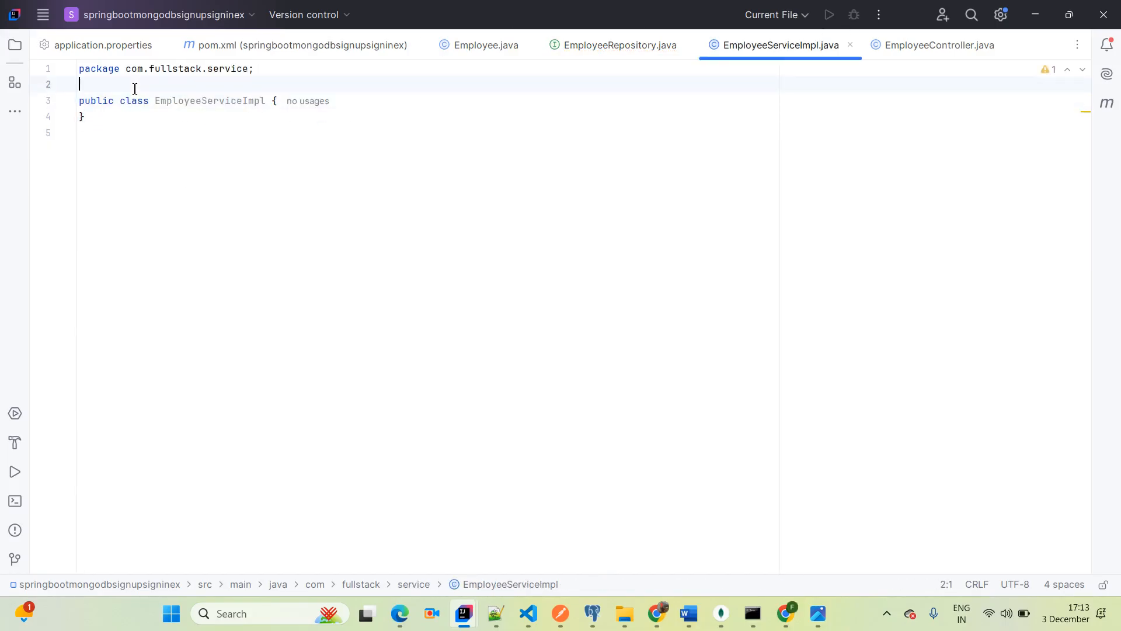
pyautogui.write('@Service')
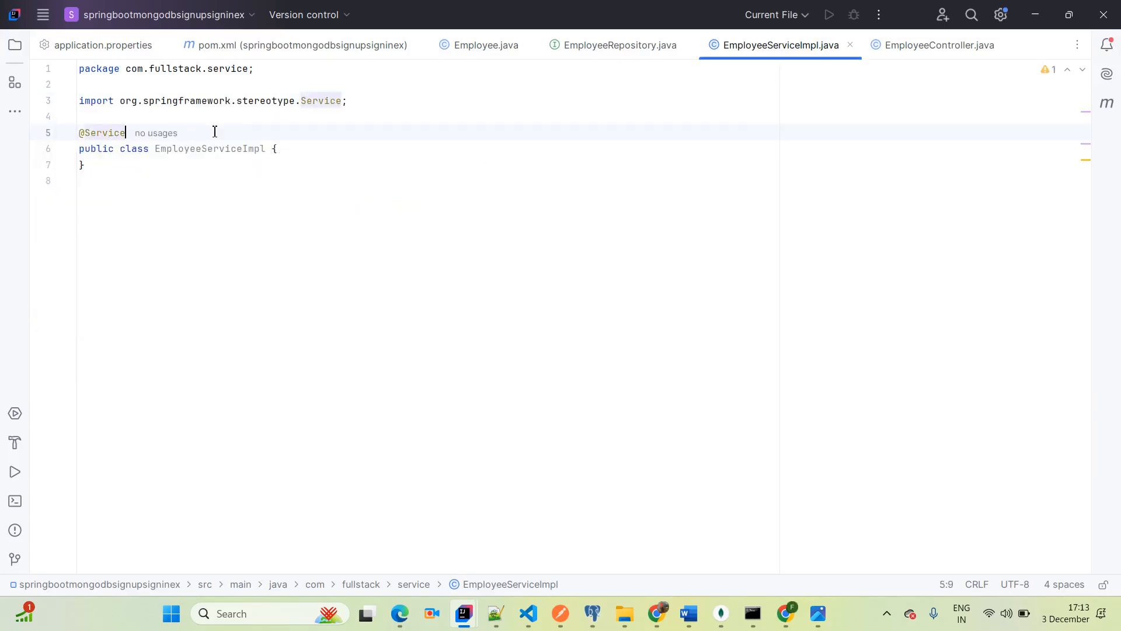
pyautogui.write('@')
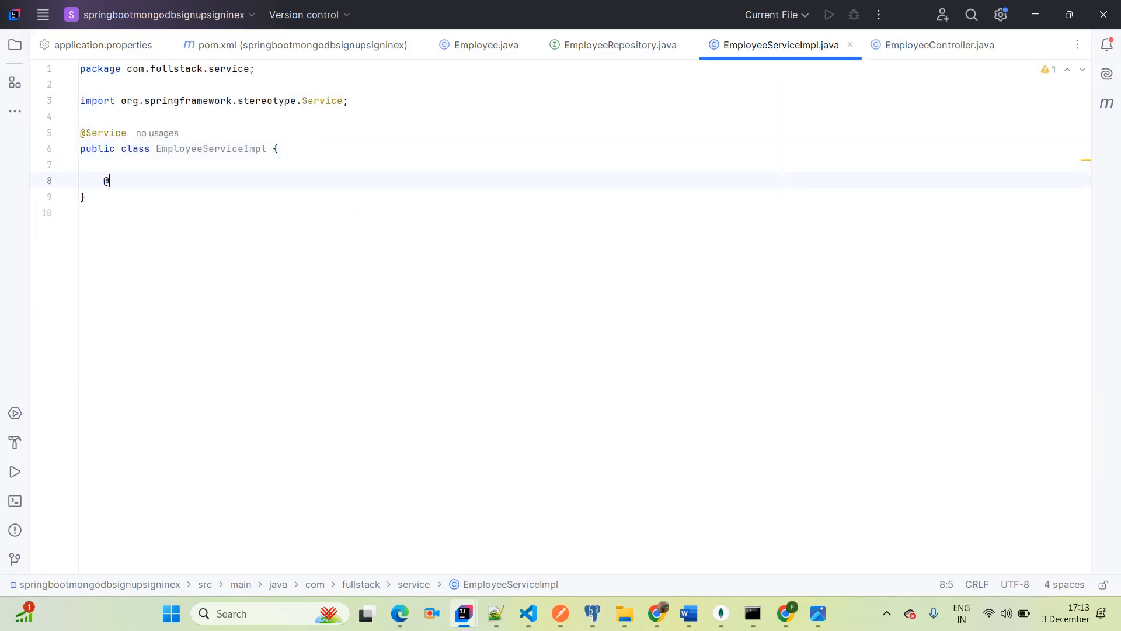
pyautogui.write('@Autowired')
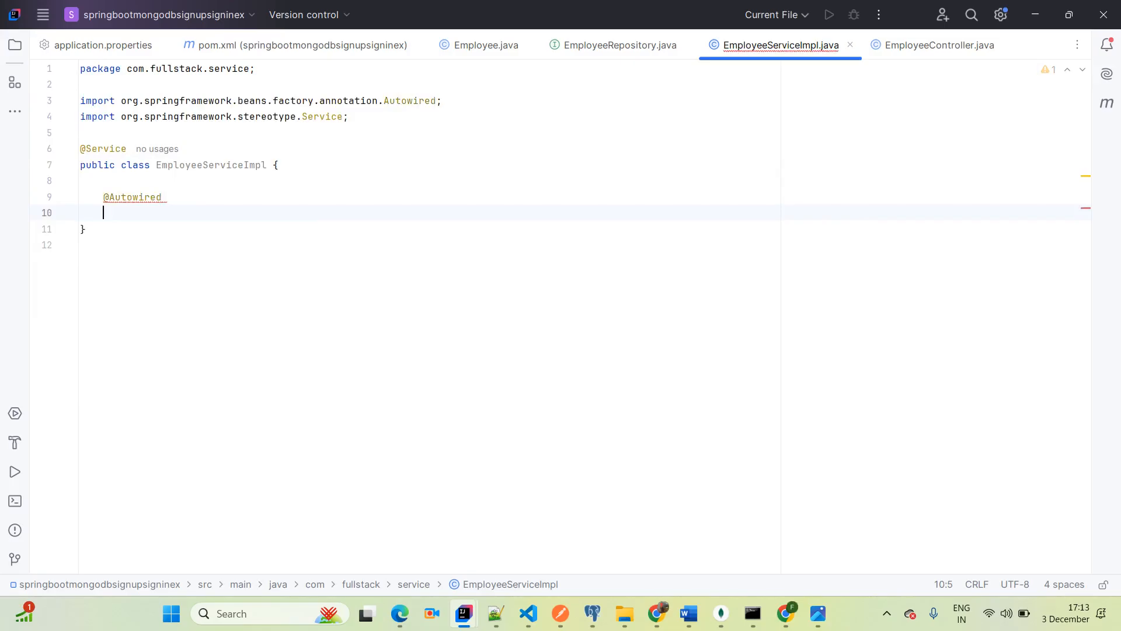
pyautogui.write('private Em')
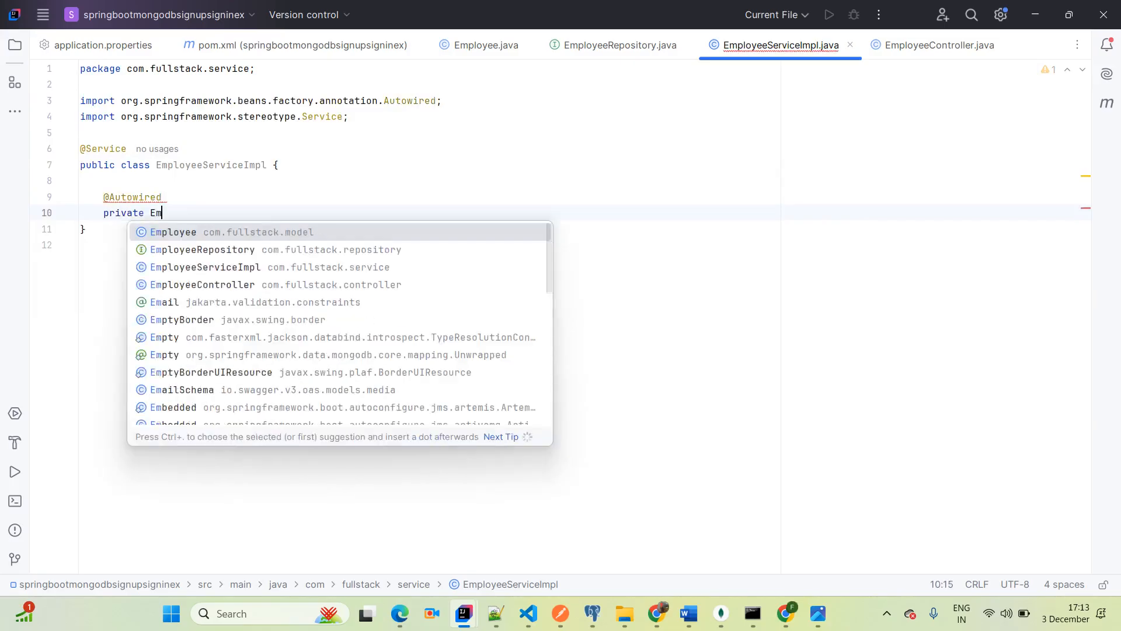
pyautogui.click(202, 250)
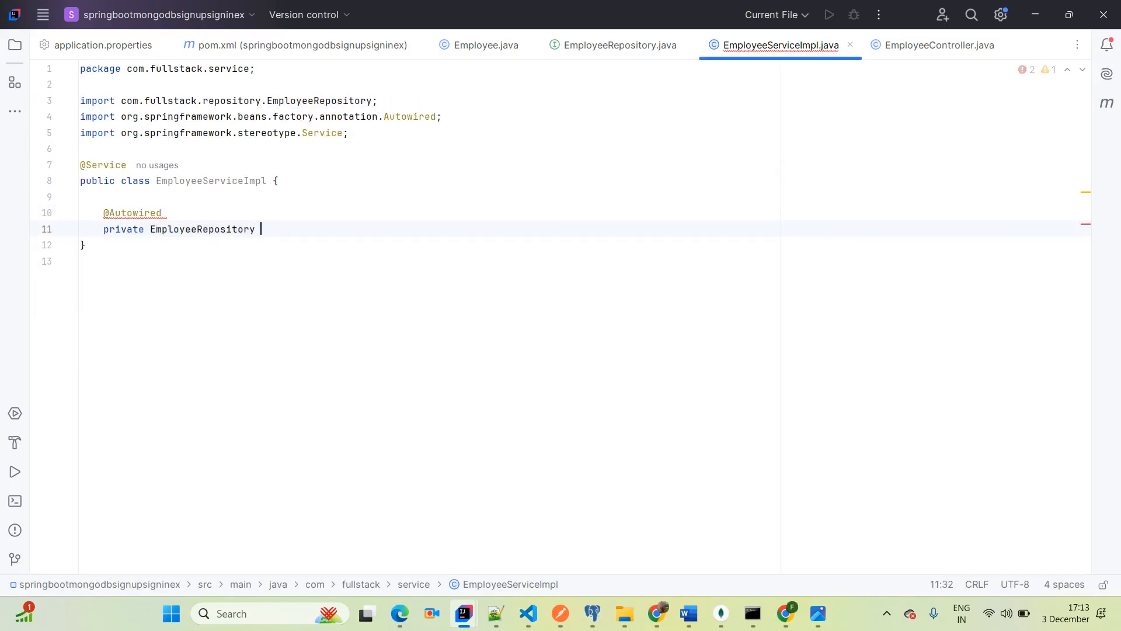
pyautogui.write('employeeRepository;')
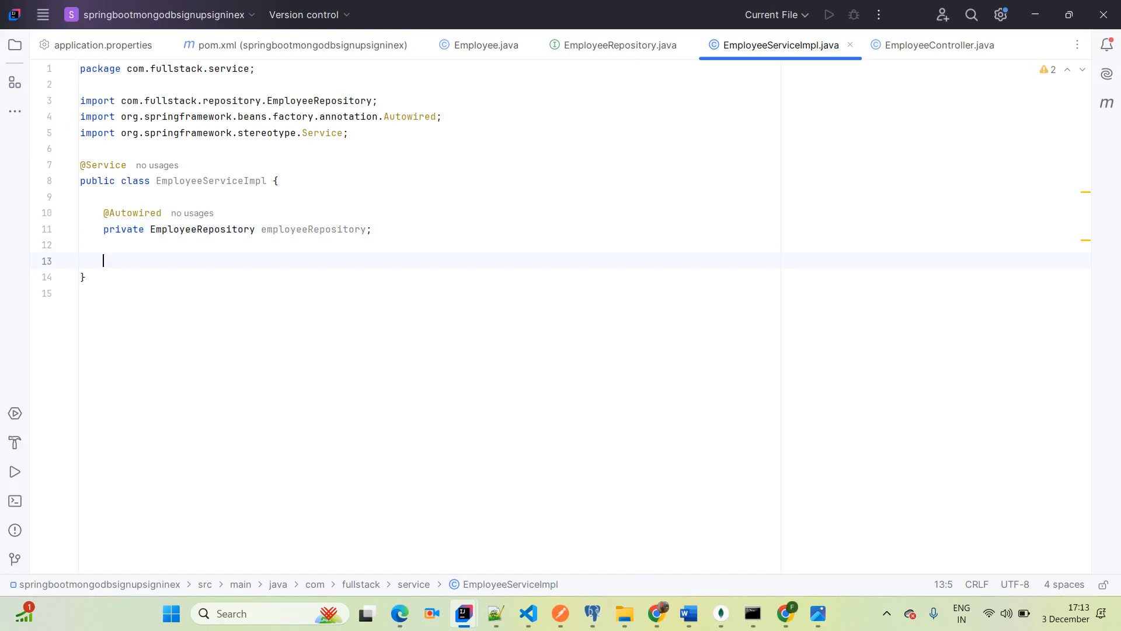
# - Add public Employee signUp(Employee employee) returning employeeRepository.save(employee)
pyautogui.write('public')
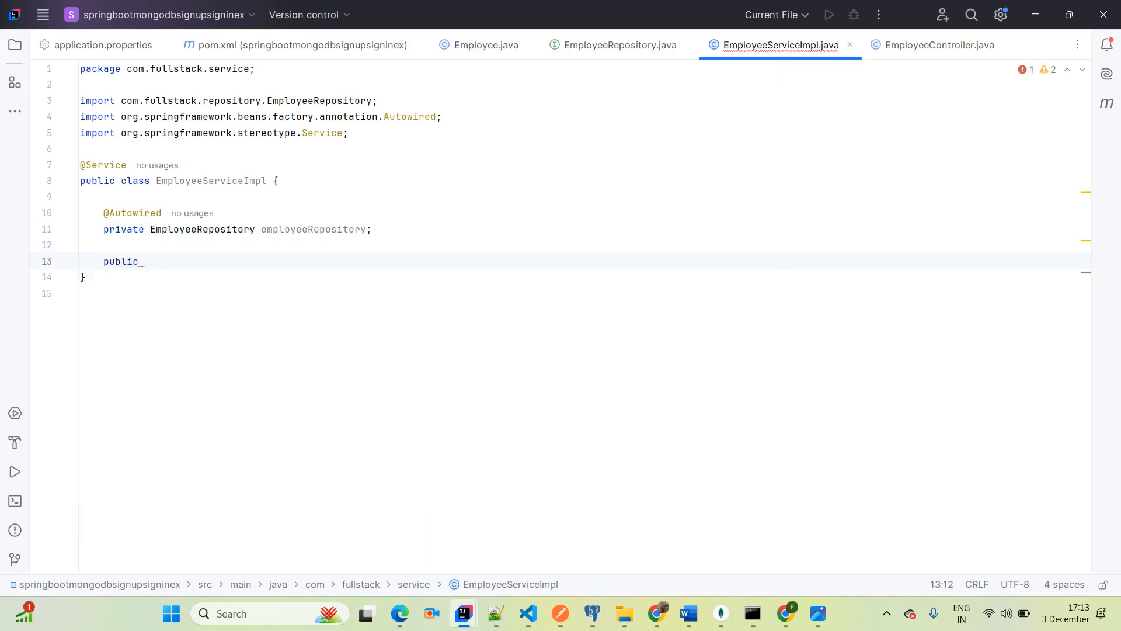
pyautogui.write('Employee')
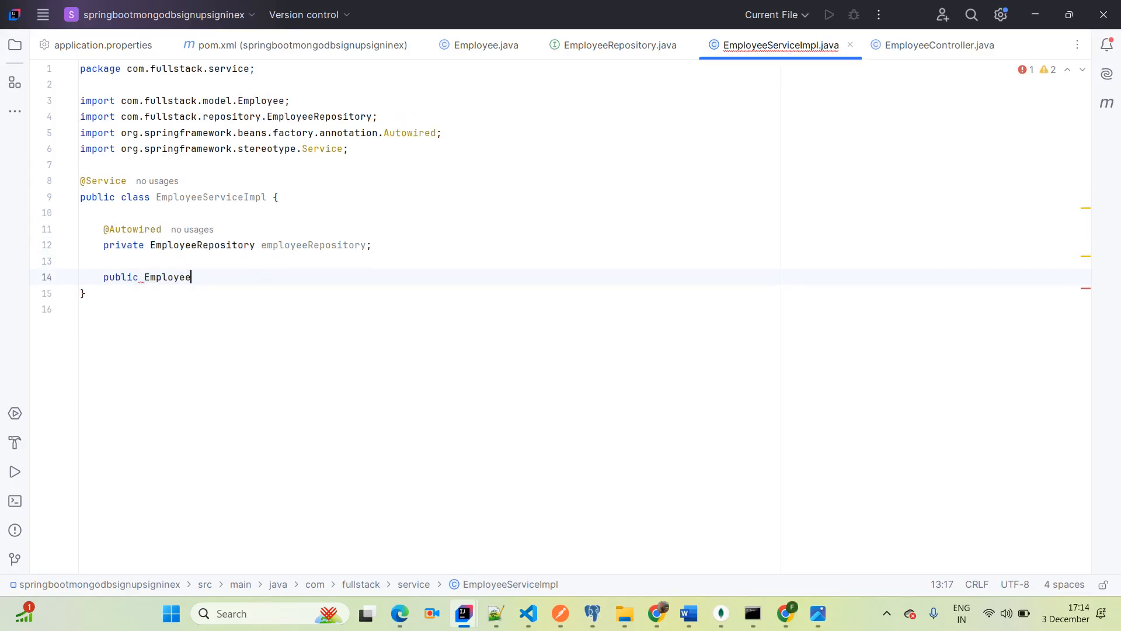
pyautogui.write('signUp(Employee employee){')
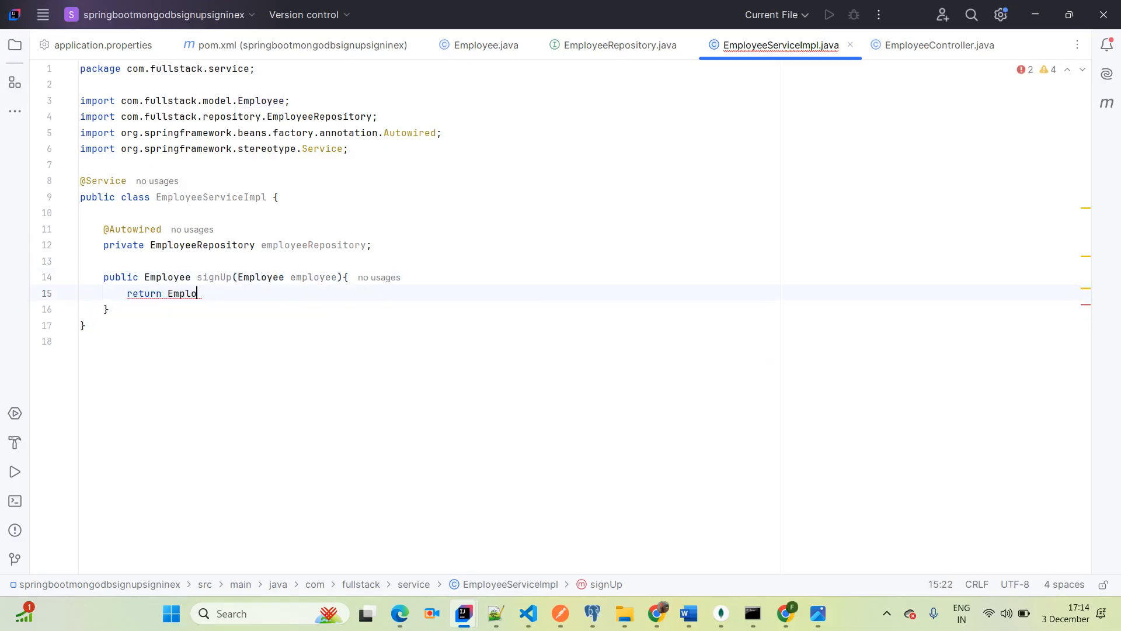
pyautogui.write('employee);')
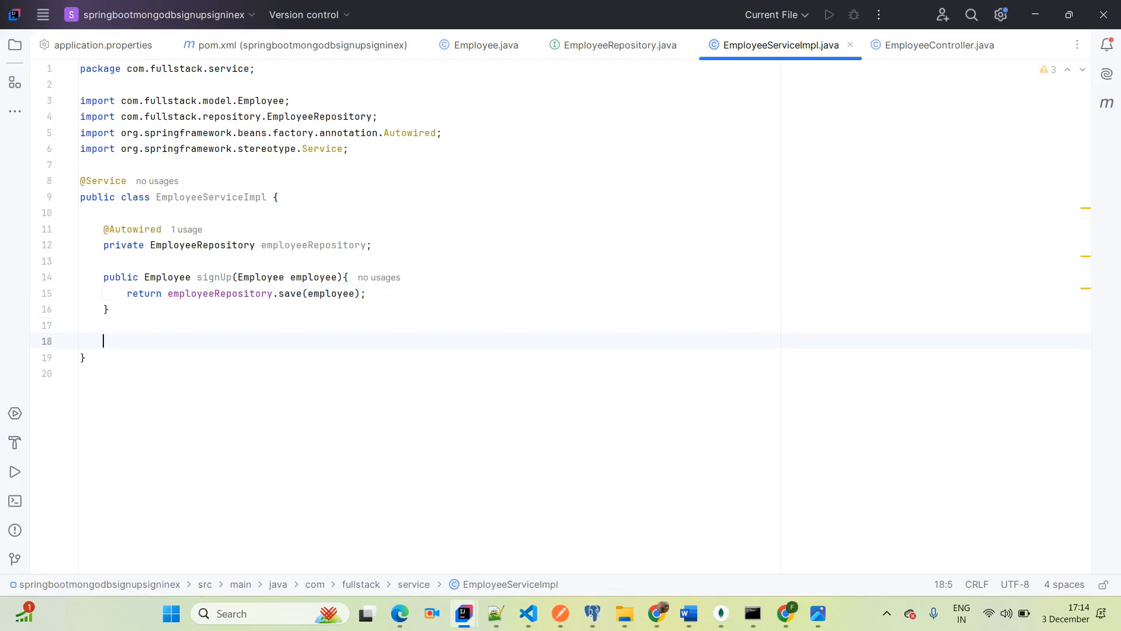
# - Declare public boolean signIn(String empEmailId, String empPassword)
pyautogui.write('public')
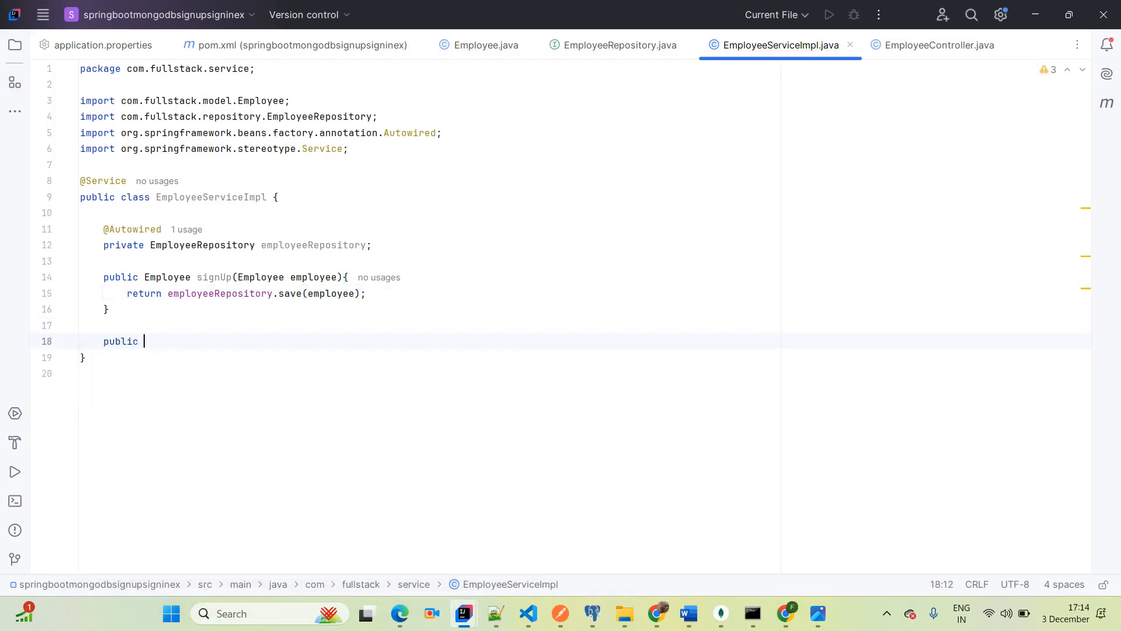
pyautogui.write('boo')
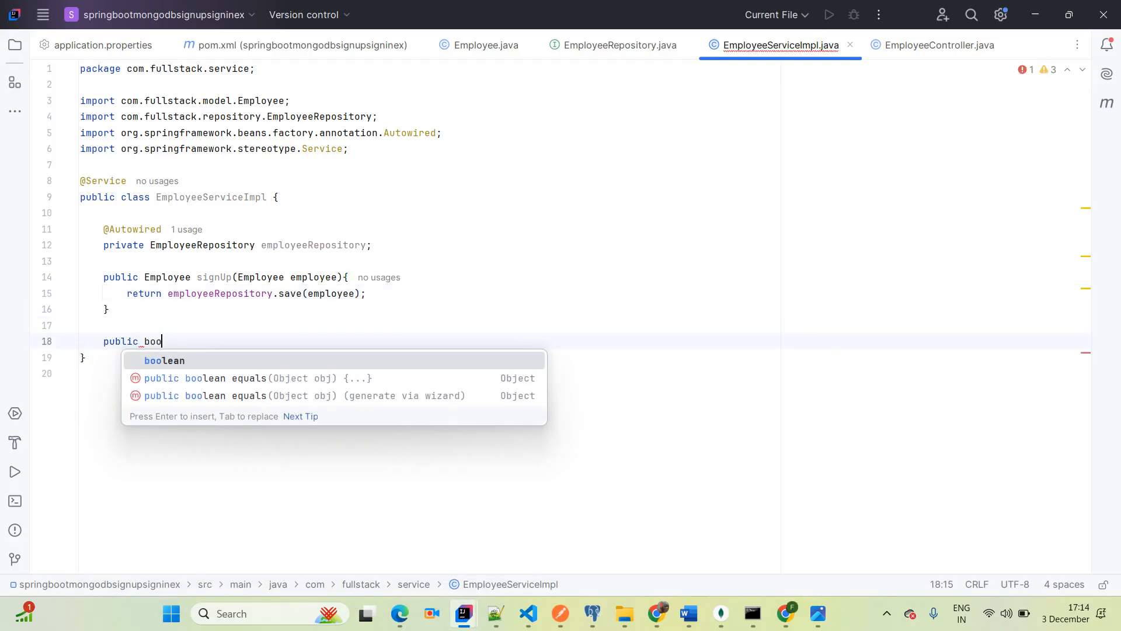
pyautogui.write('lean signIn')
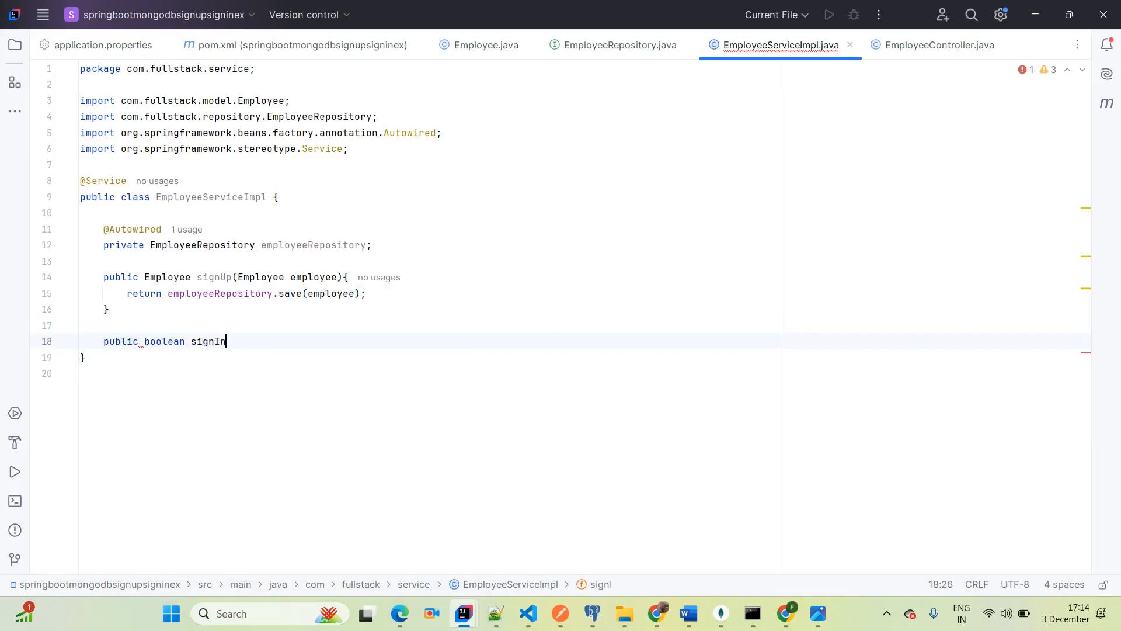
pyautogui.write('(String)')
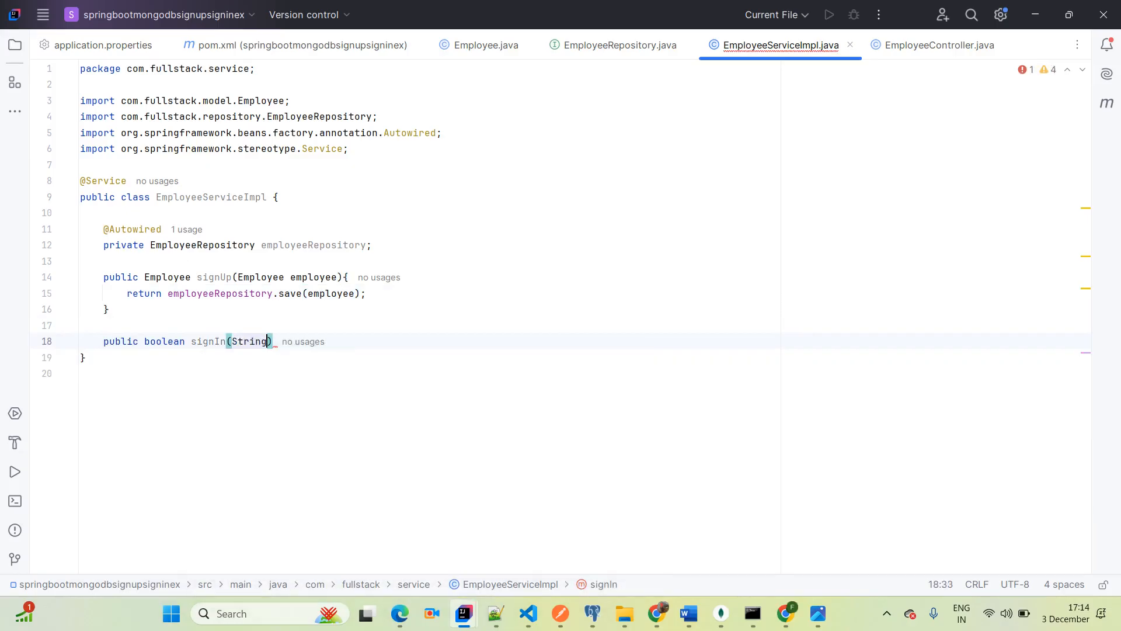
pyautogui.write('empEmail')
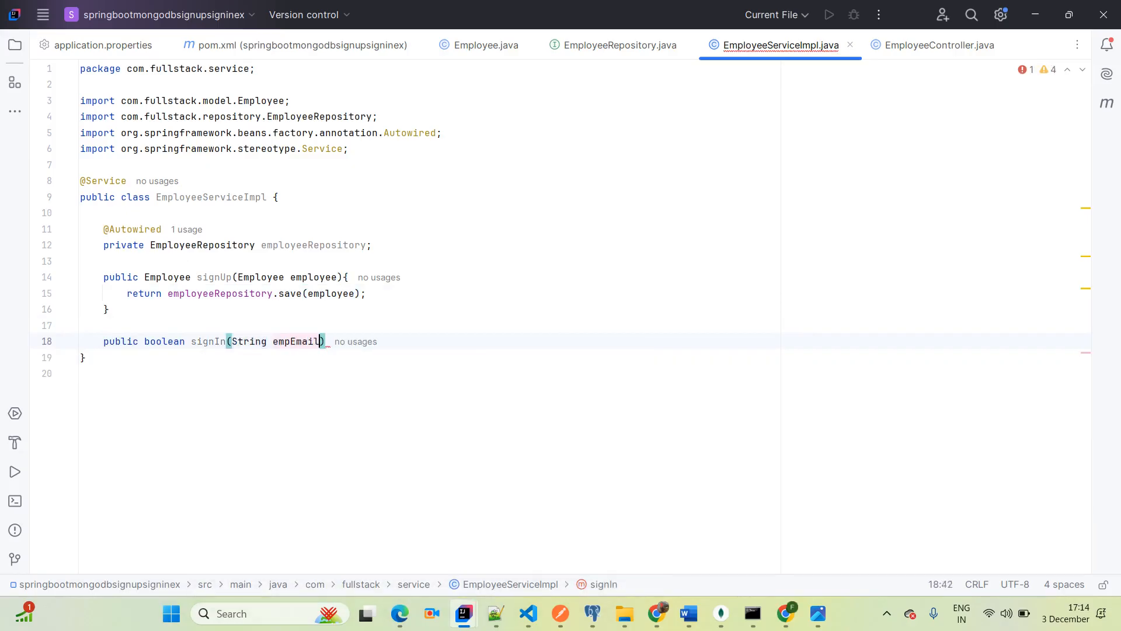
pyautogui.write('Id, String')
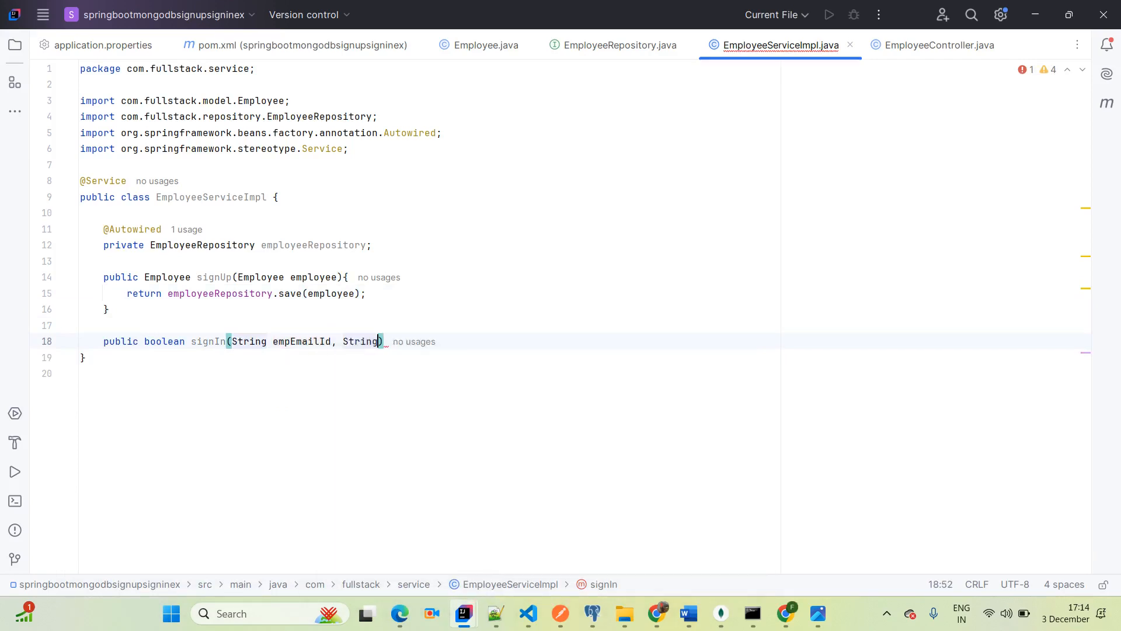
pyautogui.write('empPassword')
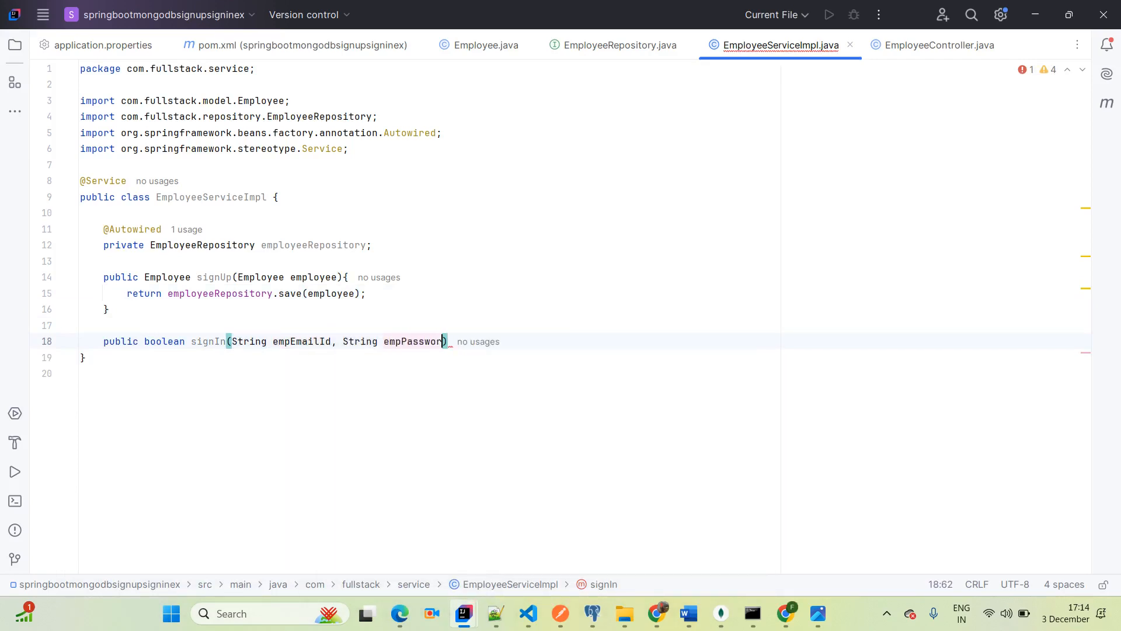
pyautogui.write('{')
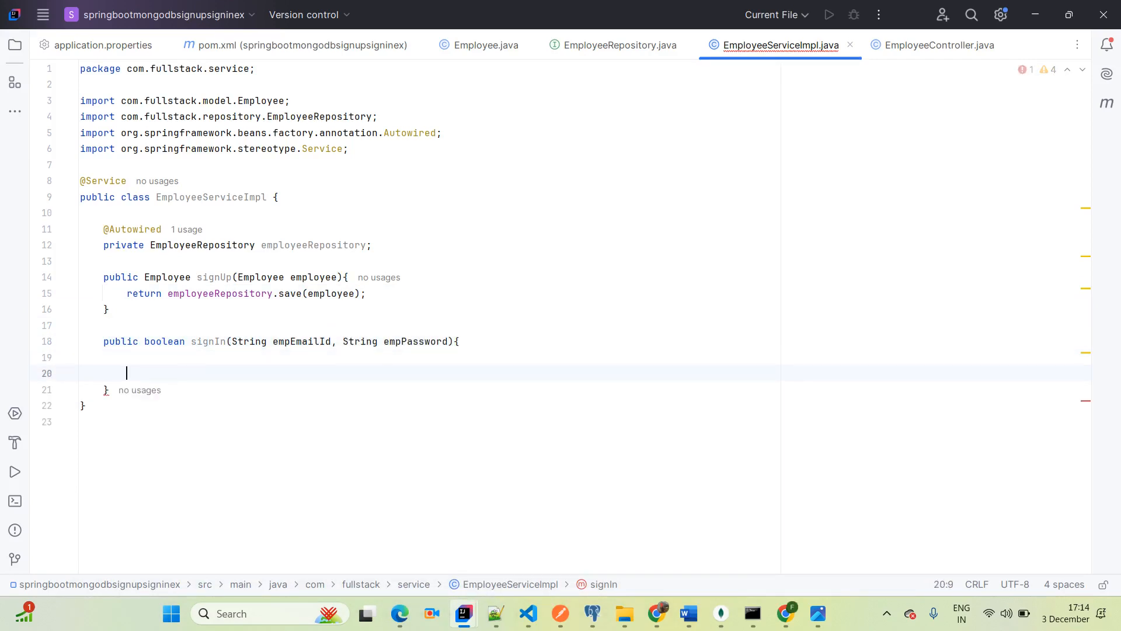
# - Fetch the employee via employeeRepository.findByEmpEmailIdAndEmpPassword
pyautogui.write('Employee employee')
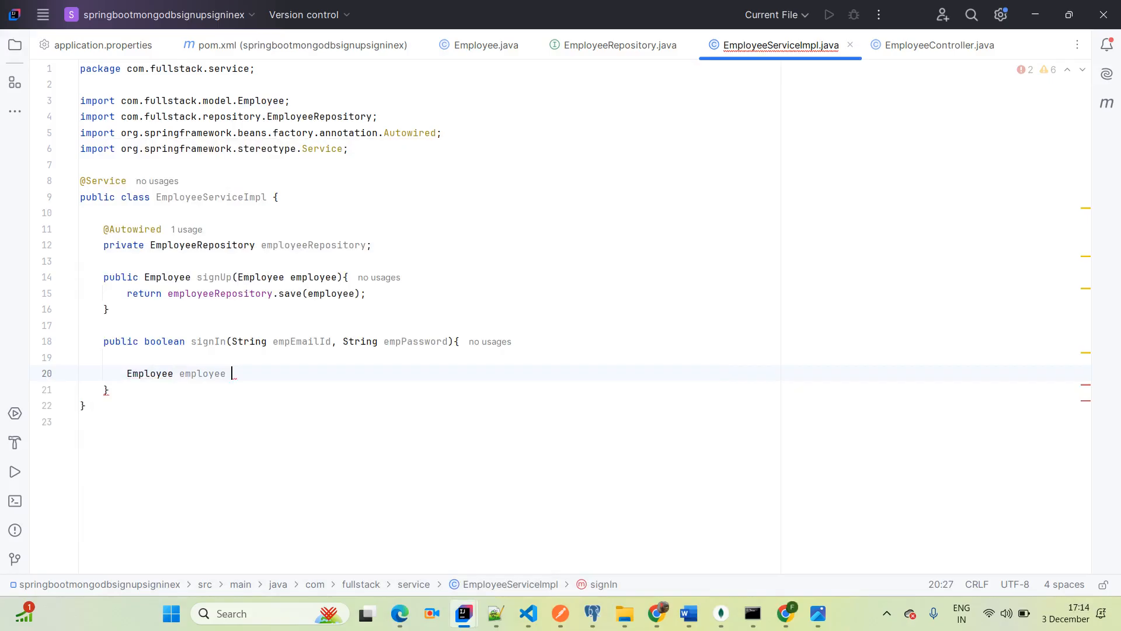
pyautogui.write('= employeeRepository')
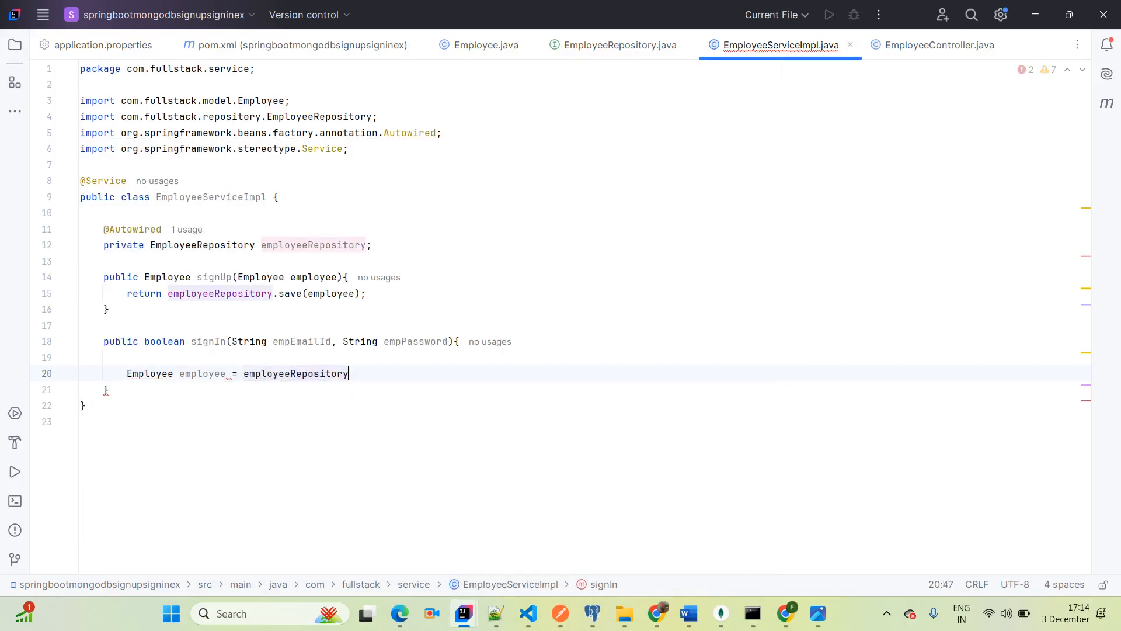
pyautogui.write('.findByEmpEmailIdAndEmpPassword(empEmailId, empPassword')
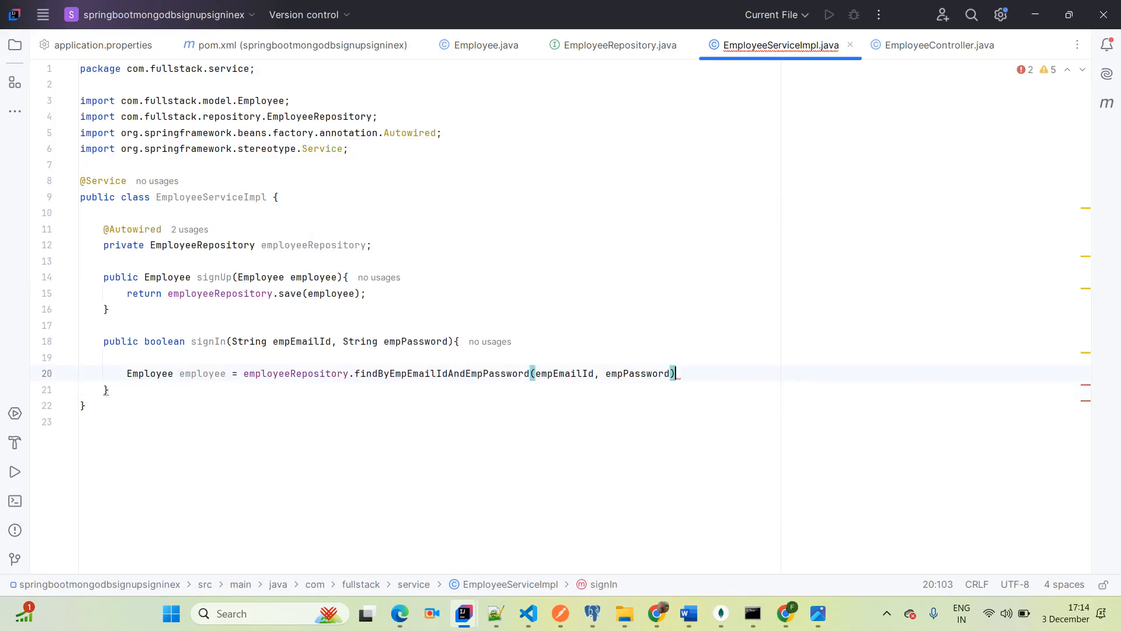
# - Add an if checking employee != null and that email and password match
pyautogui.write('if')
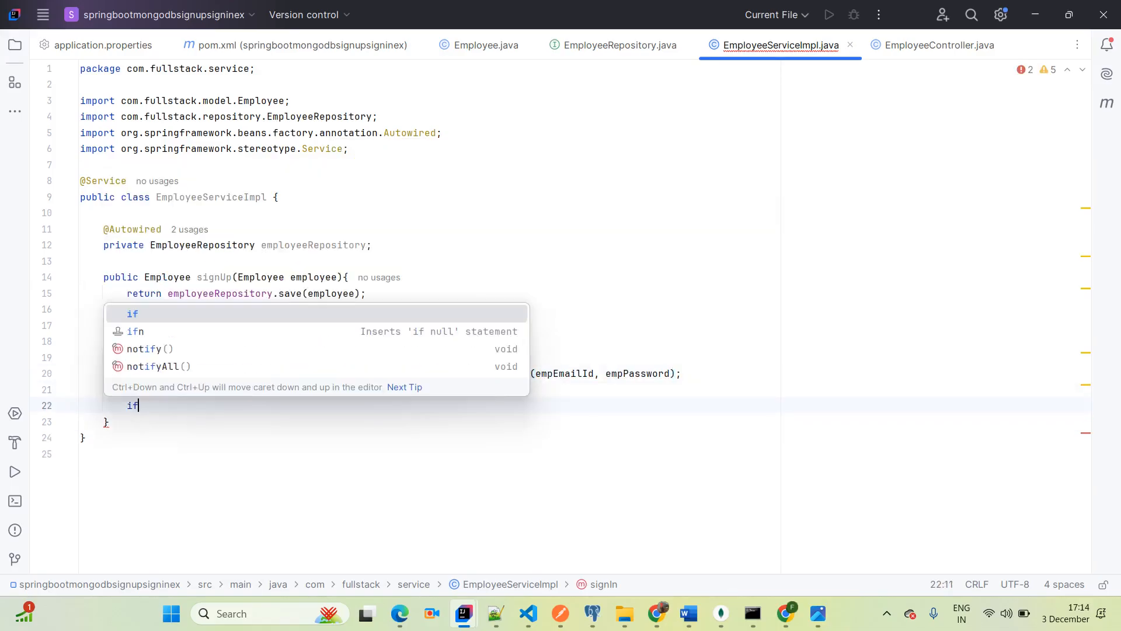
pyautogui.write('(employee)')
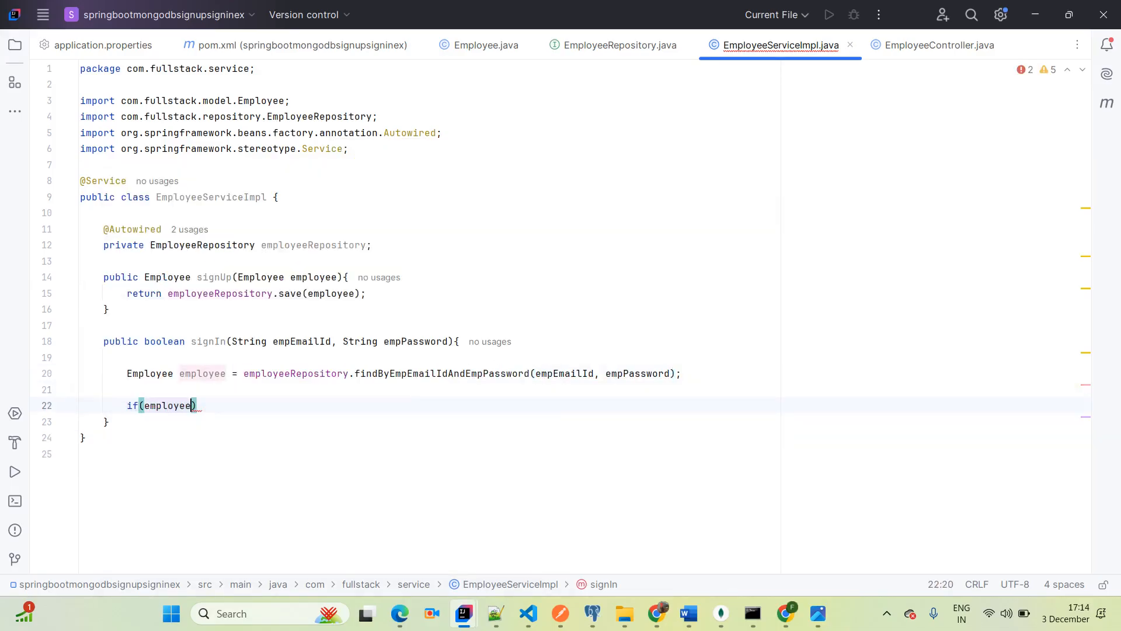
pyautogui.write('!=null')
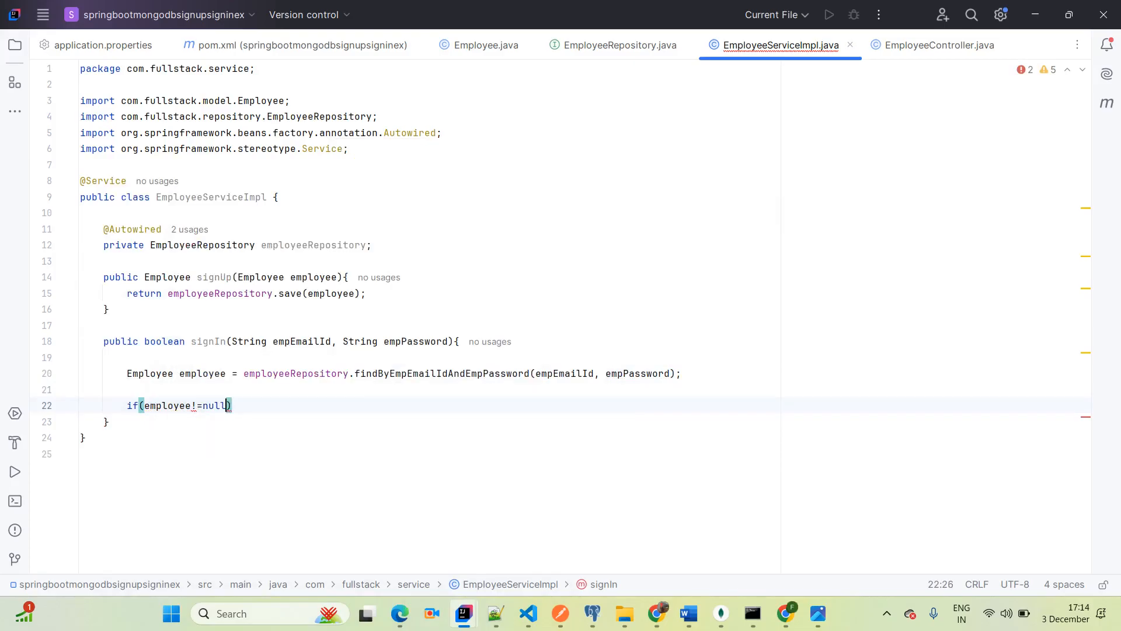
pyautogui.write('&& employee.getEmpEmailId(')
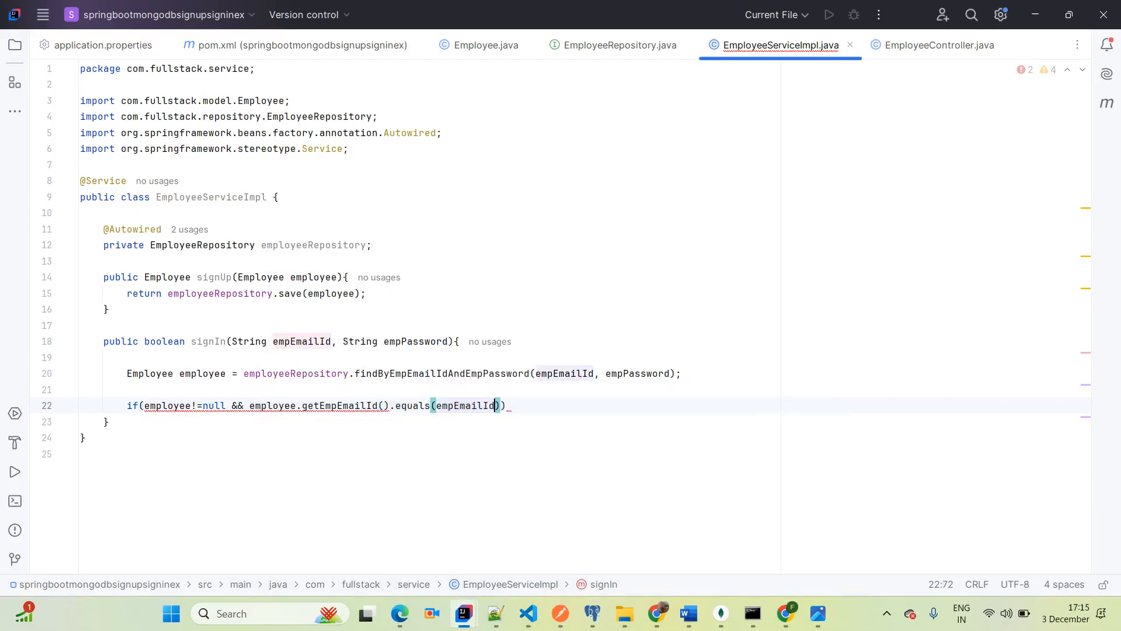
pyautogui.write('&& employee.getEmpPassword(')
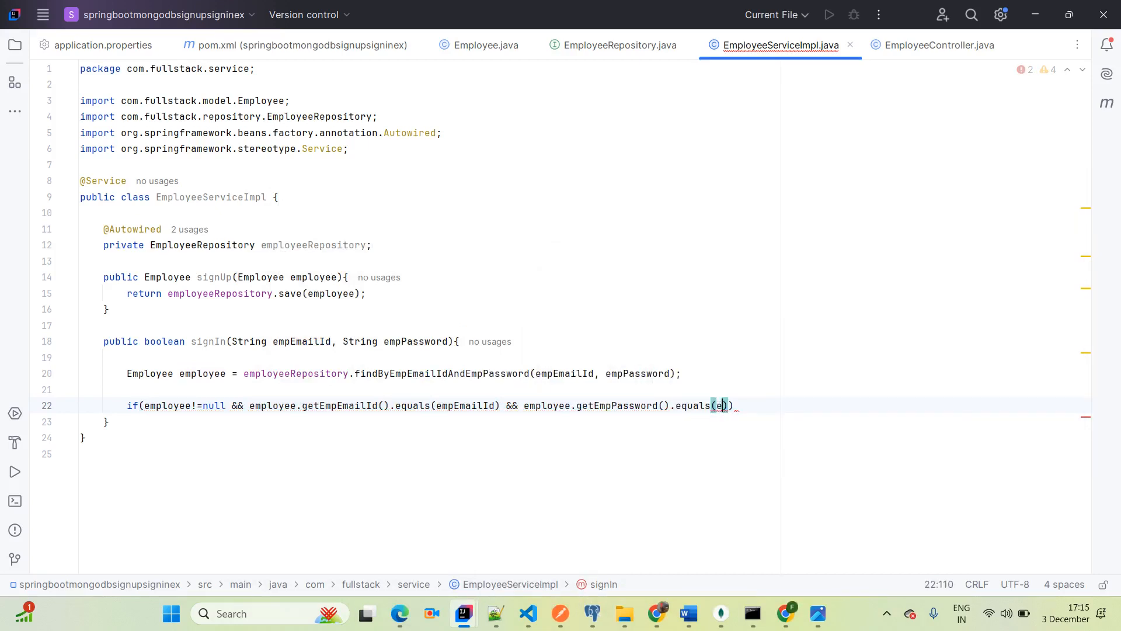
pyautogui.write('mpPassword)){')
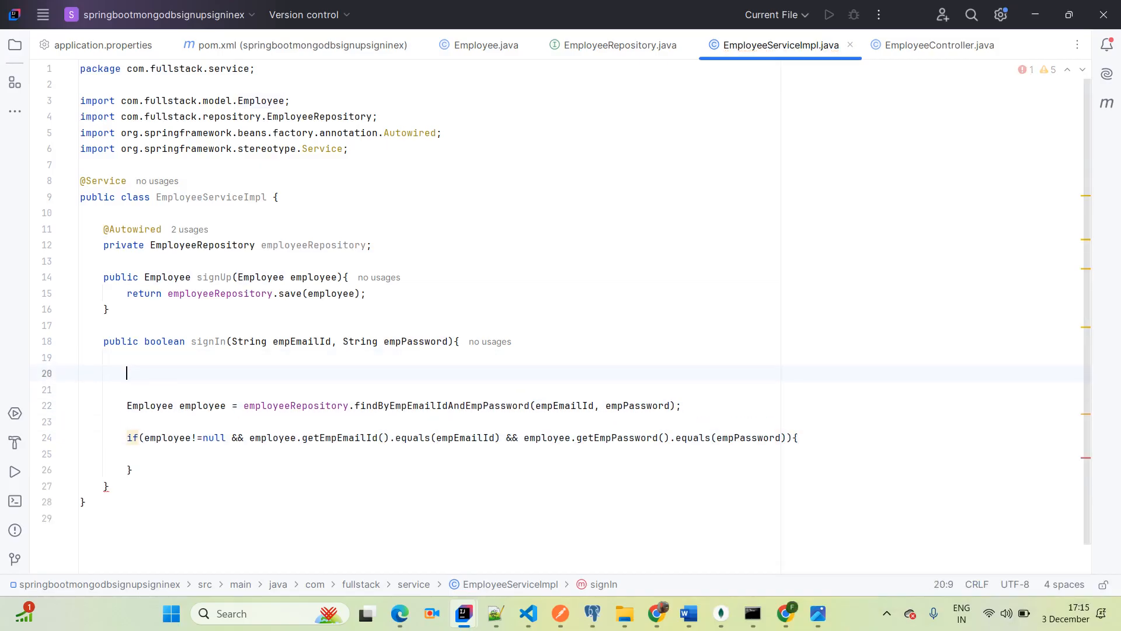
# - Declare boolean flag = false and set flag = true inside the credentials-match block
pyautogui.write('boolean_flag = false')
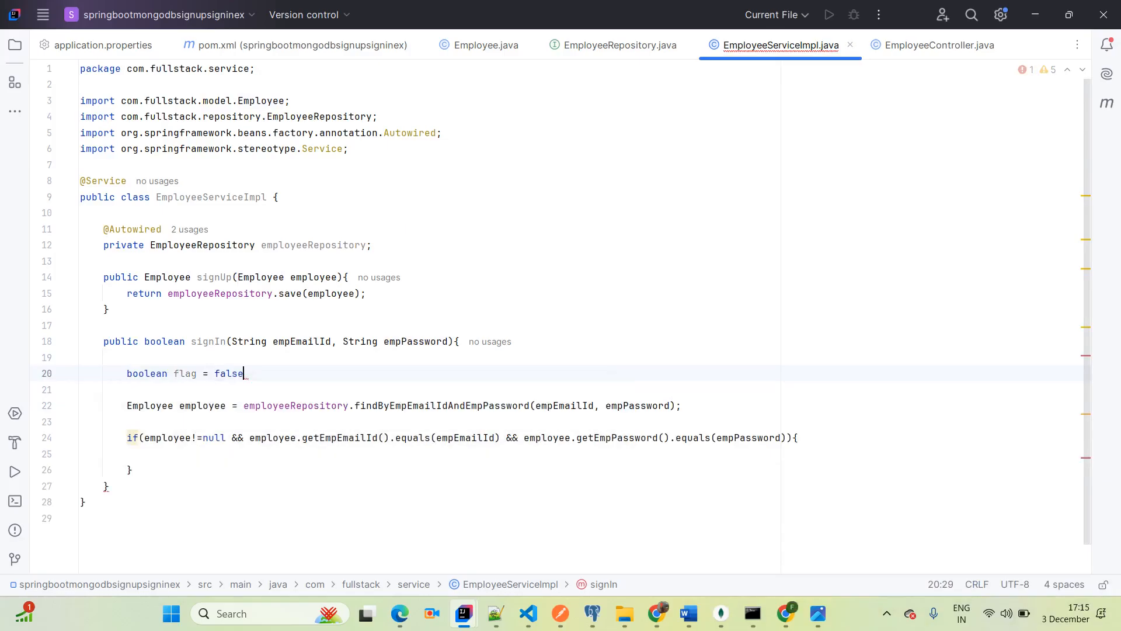
pyautogui.click(151, 453)
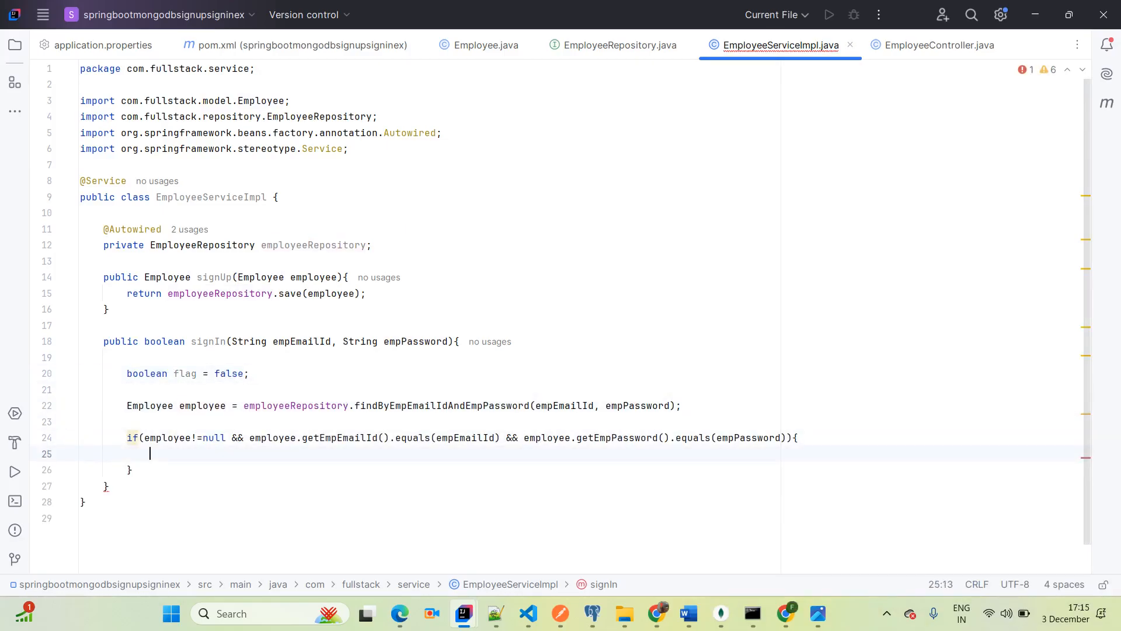
pyautogui.write('flag = true')
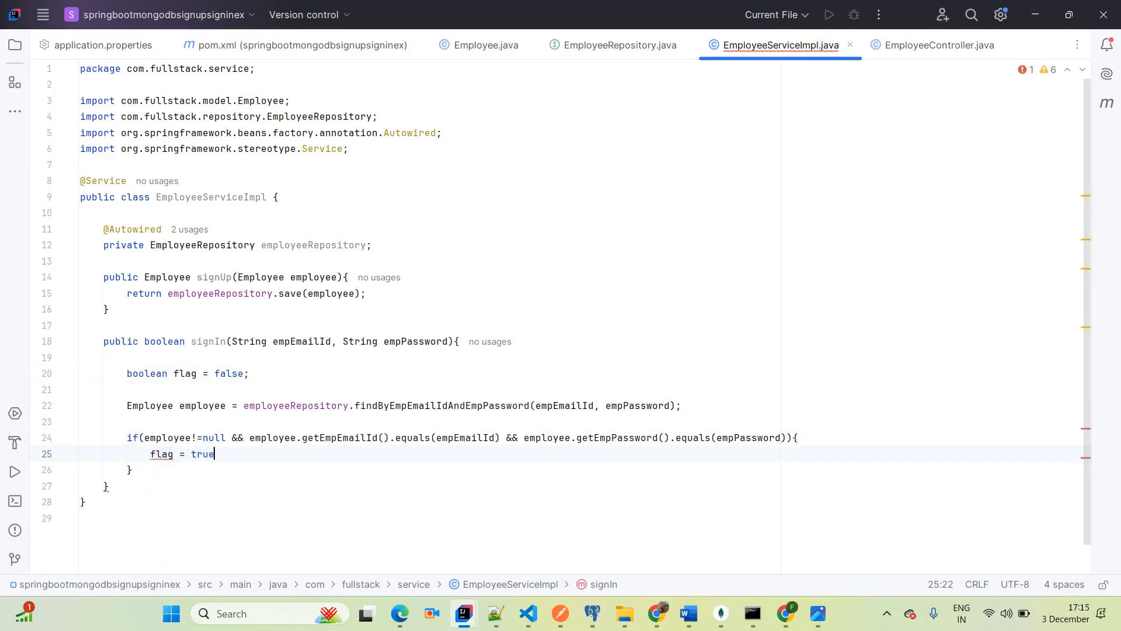
pyautogui.press('Enter')
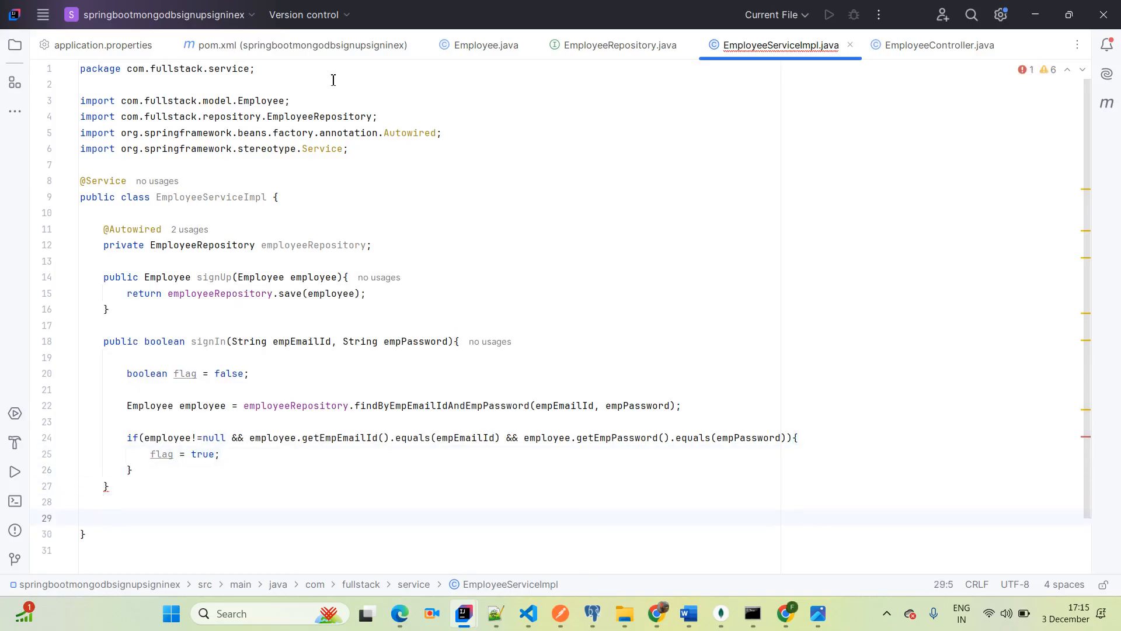
# - Return flag from signIn and reformat the service class with Ctrl+Alt+L
pyautogui.click(131, 470)
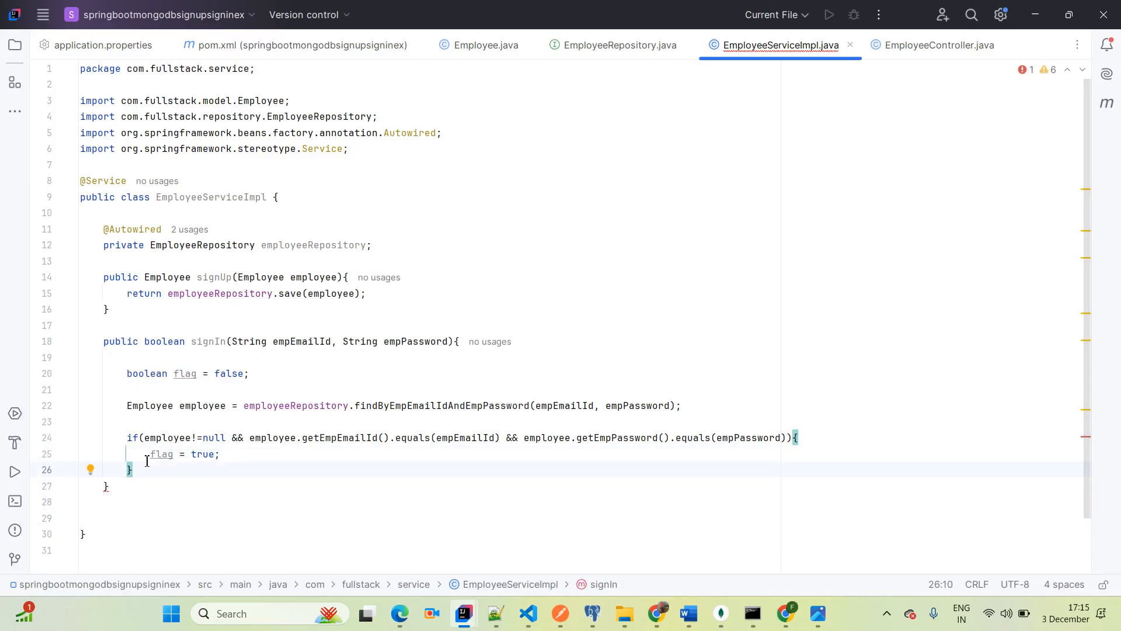
pyautogui.write('return')
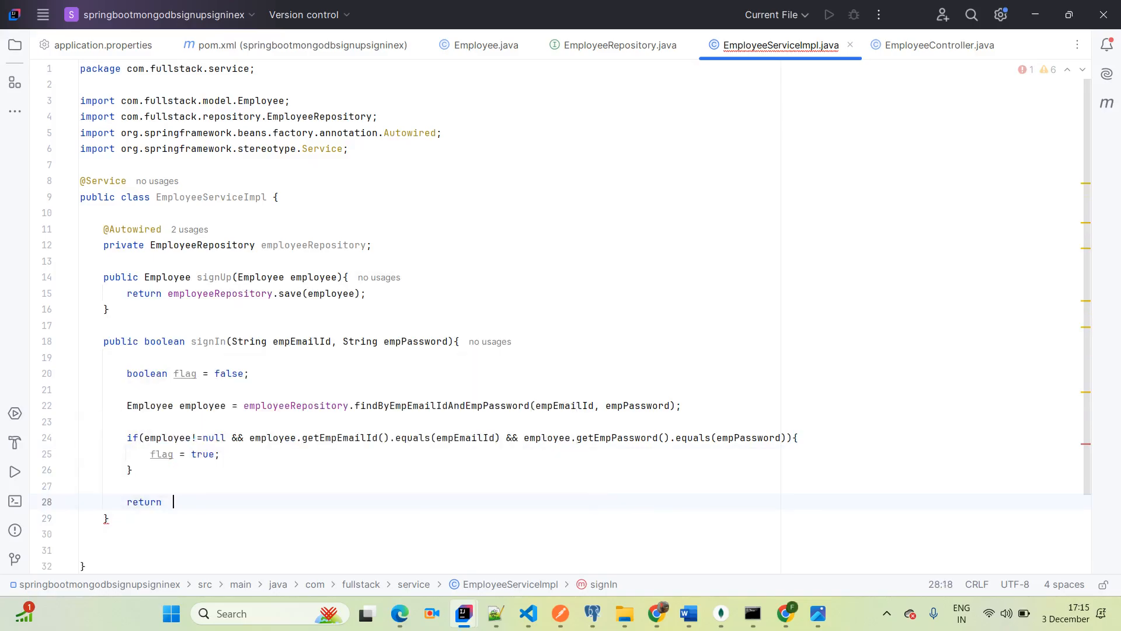
pyautogui.write('fal')
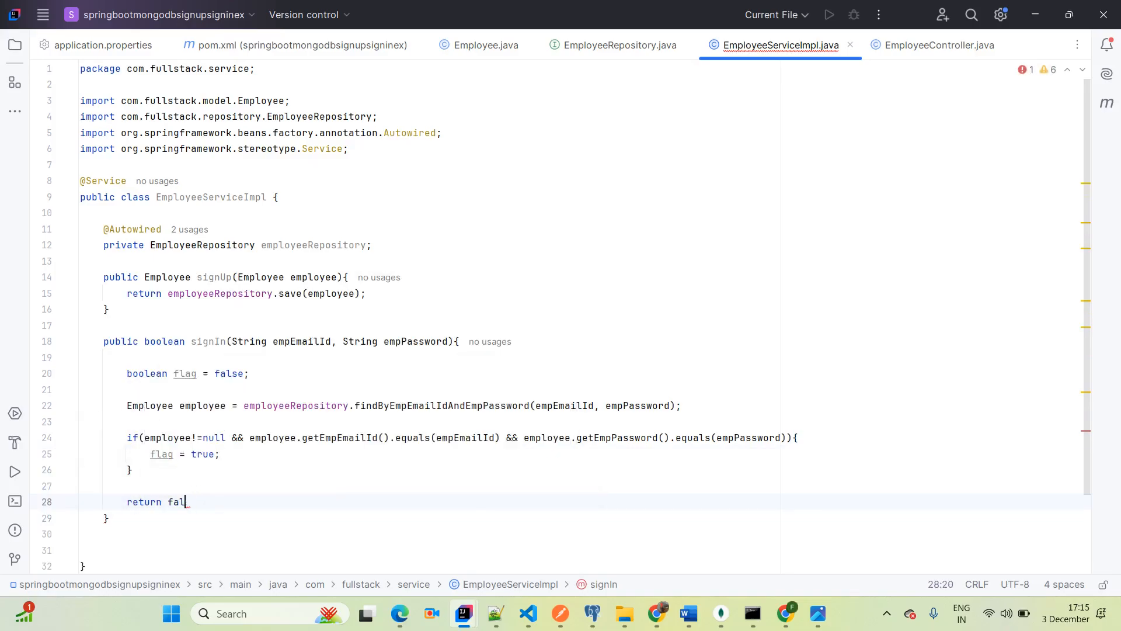
pyautogui.write('lag;')
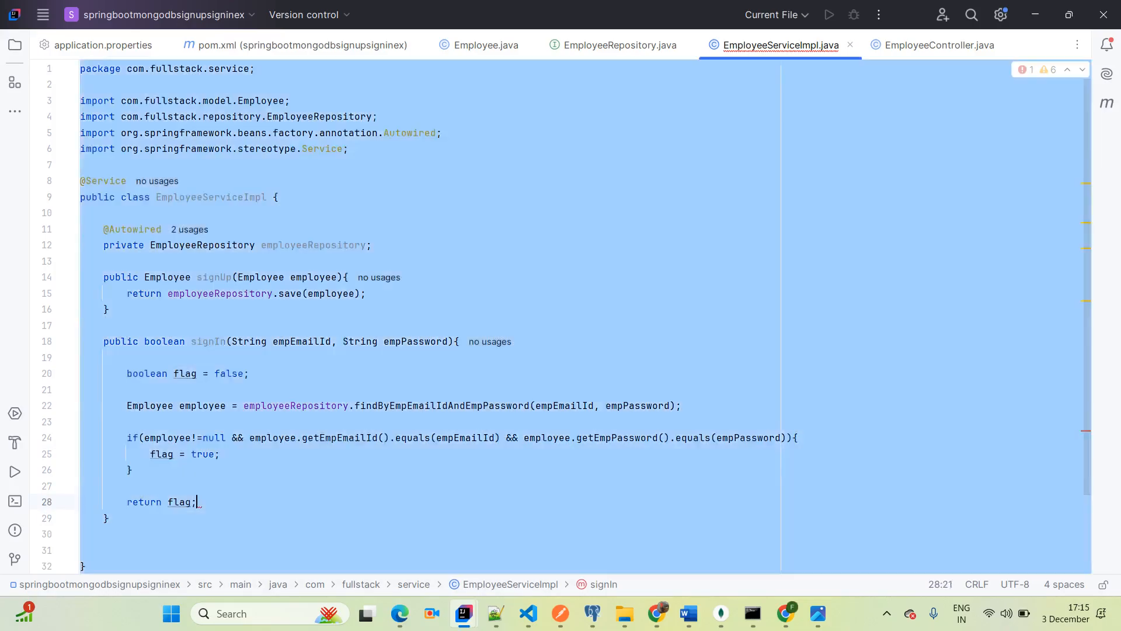
pyautogui.press('Ctrl+Alt+L')
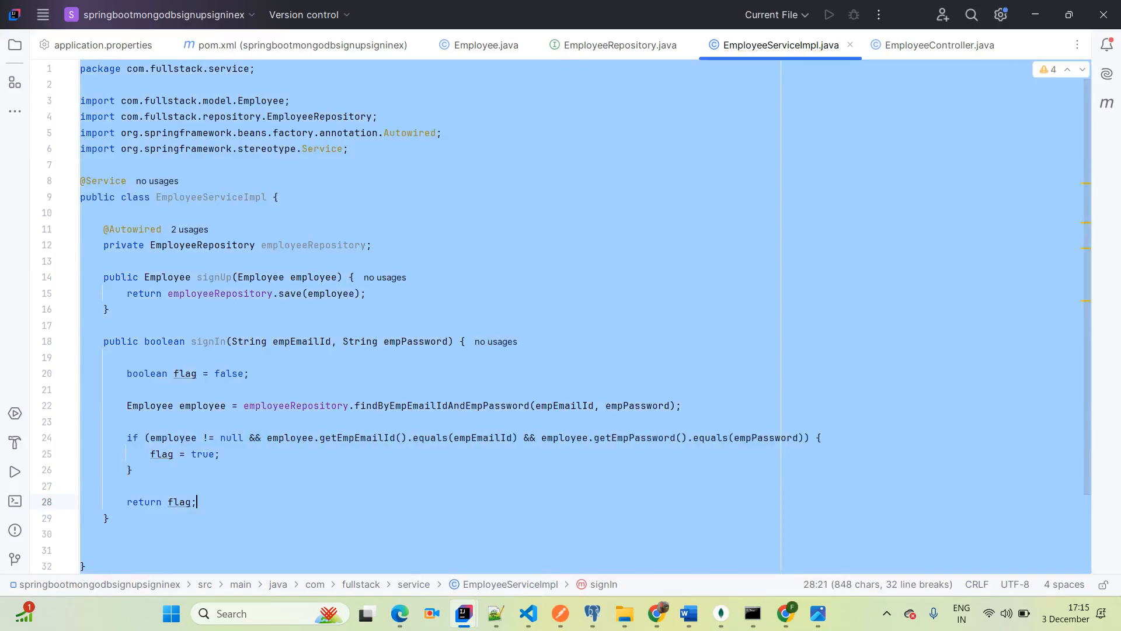
pyautogui.click(350, 341)
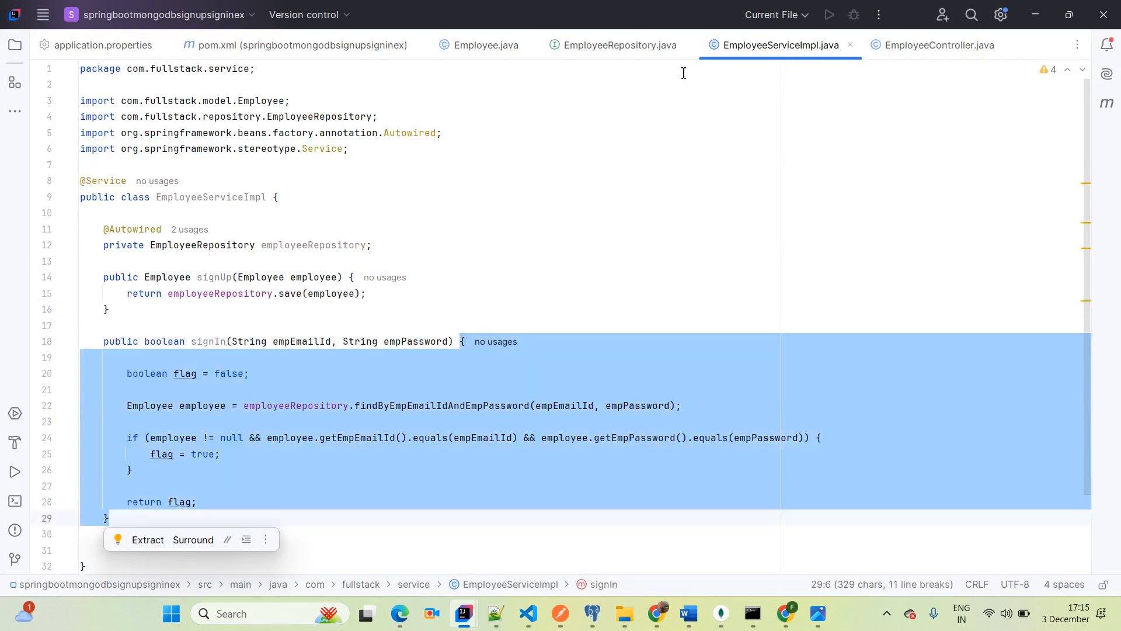
pyautogui.click(940, 46)
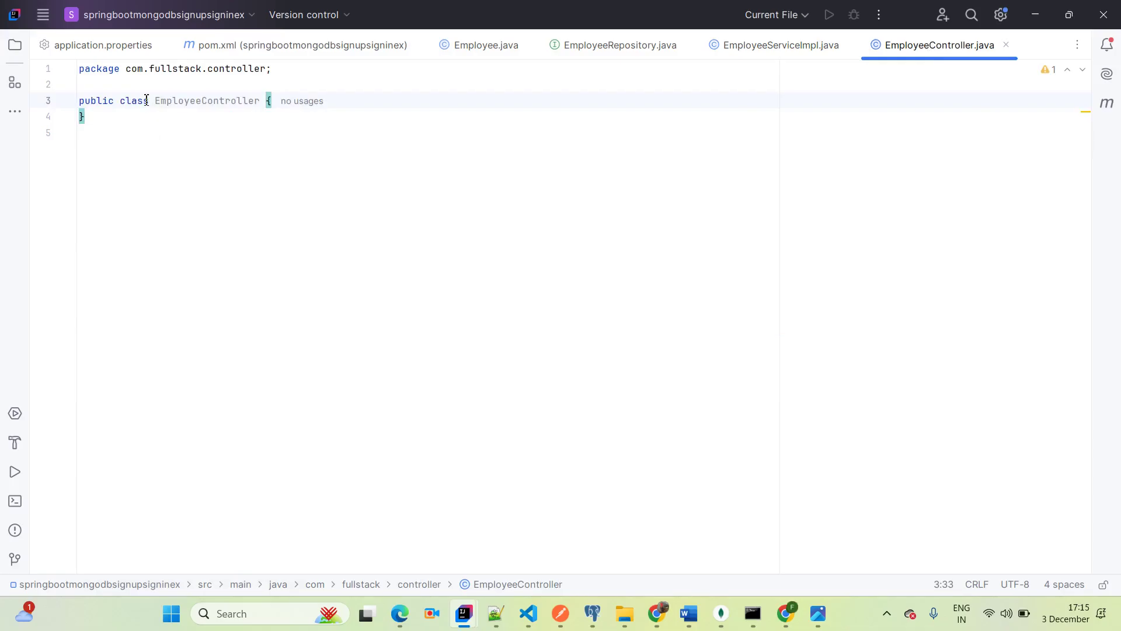
pyautogui.write('@RE')
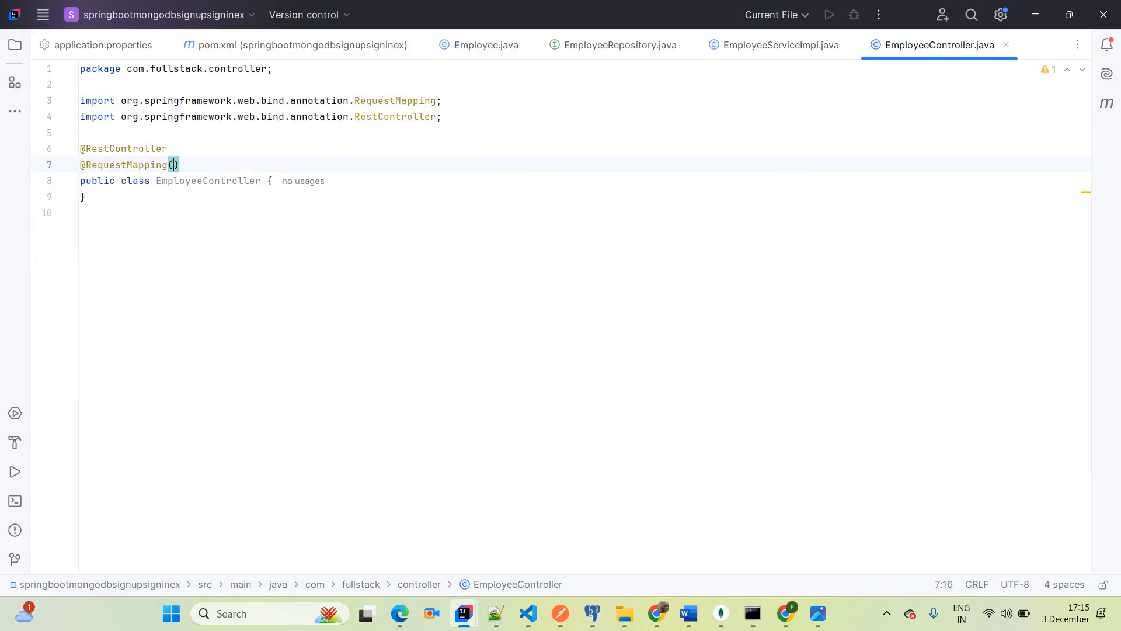
pyautogui.write('"/em"')
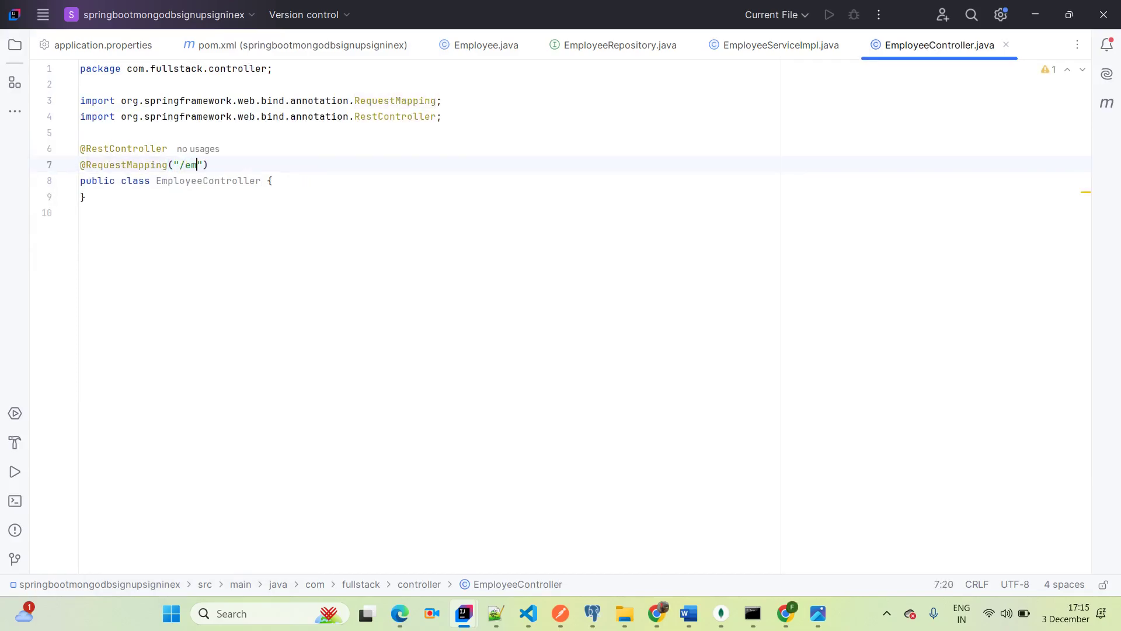
pyautogui.write('ployees')
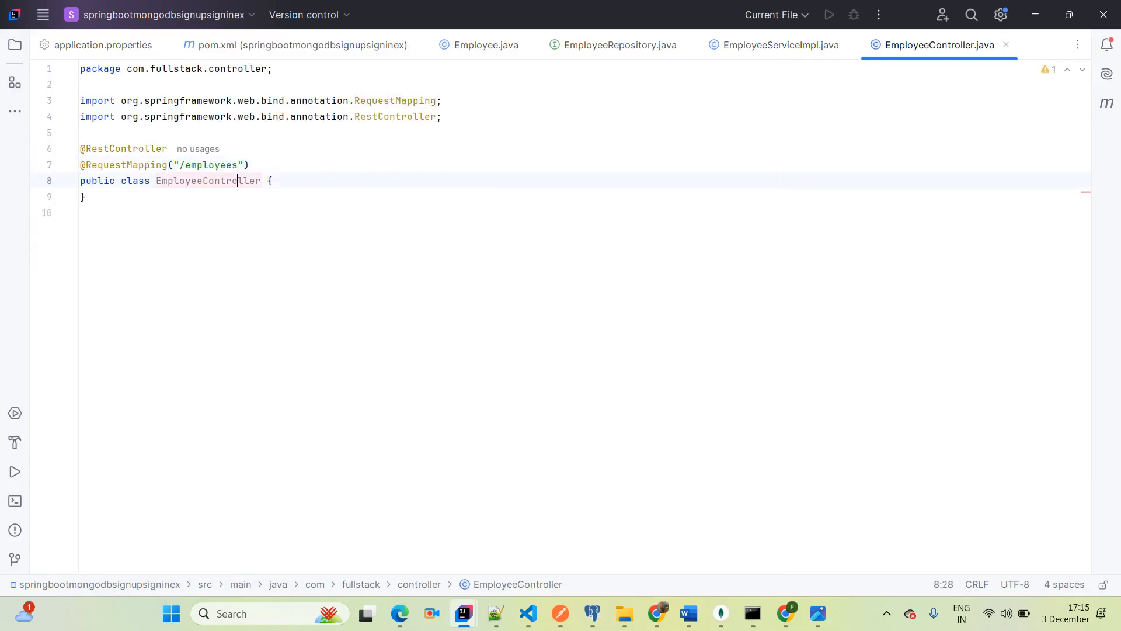
pyautogui.click(249, 165)
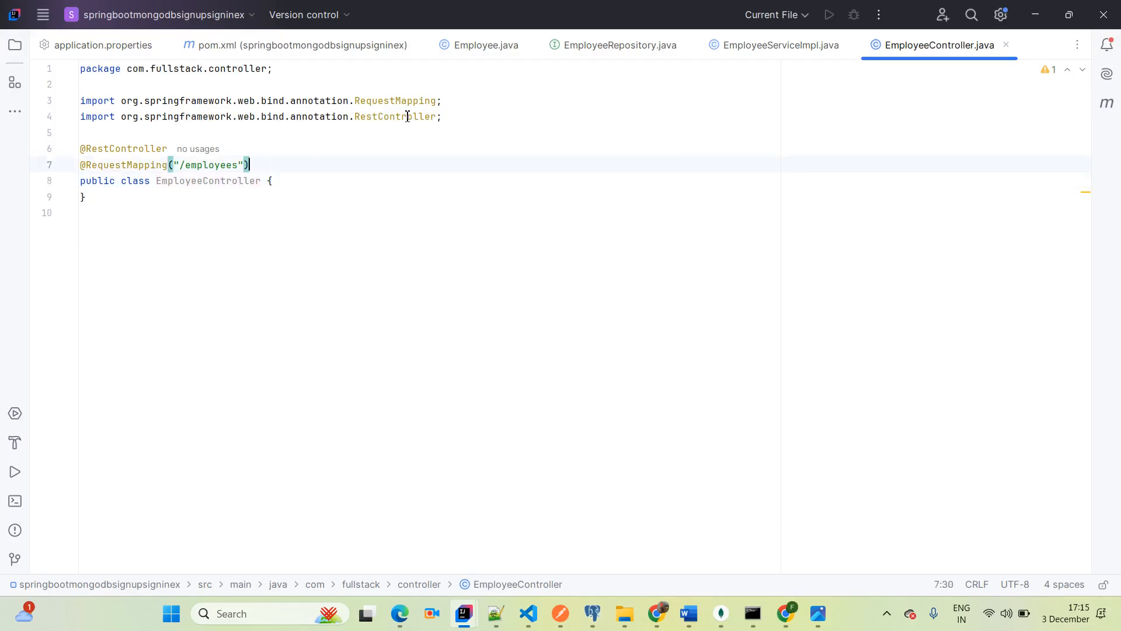
pyautogui.write('@Slf4j')
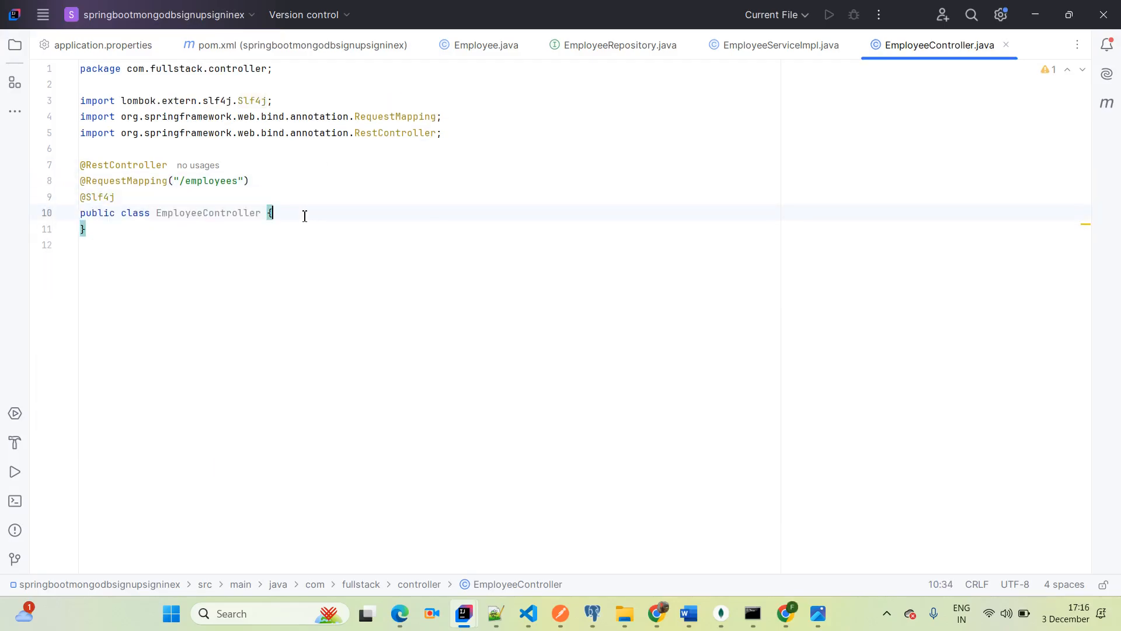
pyautogui.write('@Autowired')
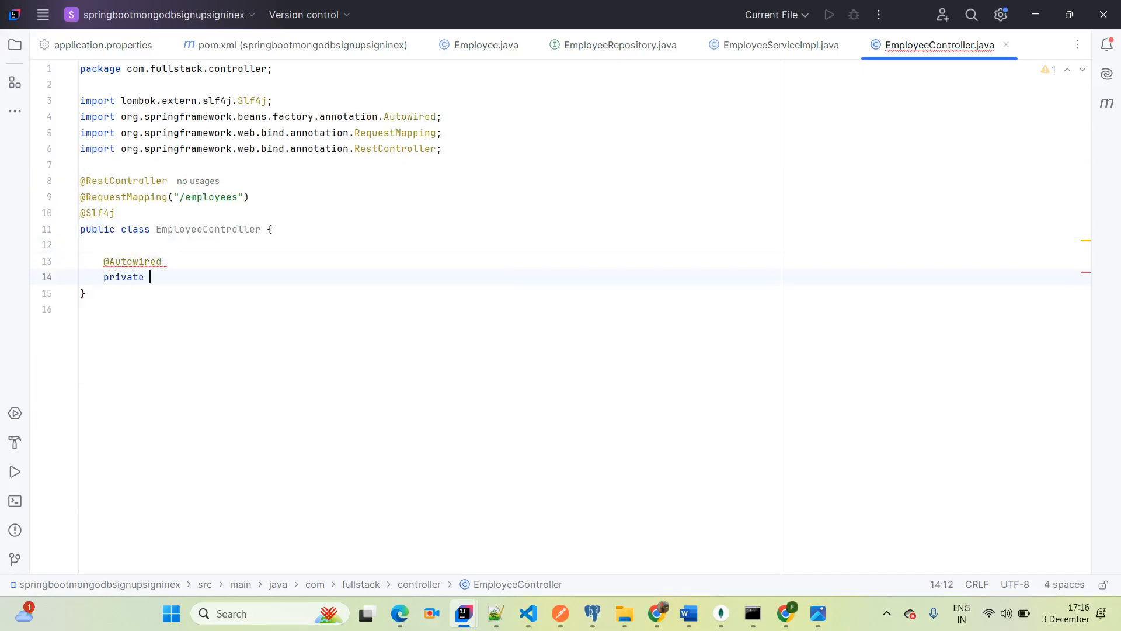
pyautogui.write('EMP')
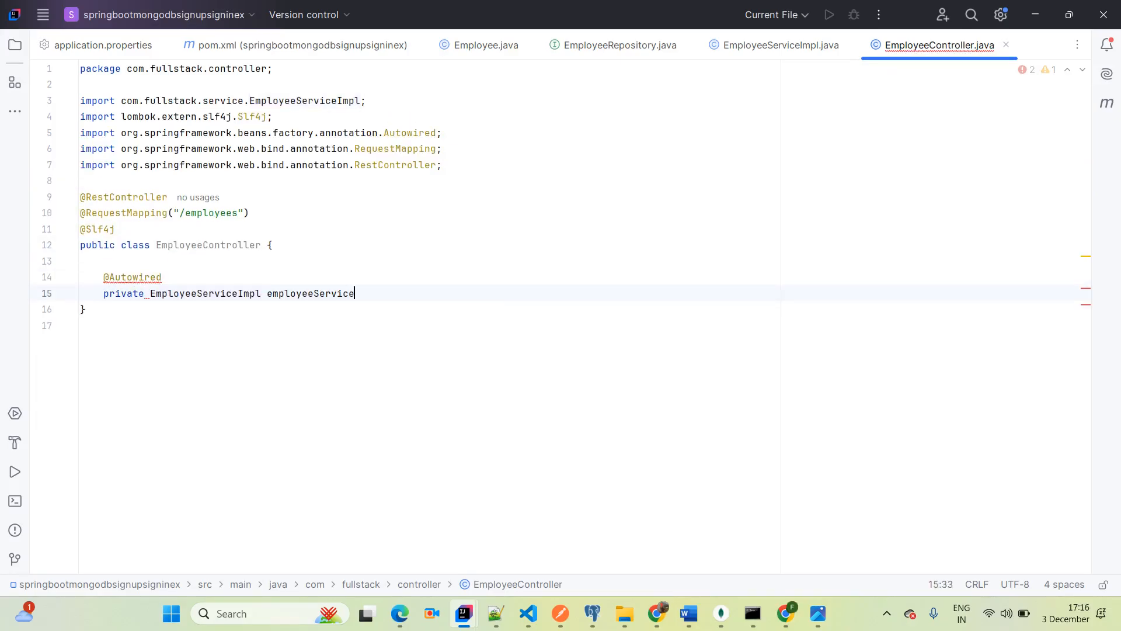
pyautogui.write(';')
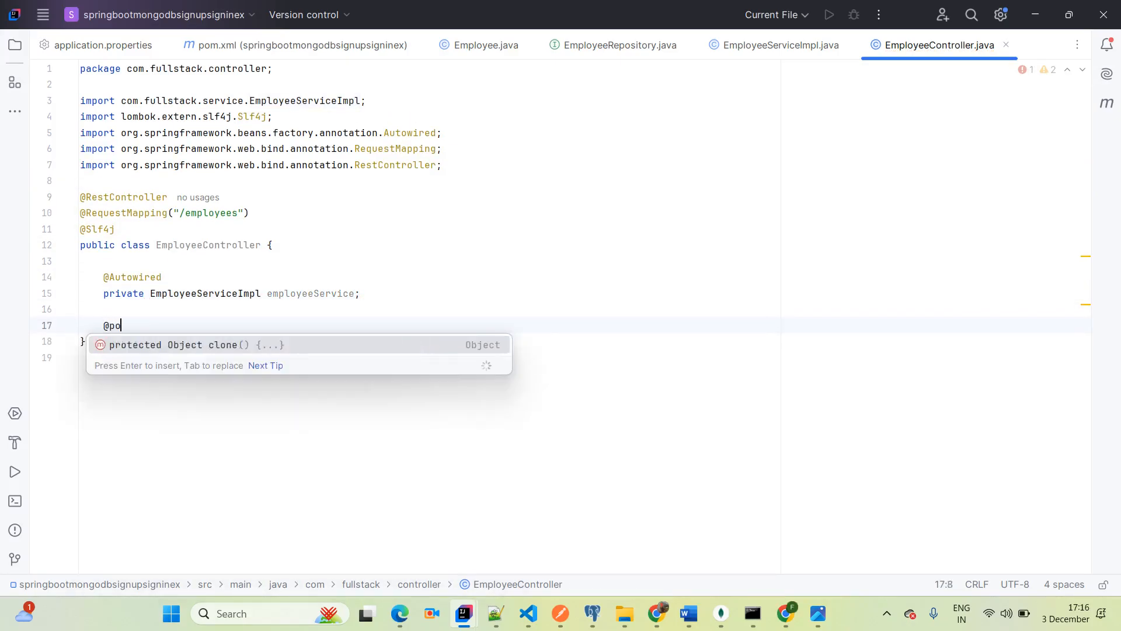
pyautogui.write('OSTM')
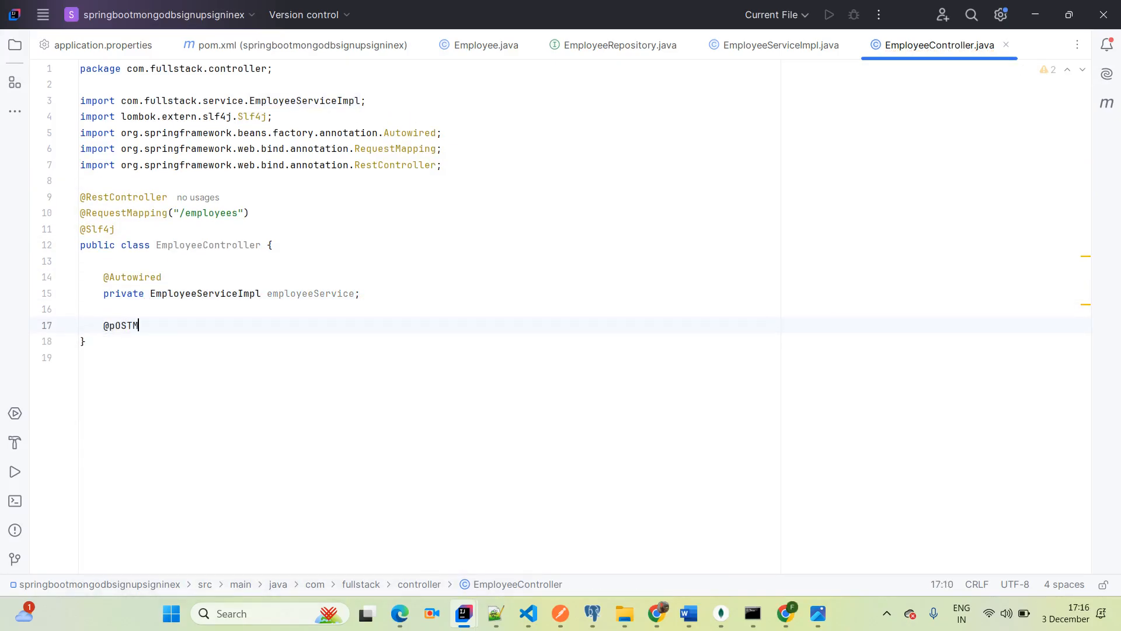
pyautogui.press('backspace')
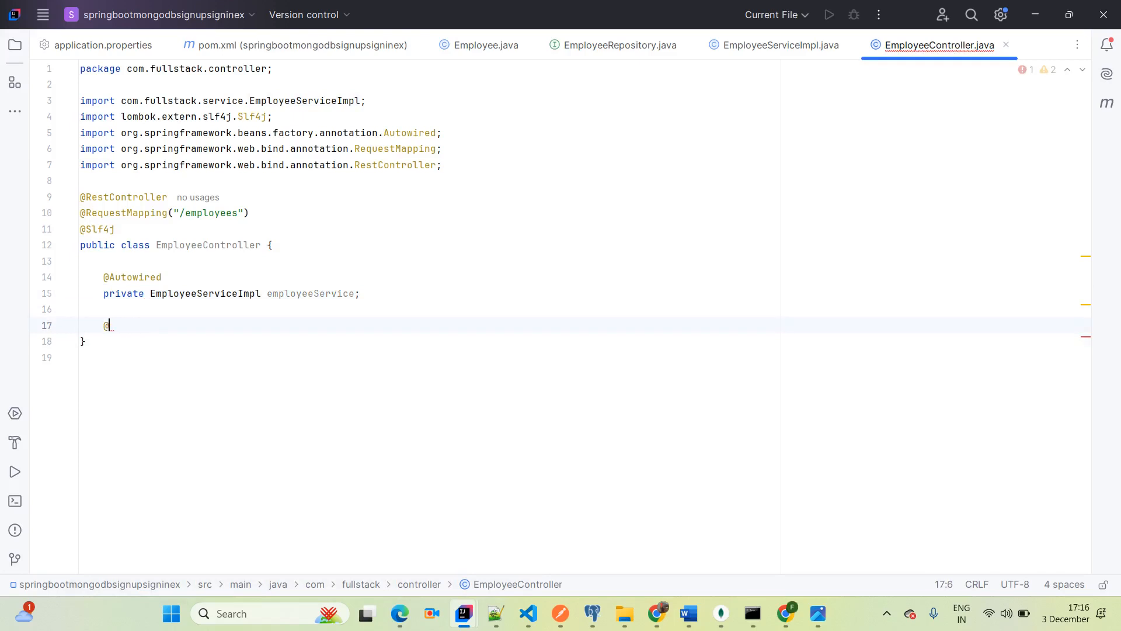
pyautogui.write('PostMapping("')
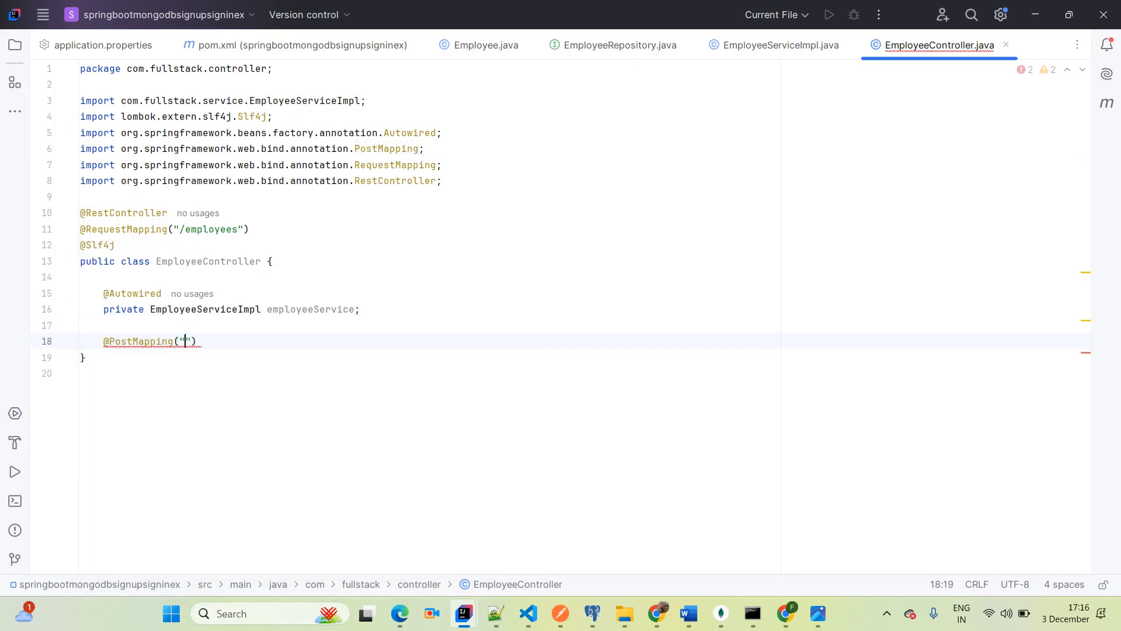
pyautogui.write('/signup')
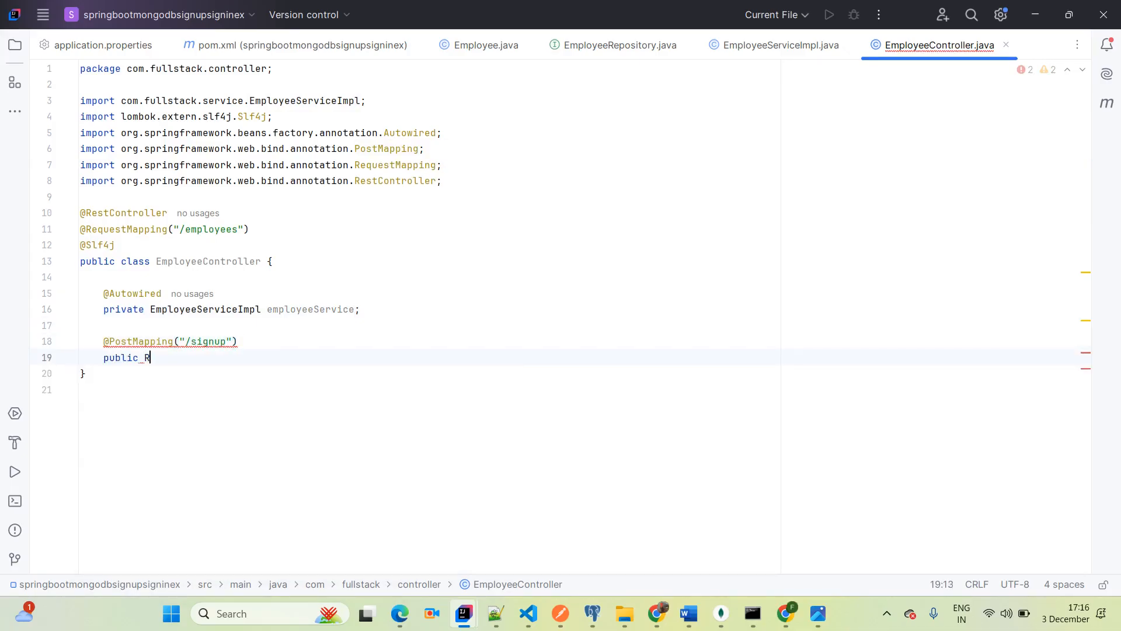
pyautogui.write('espo')
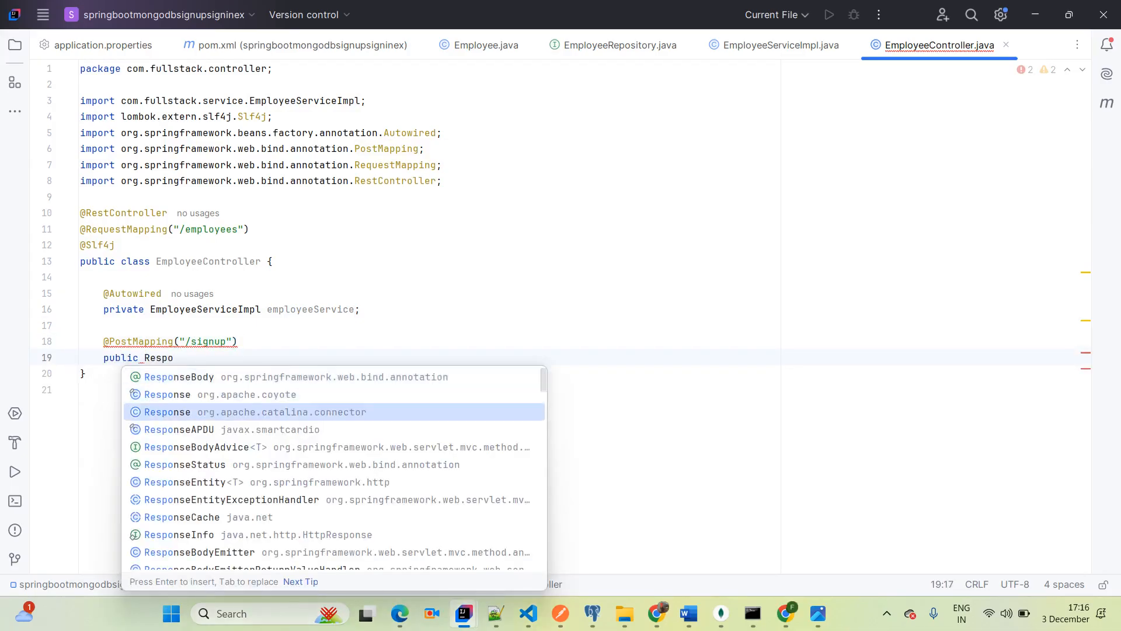
pyautogui.click(184, 481)
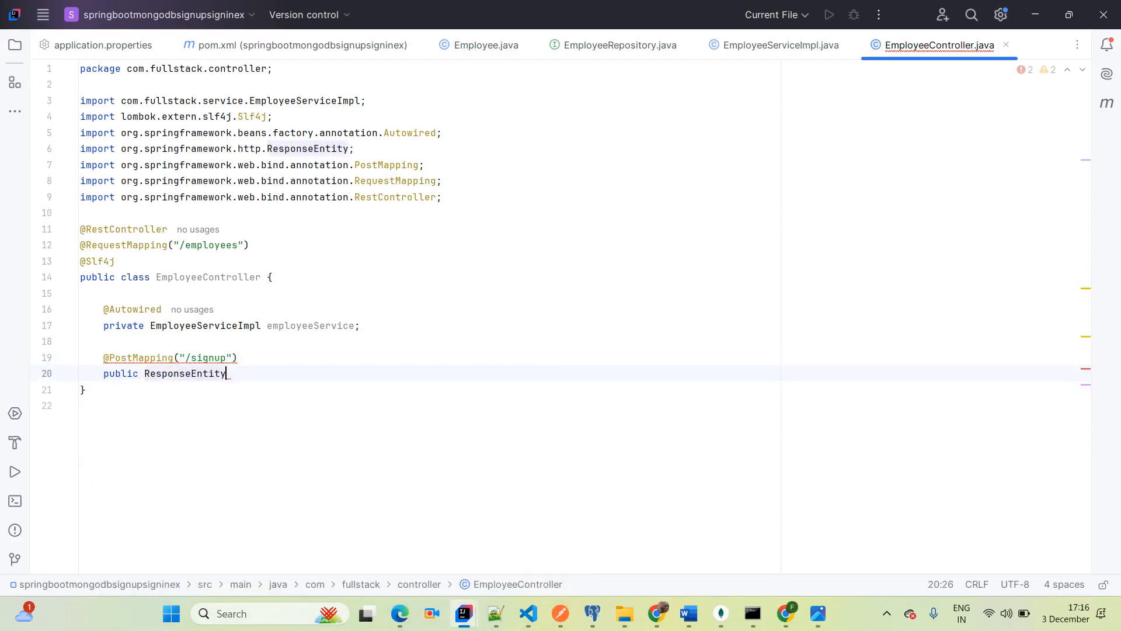
pyautogui.write('<Employee> sign')
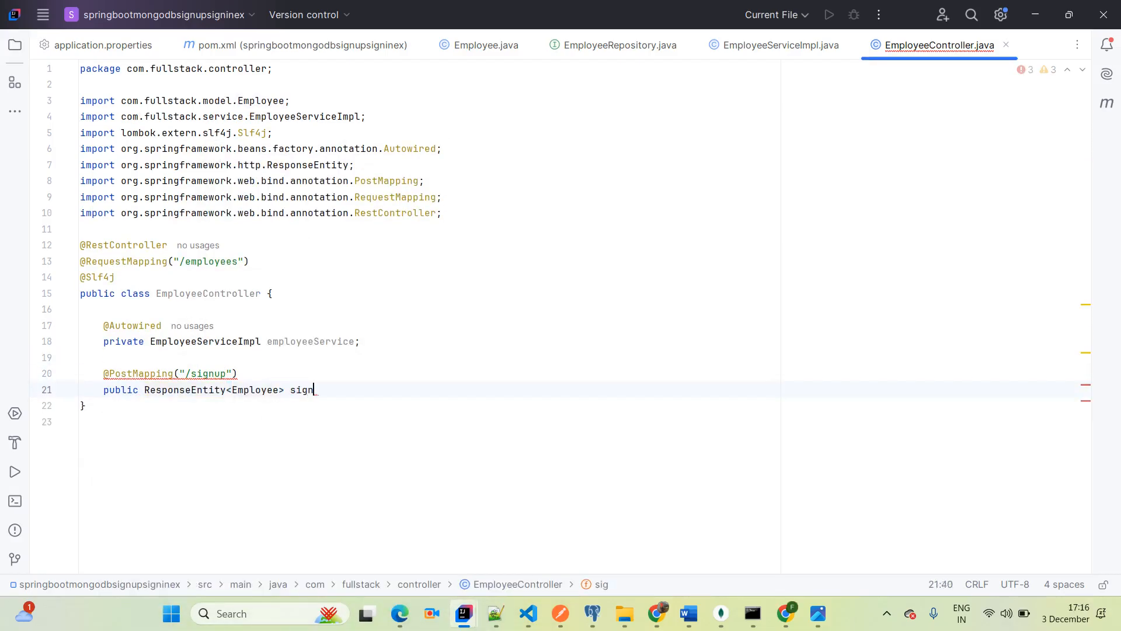
pyautogui.write('Up(@R')
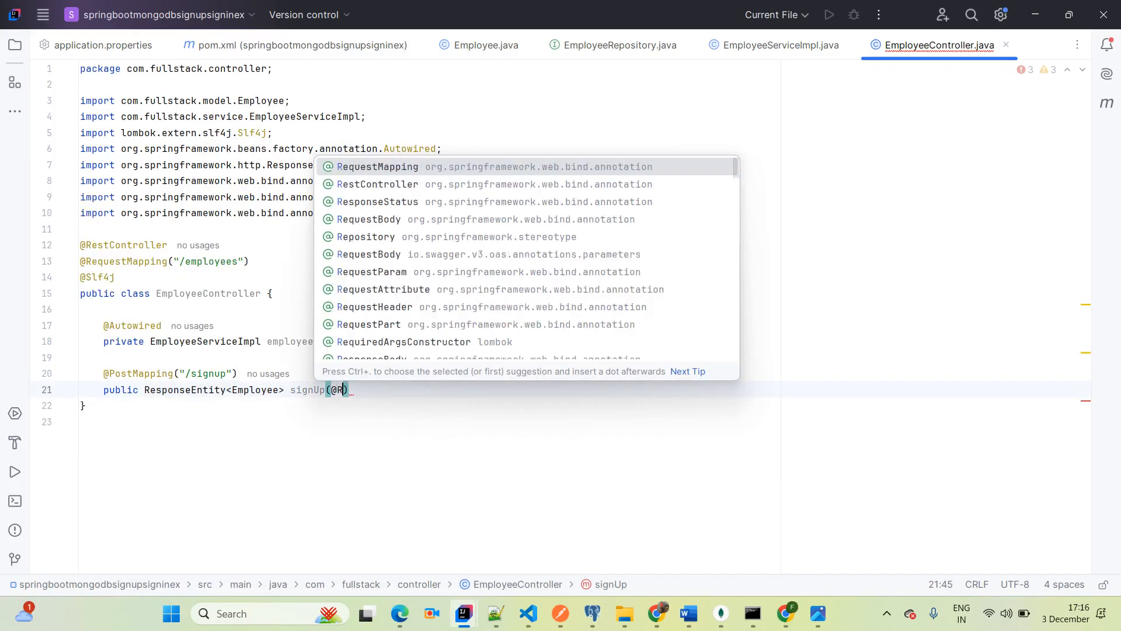
pyautogui.write('equestBody')
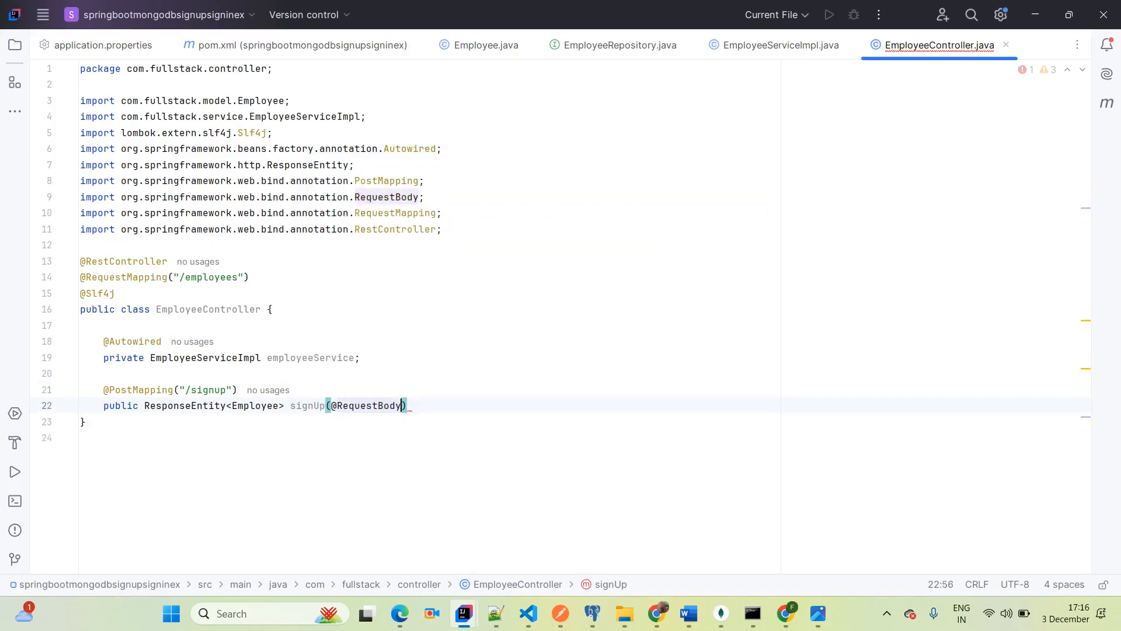
pyautogui.write('Employee employee')
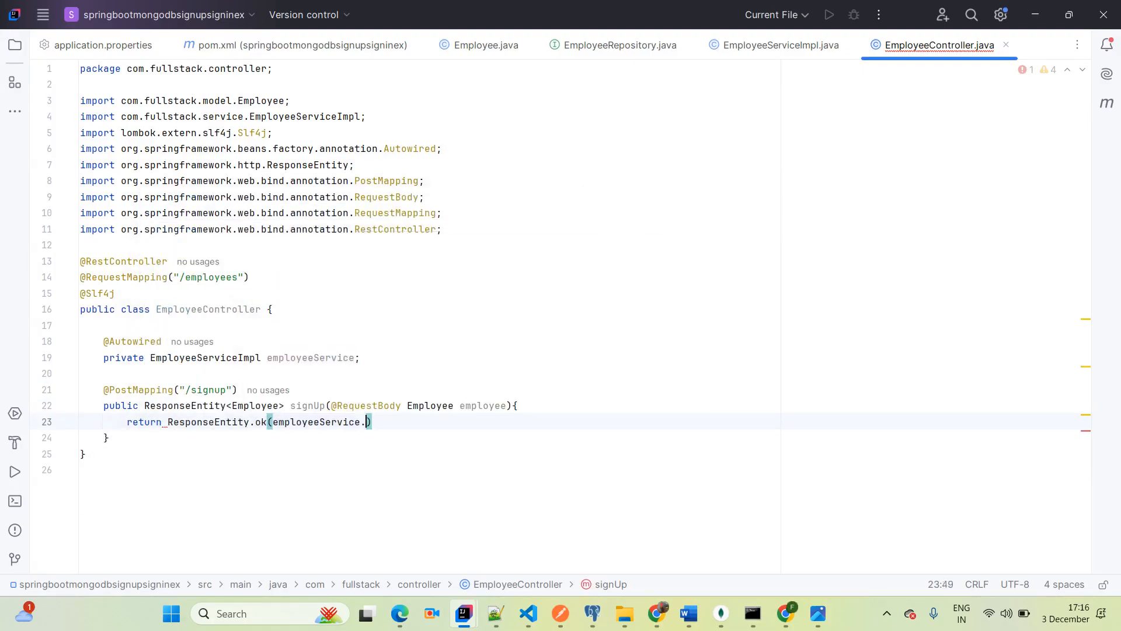
pyautogui.write('signUp(employee')
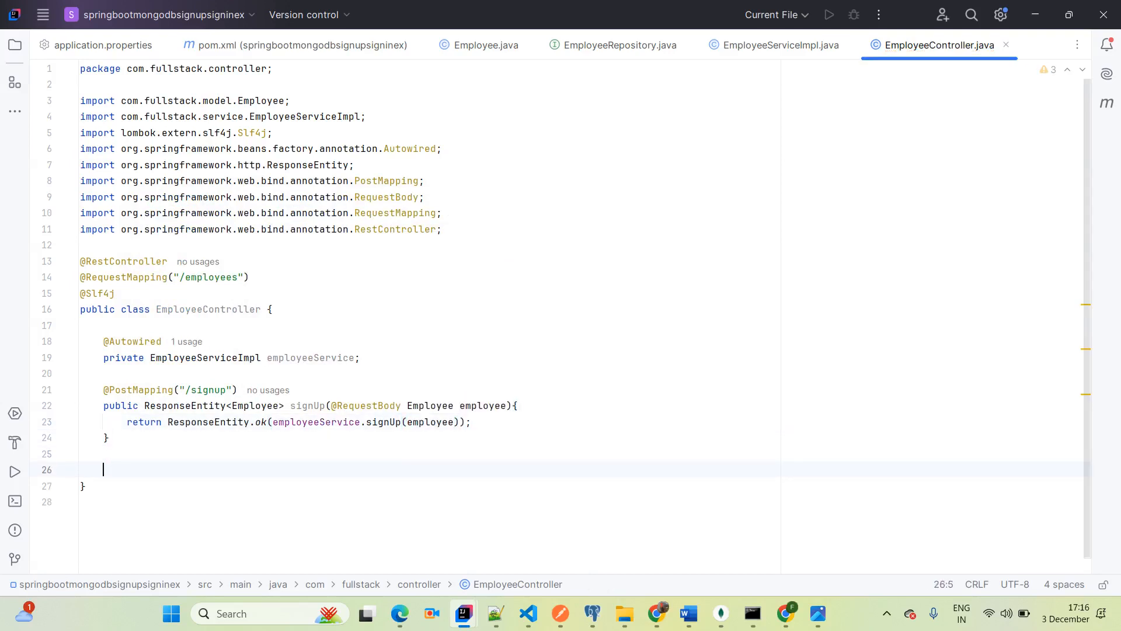
pyautogui.write('@GetMapping("')
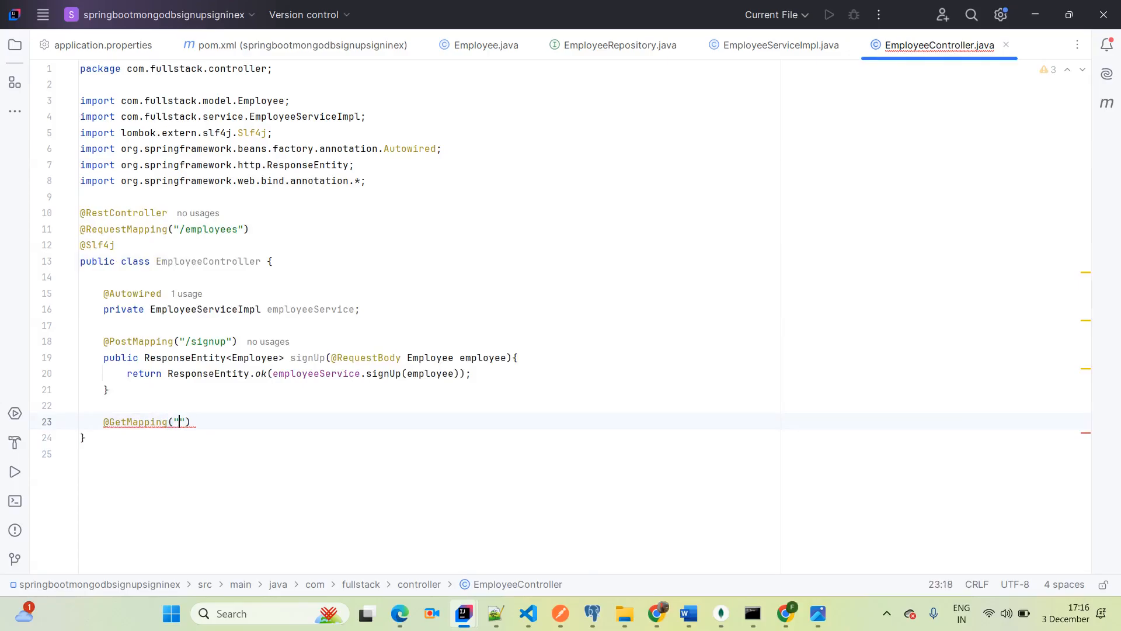
pyautogui.write('/signin')
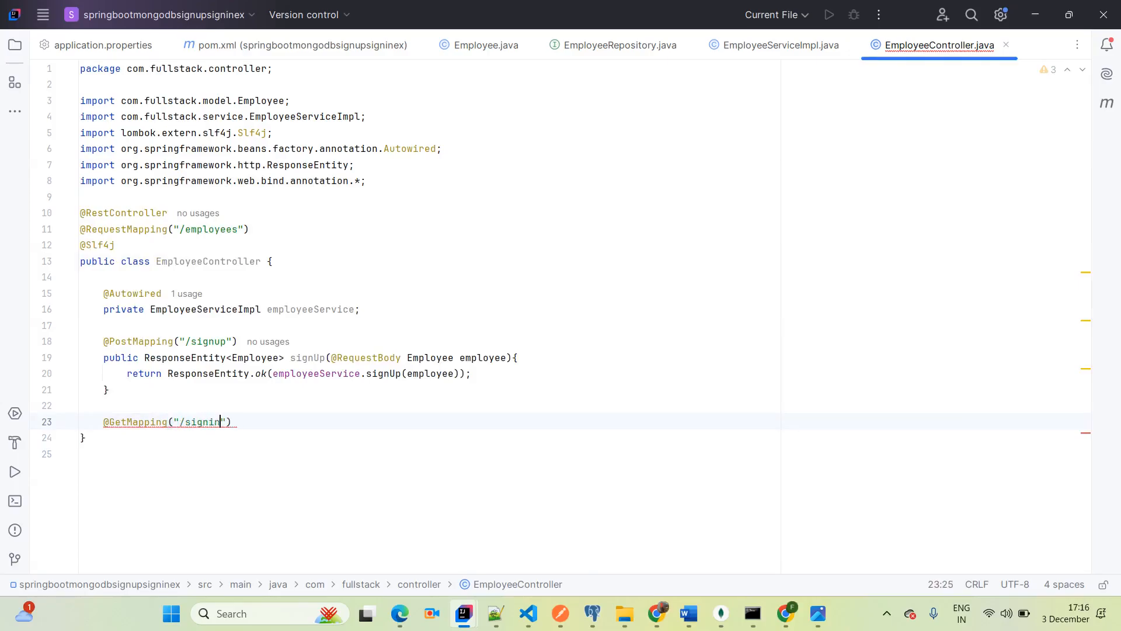
pyautogui.write('{')
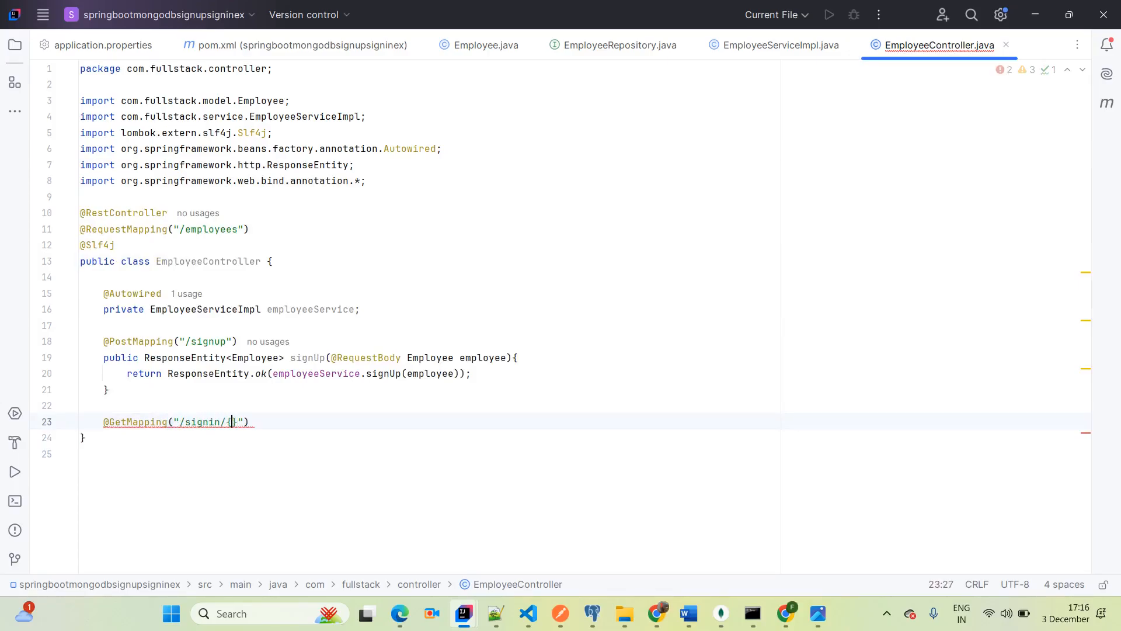
pyautogui.write('empEmail')
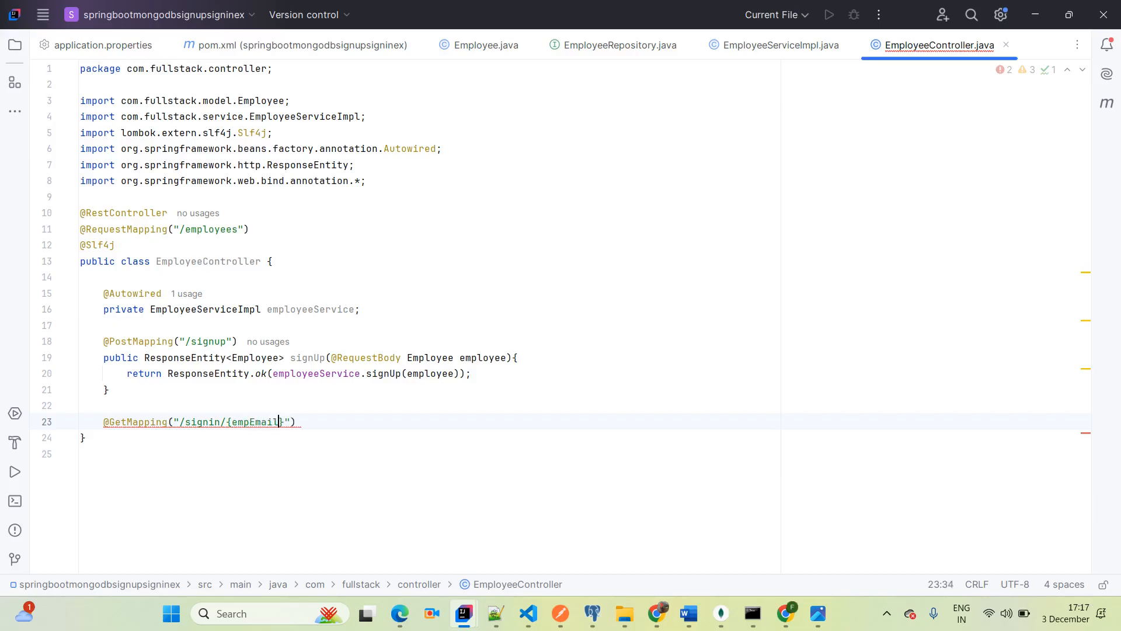
pyautogui.write('Id}/{empPassword')
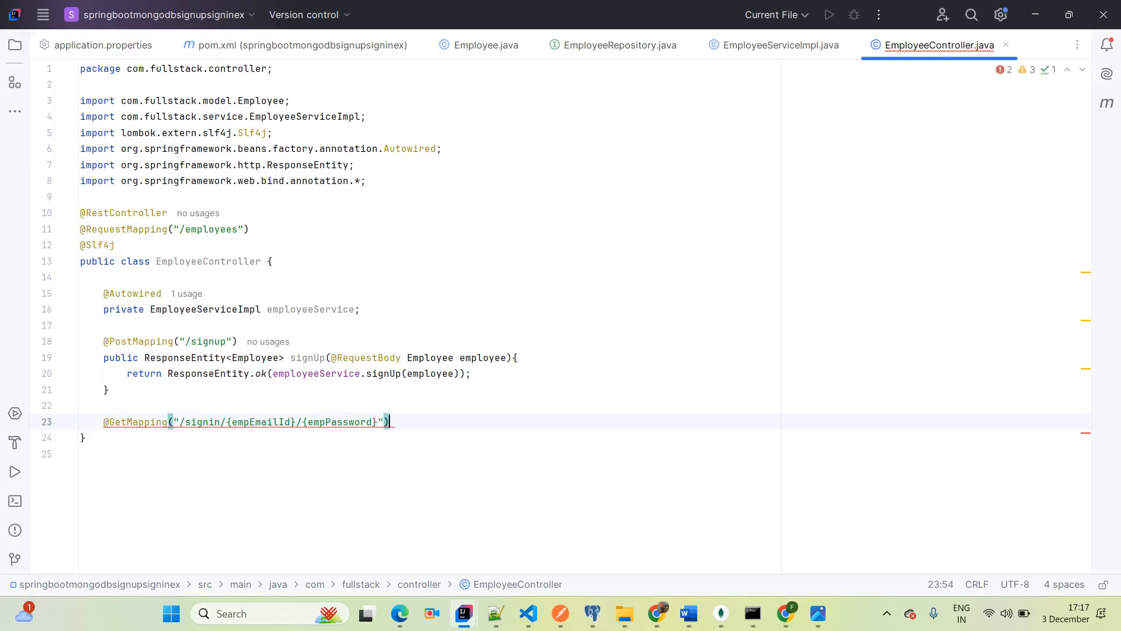
pyautogui.write('public ResponseEntity<Boolean> signIn(')
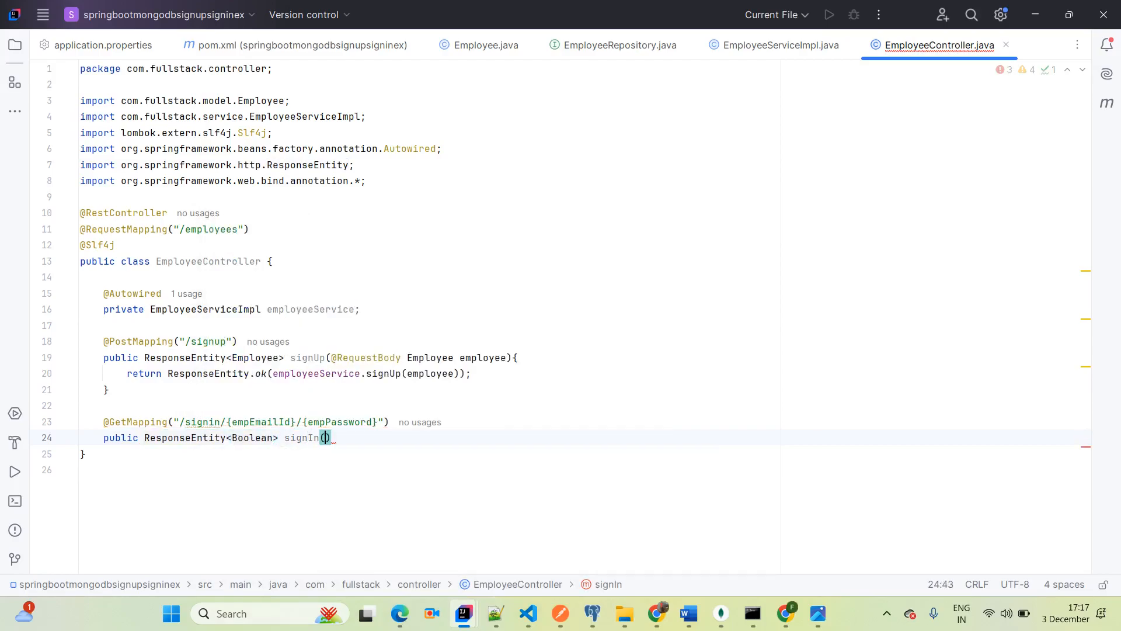
pyautogui.write('@PathVariable S')
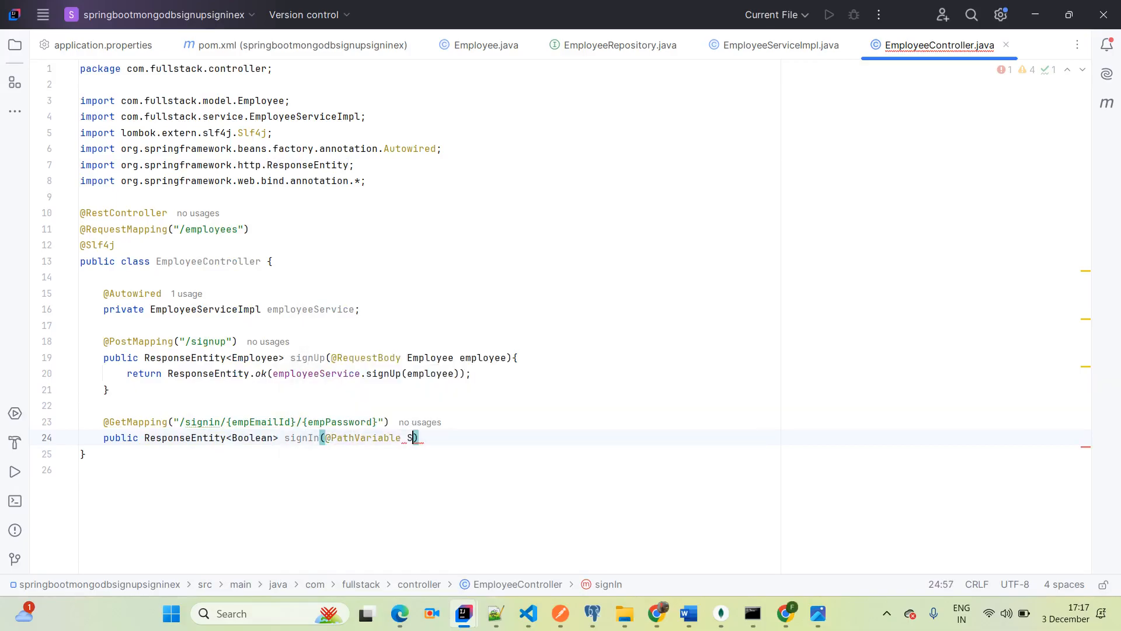
pyautogui.write('tring_e')
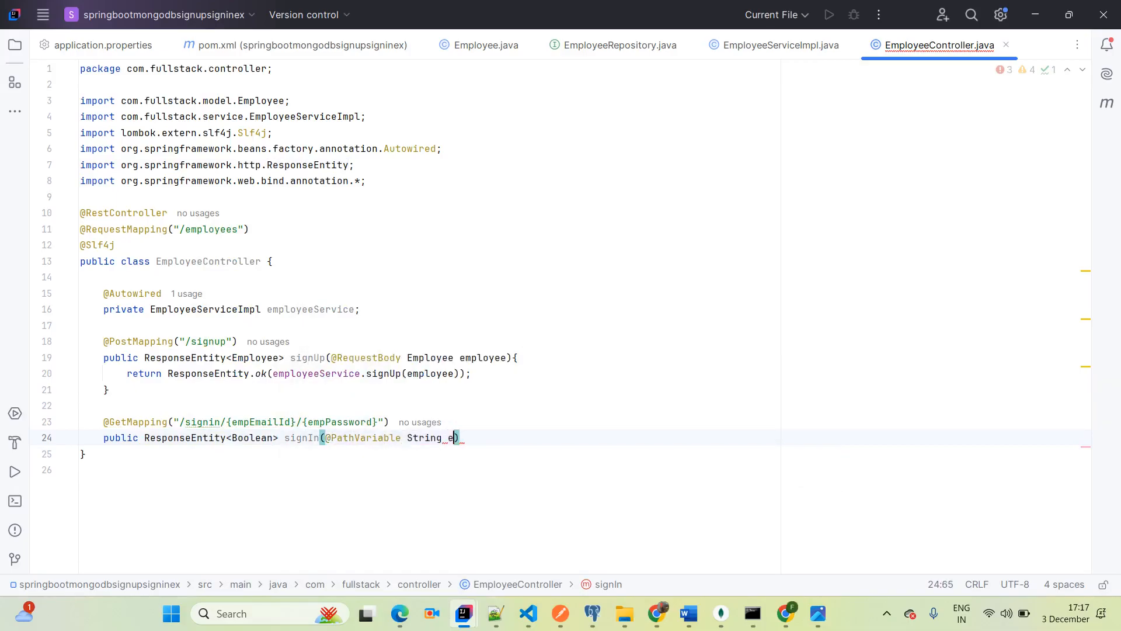
pyautogui.write('mpEmailId,')
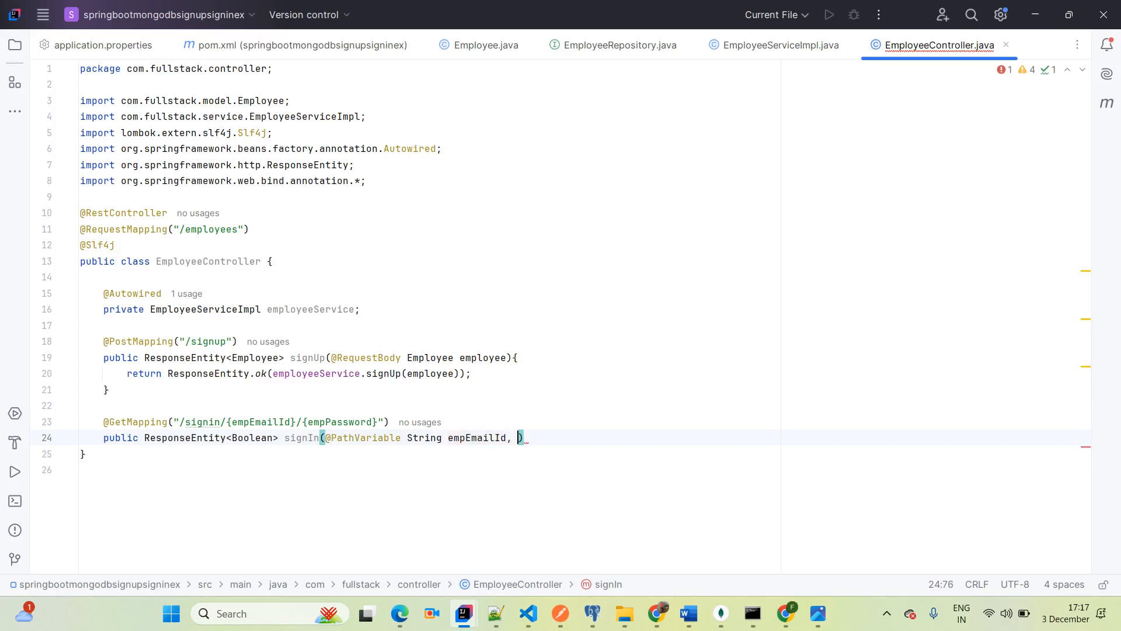
pyautogui.write('@PathVariable')
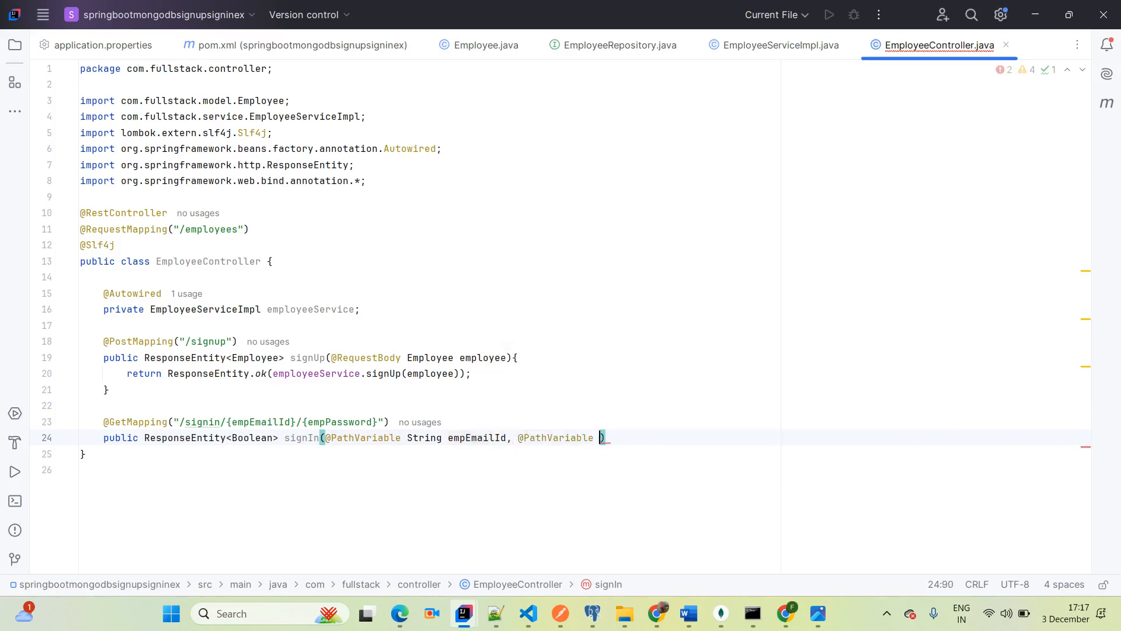
pyautogui.write('String empPassword')
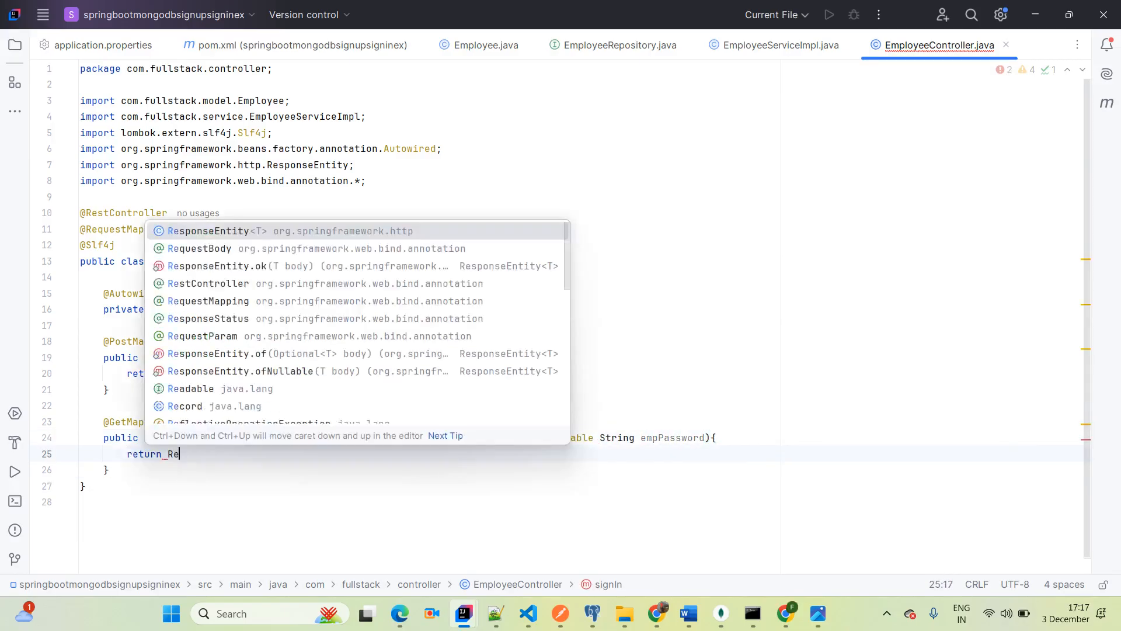
# - Return ResponseEntity.ok(employeeService.signIn(empEmailId, empPassword))
pyautogui.write('ResponseEntity.ok(employeeService.signIn(')
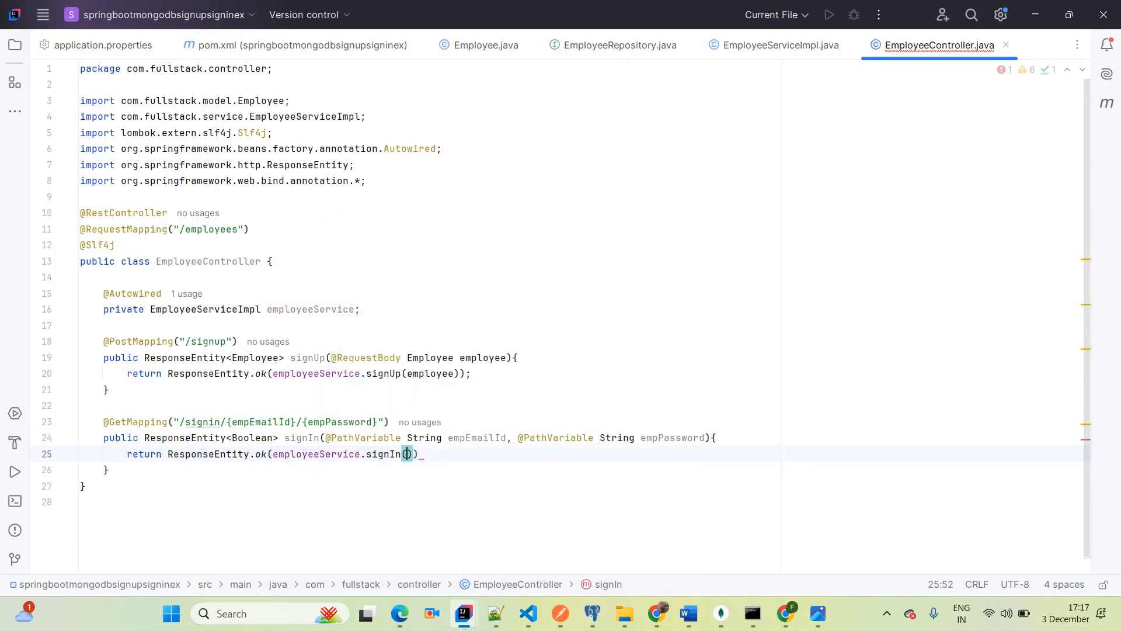
pyautogui.write('empEmailId, empPassword')
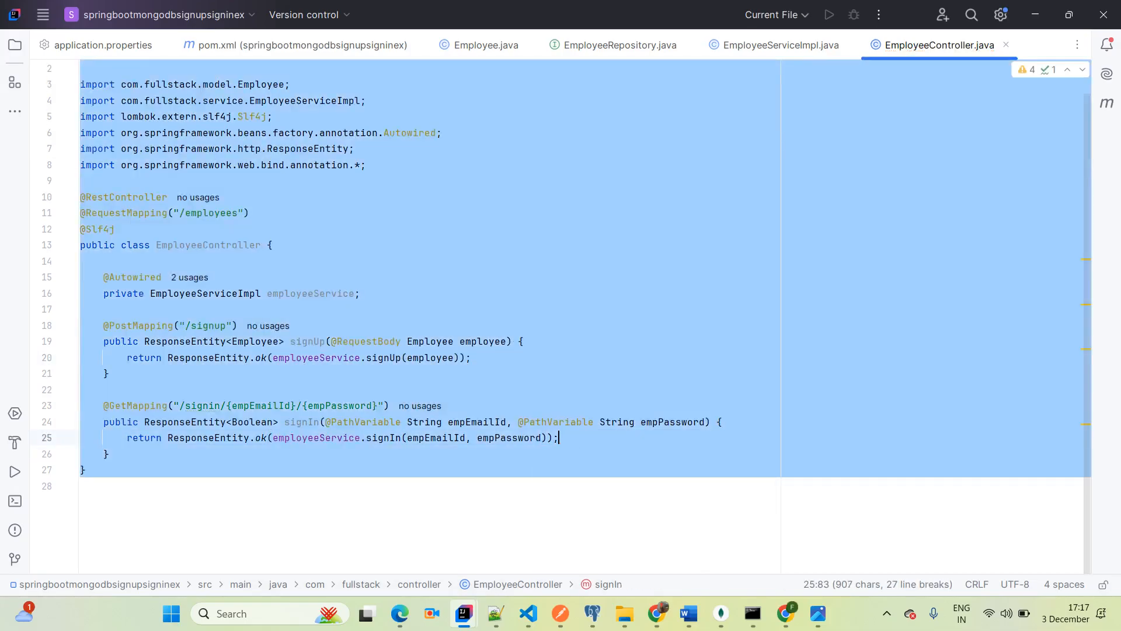
# - Show the Project panel to run the main application, then switch to the browser
pyautogui.click(15, 44)
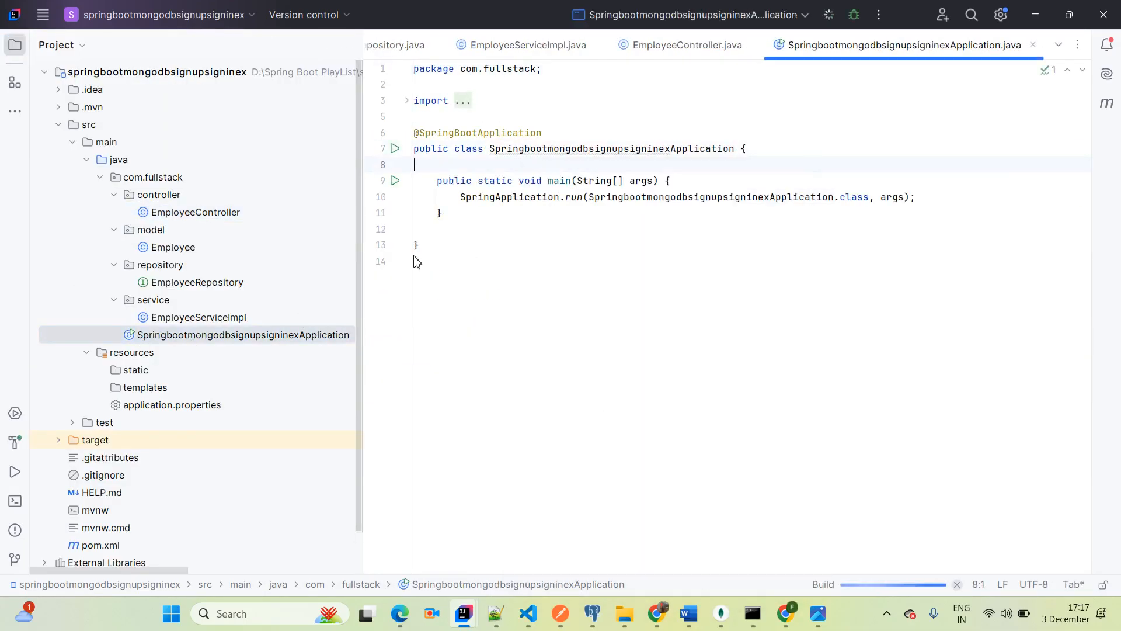
pyautogui.click(944, 544)
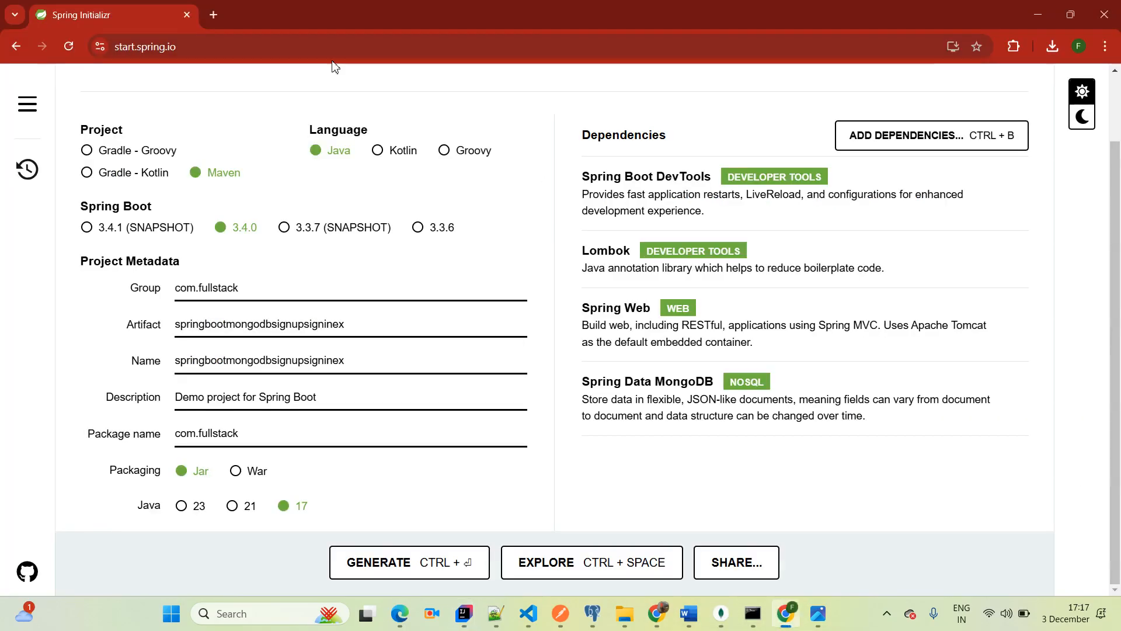
# - Point a new tab at localhost:8080/swagger-ui.html, check the run console, and reload Swagger UI
pyautogui.click(385, 14)
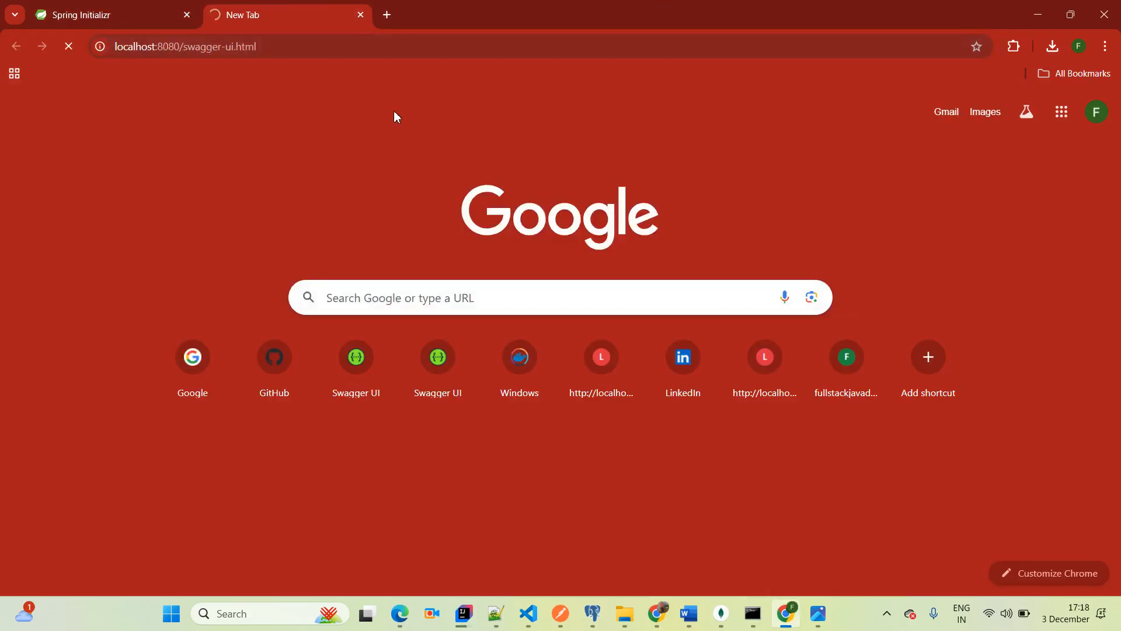
pyautogui.moveTo(751, 613)
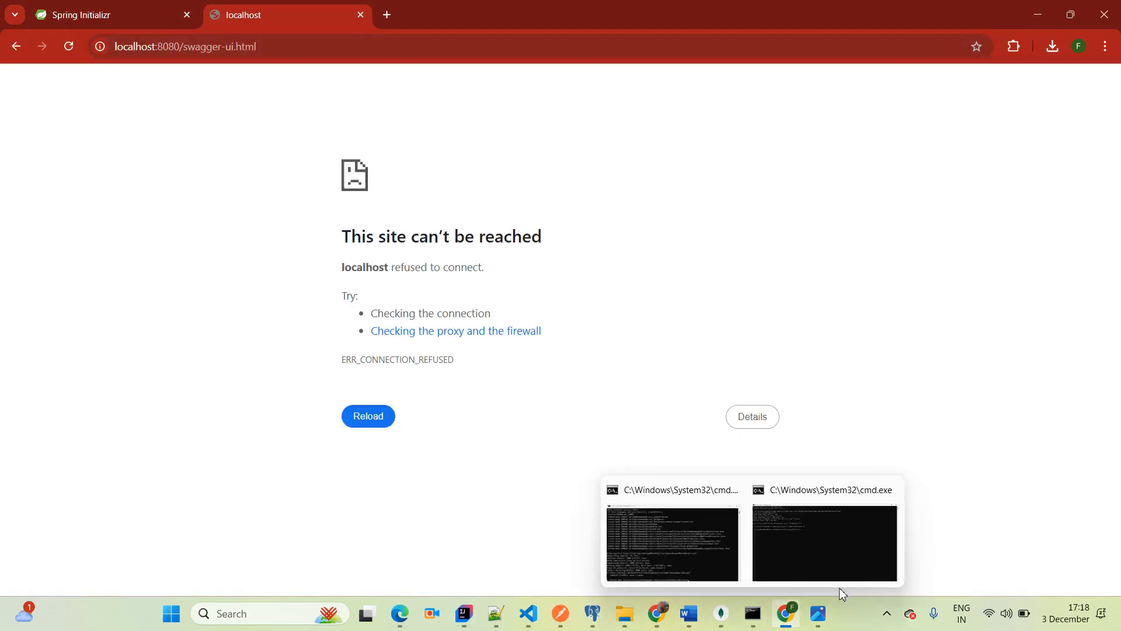
pyautogui.moveTo(464, 613)
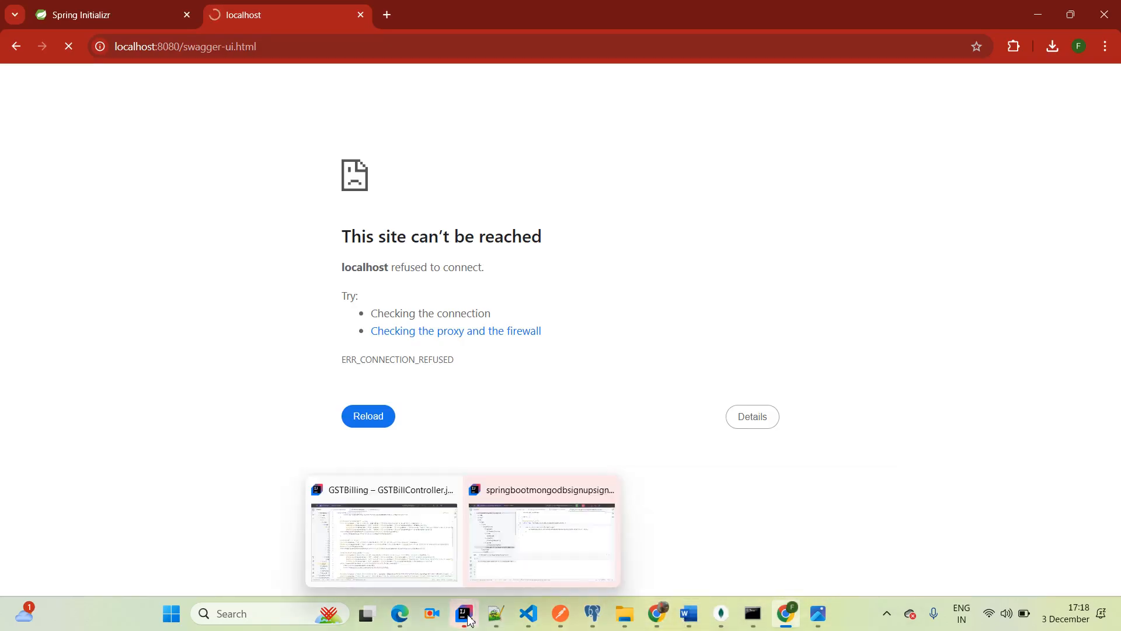
pyautogui.click(541, 539)
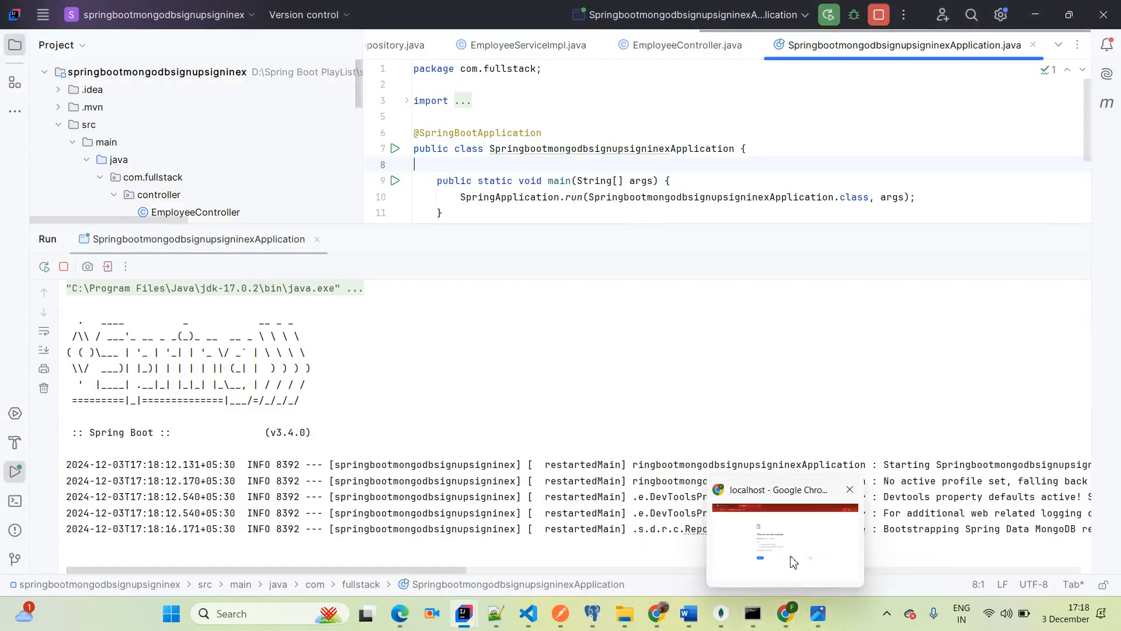
pyautogui.click(785, 539)
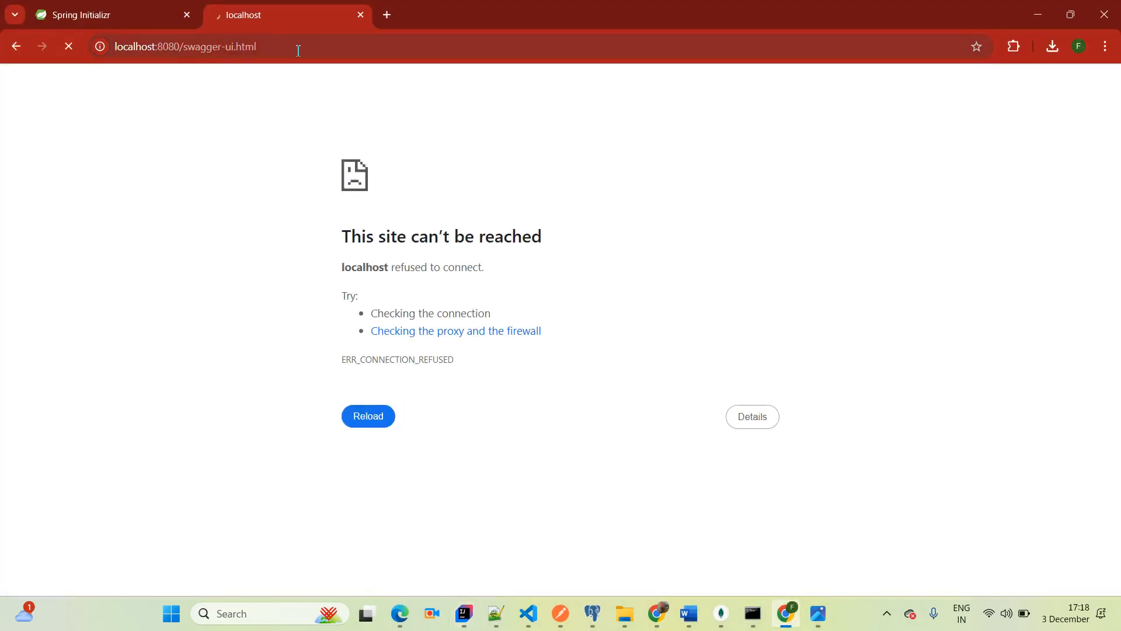
pyautogui.moveTo(624, 613)
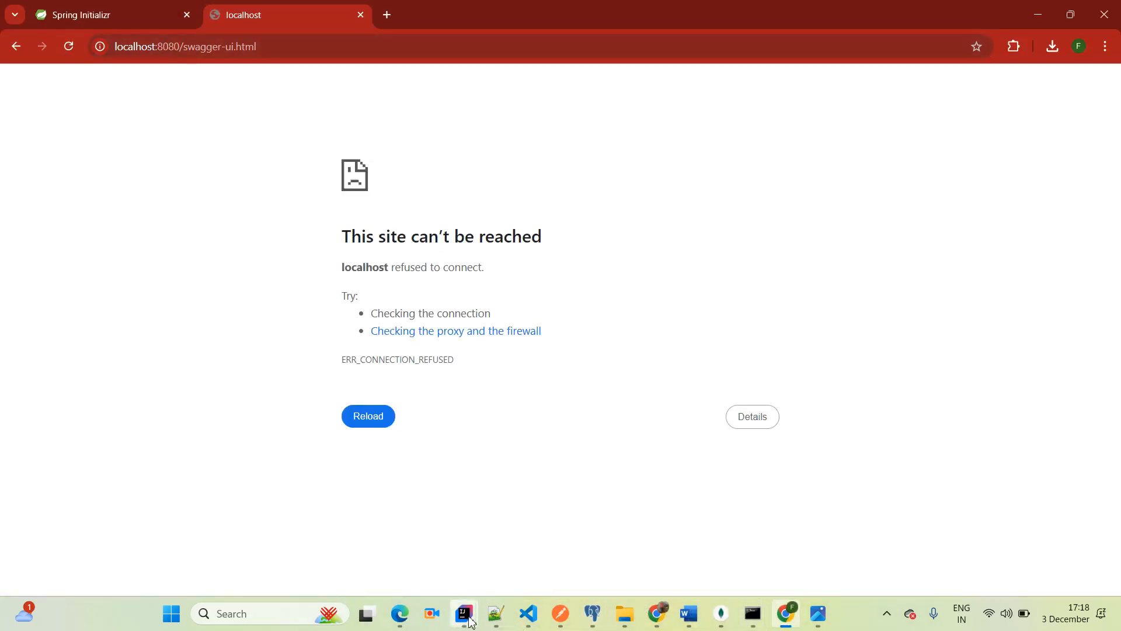
pyautogui.click(464, 613)
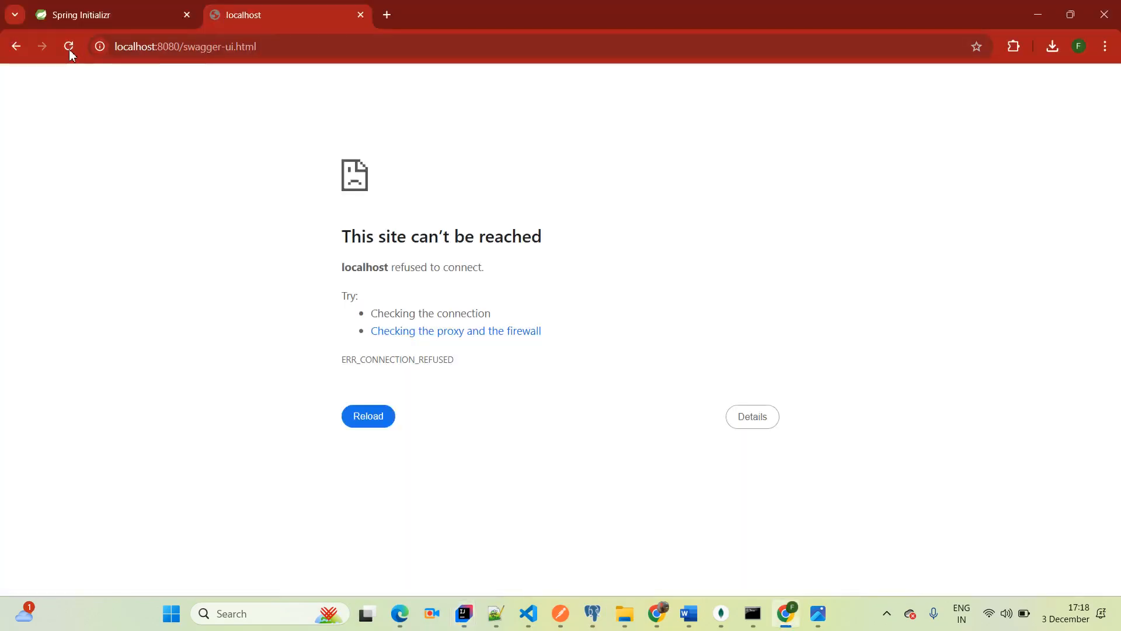
pyautogui.click(69, 47)
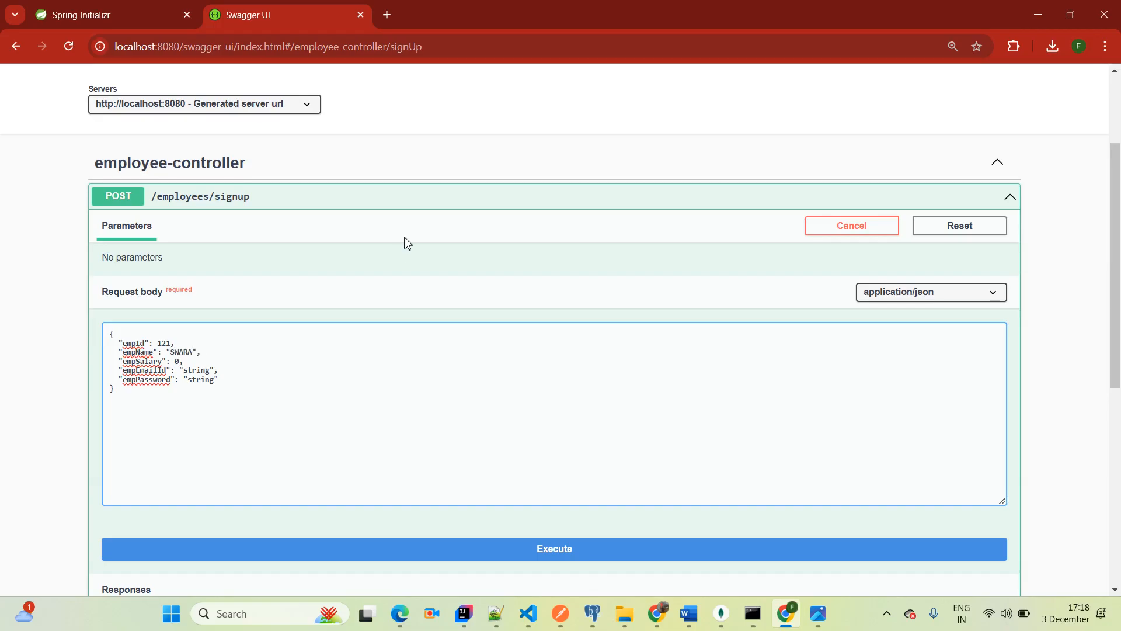
# - Send the POST /employees/signup request with employee 121 SWARA's details
pyautogui.write('97000')
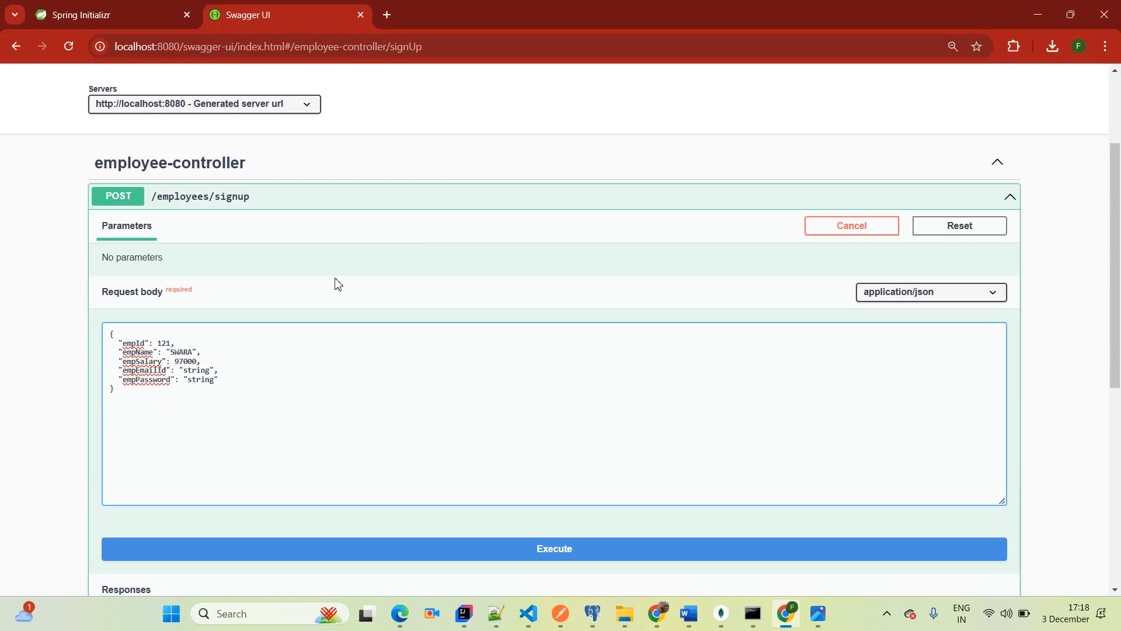
pyautogui.doubleClick(181, 351)
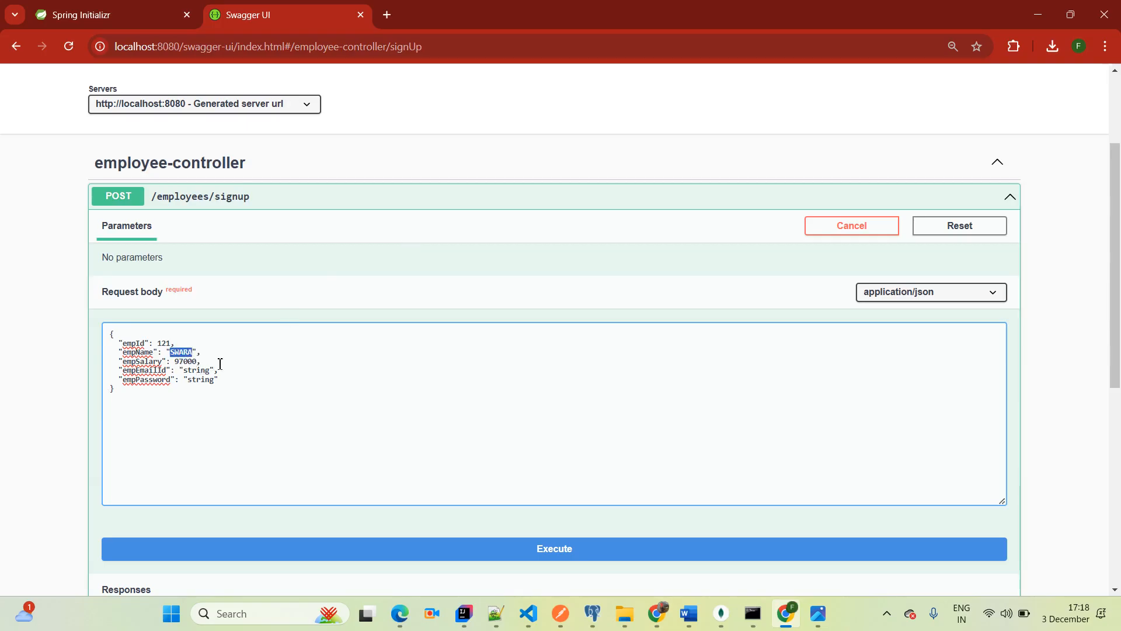
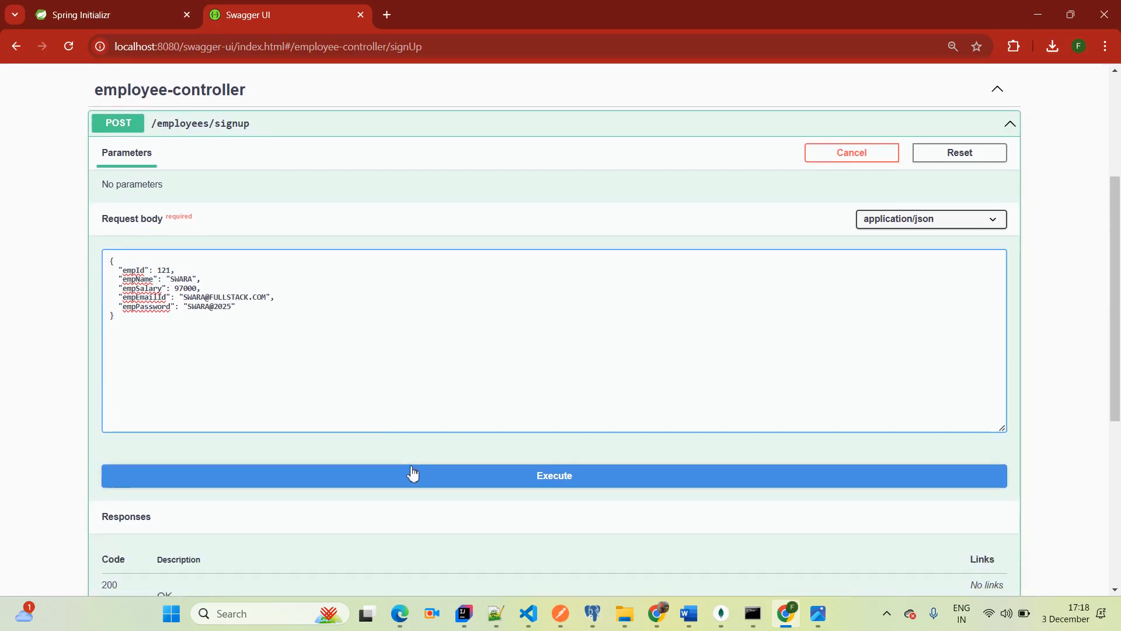
pyautogui.click(554, 475)
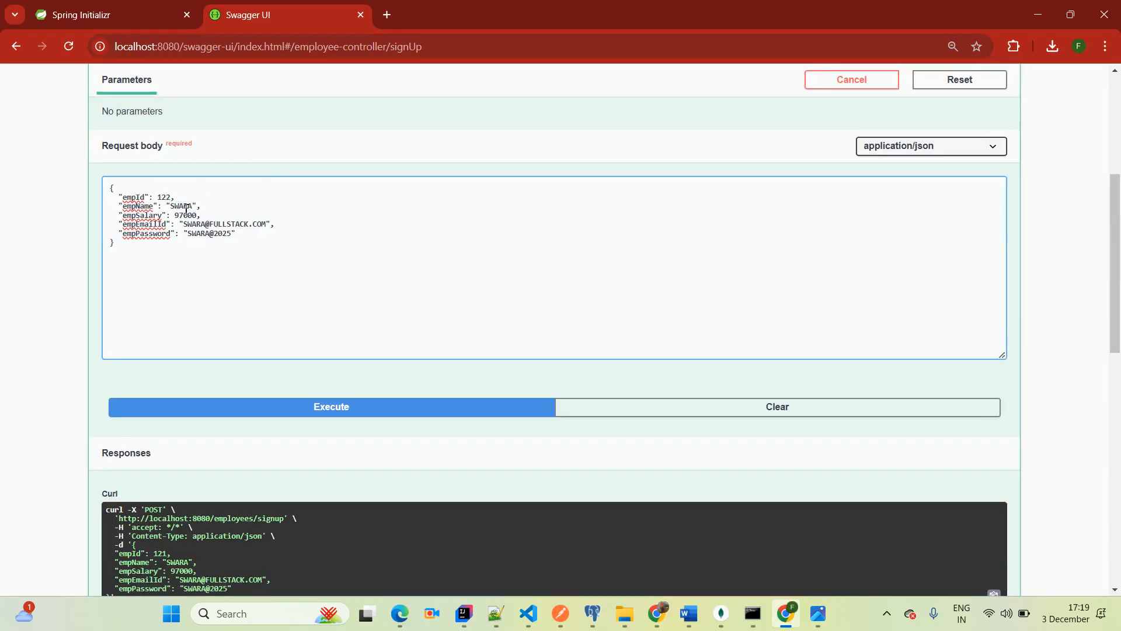
# - Change the body to employee 122 DARSHAN and send the sign-up again
pyautogui.write('DARSHAN')
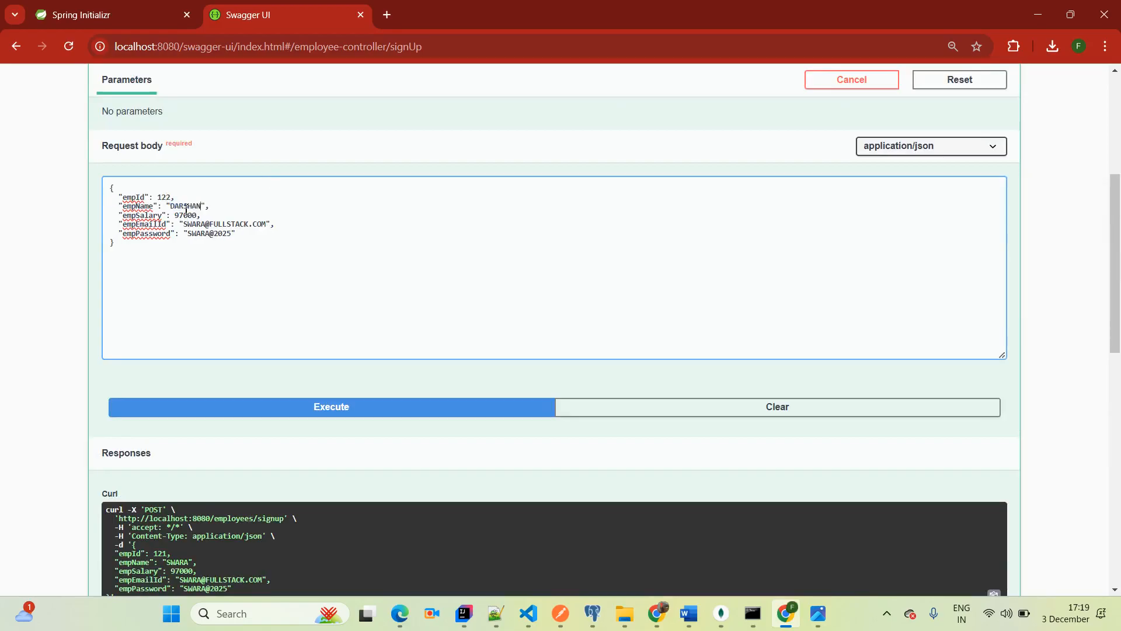
pyautogui.doubleClick(185, 206)
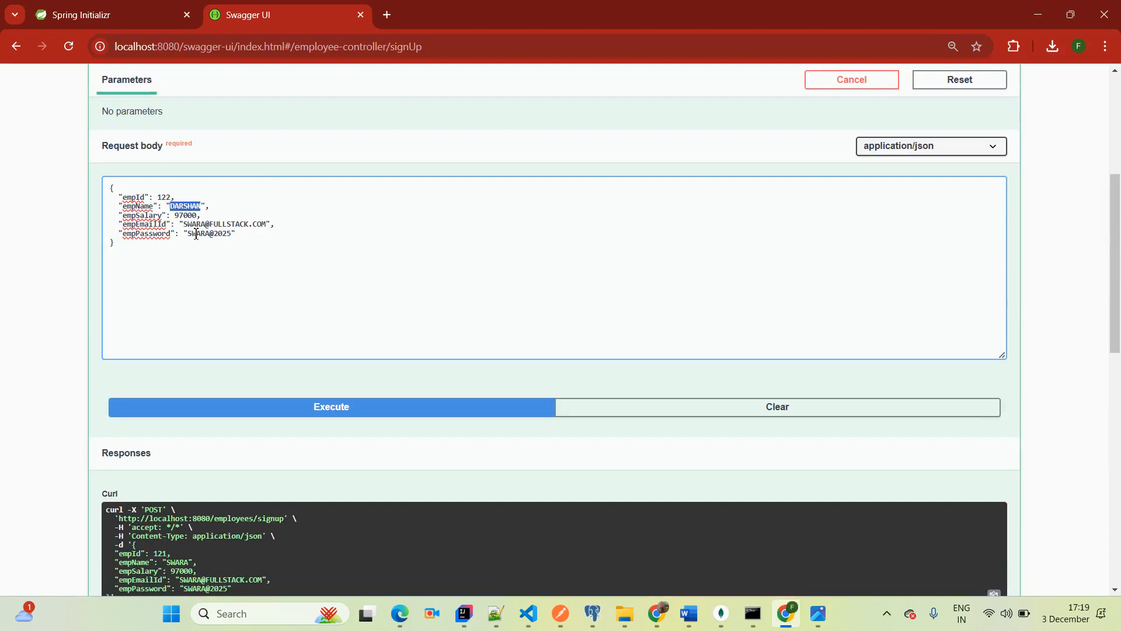
pyautogui.write('DARSHAN')
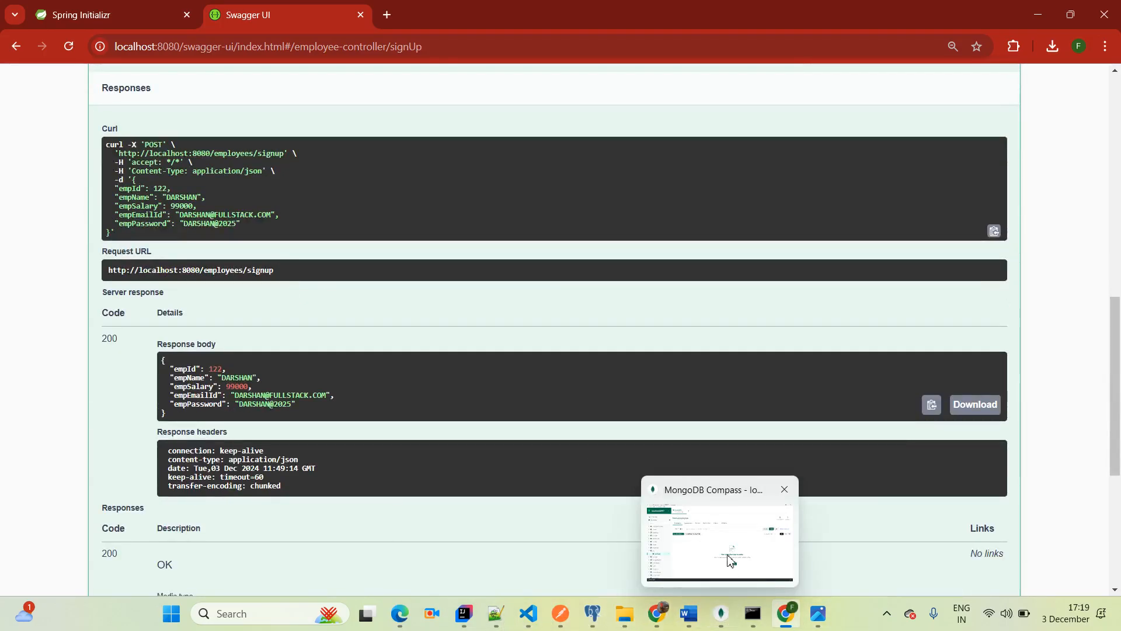
# - View the SWARA and DARSHAN documents in hrm.employee in MongoDB Compass, then return to Swagger
pyautogui.click(719, 536)
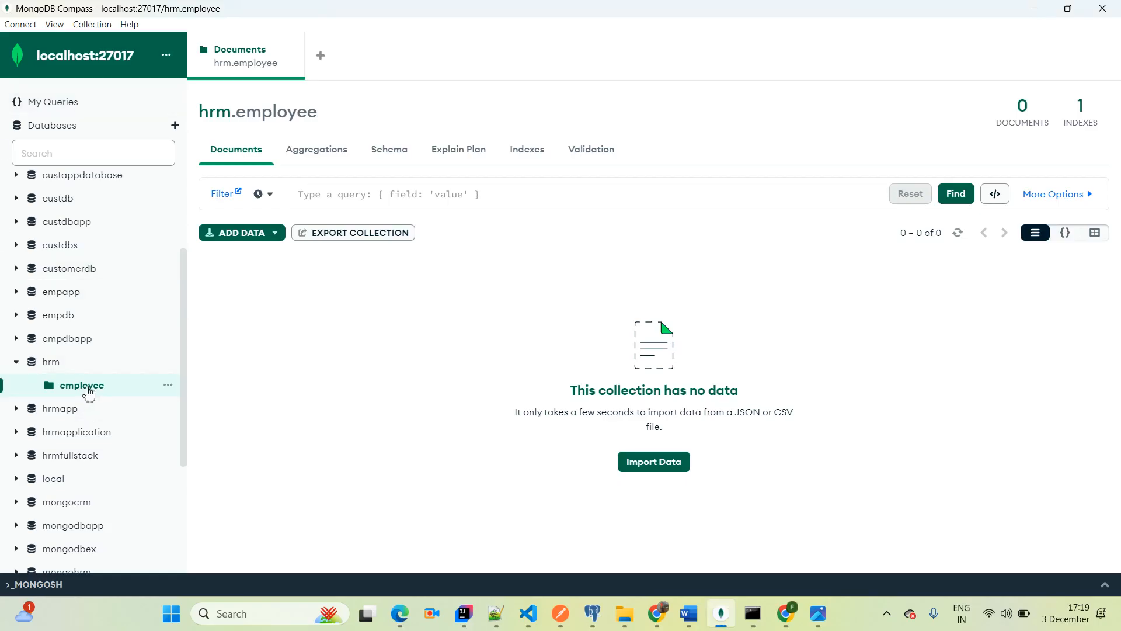
pyautogui.moveTo(167, 55)
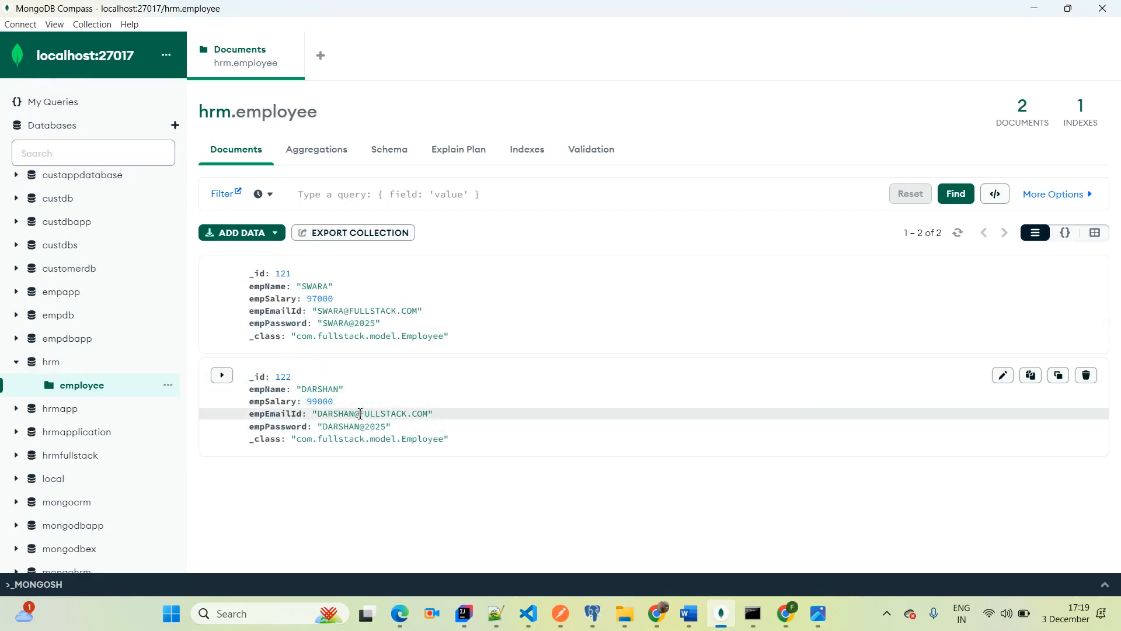
pyautogui.click(785, 613)
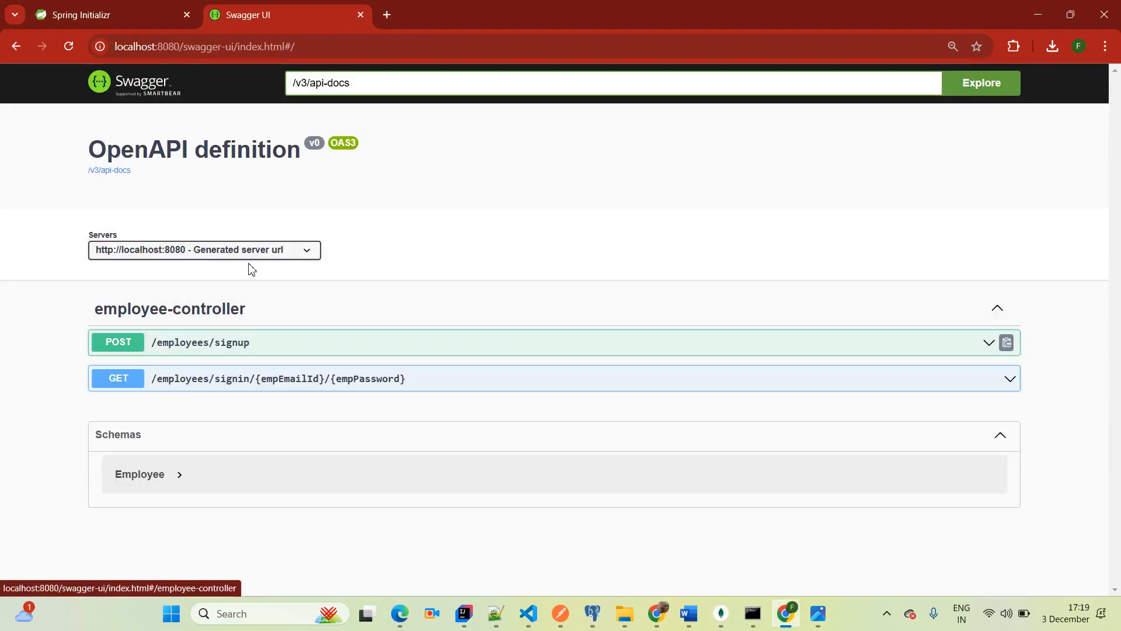
pyautogui.click(501, 379)
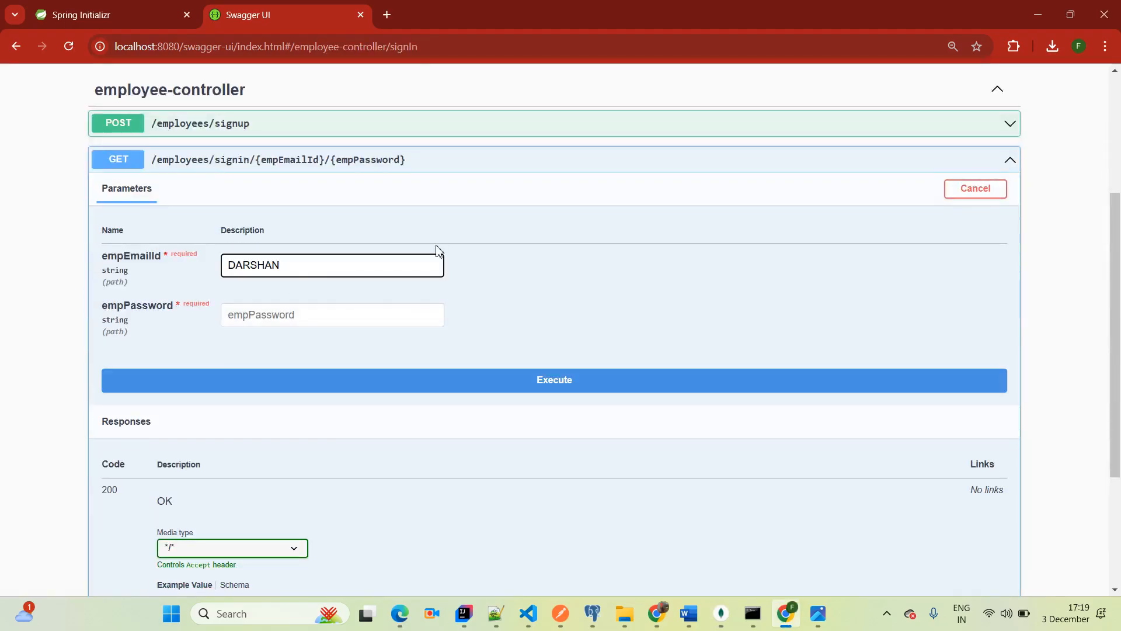
pyautogui.write('@FULLS')
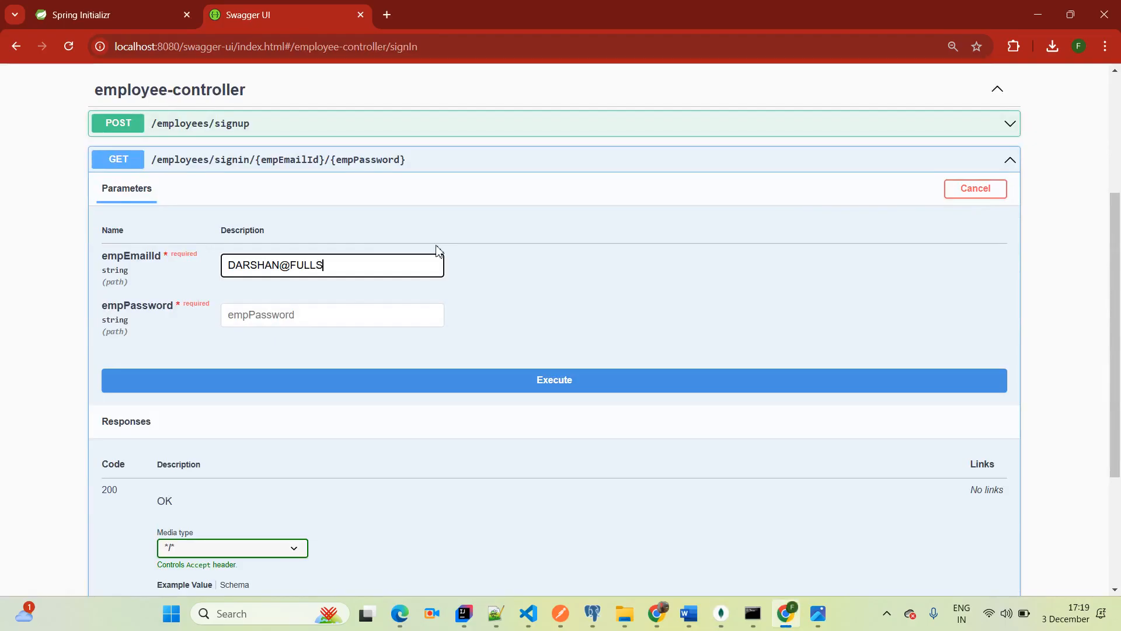
pyautogui.write('TACK.COM')
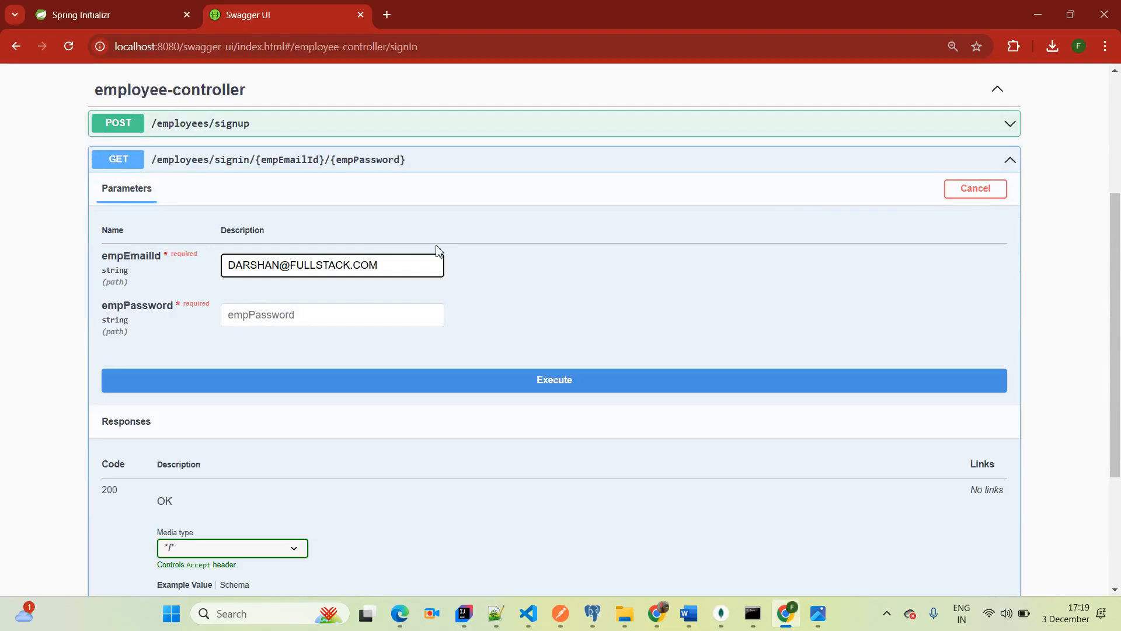
pyautogui.write('DARSHAN')
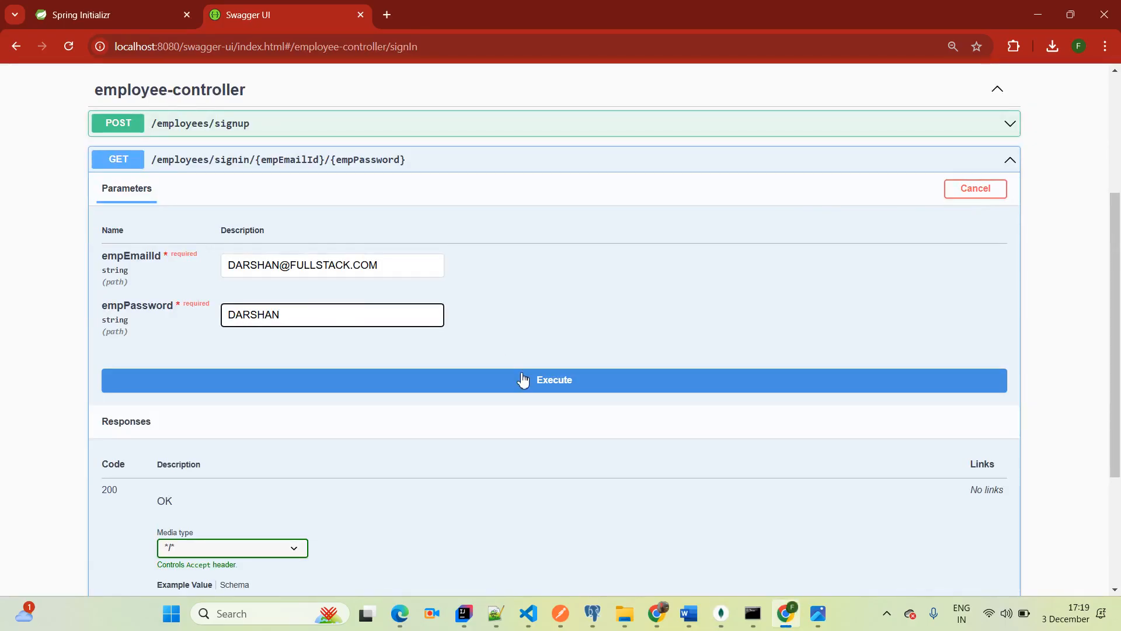
pyautogui.scroll(3)
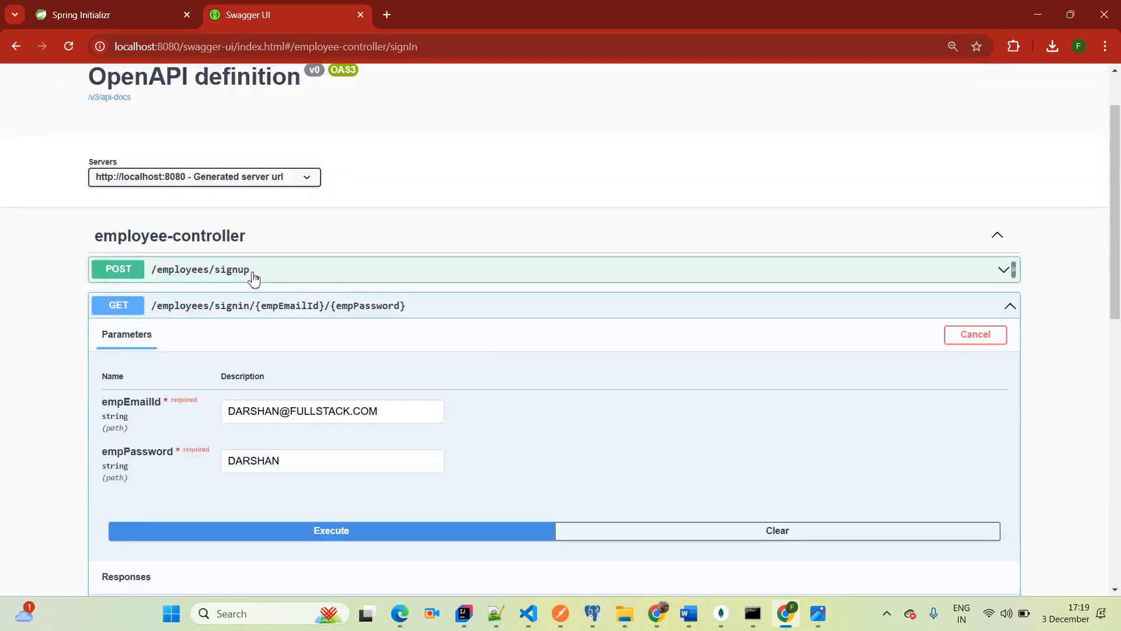
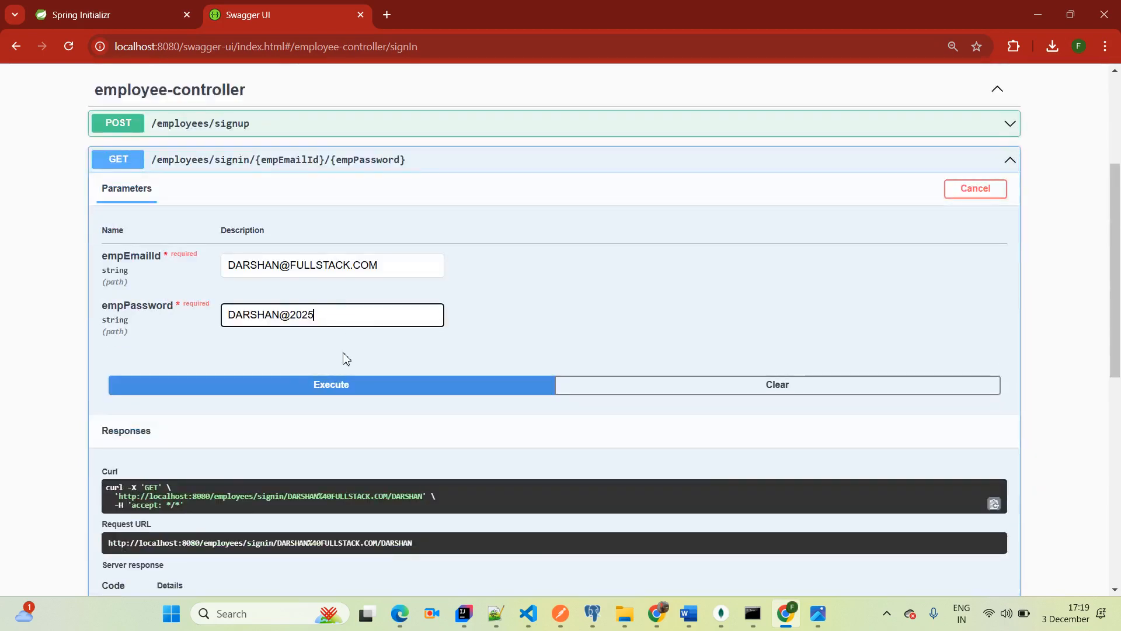
pyautogui.click(331, 385)
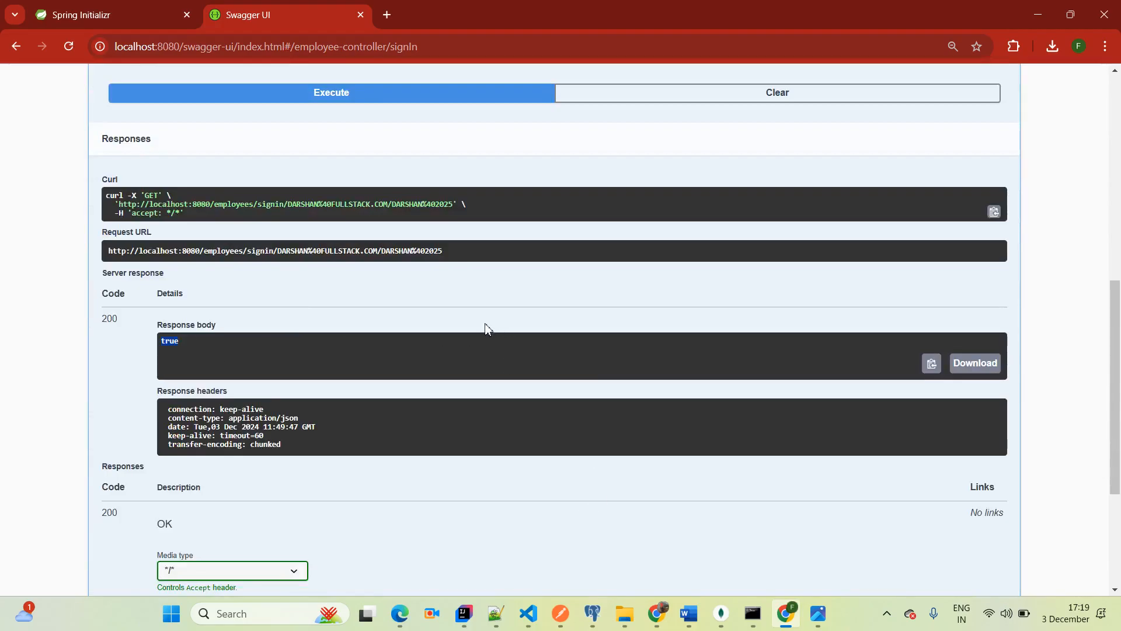
pyautogui.scroll(3)
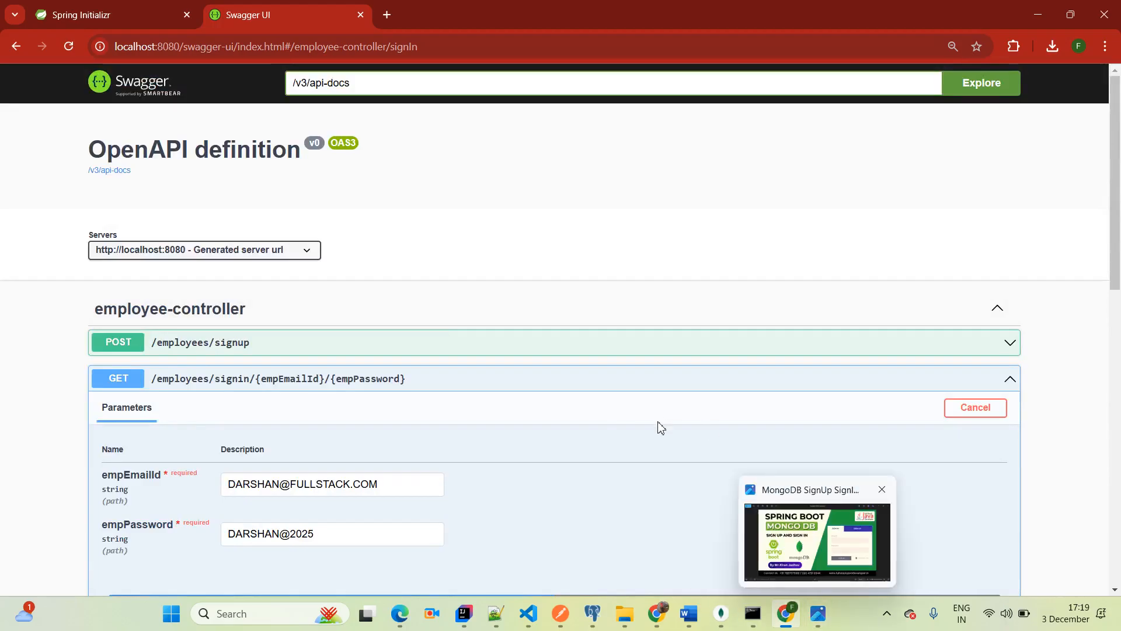
pyautogui.moveTo(818, 613)
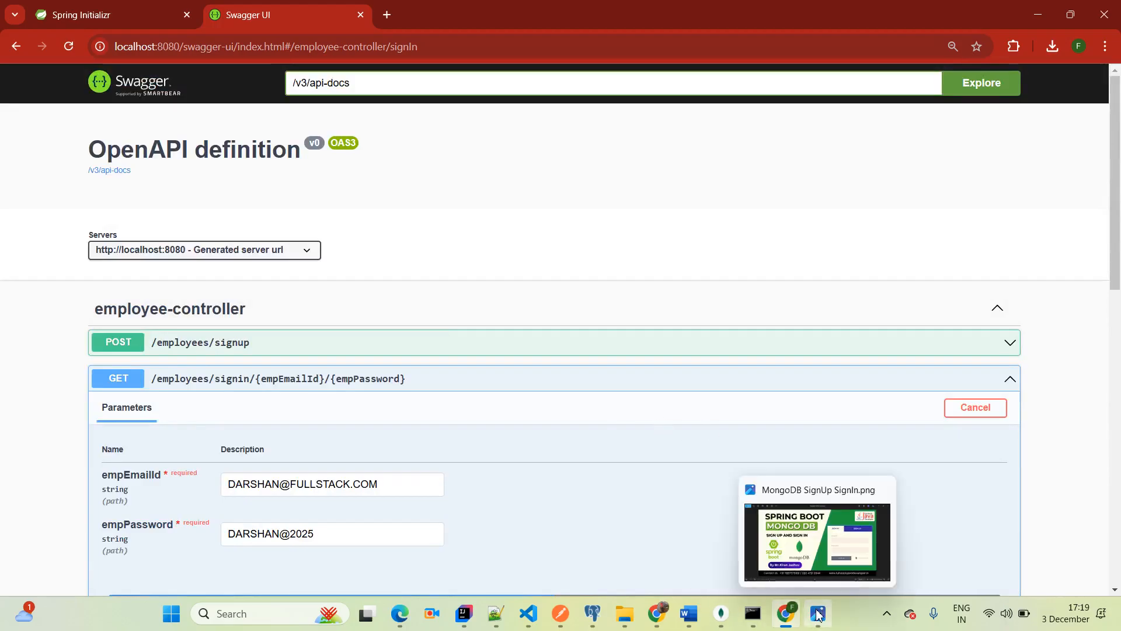
# - Show the MongoDB SignUp SignIn.png banner in Photos and open the hidden-icons tray
pyautogui.click(816, 539)
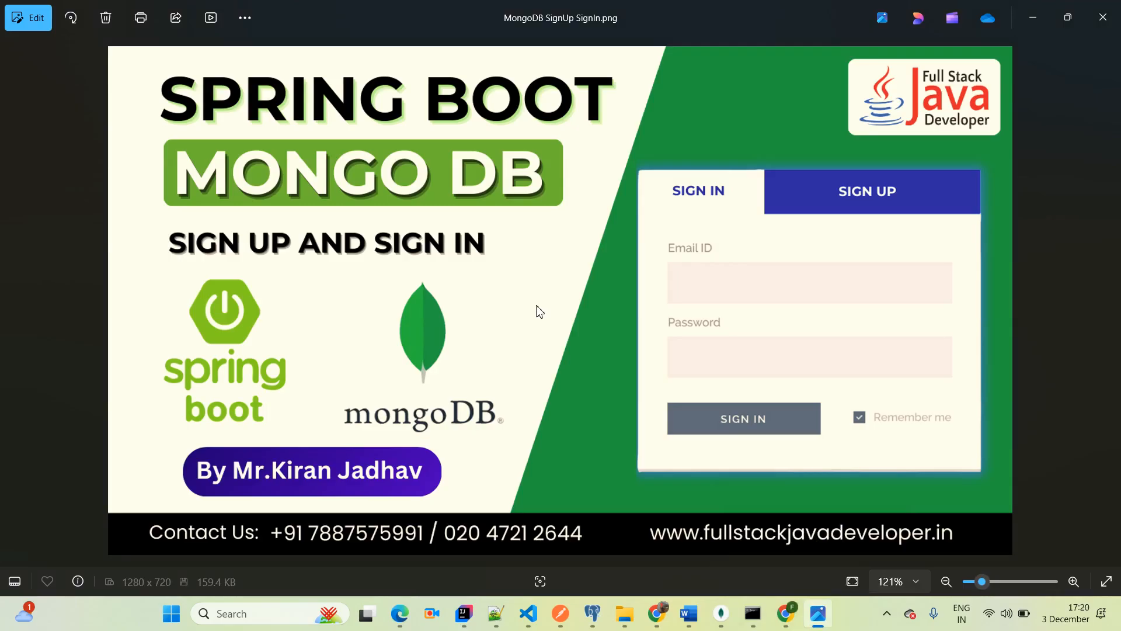
pyautogui.moveTo(529, 166)
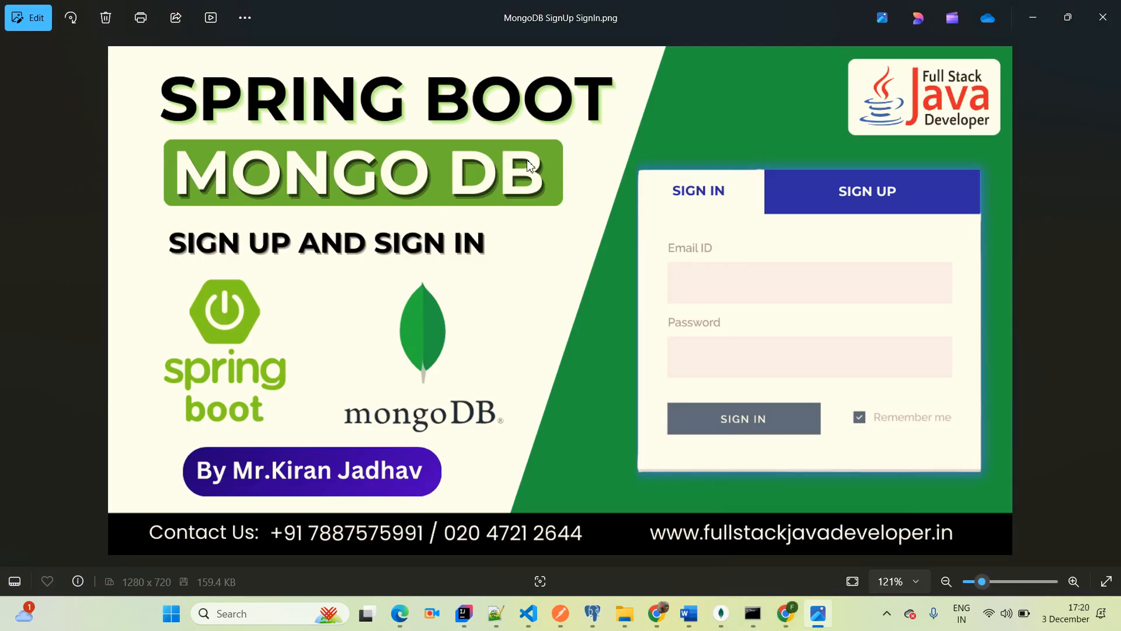
pyautogui.moveTo(826, 346)
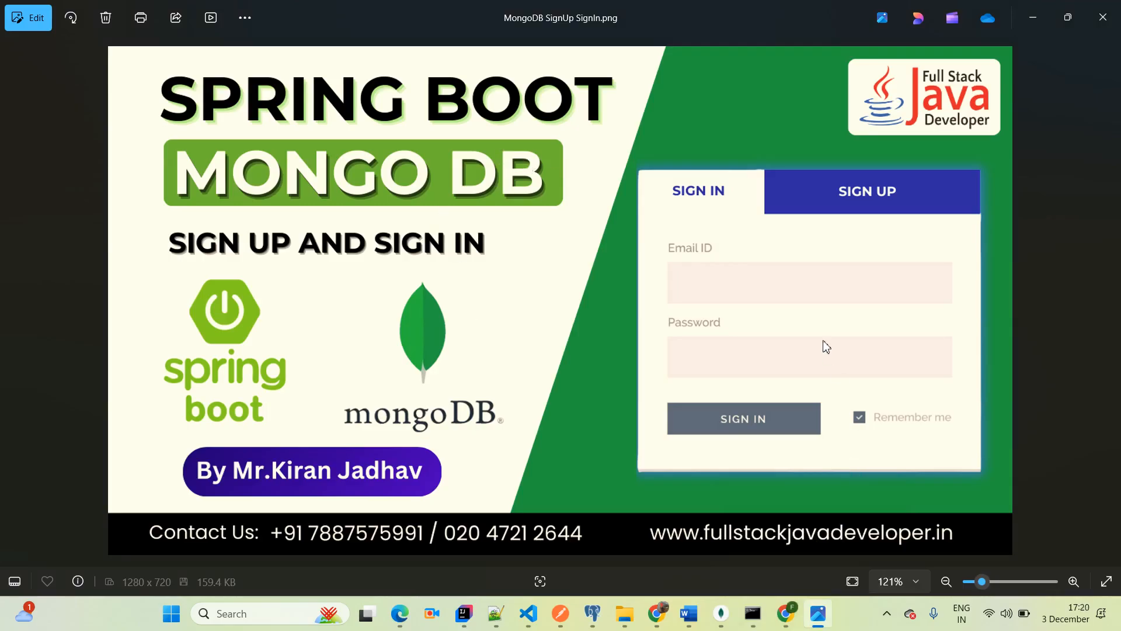
pyautogui.moveTo(817, 613)
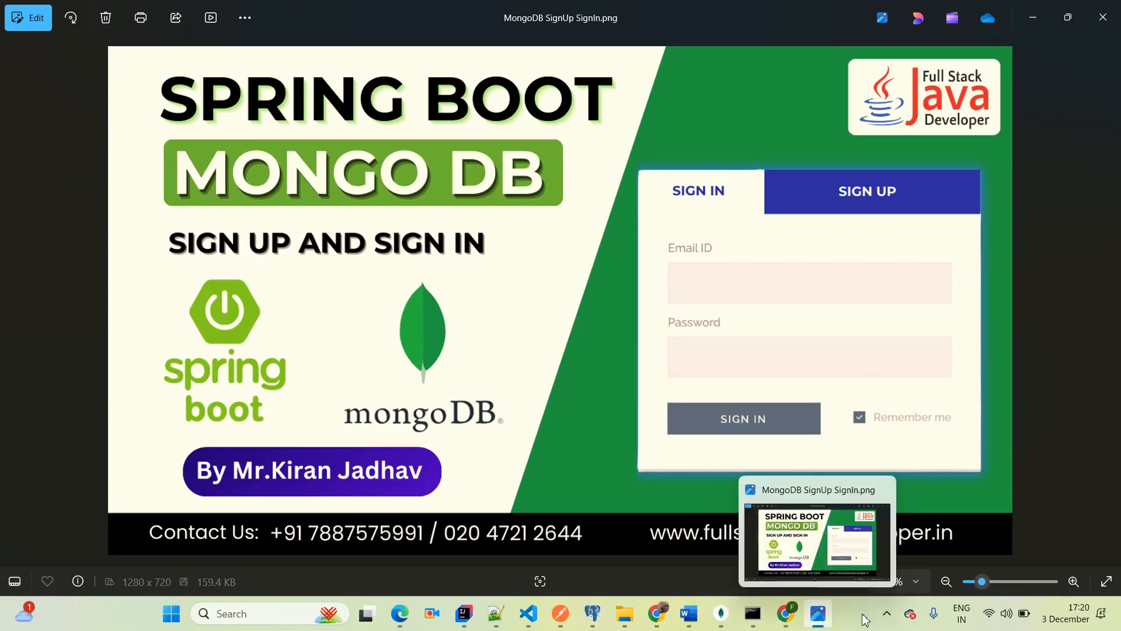
pyautogui.click(886, 613)
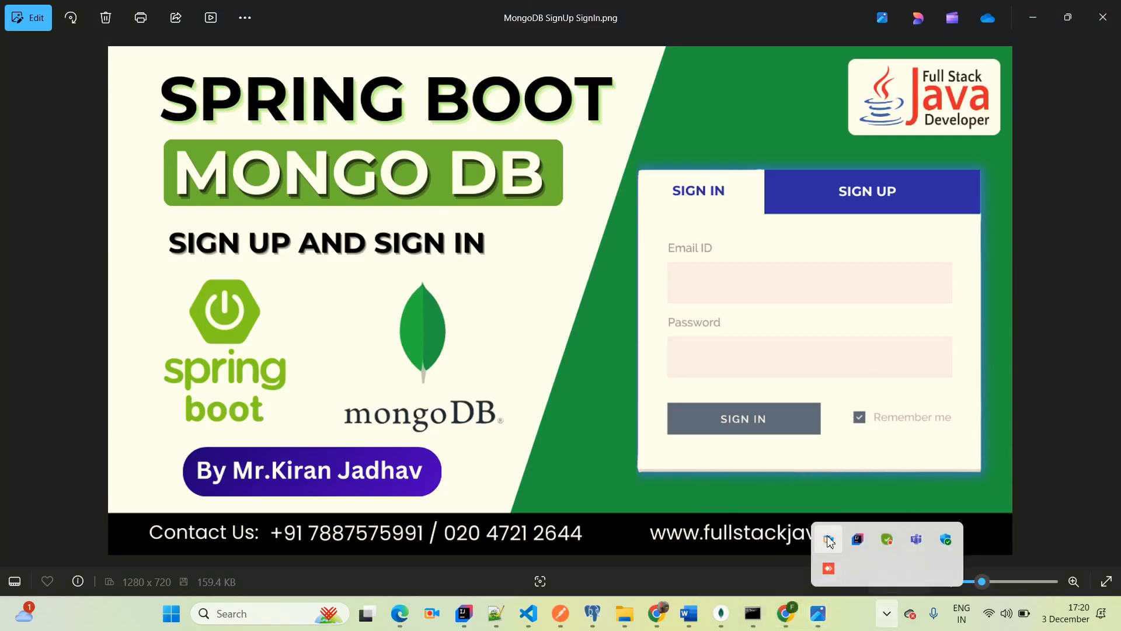